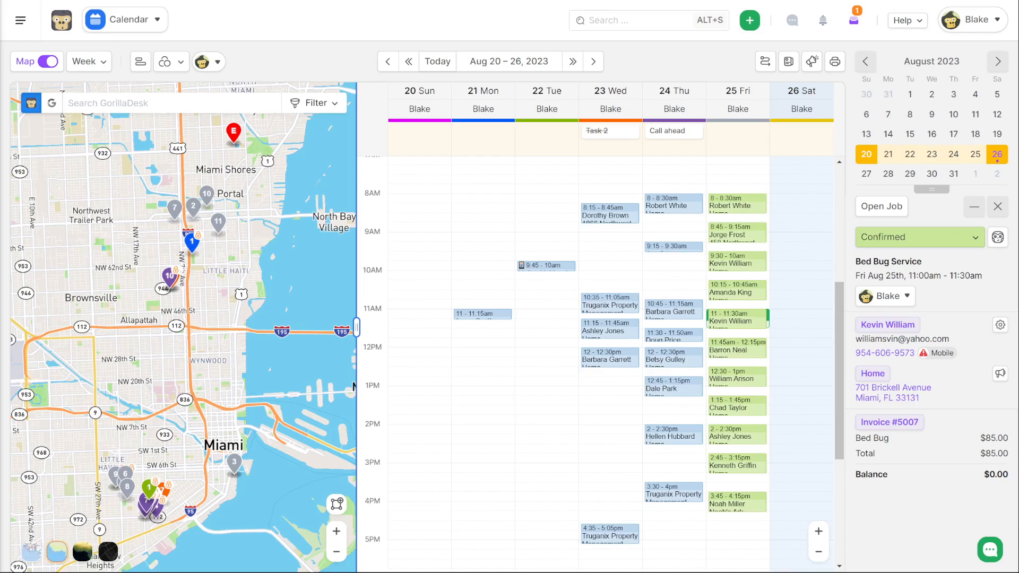
mouse_move(346, 12)
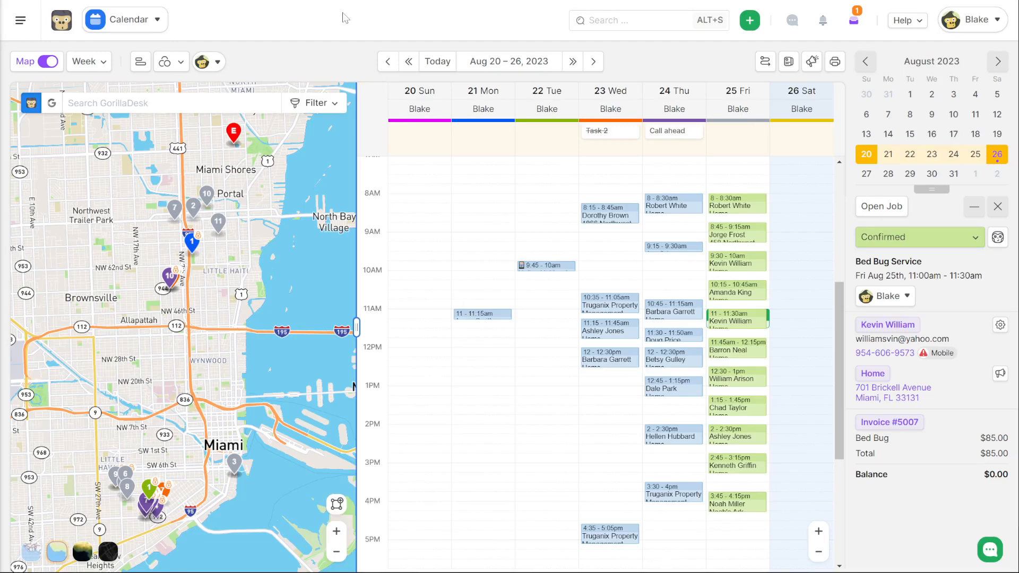
Pin Calendar, Customers, Reports and Settings as header shortcuts from the section menu.
click(126, 19)
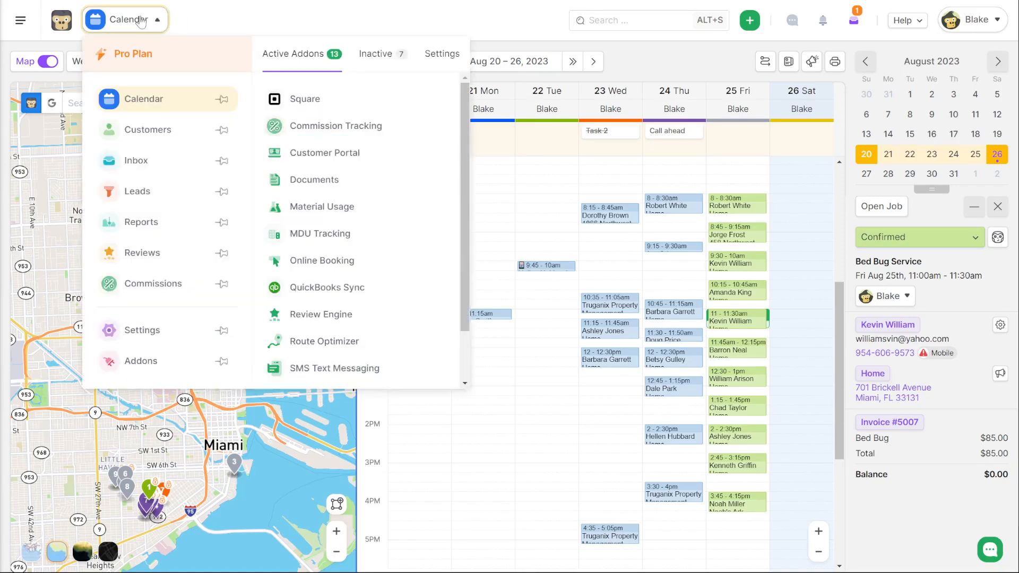
mouse_move(161, 105)
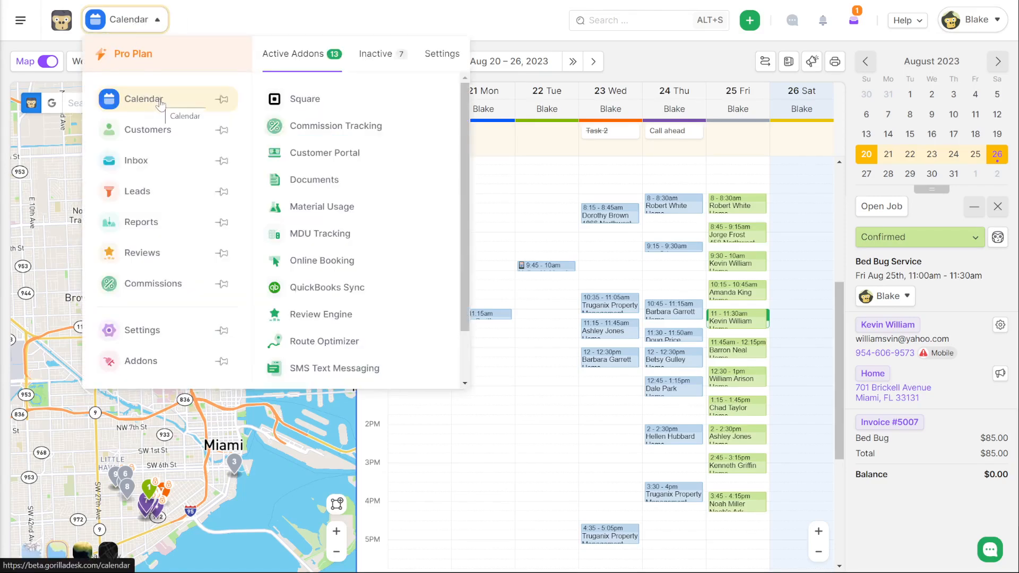
mouse_move(222, 99)
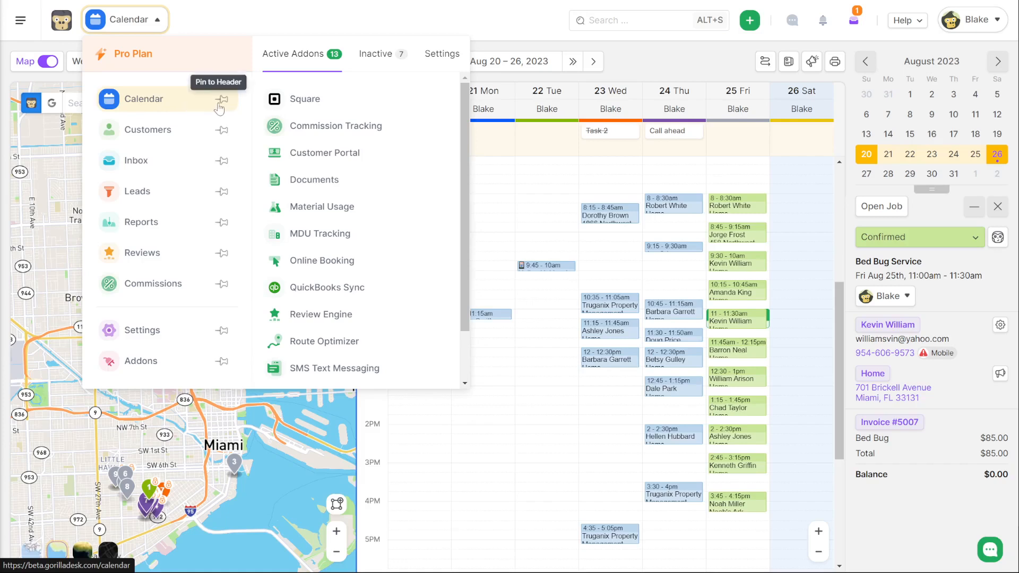
click(222, 99)
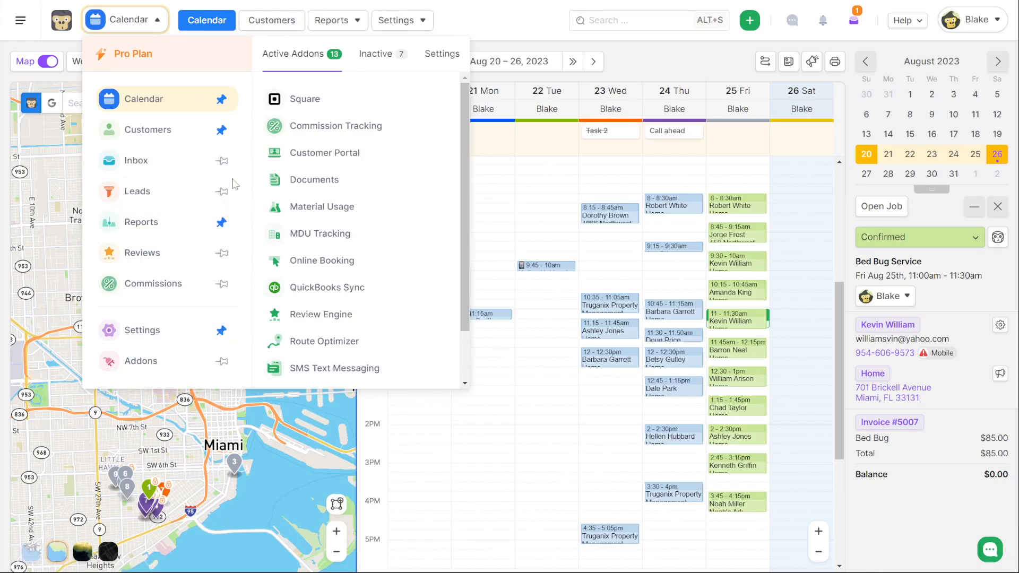
mouse_move(212, 69)
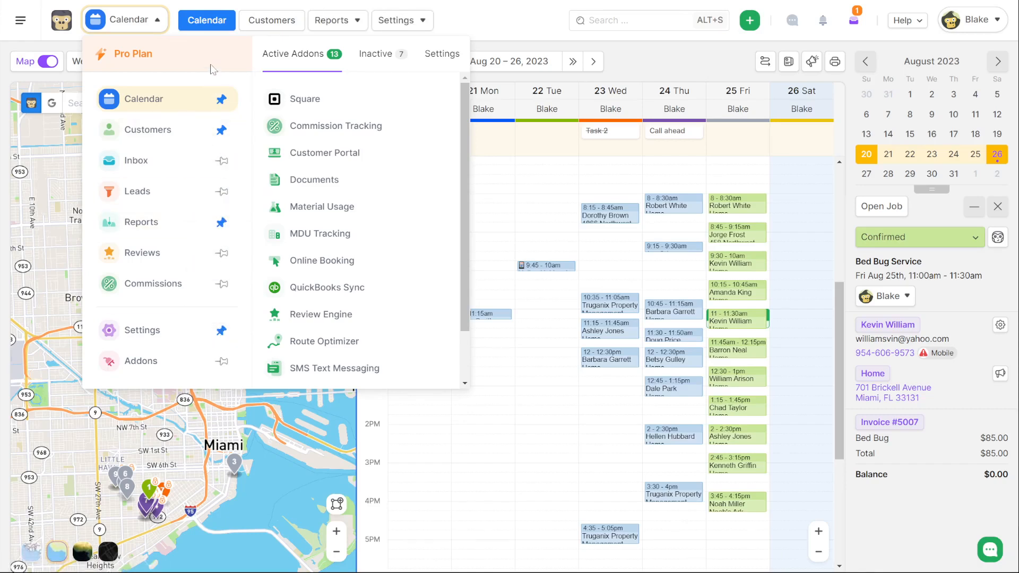
click(468, 25)
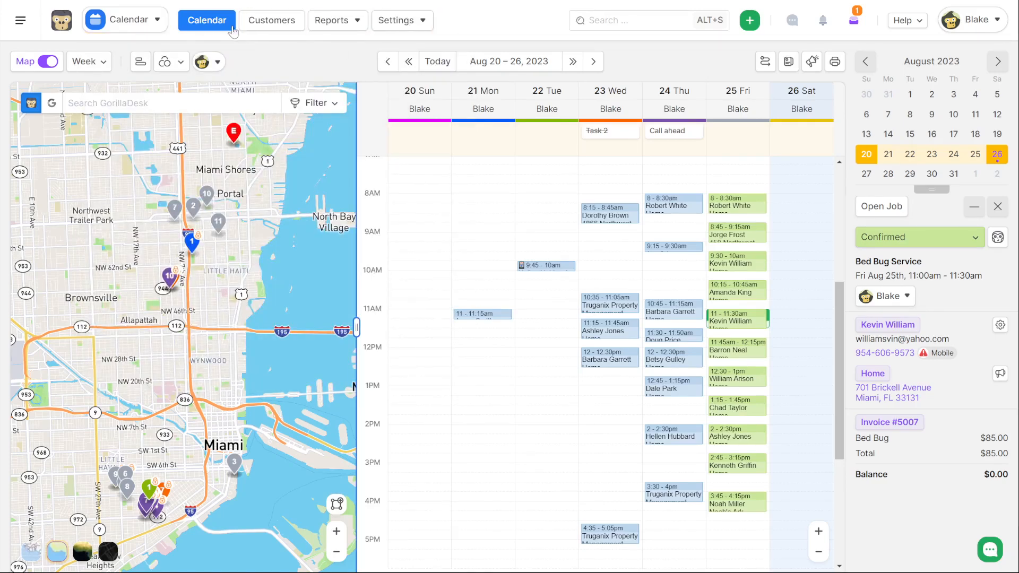
click(125, 19)
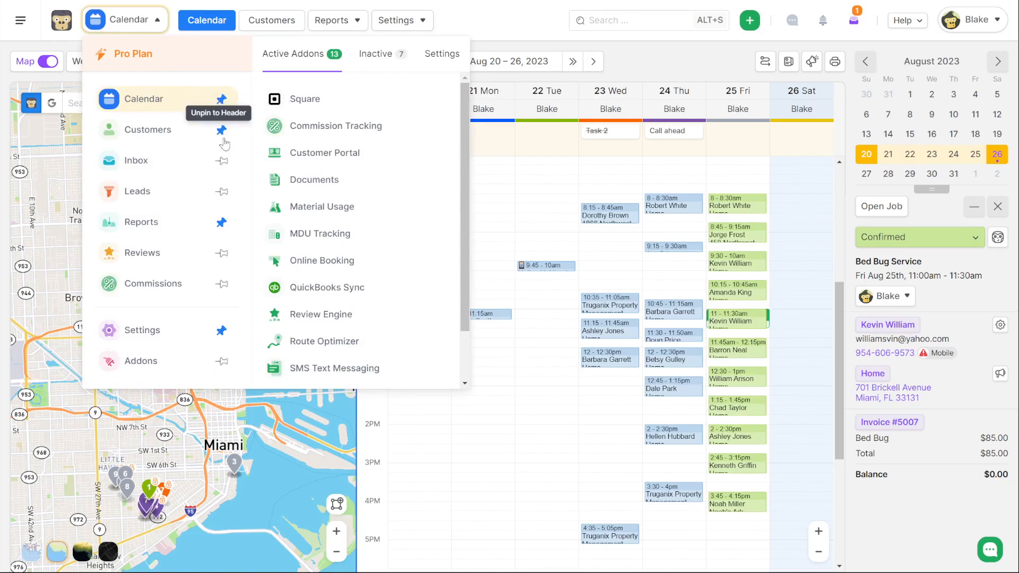
mouse_move(230, 110)
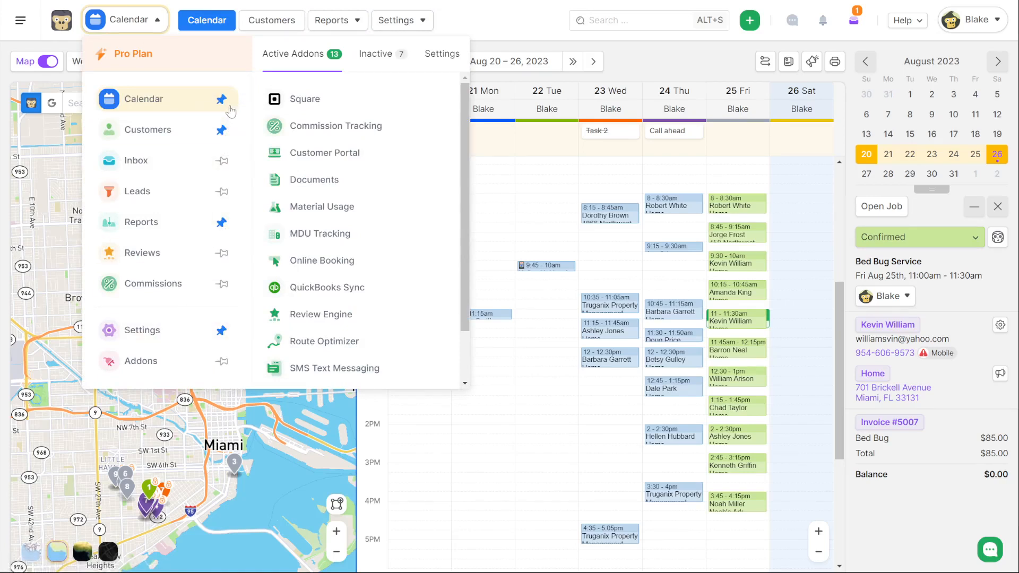
mouse_move(206, 191)
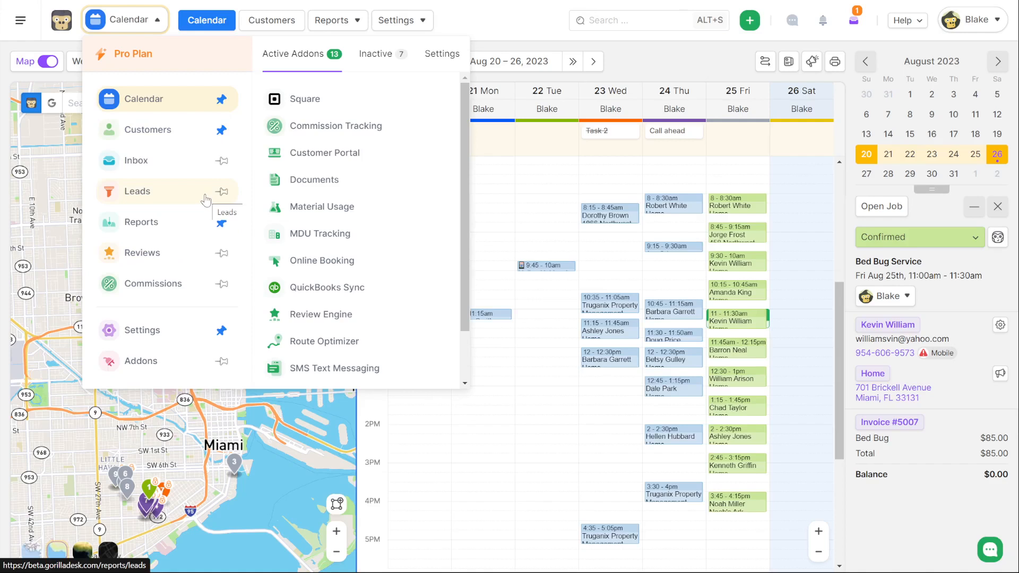
mouse_move(195, 105)
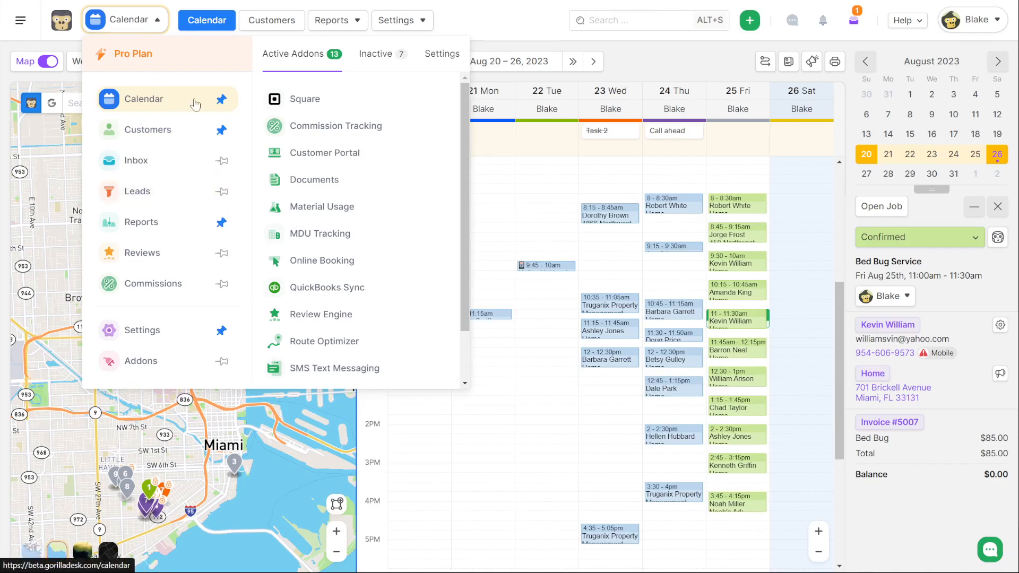
mouse_move(324, 151)
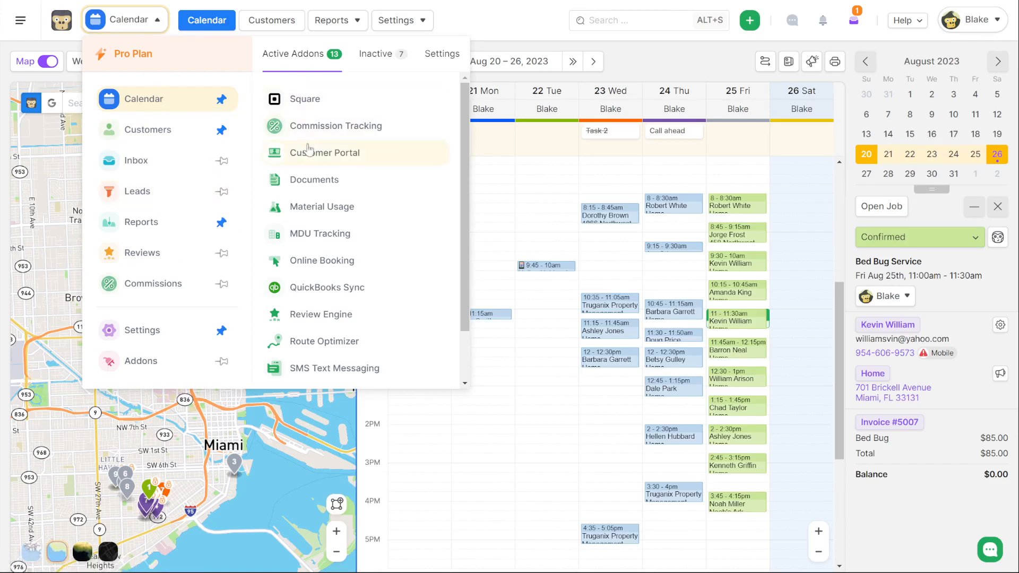
mouse_move(324, 152)
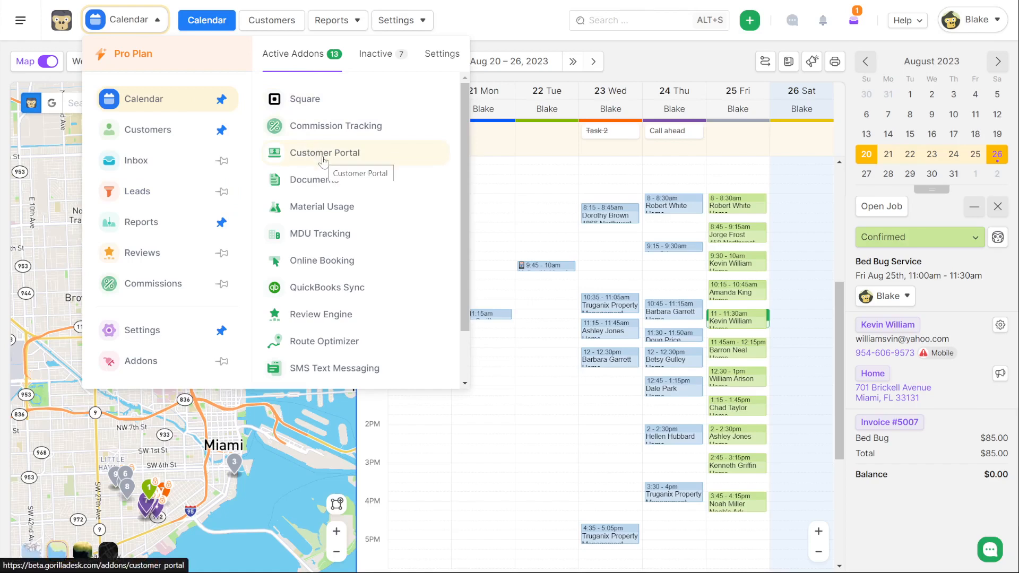
click(376, 54)
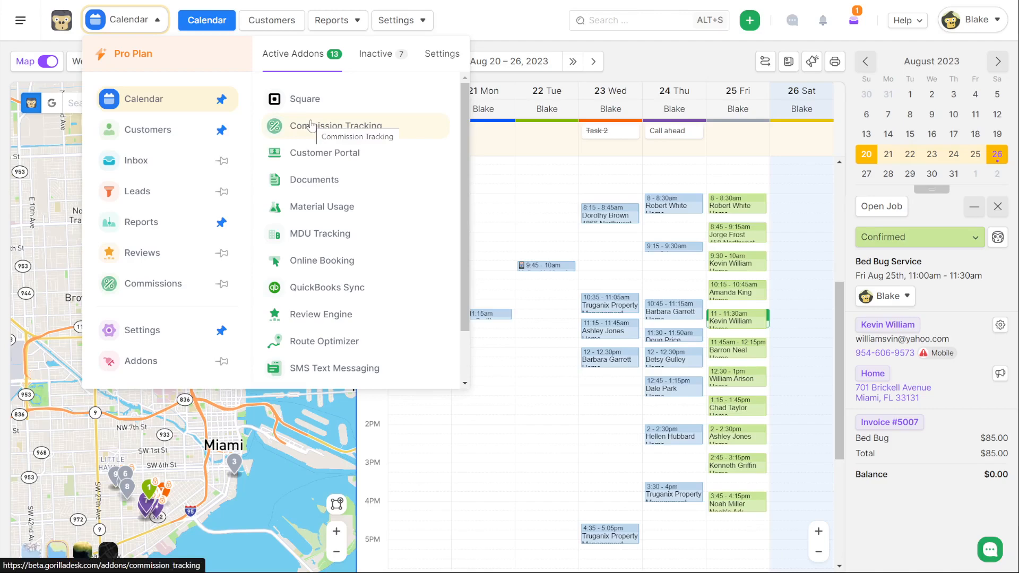
mouse_move(137, 371)
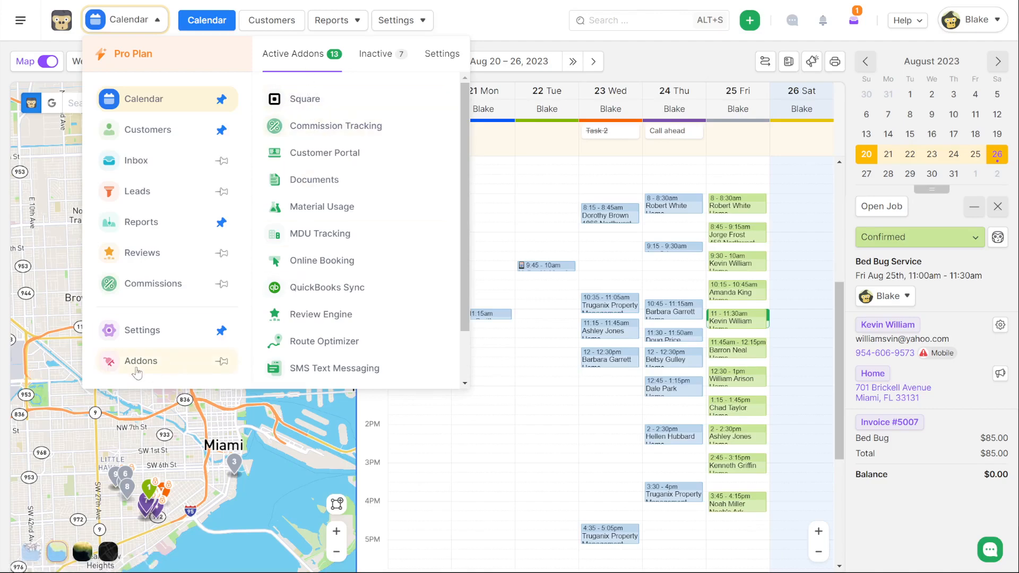
mouse_move(140, 361)
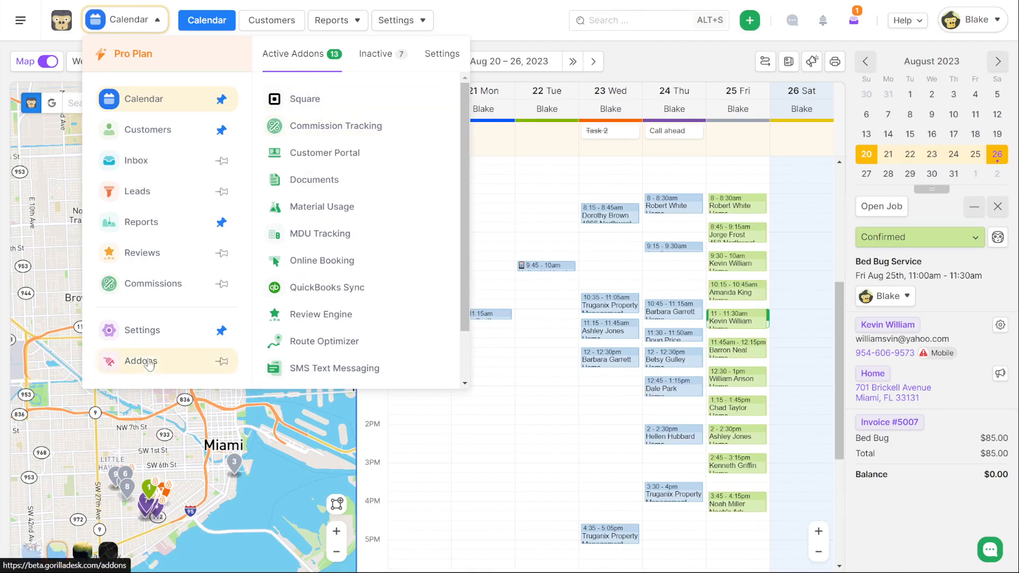
click(141, 361)
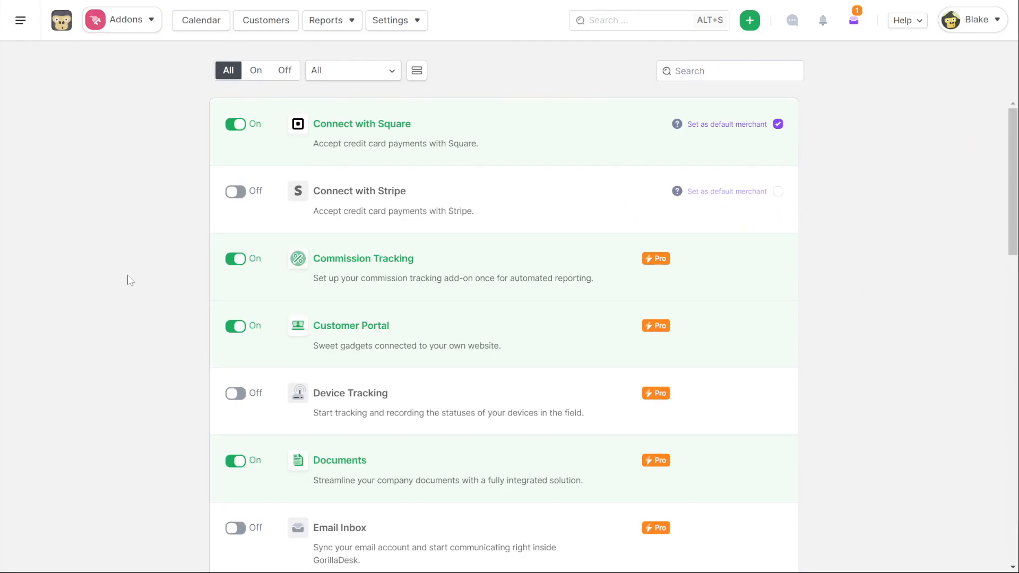
click(121, 19)
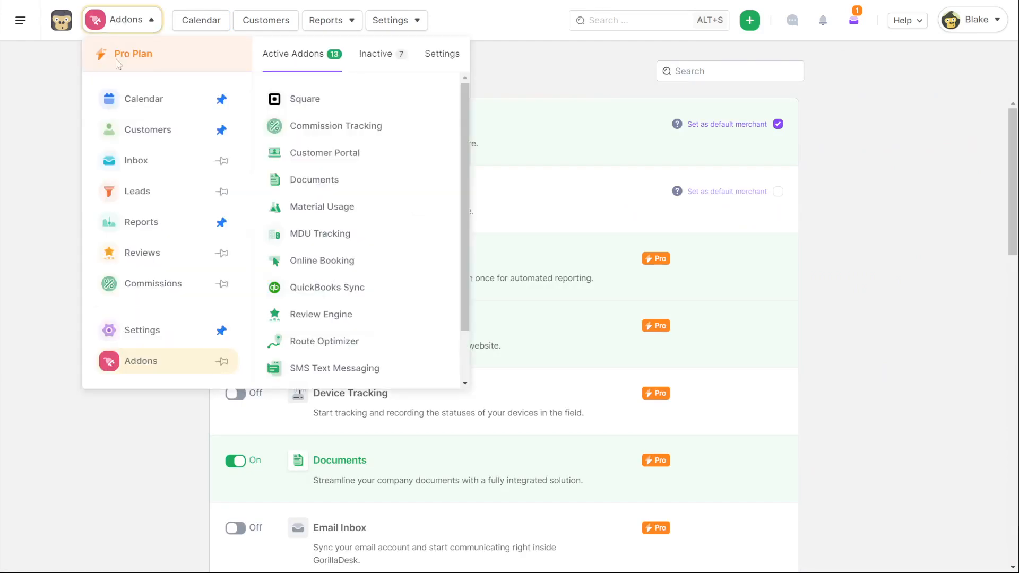
mouse_move(143, 97)
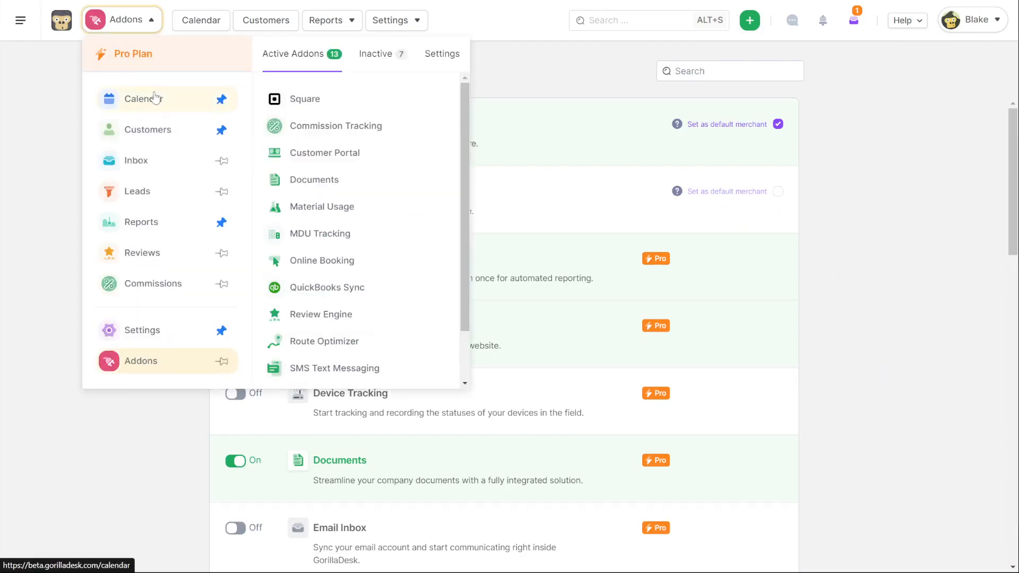
click(143, 98)
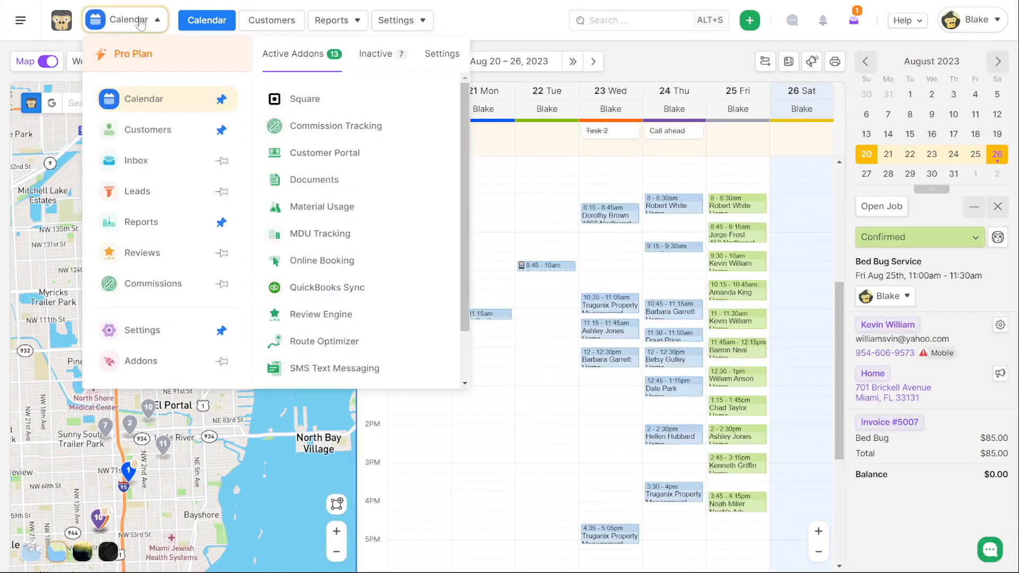
mouse_move(143, 44)
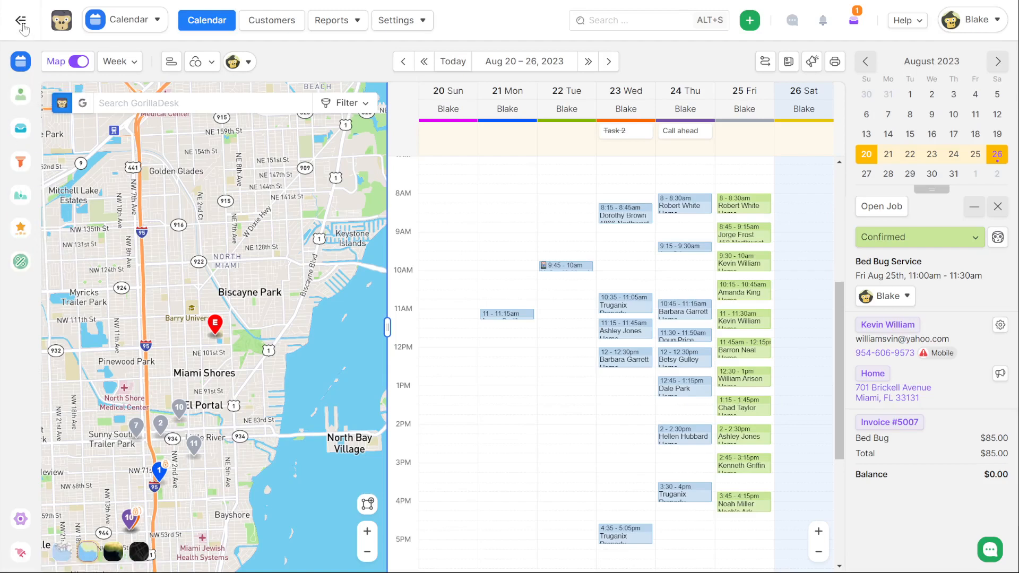
click(124, 19)
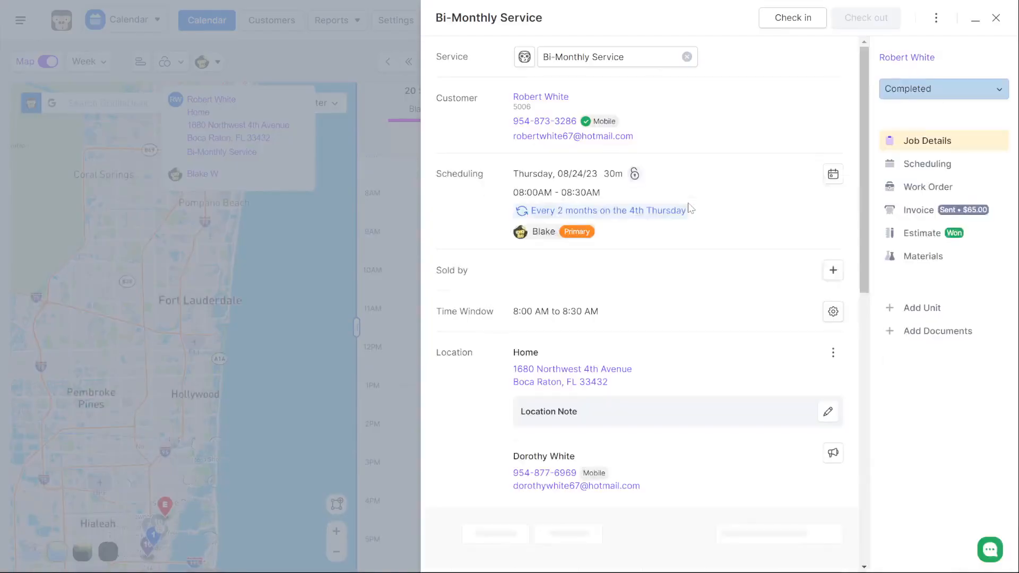
Review the Bi-Monthly Service job details and close them back to the weekly calendar.
scroll(down, 3)
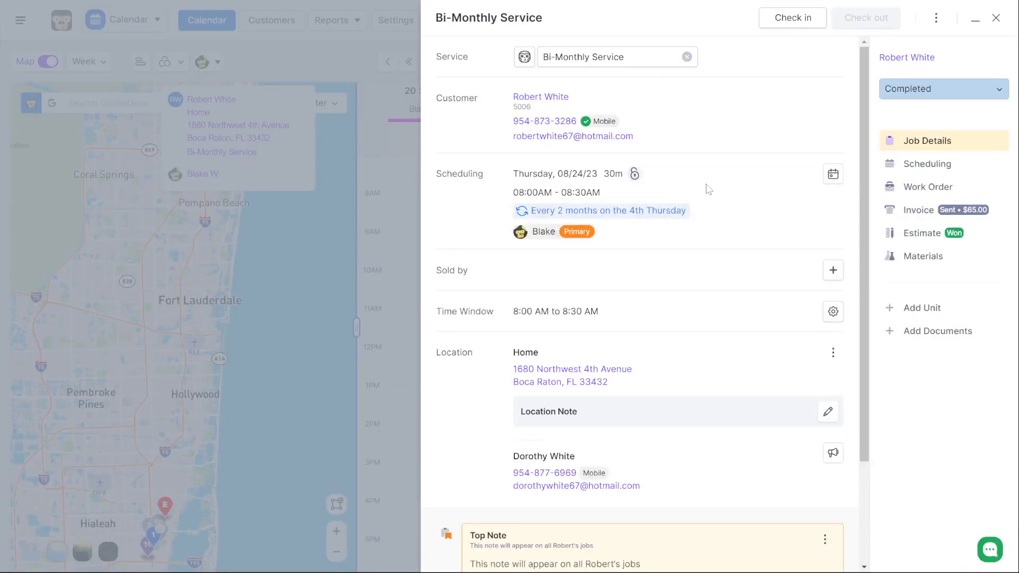
mouse_move(869, 40)
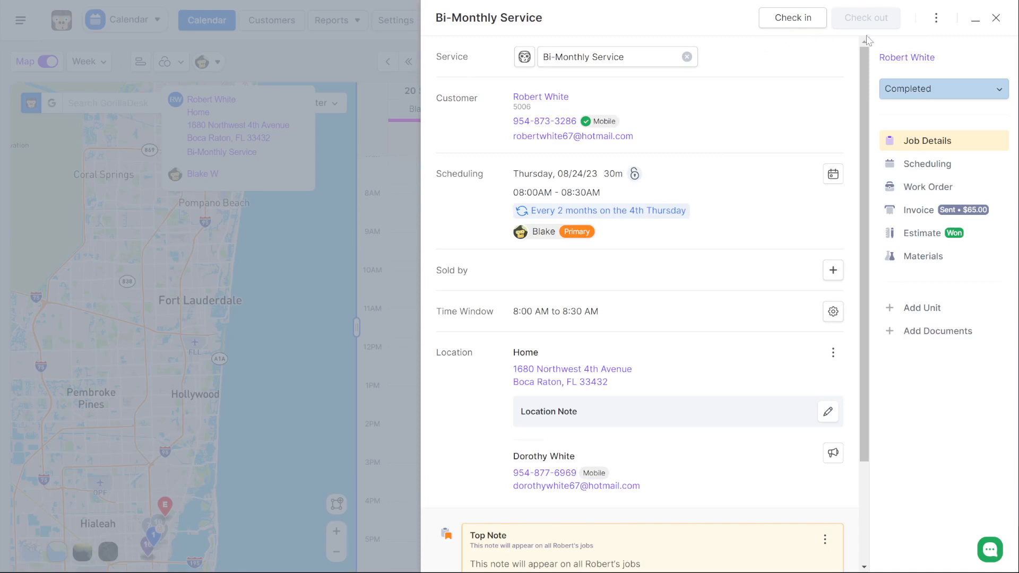
mouse_move(844, 48)
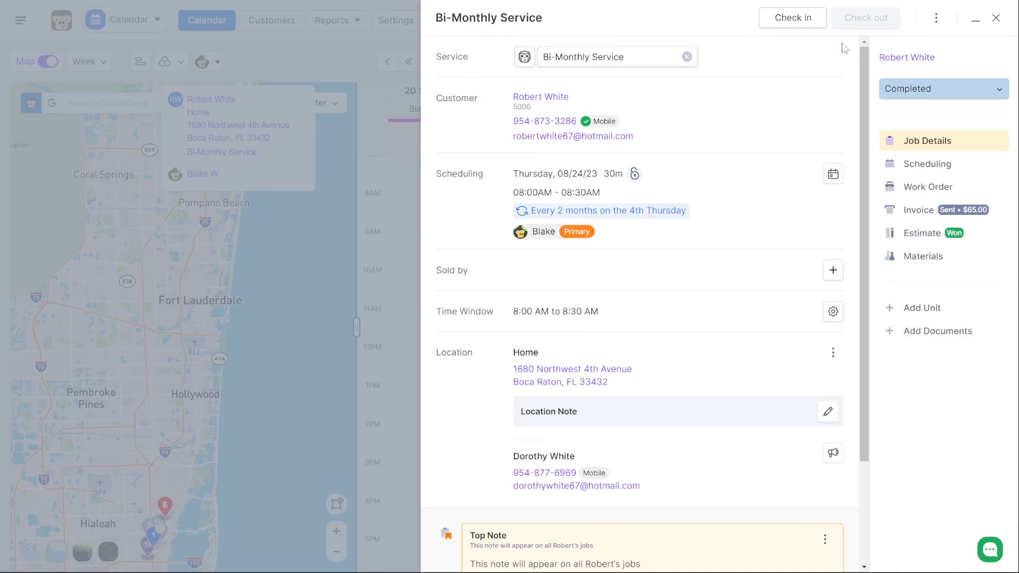
mouse_move(923, 352)
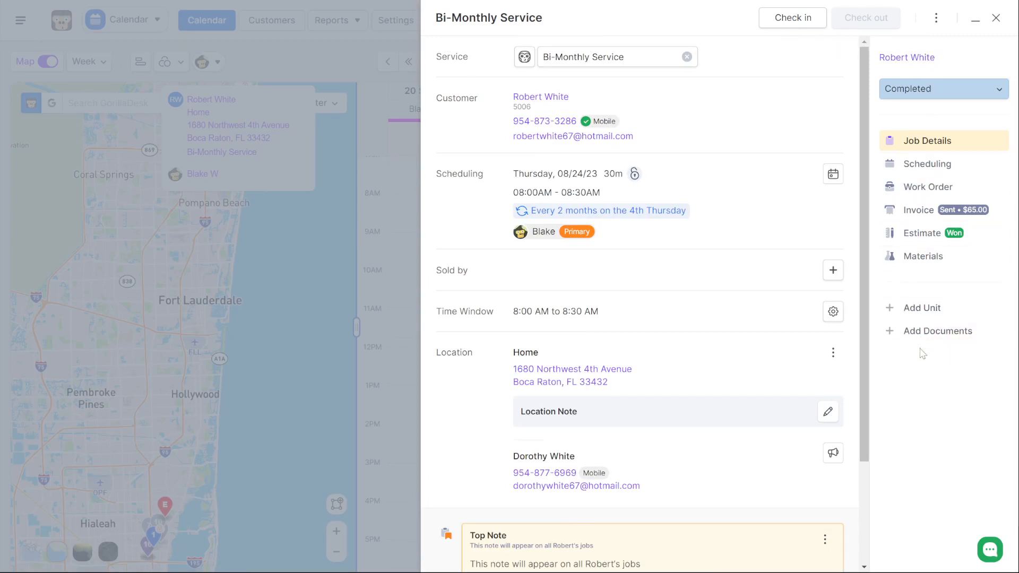
mouse_move(966, 108)
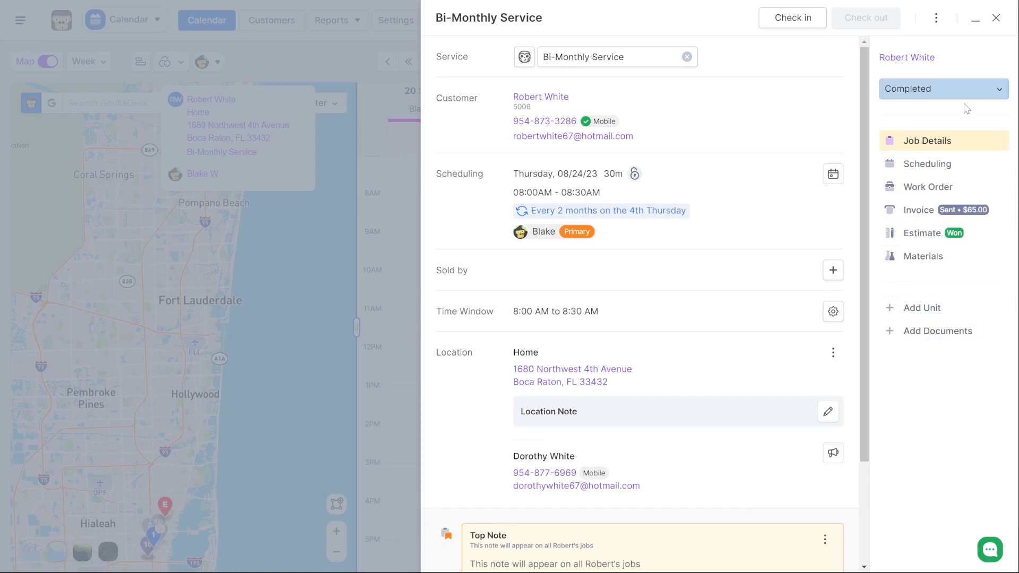
mouse_move(921, 308)
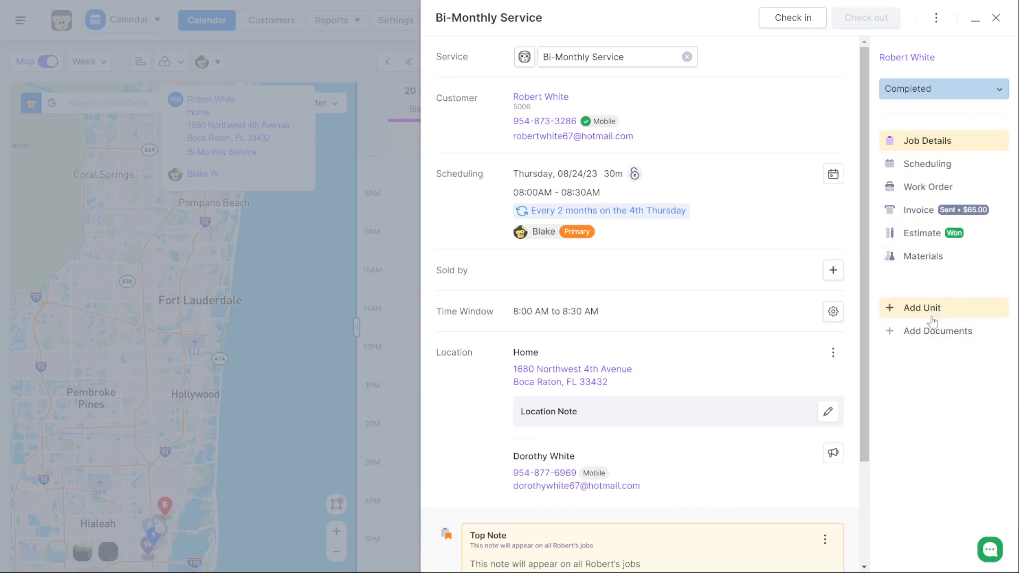
mouse_move(929, 348)
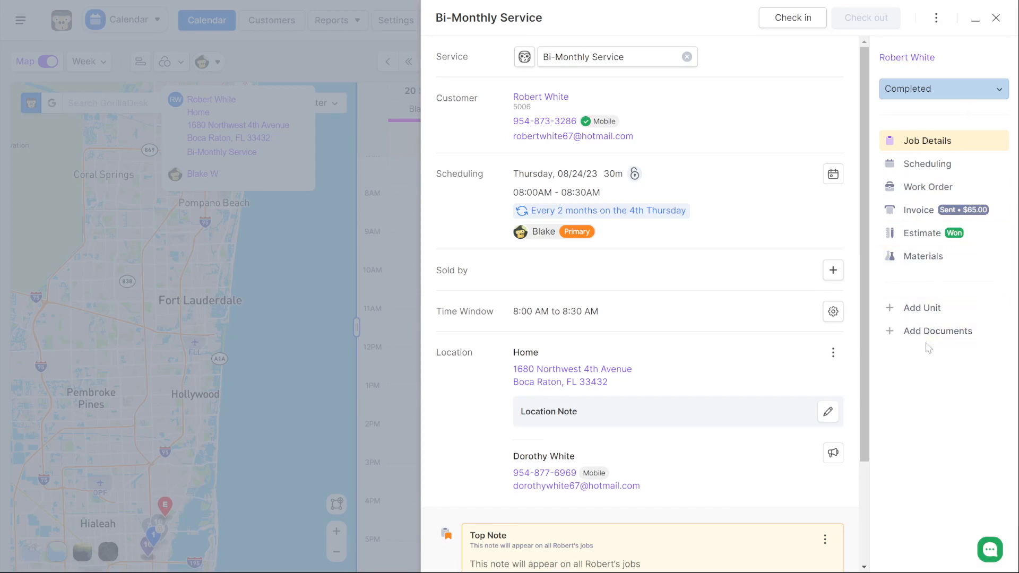
mouse_move(924, 353)
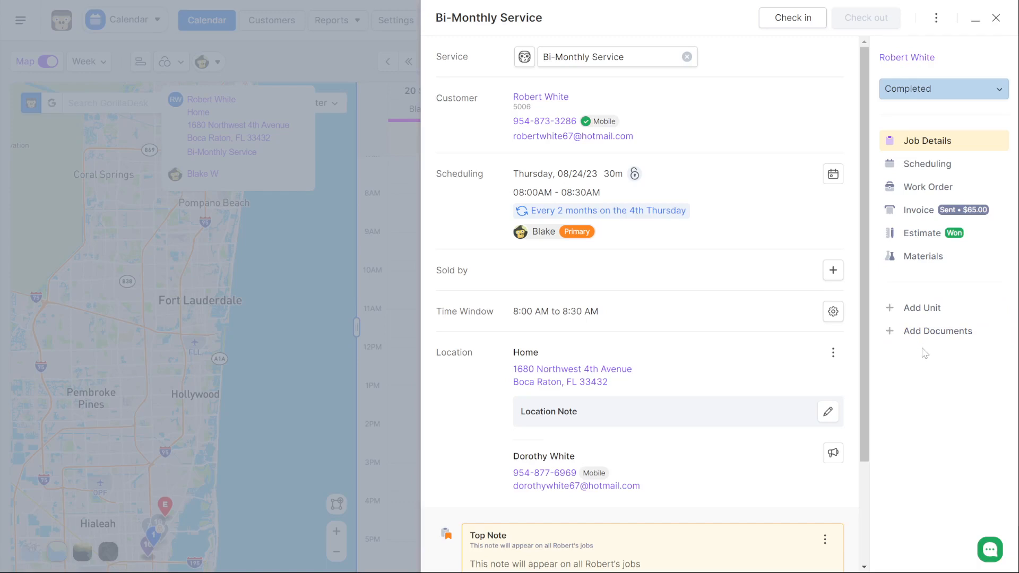
mouse_move(922, 308)
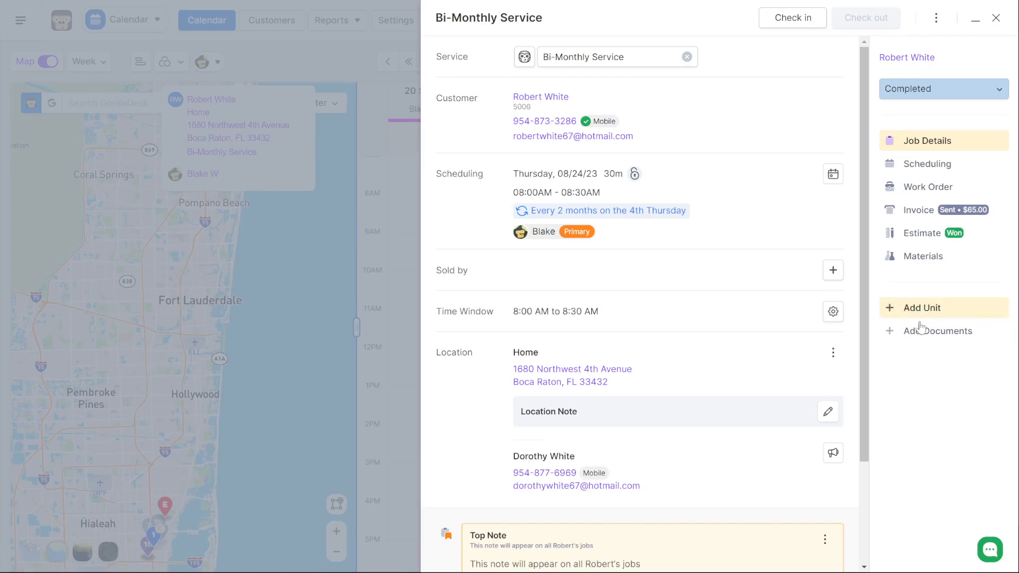
mouse_move(919, 357)
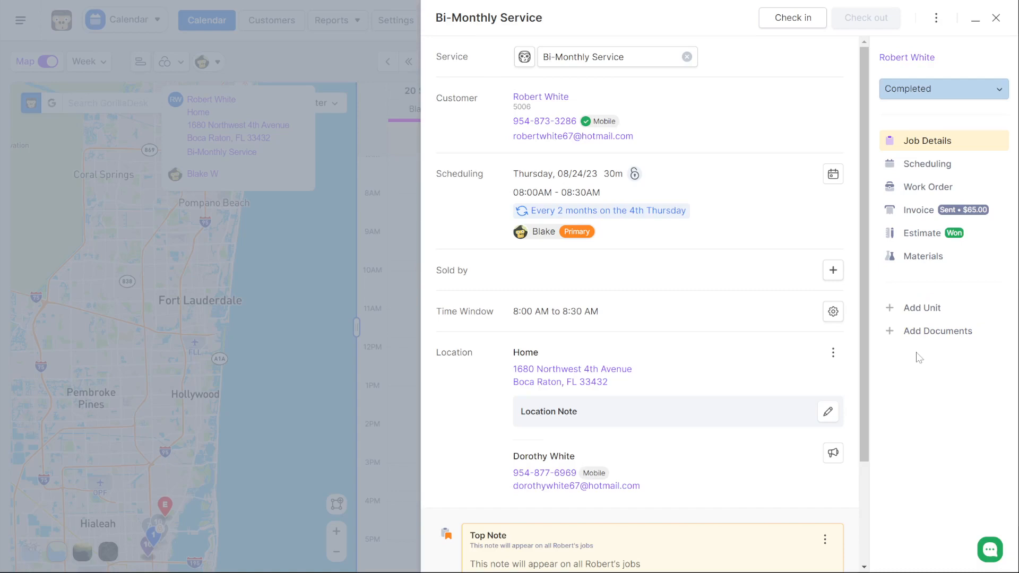
mouse_move(931, 394)
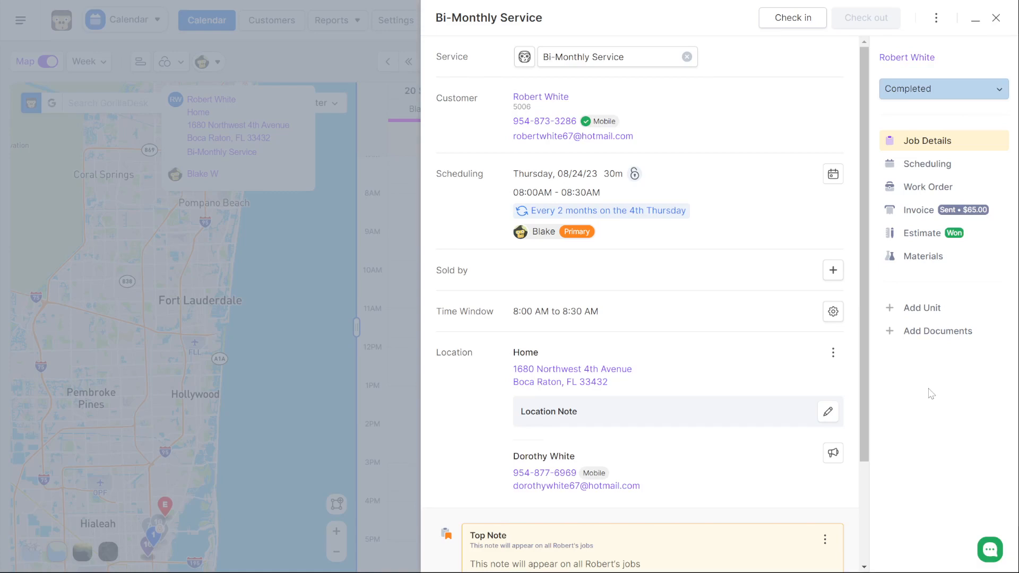
mouse_move(931, 391)
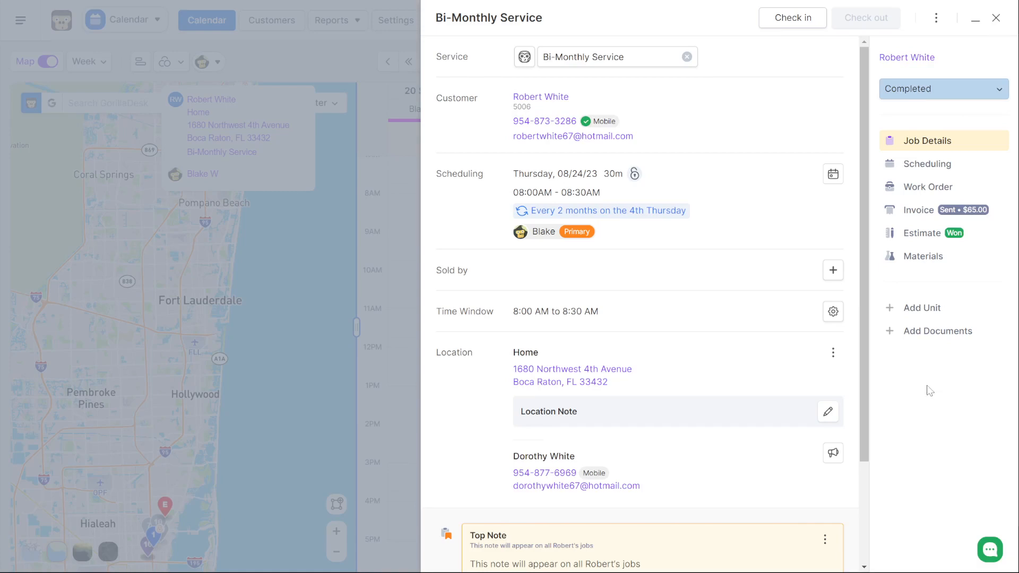
click(996, 18)
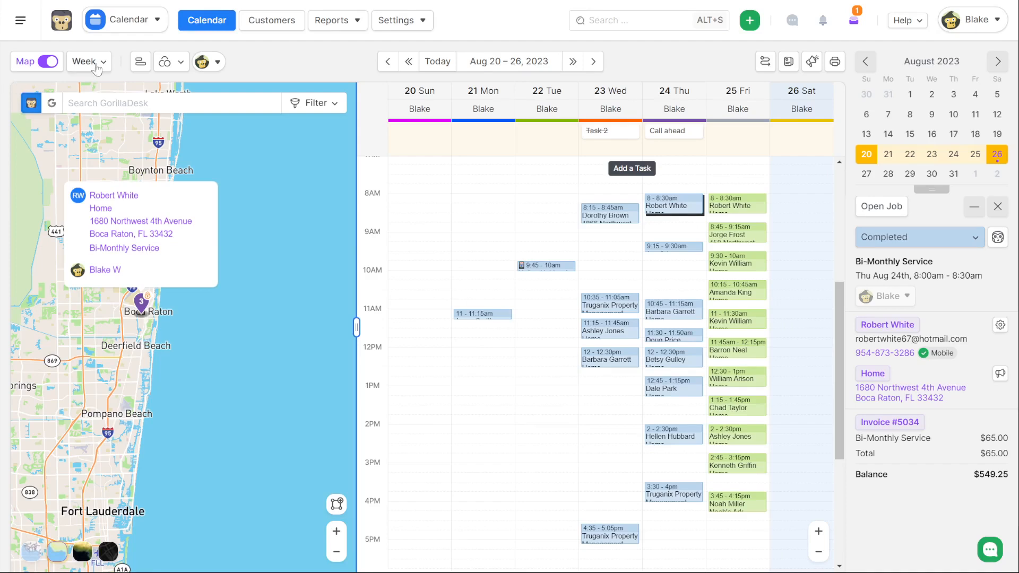
Show the calendar range choices (Day, Week, 2–4 Weeks, Month) from the Week dropdown.
click(88, 62)
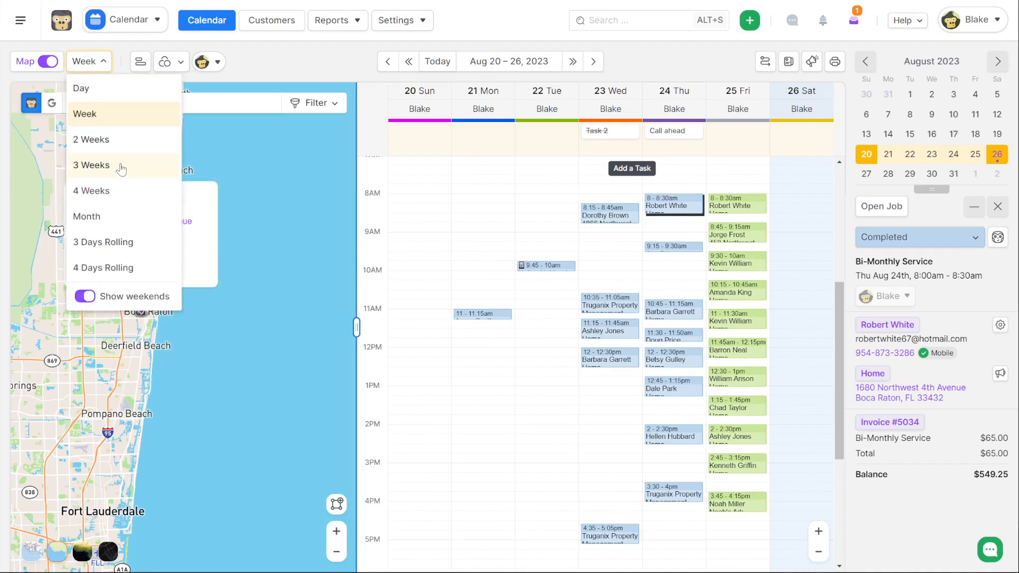
mouse_move(104, 190)
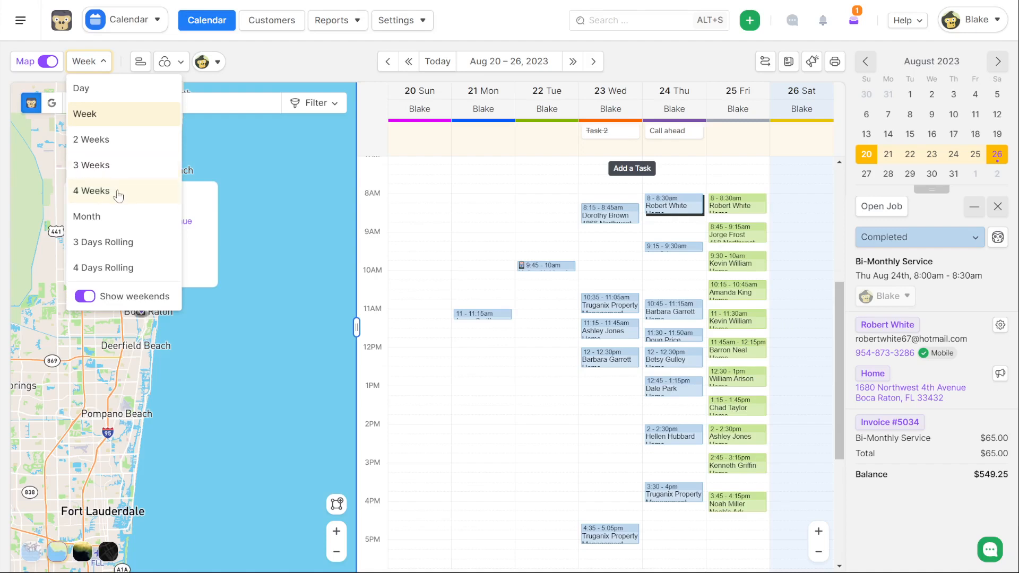
mouse_move(127, 171)
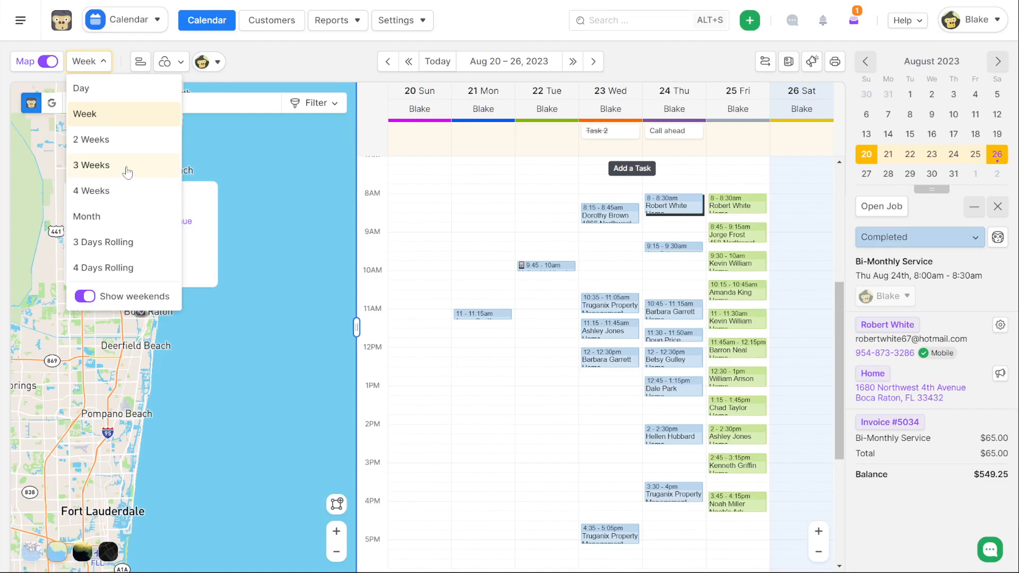
mouse_move(123, 140)
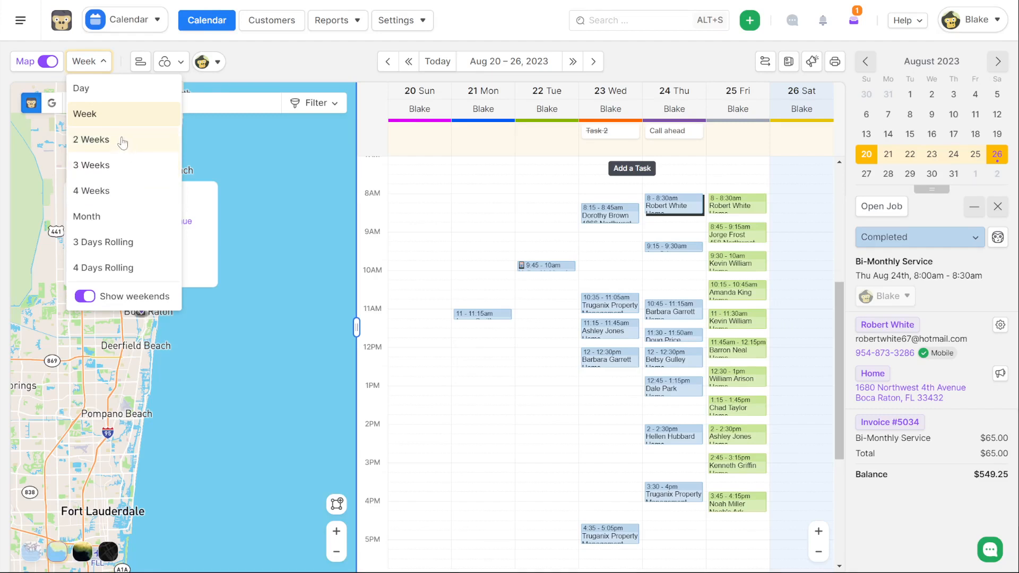
mouse_move(120, 190)
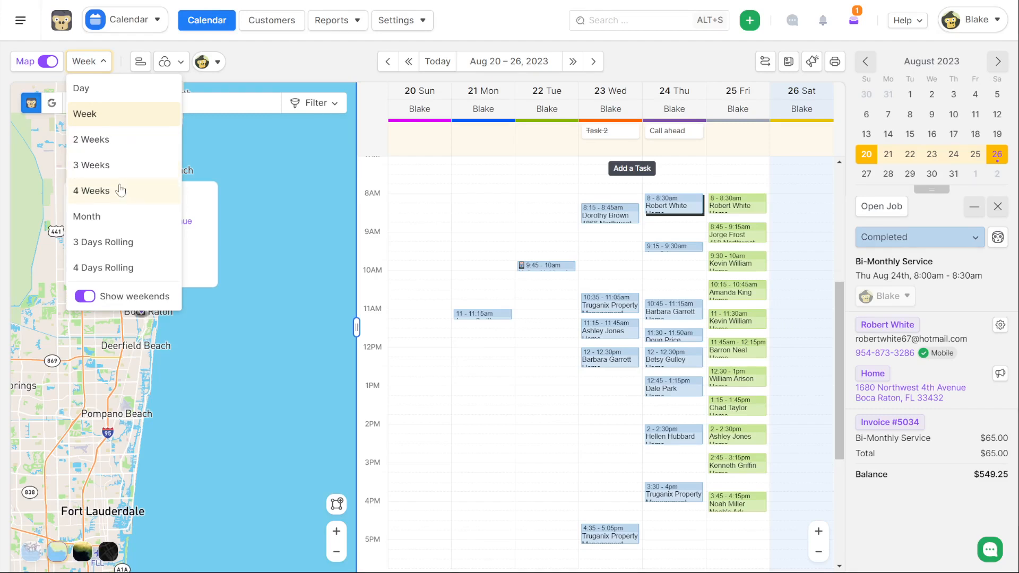
mouse_move(214, 83)
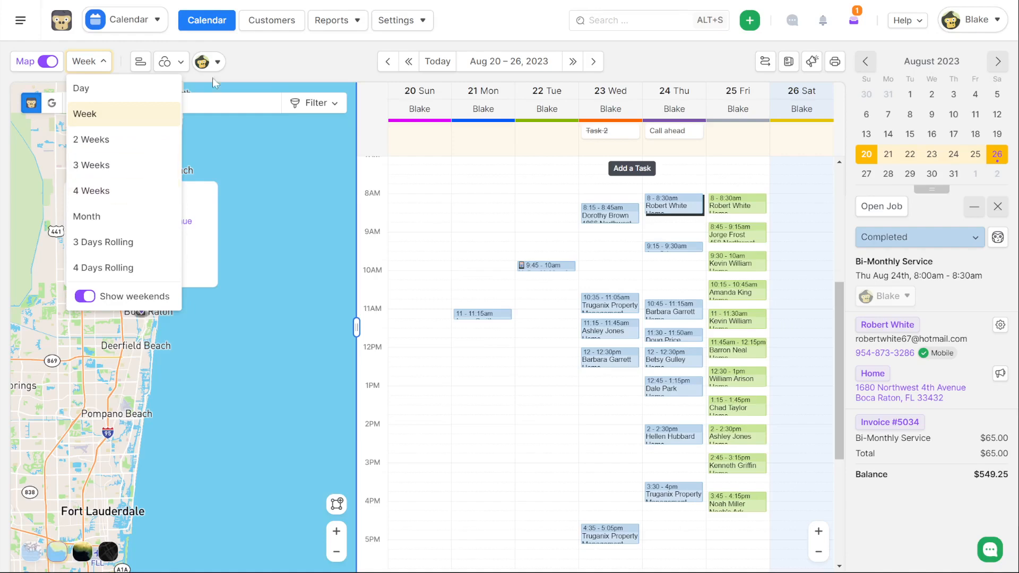
mouse_move(86, 217)
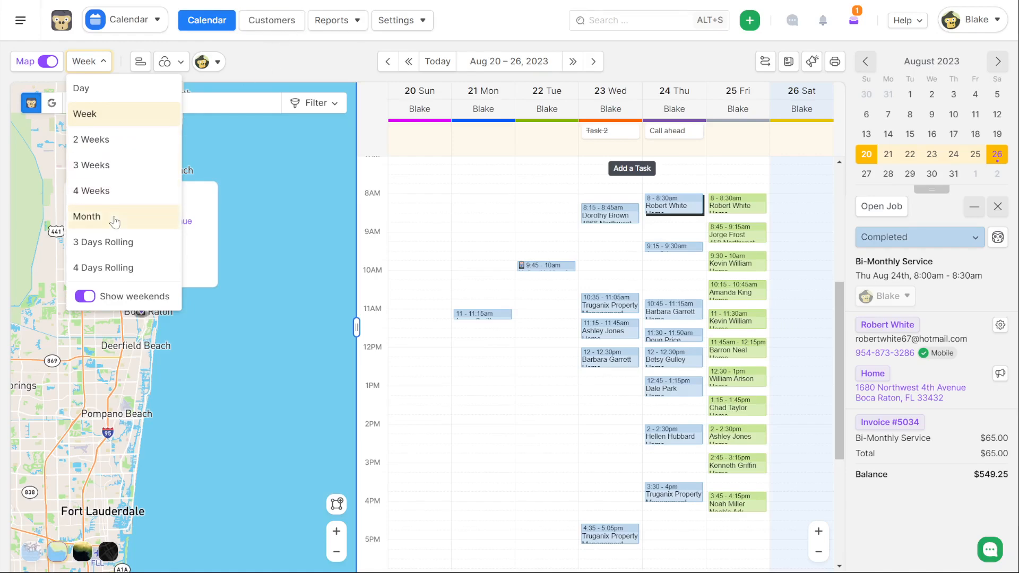
Switch the calendar to the full month of August 2023 and toggle the map off and back on.
click(86, 217)
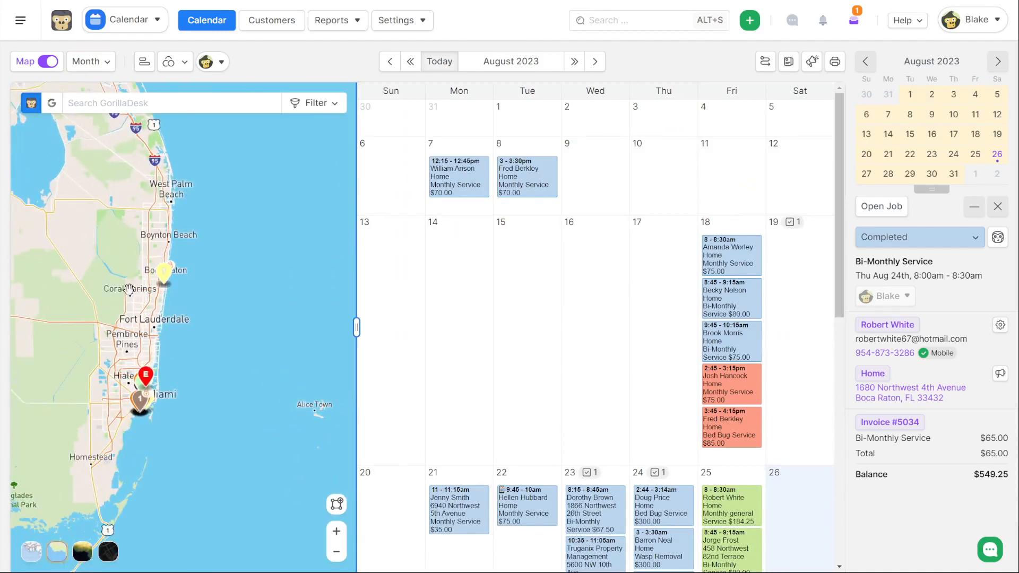
click(47, 61)
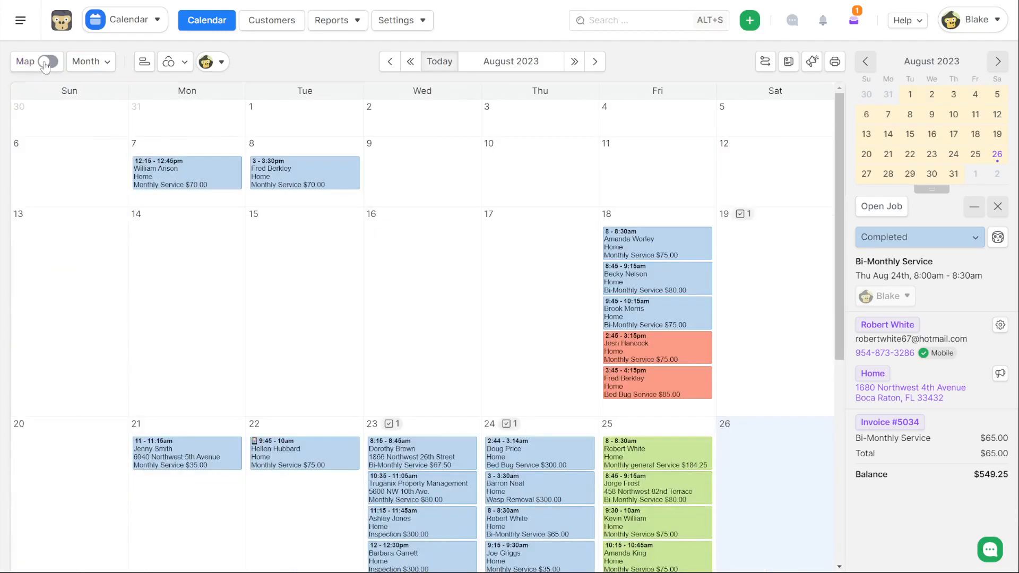
click(45, 62)
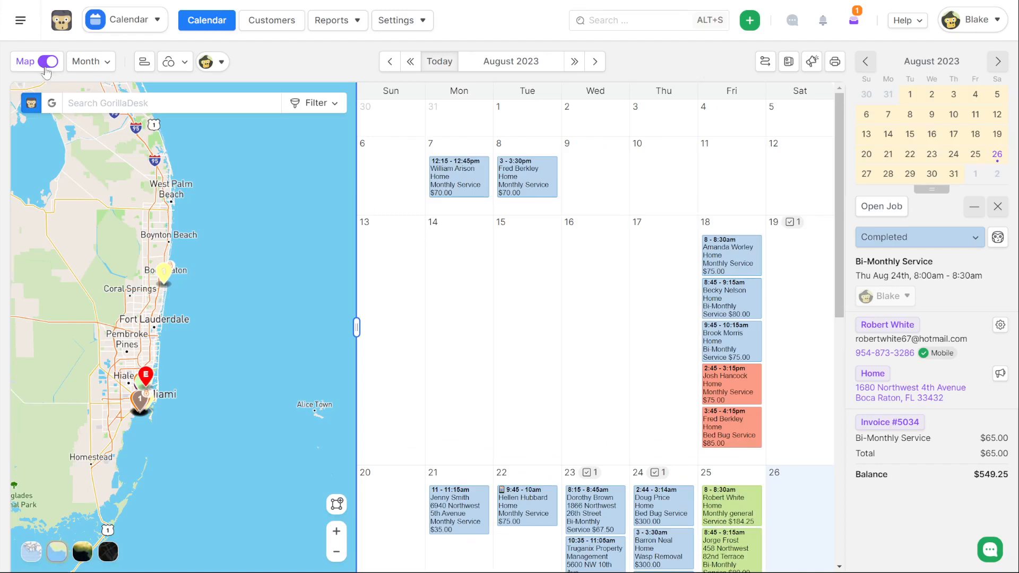
mouse_move(103, 291)
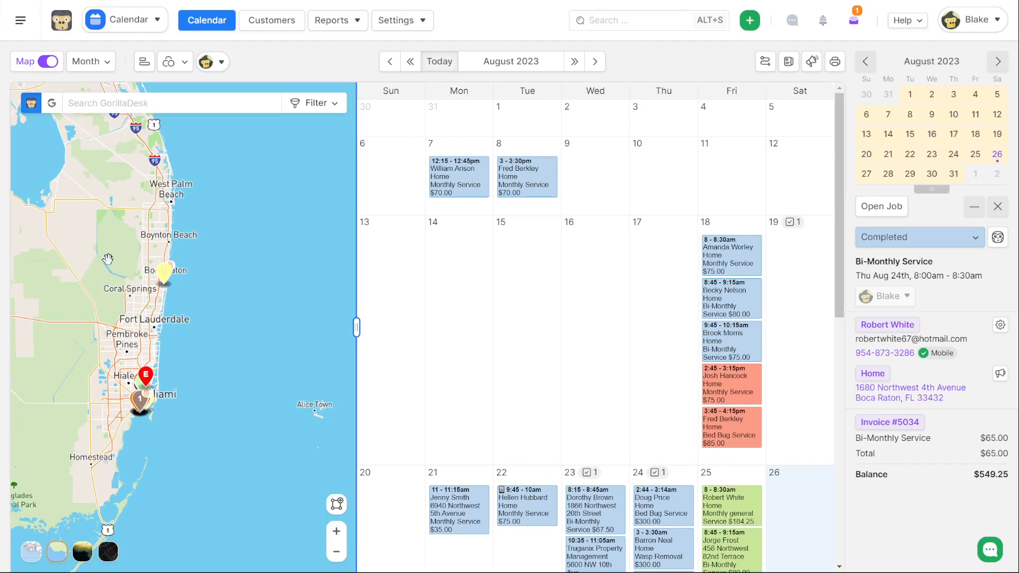
mouse_move(103, 228)
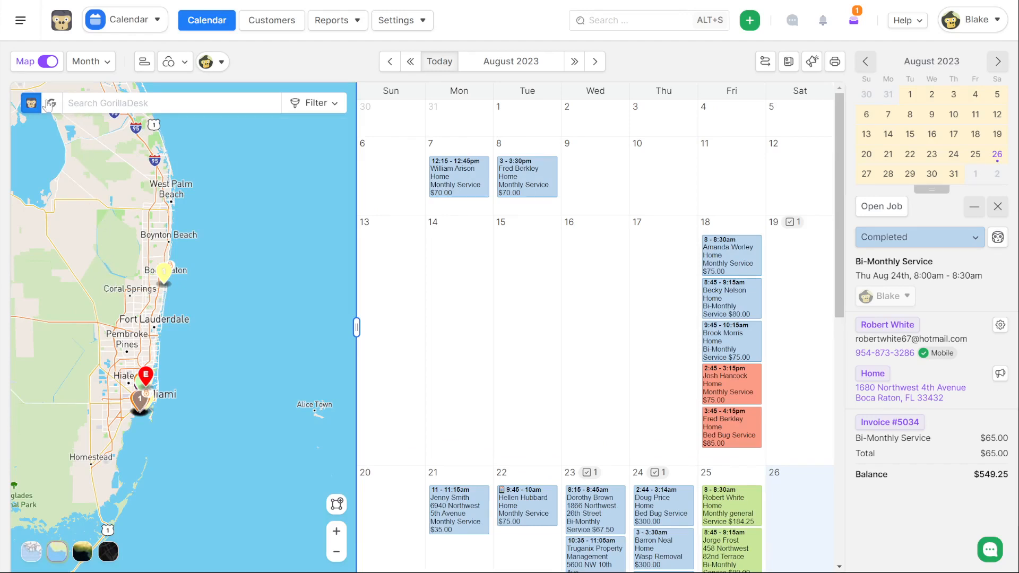
mouse_move(30, 103)
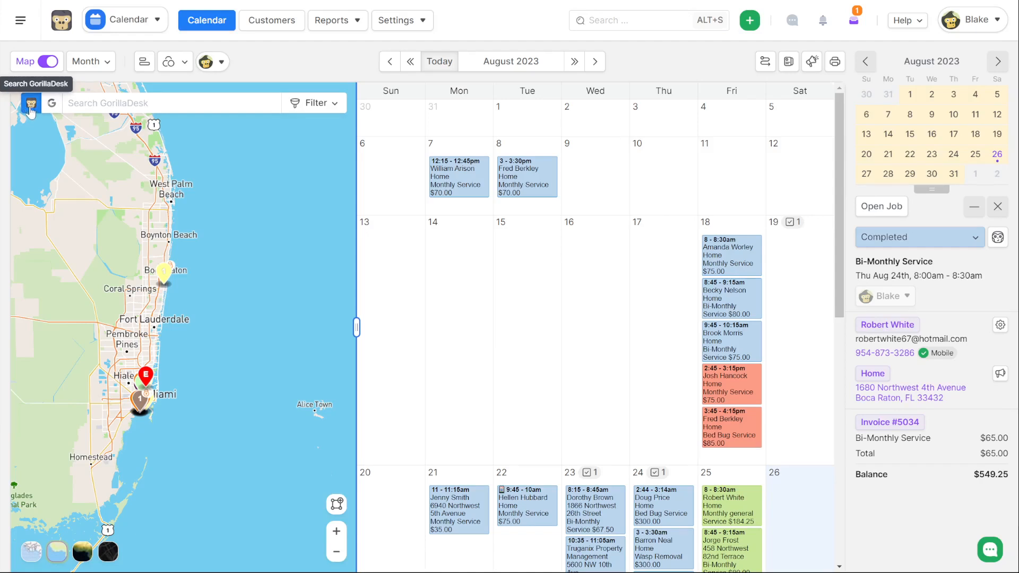
Try Google then GorillaDesk map search, and return the calendar to the week of Aug 20–26.
click(51, 103)
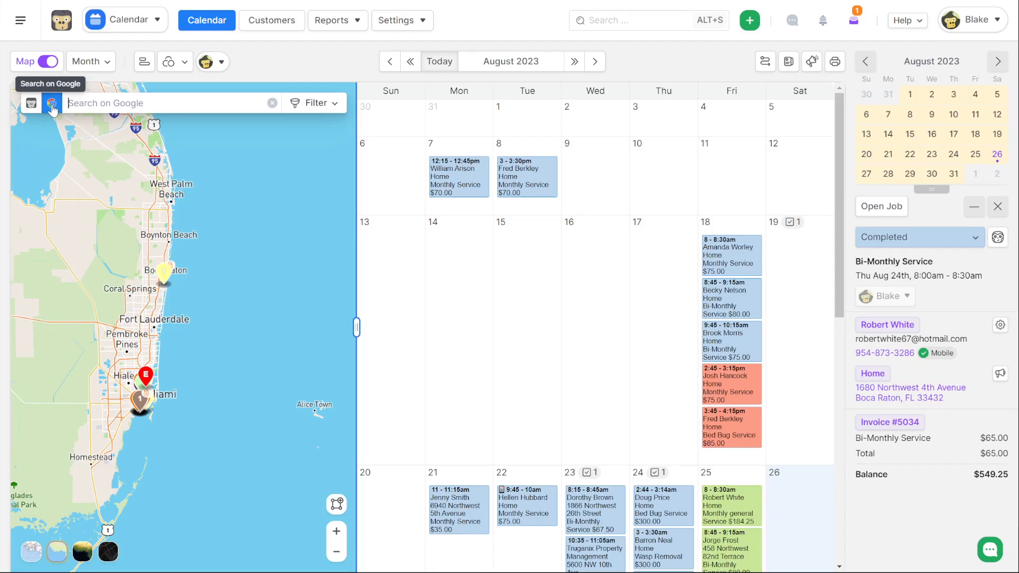
click(31, 103)
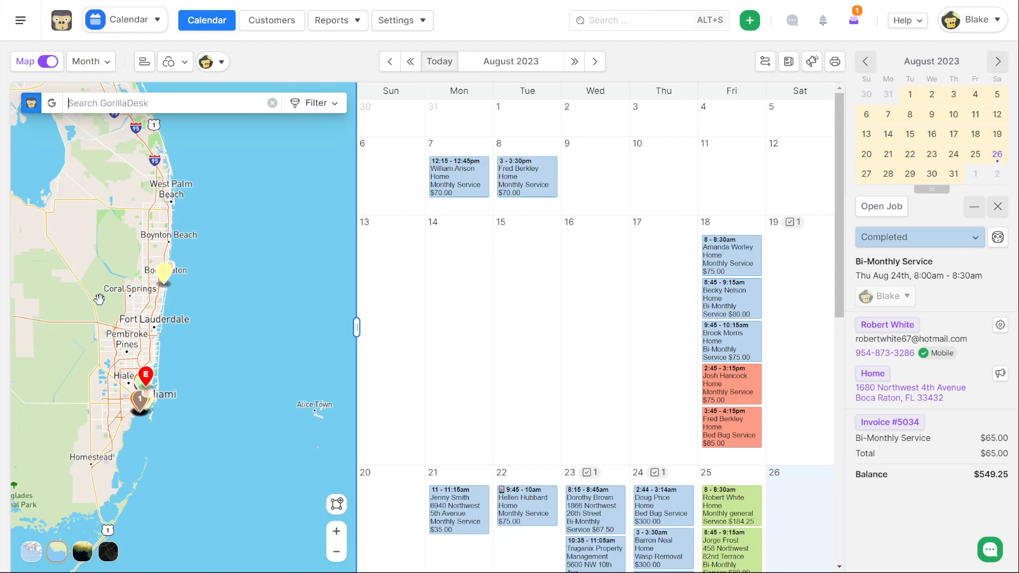
mouse_move(78, 264)
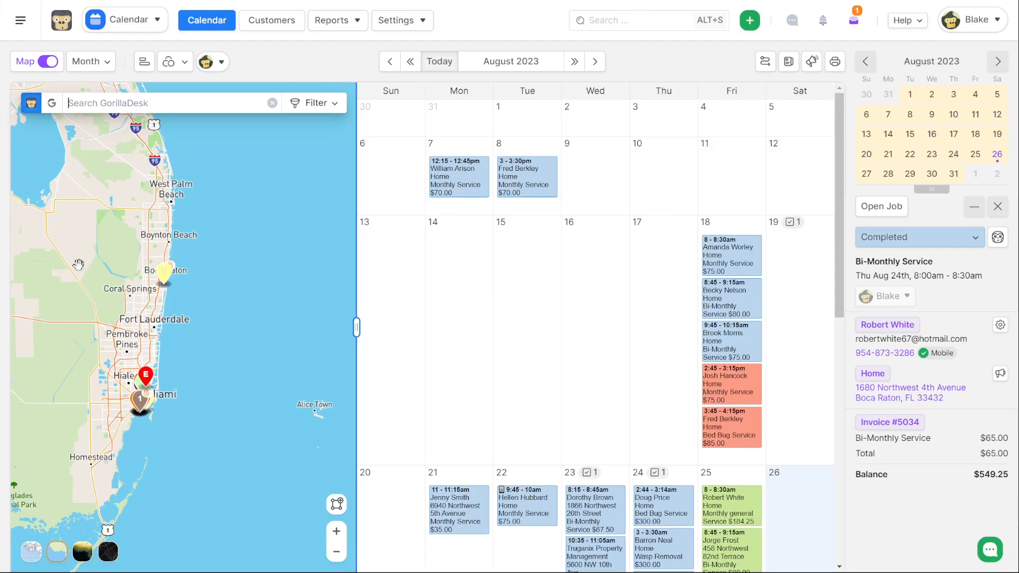
mouse_move(51, 103)
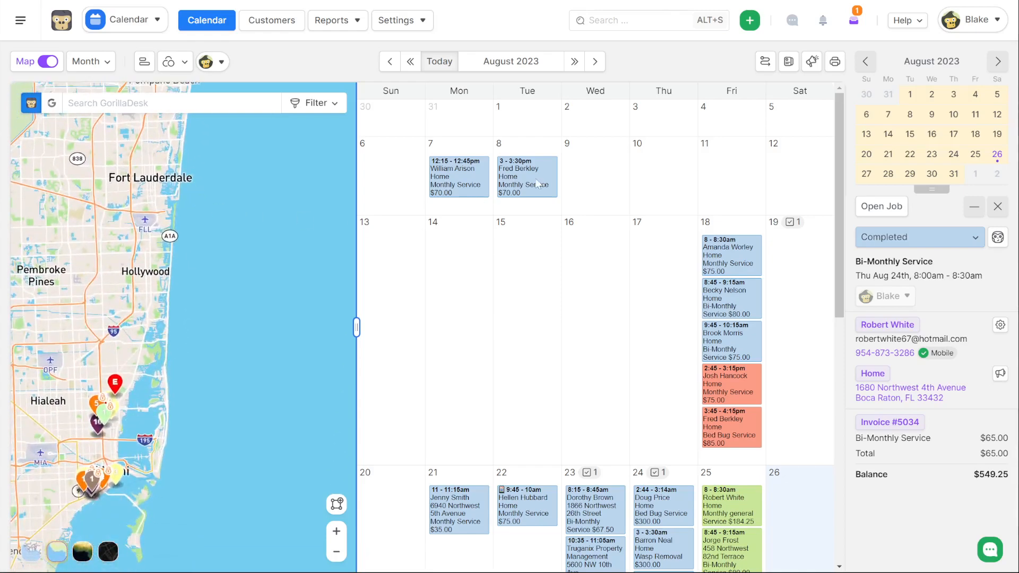
click(88, 62)
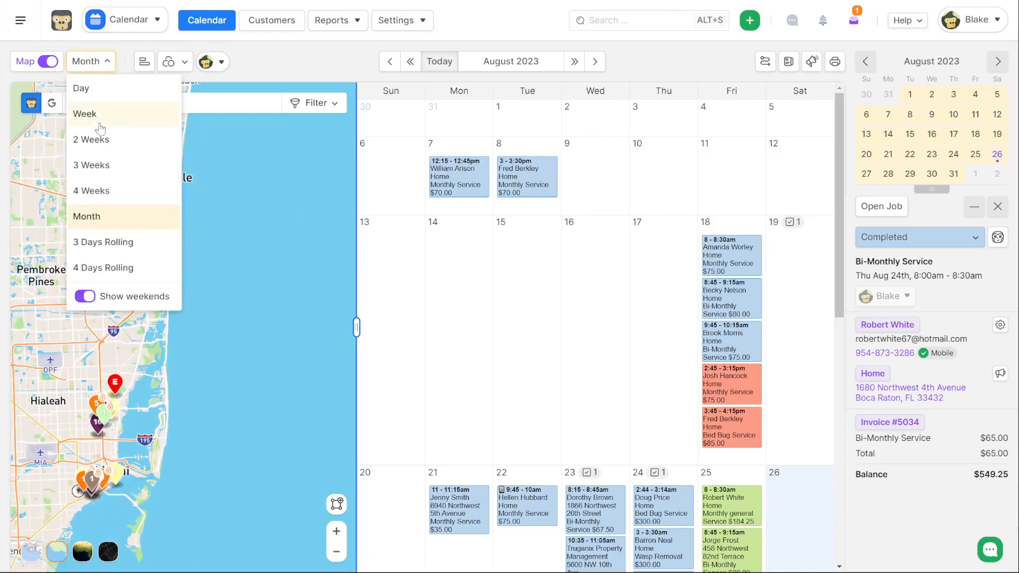
click(85, 114)
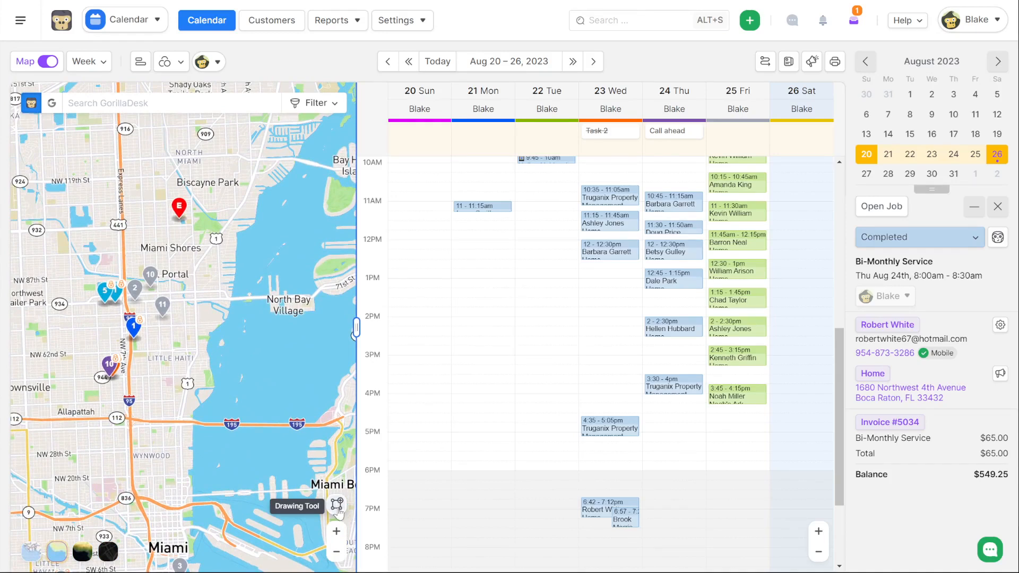
click(337, 506)
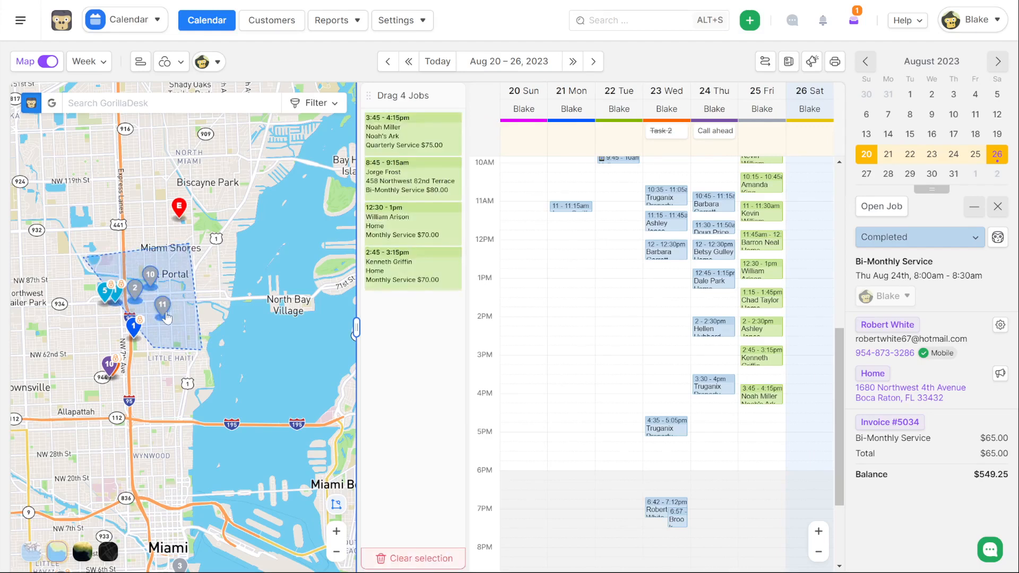
mouse_move(239, 303)
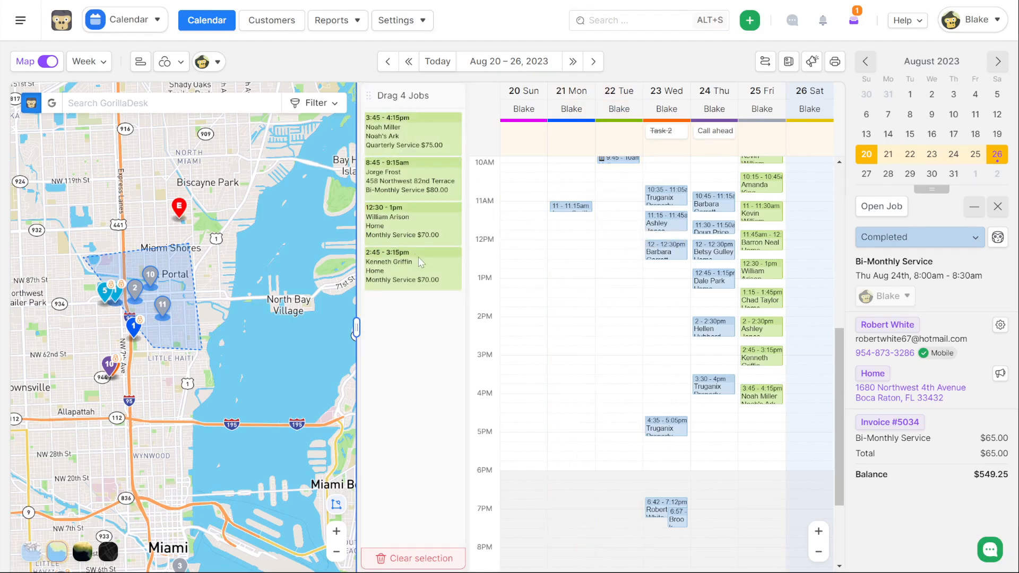
mouse_move(213, 319)
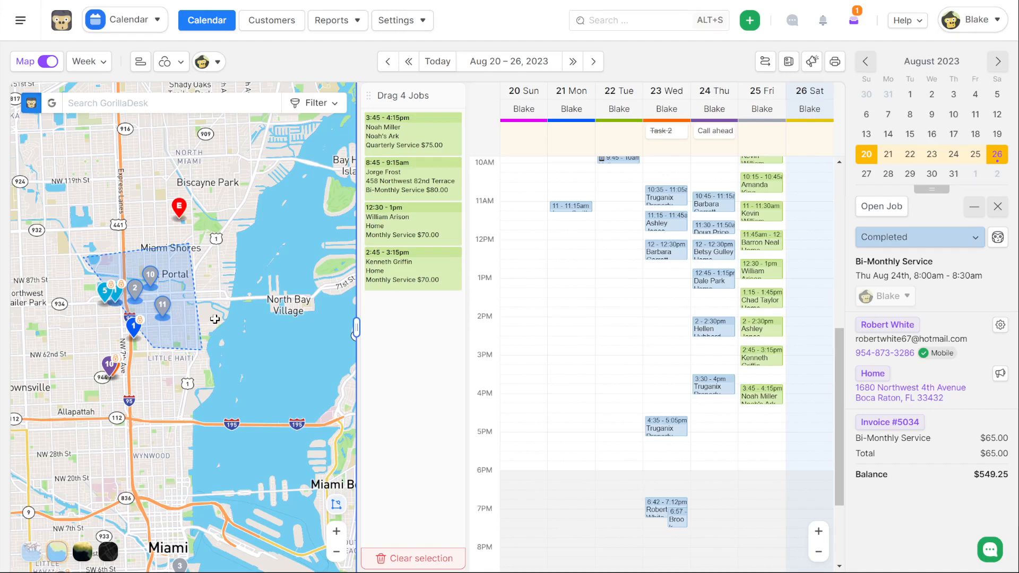
mouse_move(714, 215)
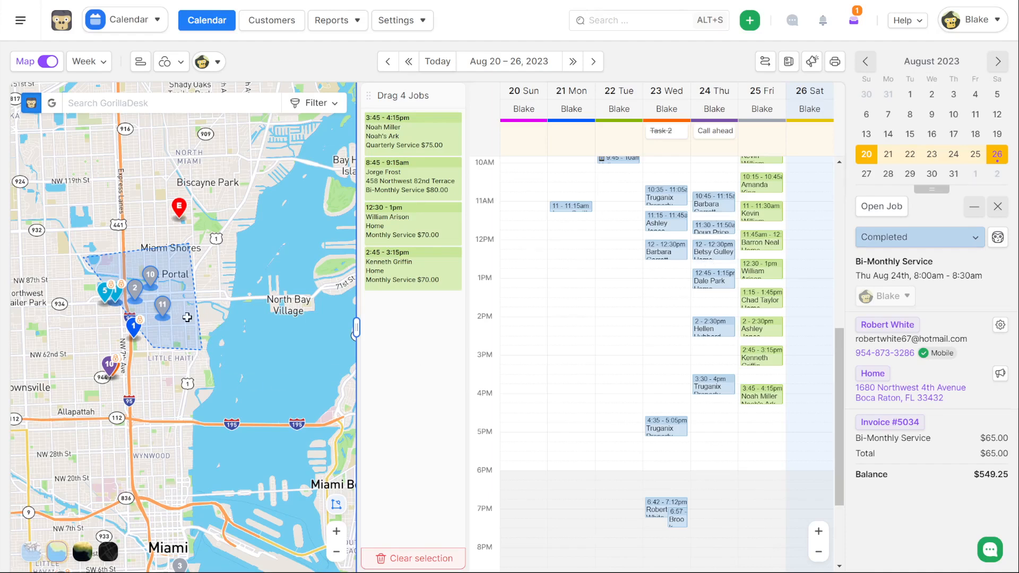
mouse_move(223, 356)
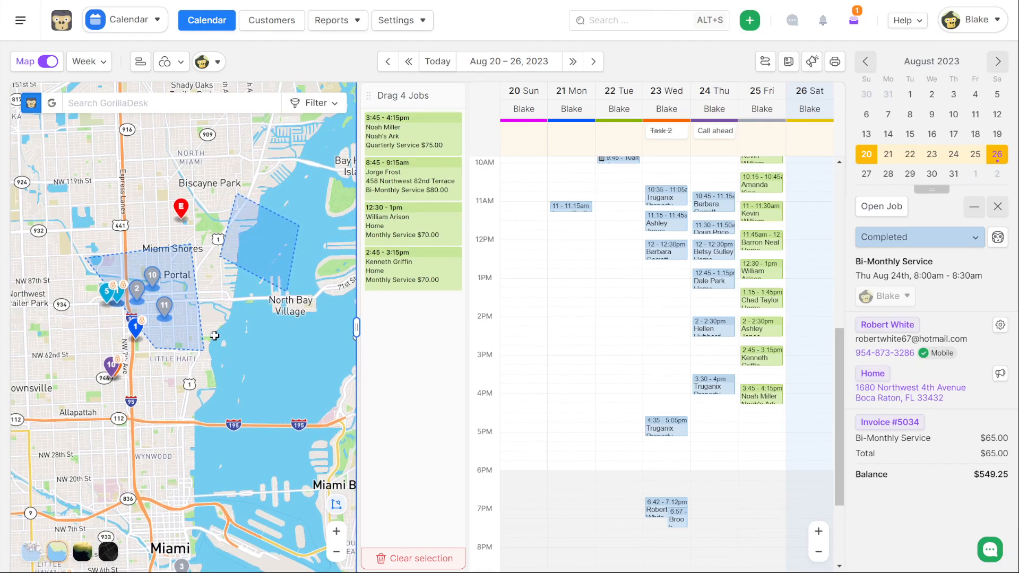
click(418, 558)
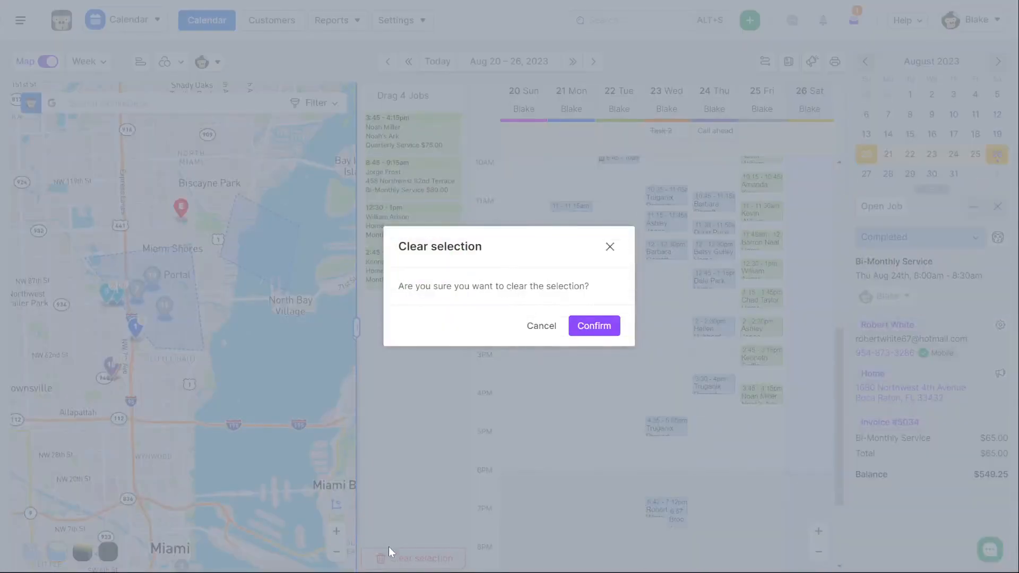
click(593, 326)
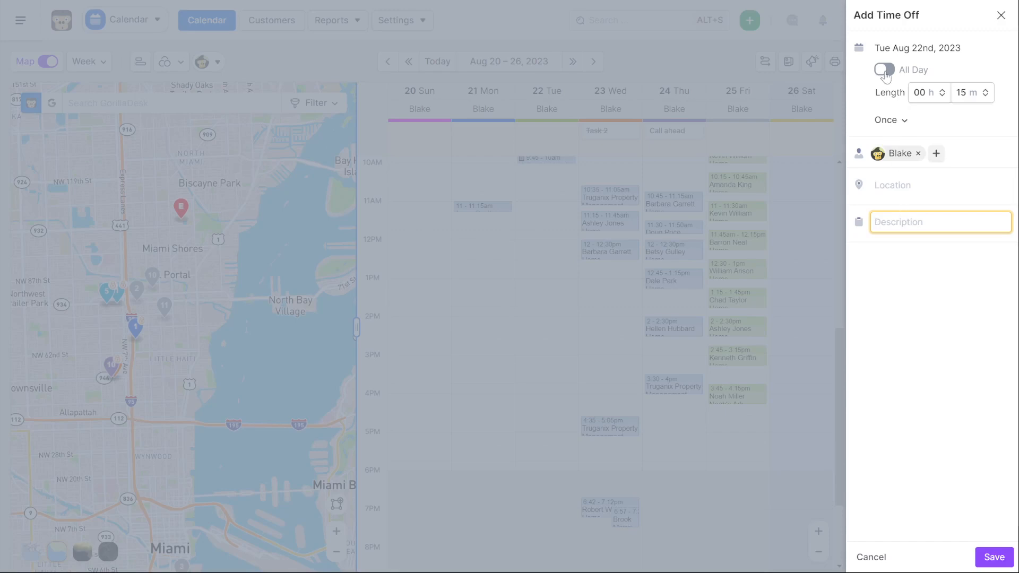
Cancel the all-day time-off entry and show the New Job / Time Off / Event choices for a Tuesday 1:45 PM slot.
click(882, 70)
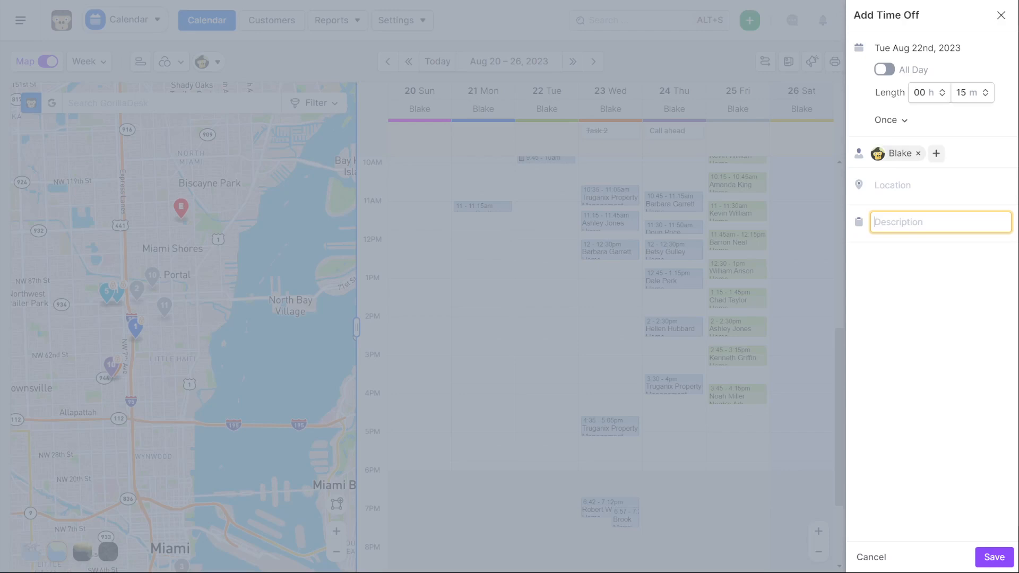
click(1000, 15)
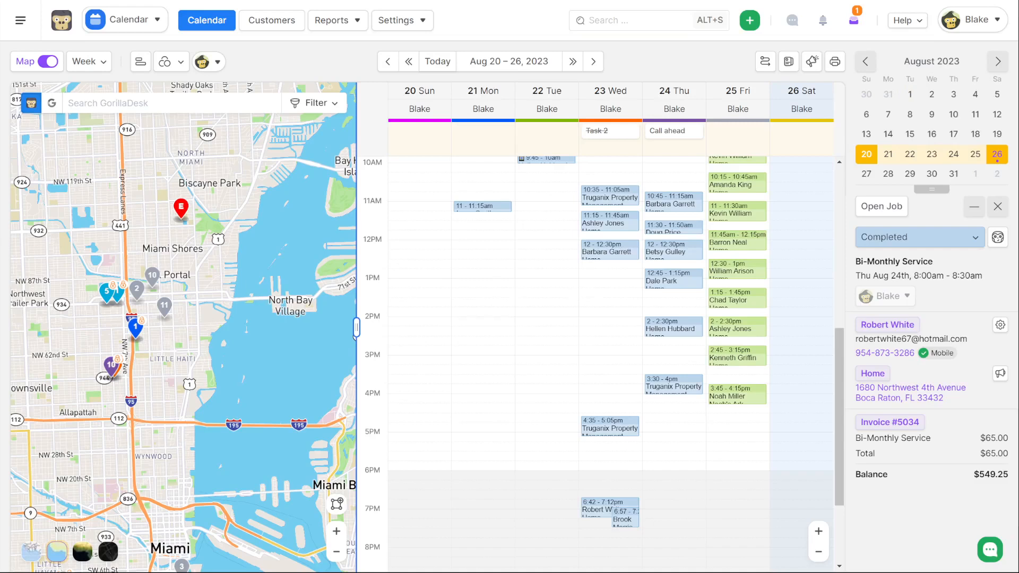
mouse_move(519, 287)
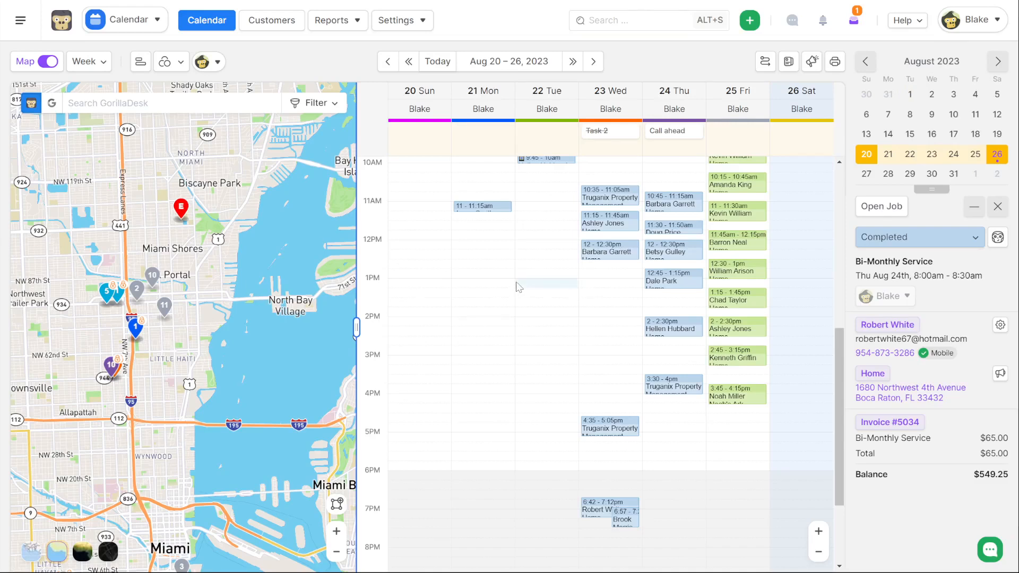
click(546, 283)
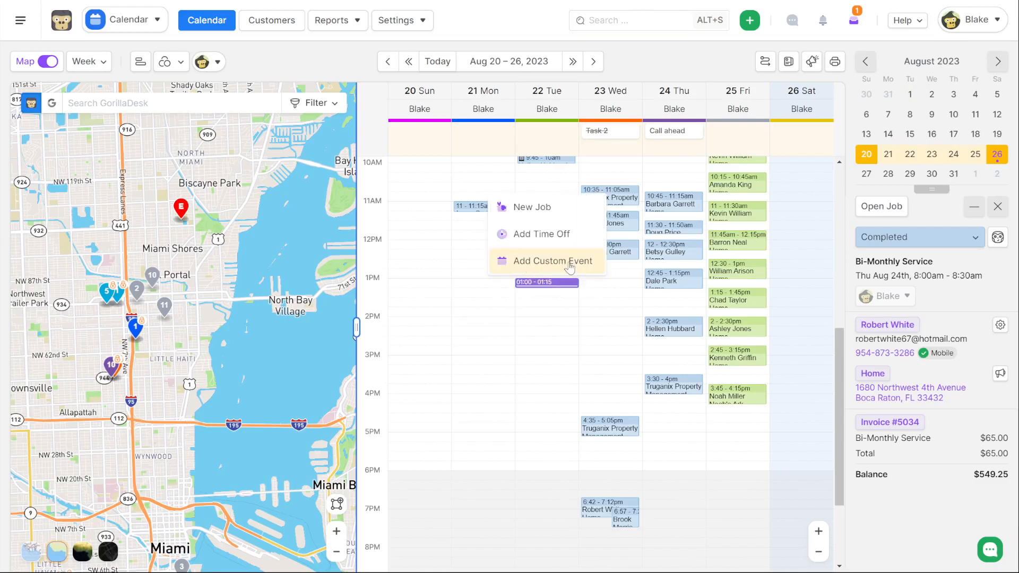
click(548, 261)
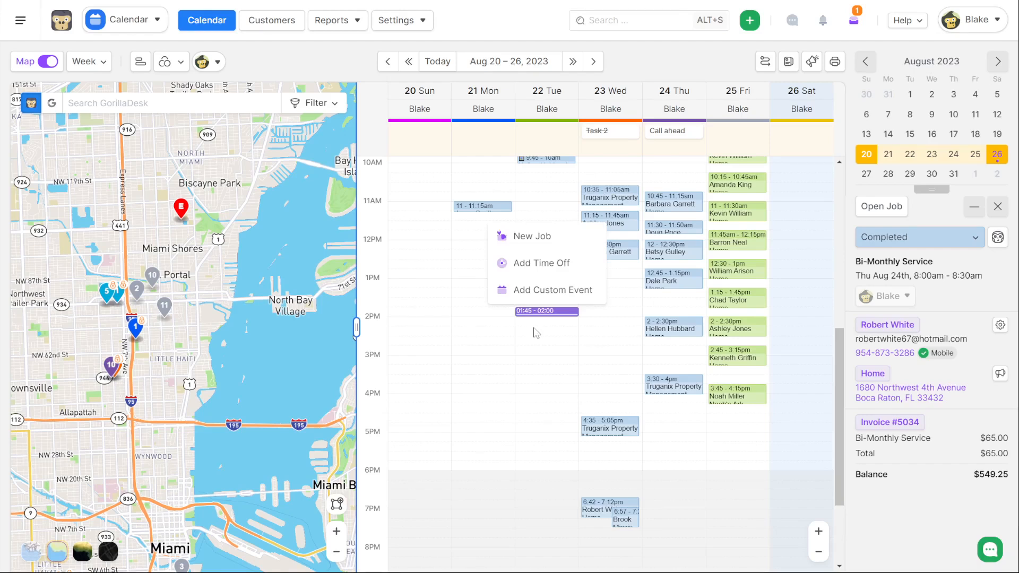
Select Truganix's Wednesday Monthly Service job and bring up its emoji choices for a thumbs-up tag.
click(535, 333)
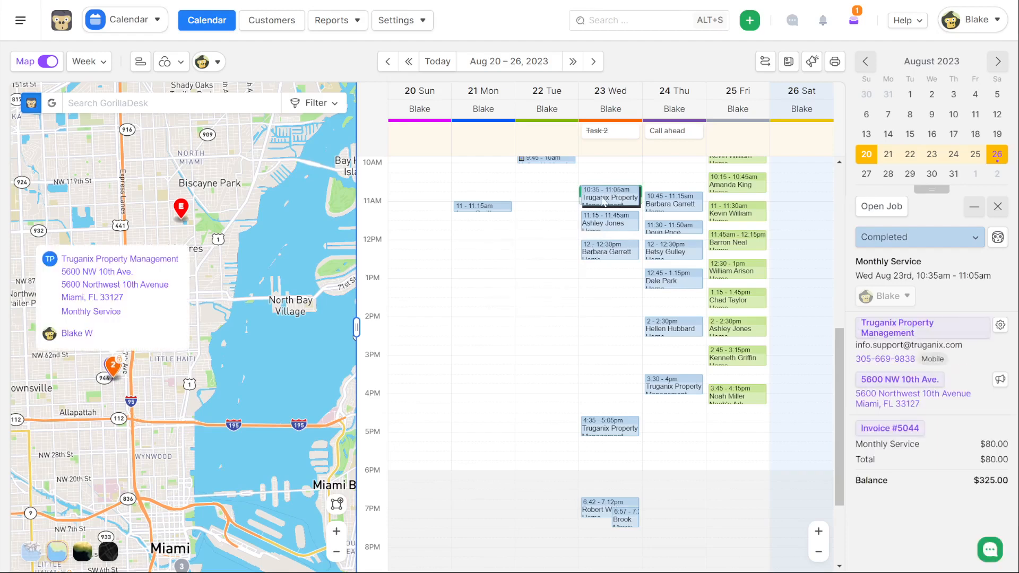
click(1001, 237)
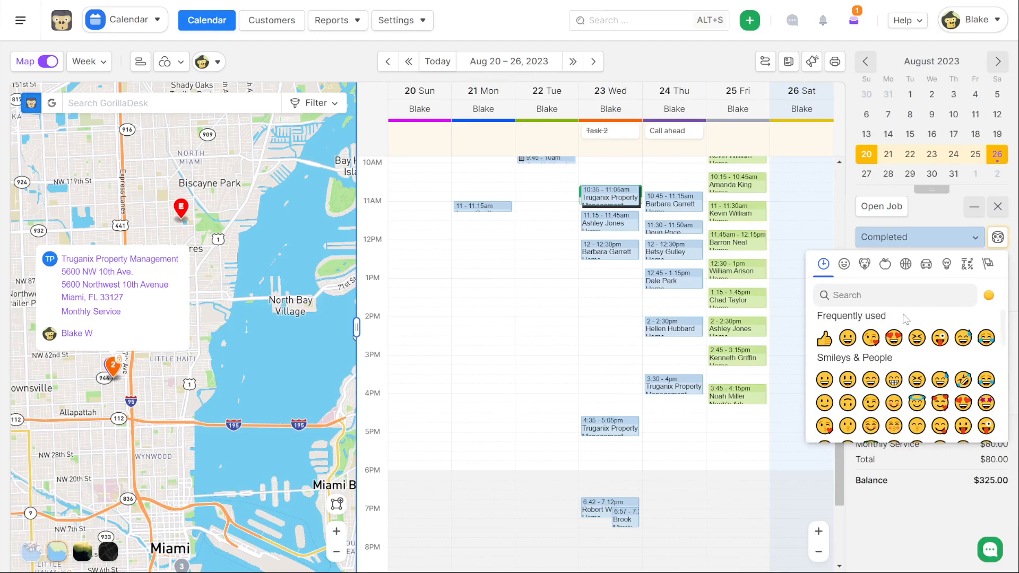
mouse_move(905, 318)
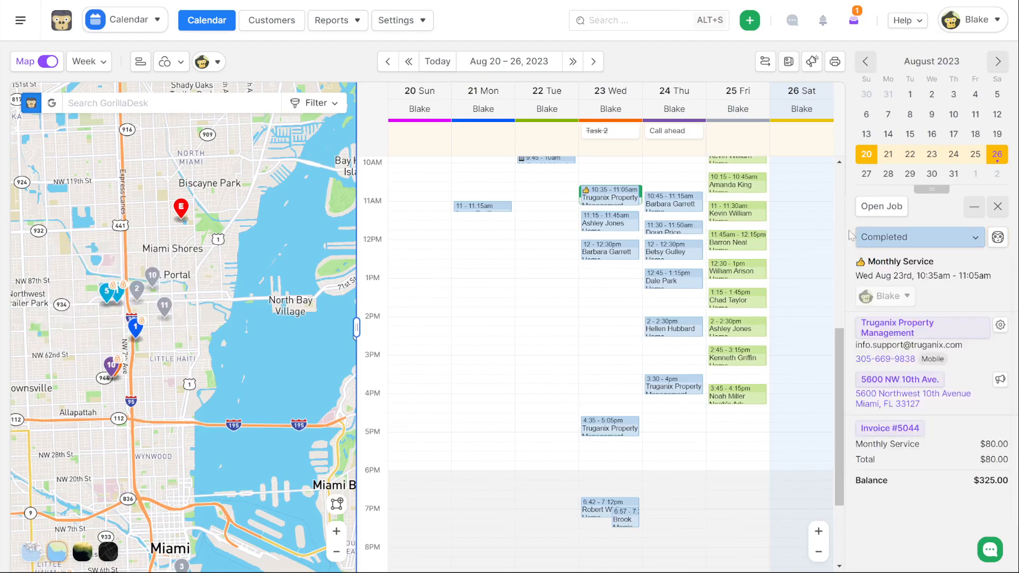
mouse_move(544, 268)
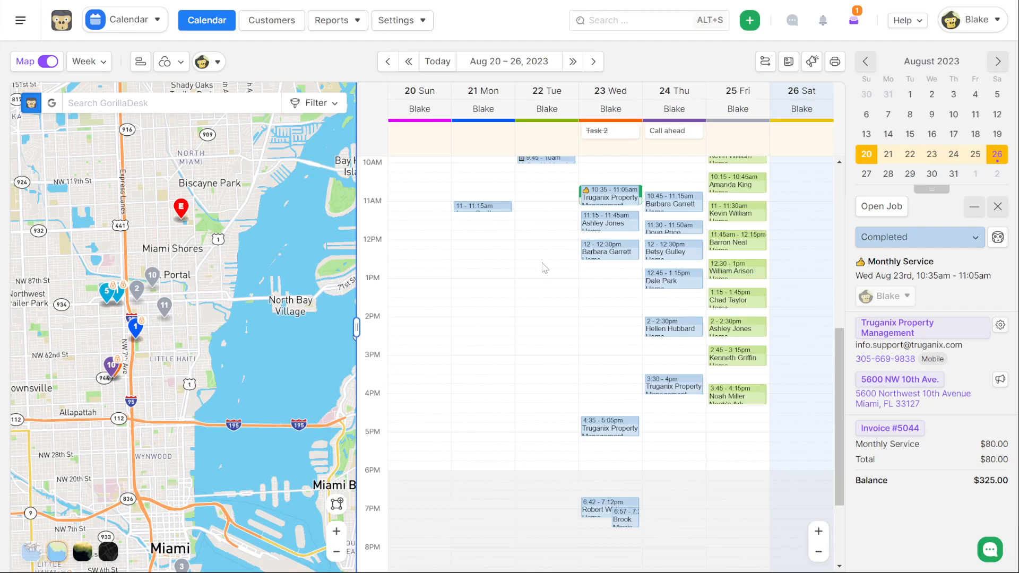
mouse_move(545, 268)
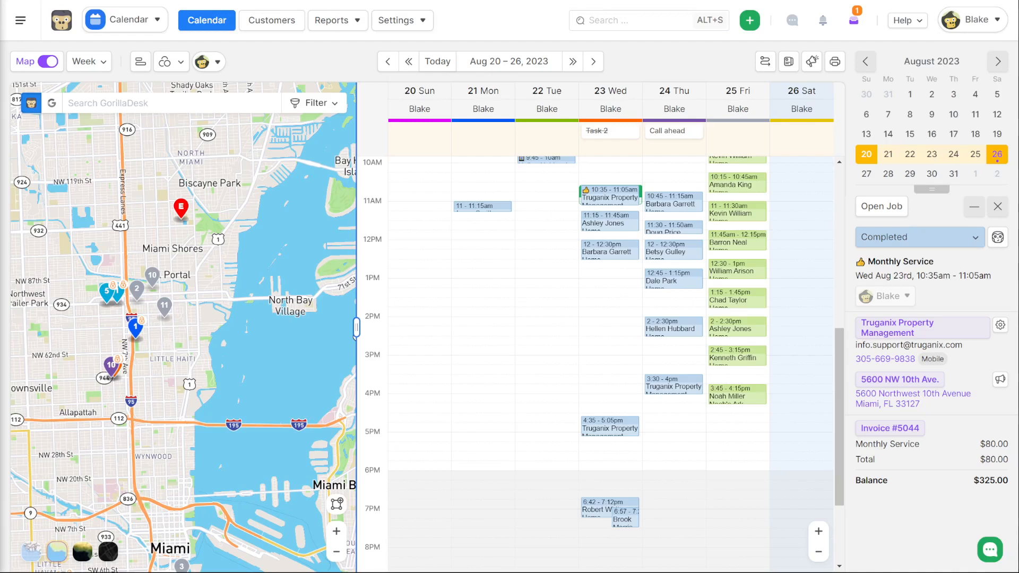
mouse_move(209, 143)
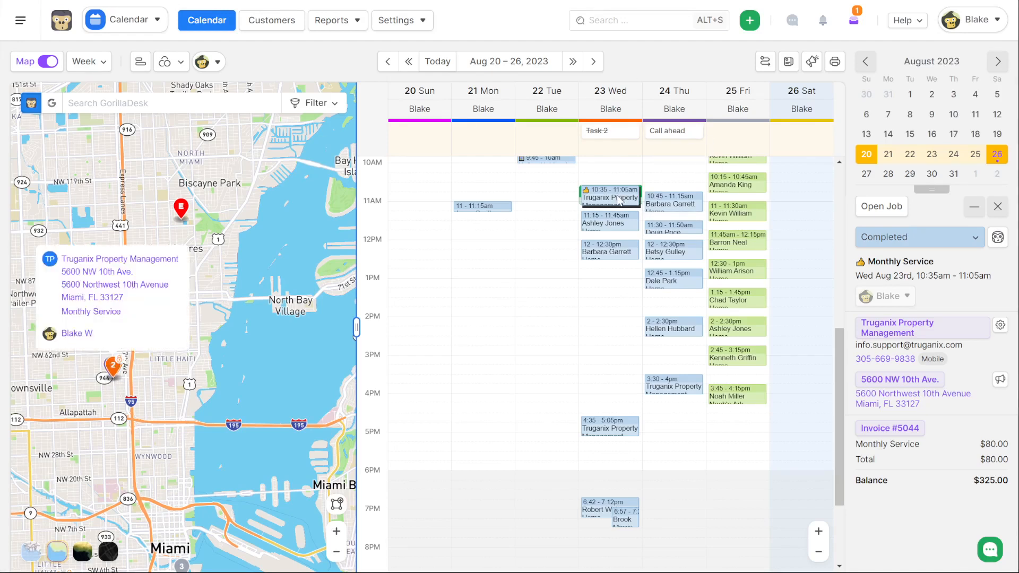
click(882, 206)
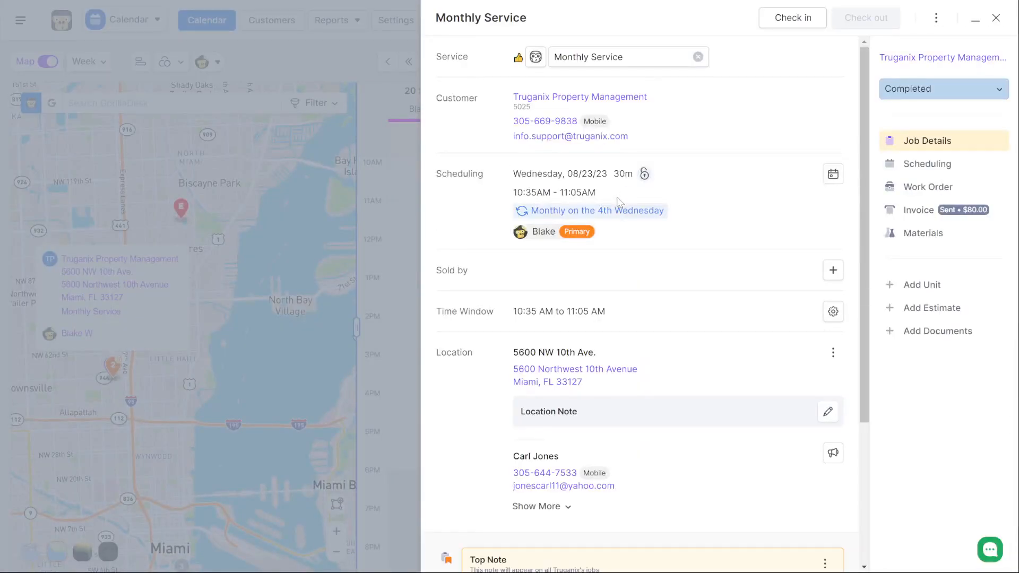
mouse_move(850, 77)
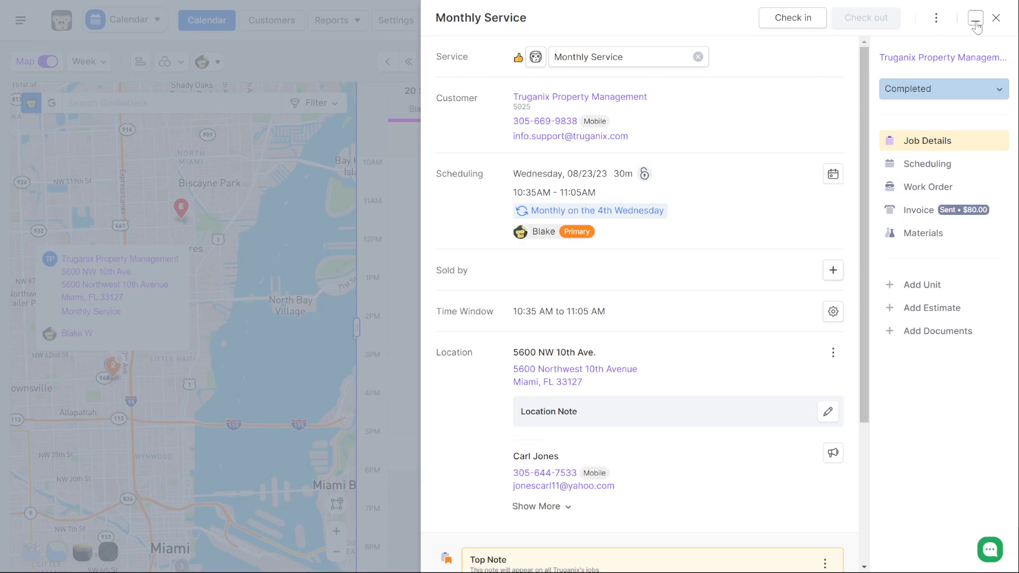
click(975, 18)
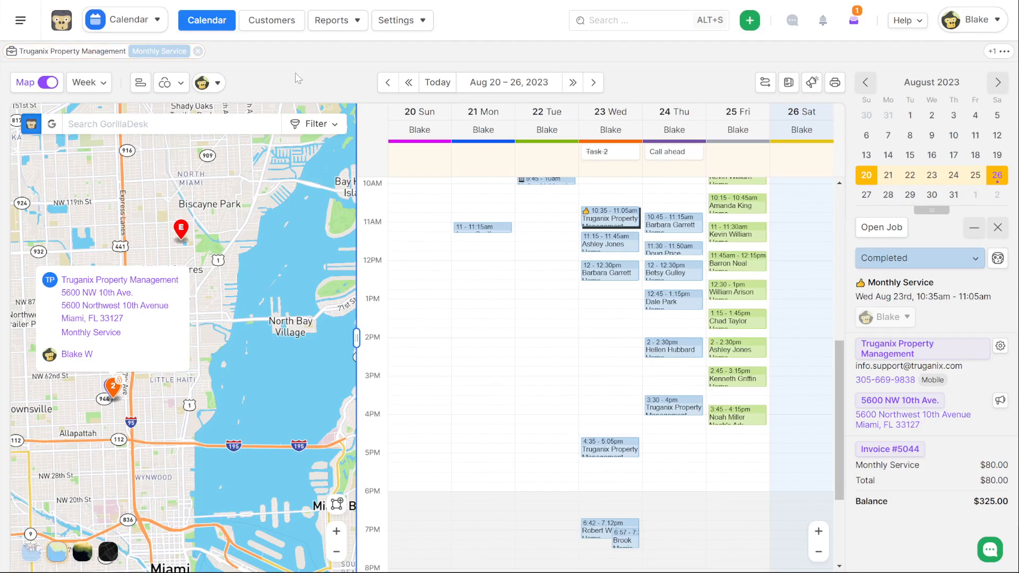
mouse_move(667, 237)
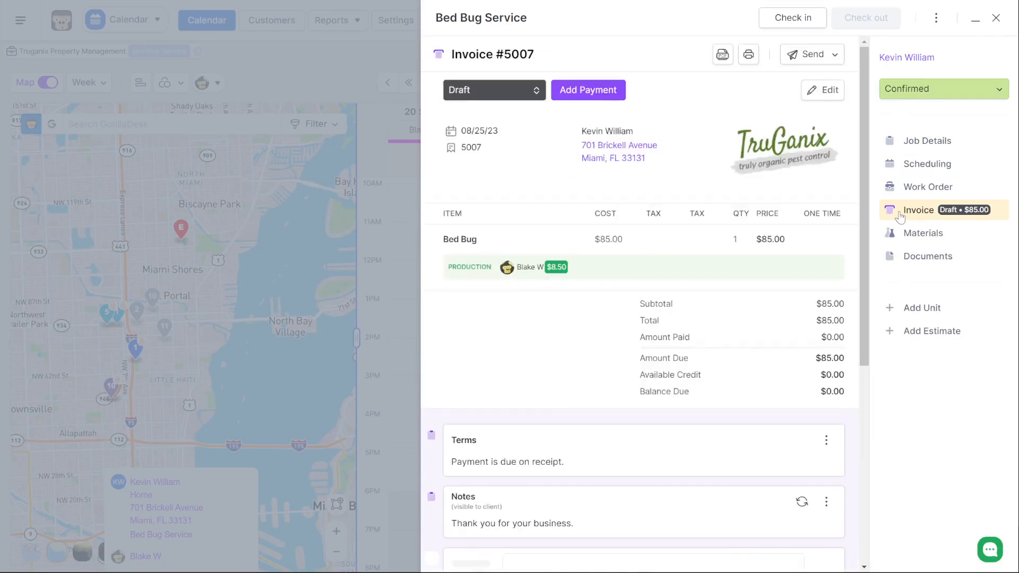
click(996, 18)
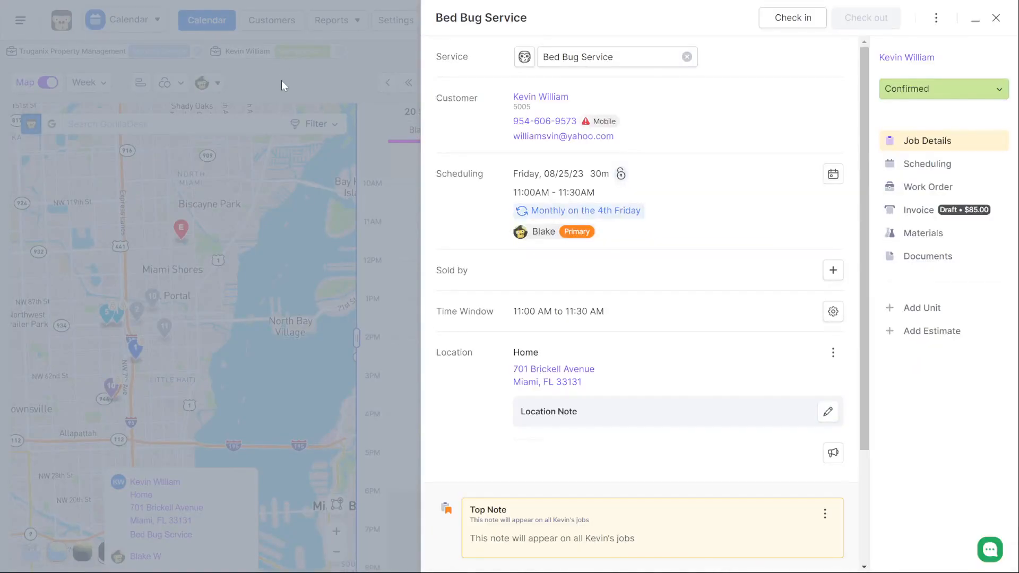
click(974, 18)
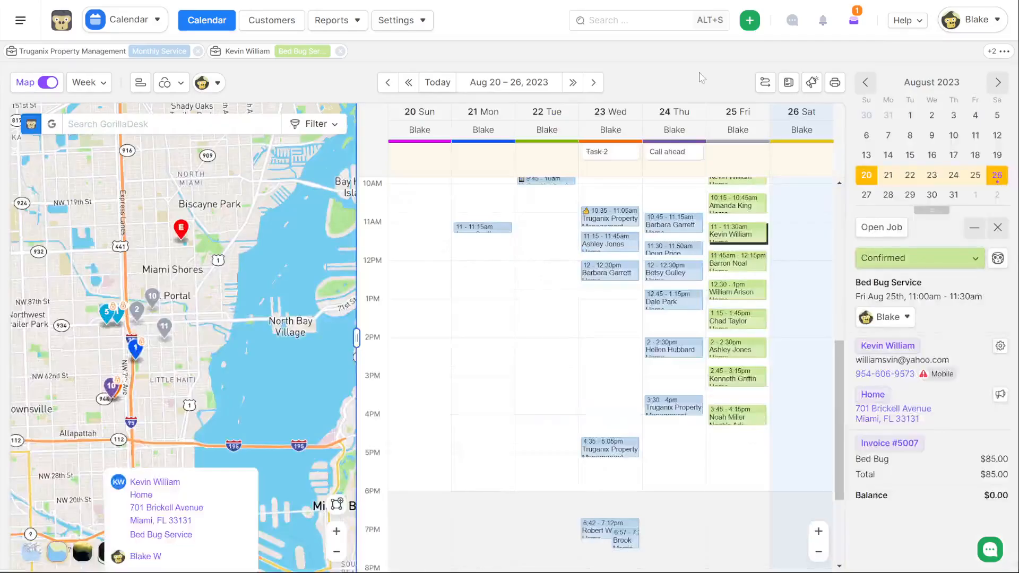
click(340, 51)
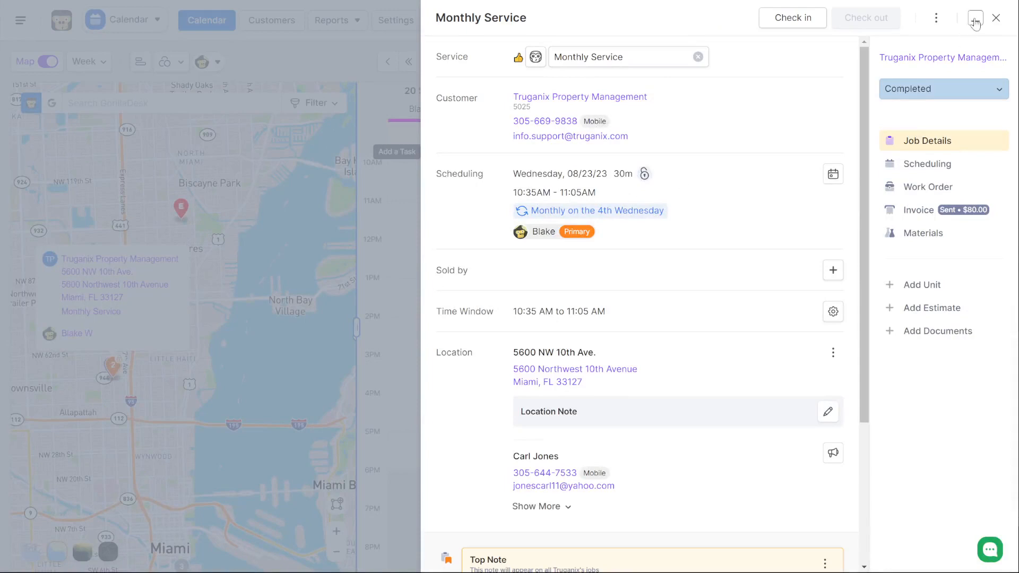
mouse_move(996, 18)
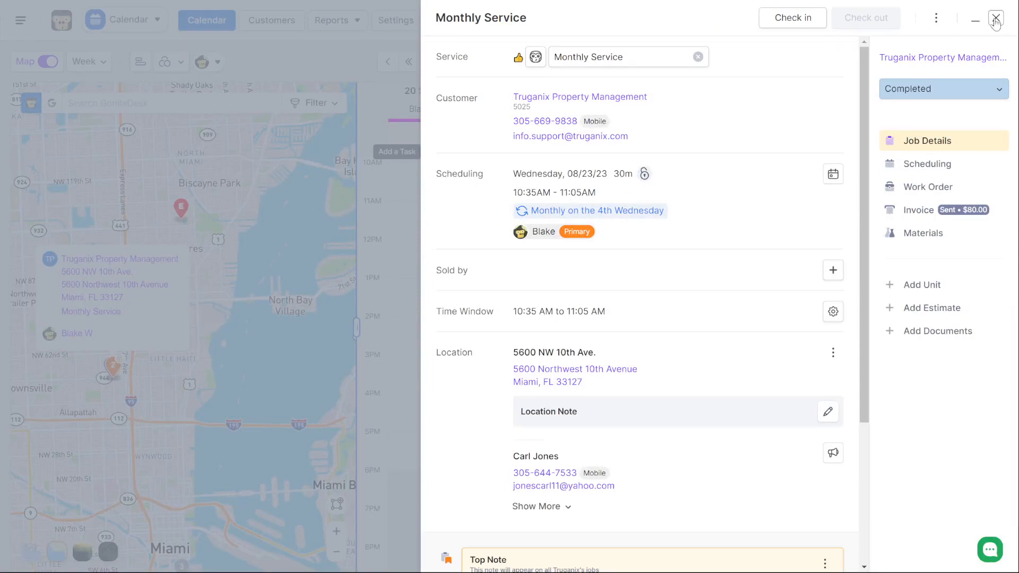
click(997, 18)
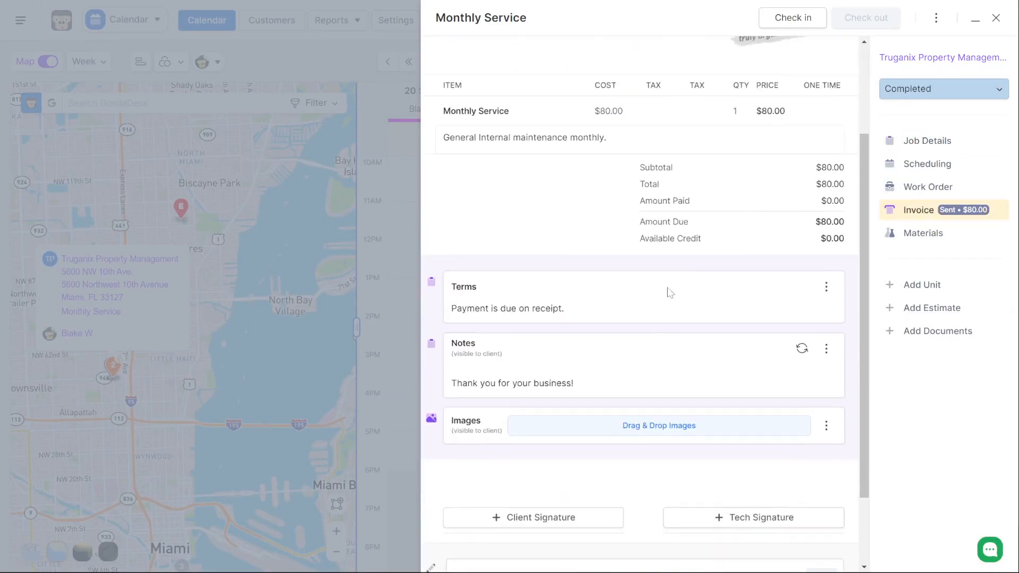
mouse_move(637, 393)
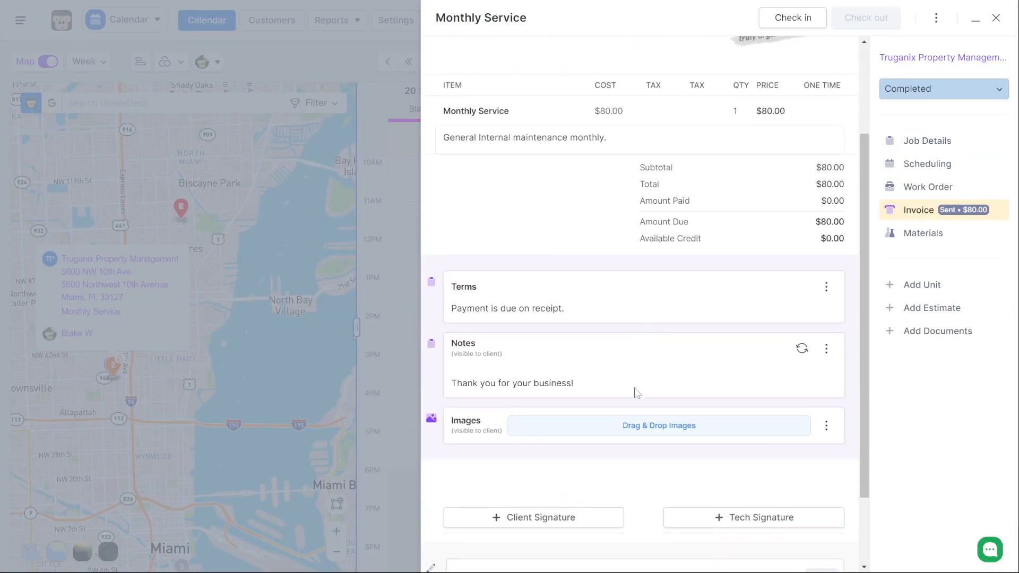
mouse_move(613, 406)
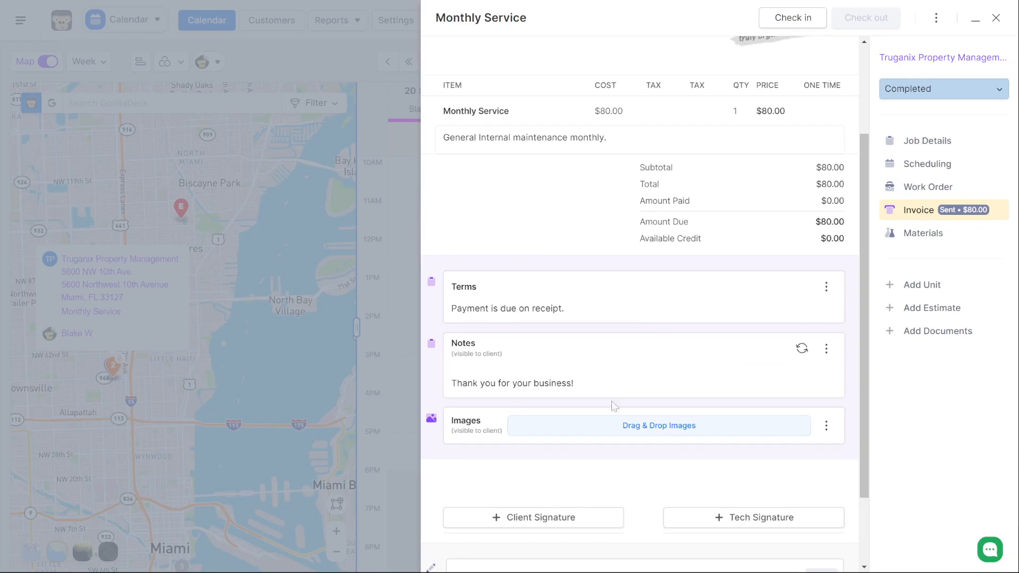
mouse_move(519, 441)
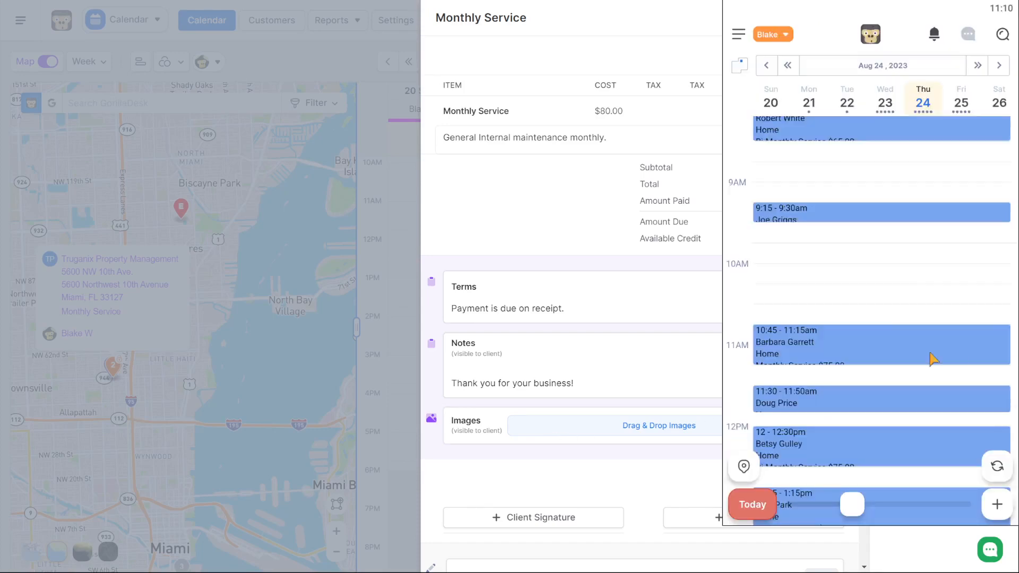
View a Monthly Service job's invoice options on mobile, then show Truganix's Invoice #5044 ($80.00 due) on desktop.
click(881, 345)
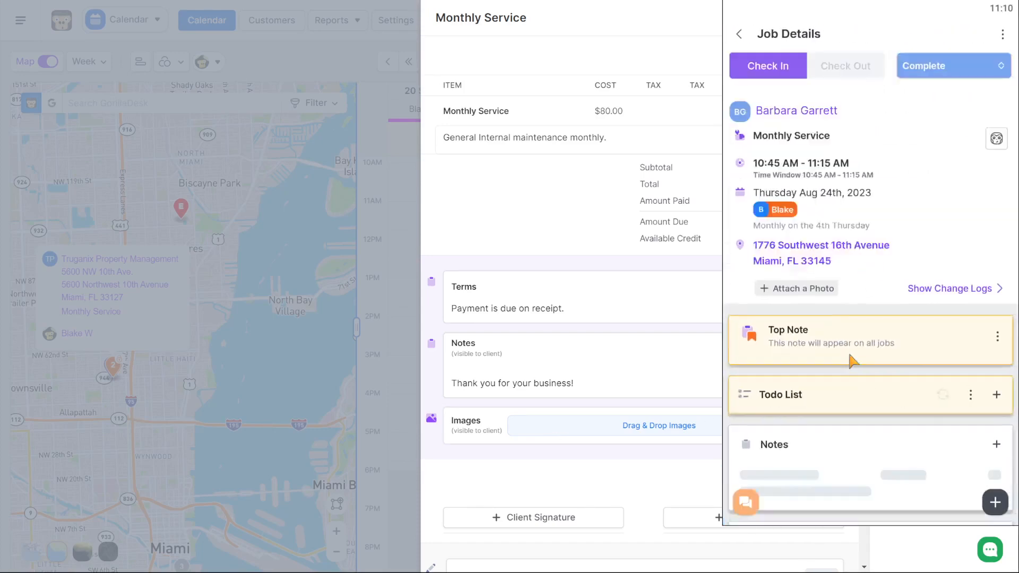
scroll(down, 3)
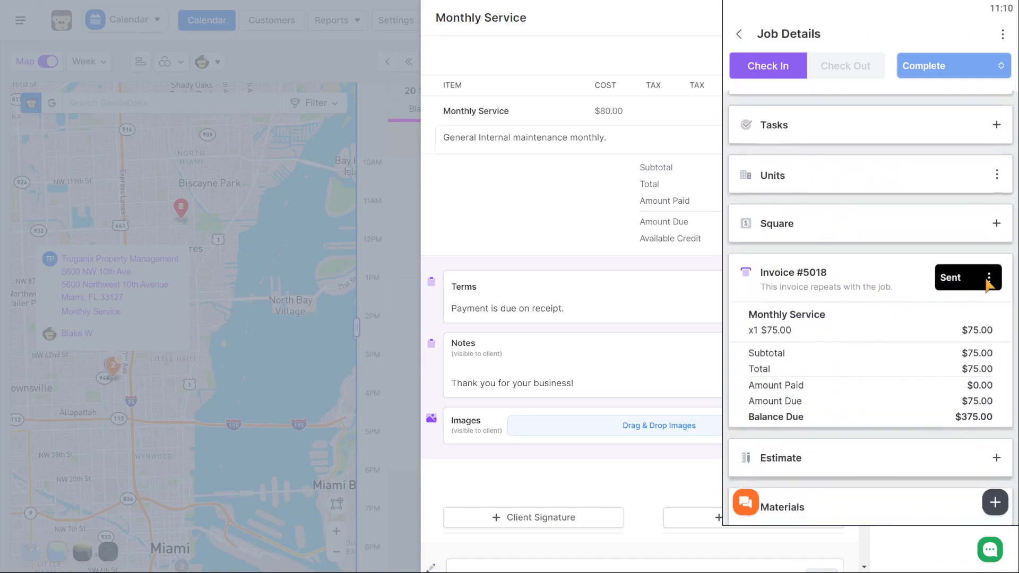
click(1000, 277)
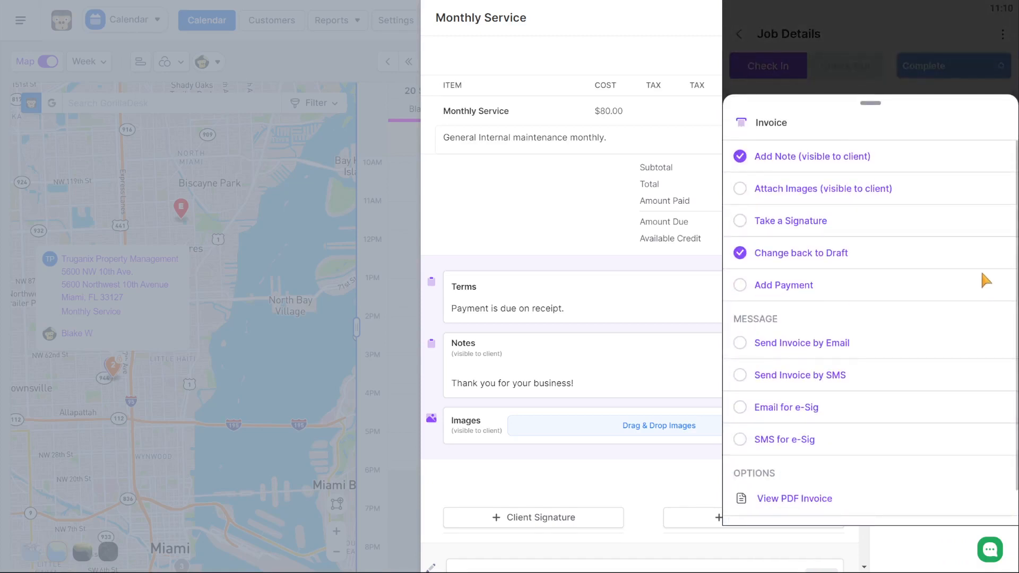
mouse_move(828, 199)
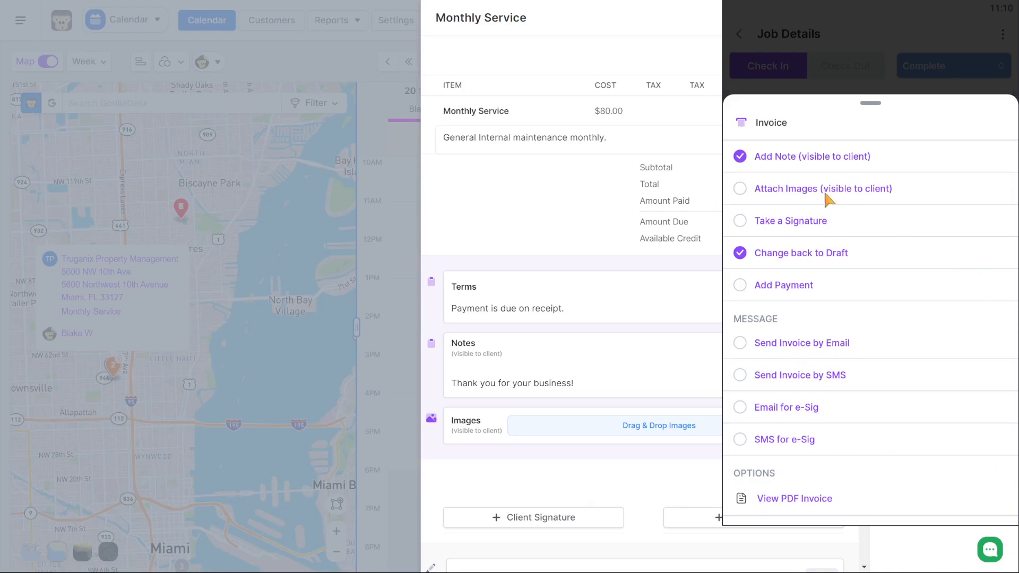
mouse_move(821, 203)
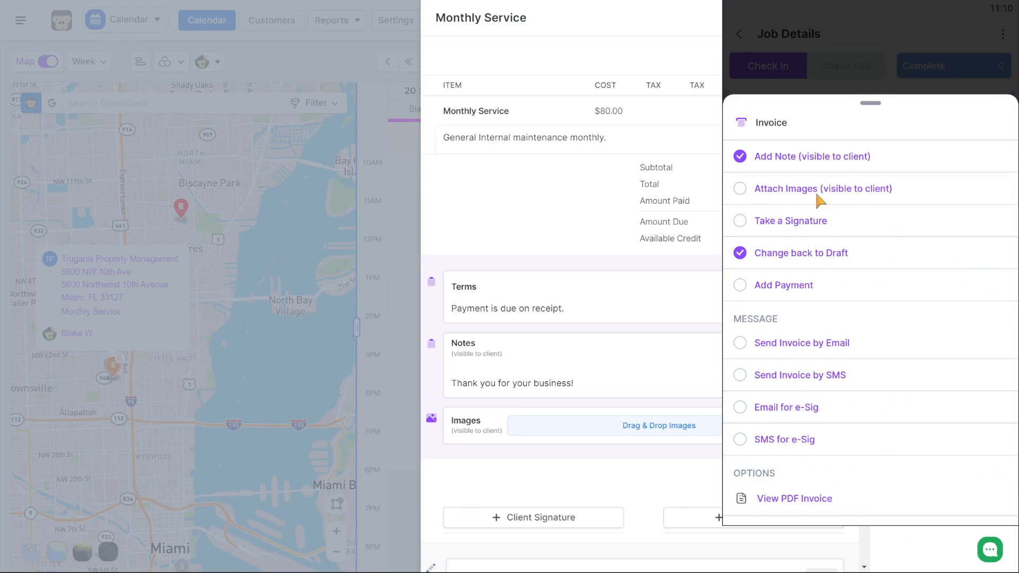
mouse_move(874, 200)
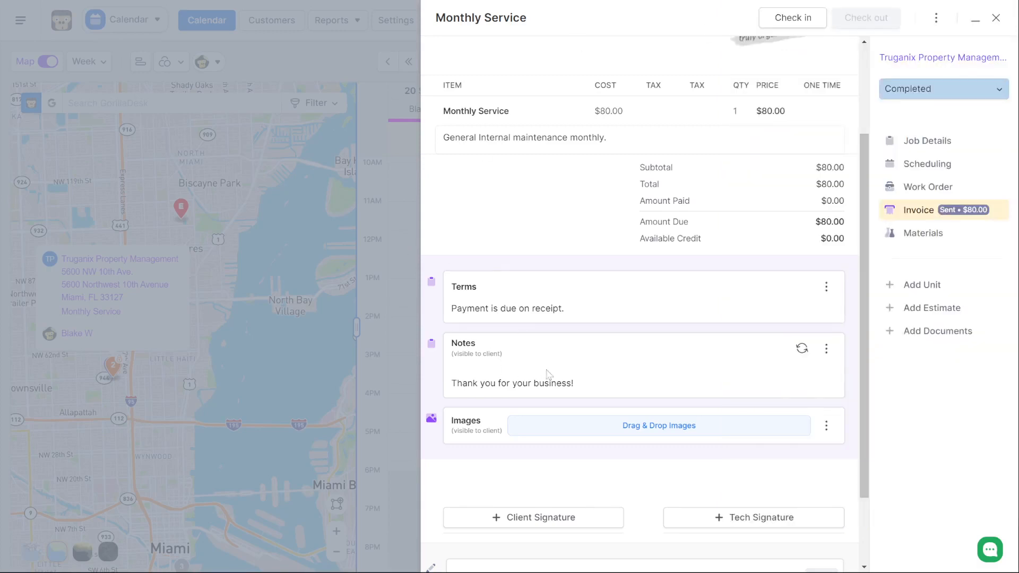
scroll(up, 3)
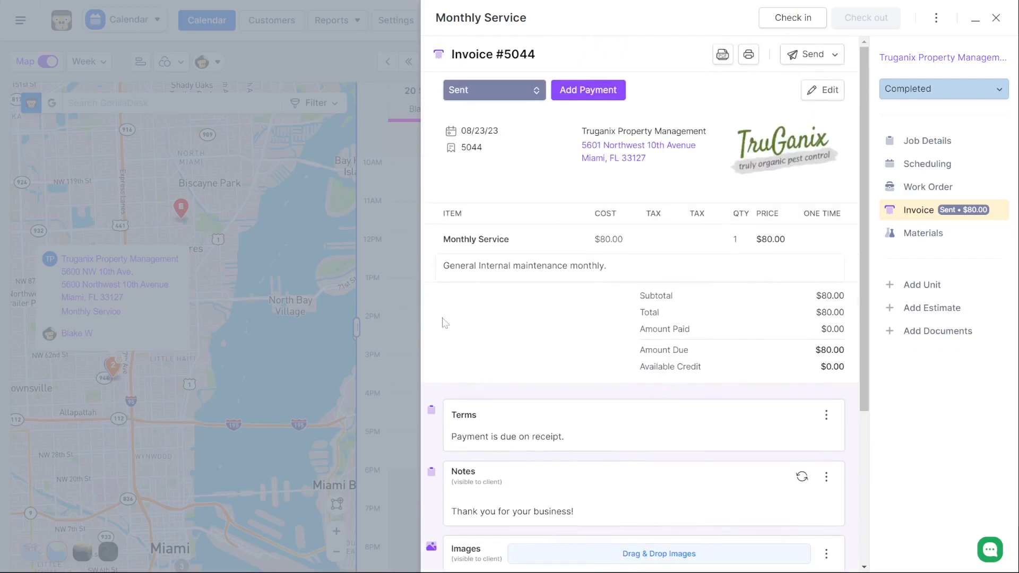
mouse_move(997, 19)
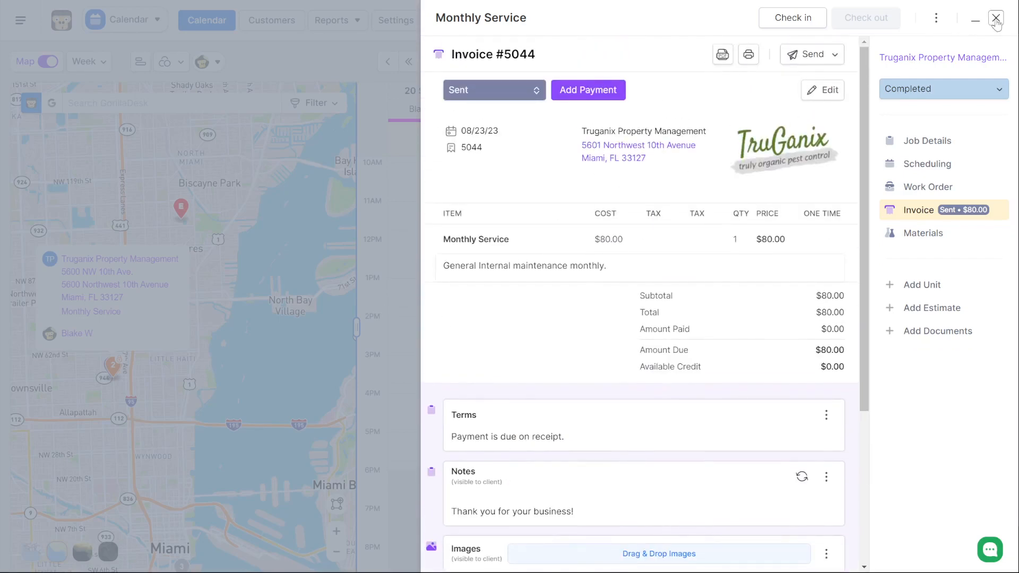
Close the job panel and open Time Windows from the Active Addons list.
click(997, 18)
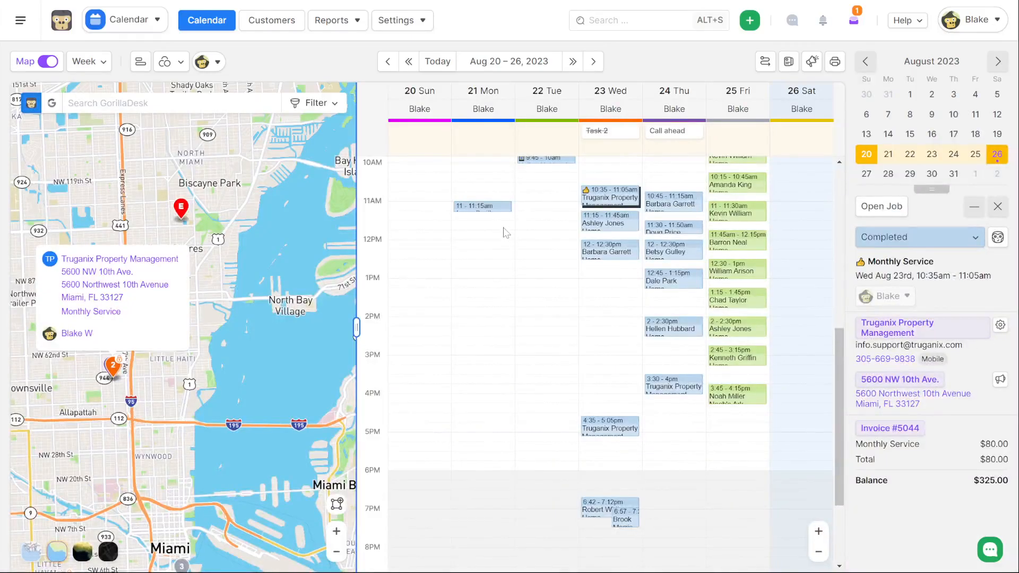
click(125, 19)
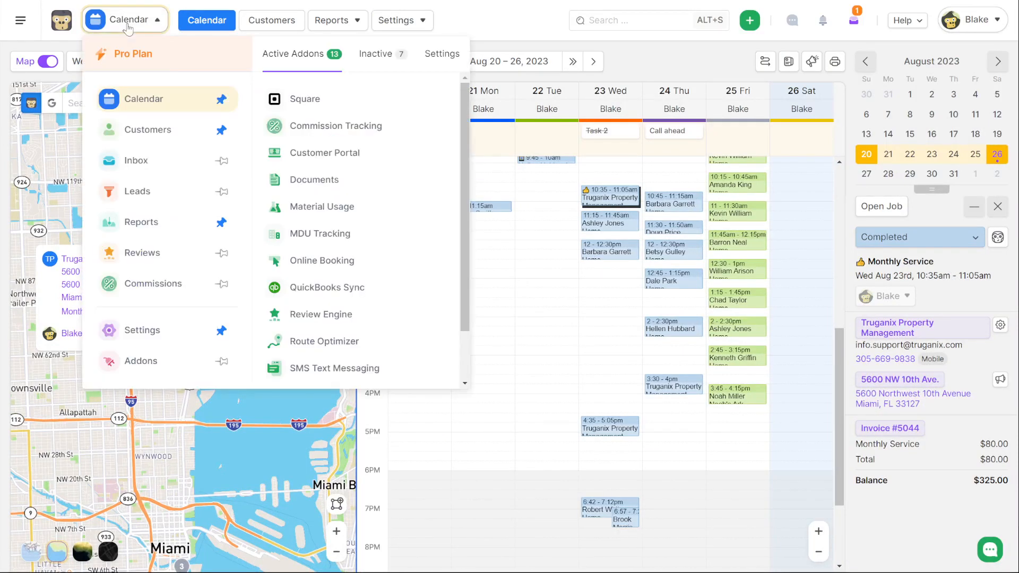
click(376, 53)
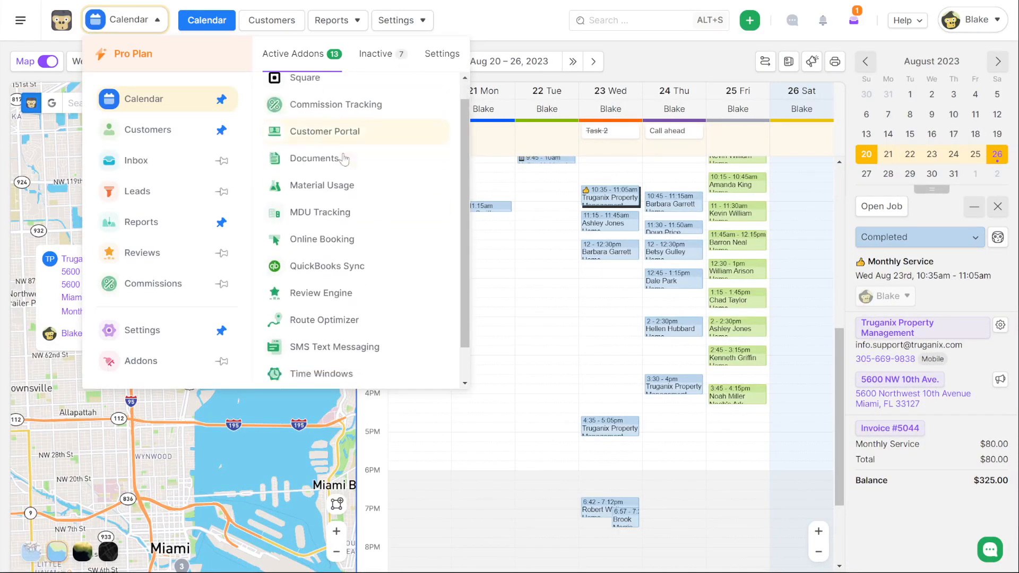
click(321, 374)
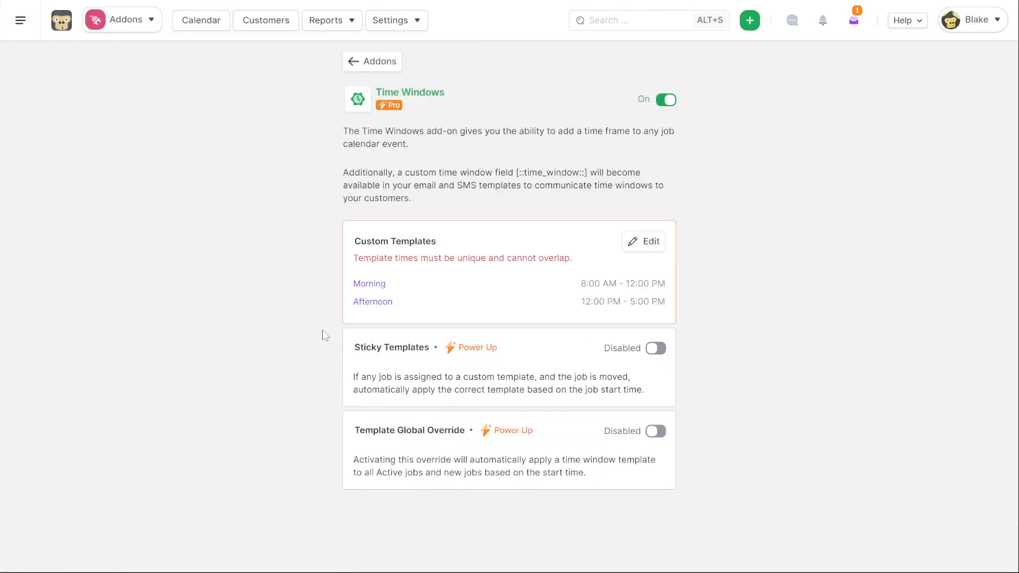
mouse_move(330, 336)
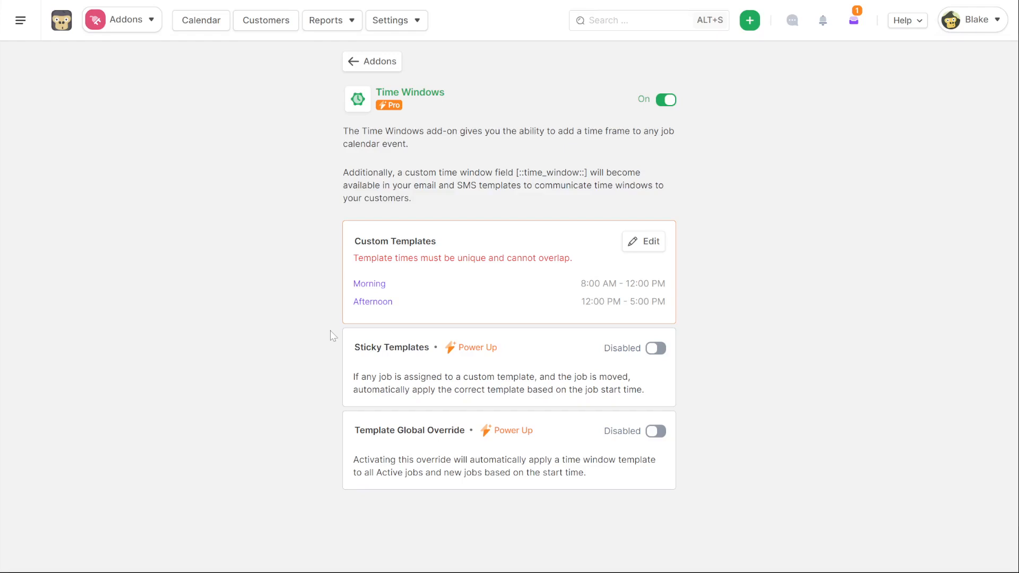
mouse_move(588, 269)
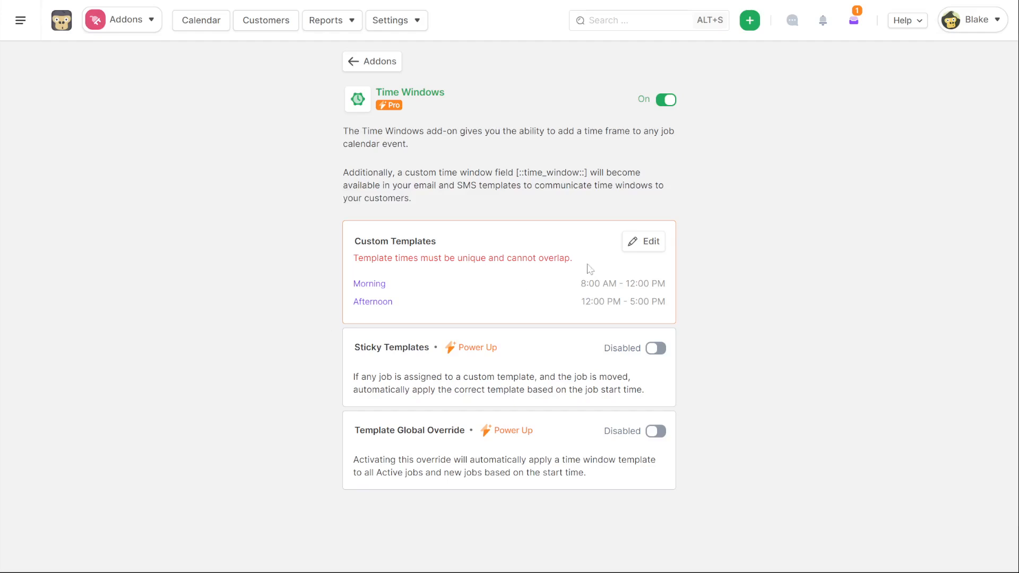
Peek at the Custom Templates editor, cancel, then reopen the Monthly Service job from the calendar.
click(644, 241)
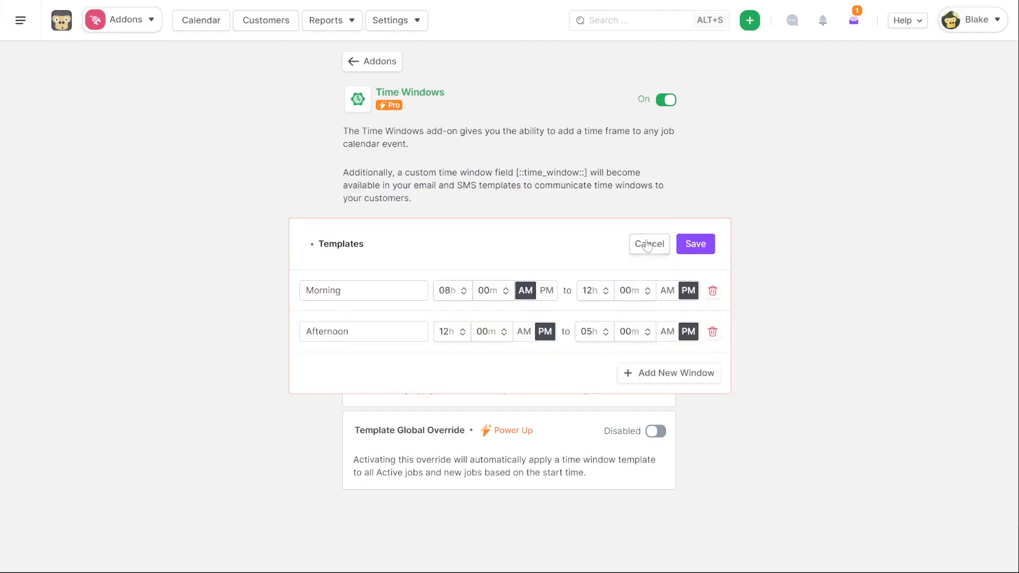
click(647, 244)
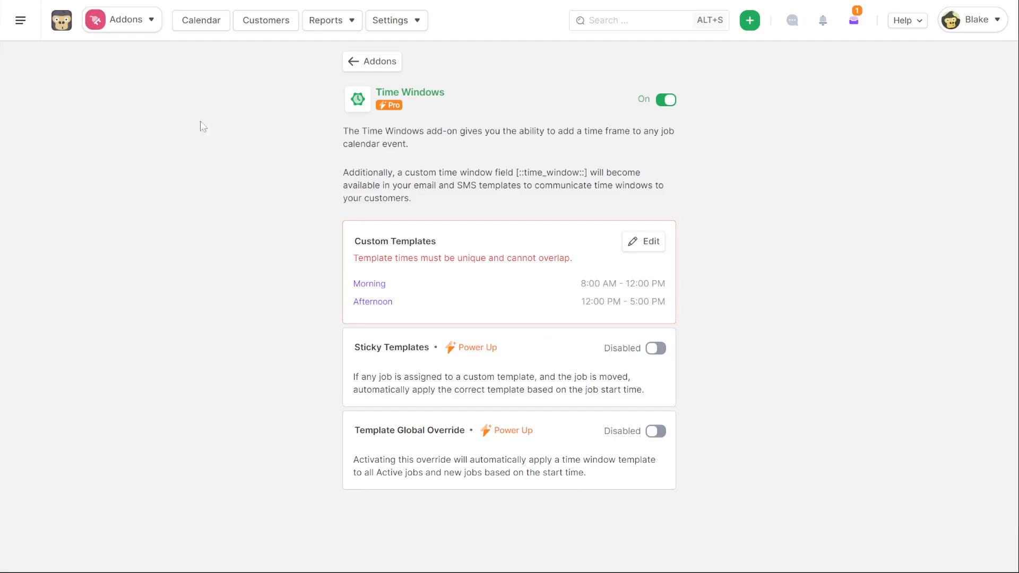
click(201, 21)
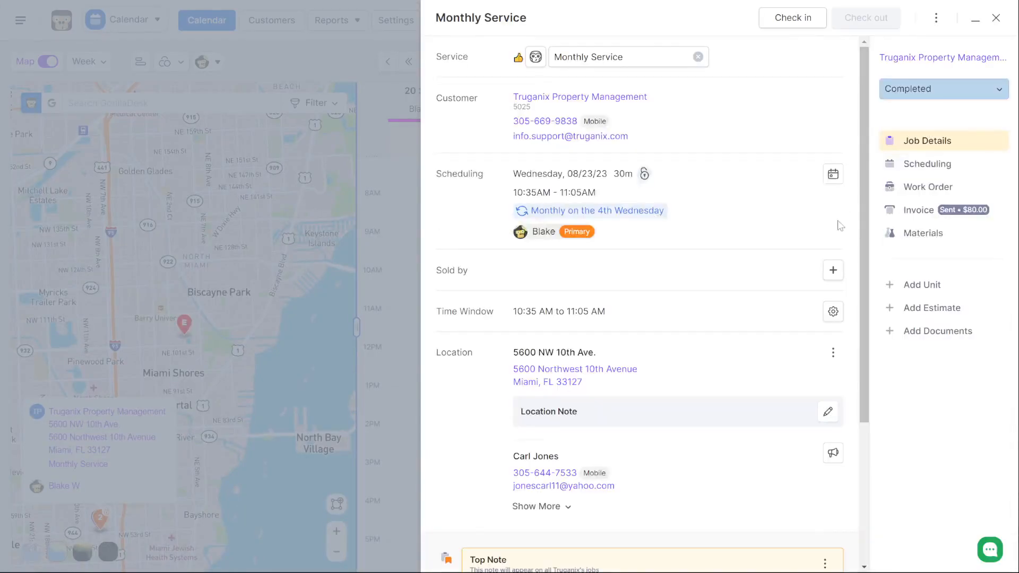
View the job's Scheduling time window options for 10:35–11:05 AM, then close the job panel.
click(927, 163)
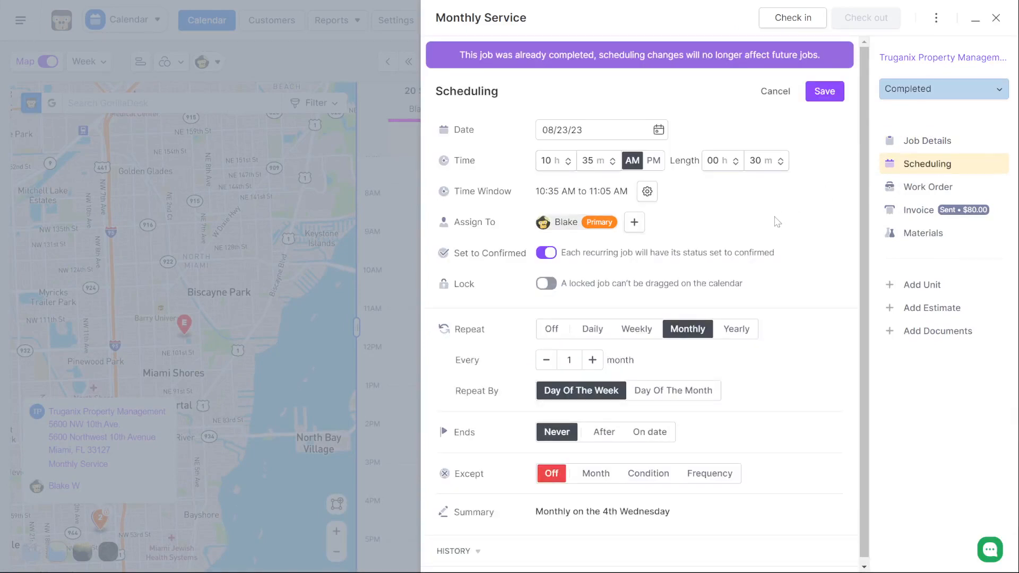
double_click(581, 192)
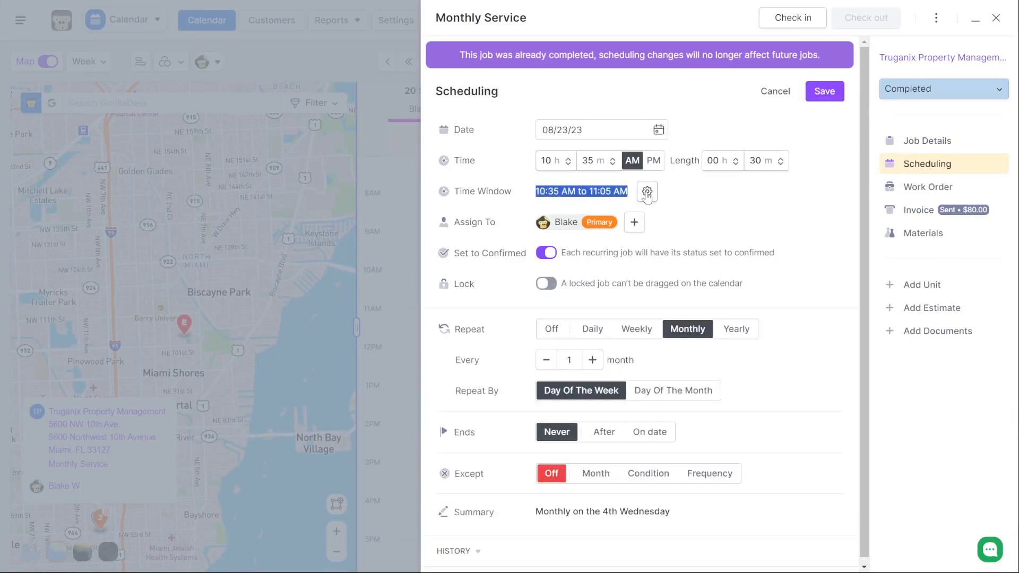
click(646, 191)
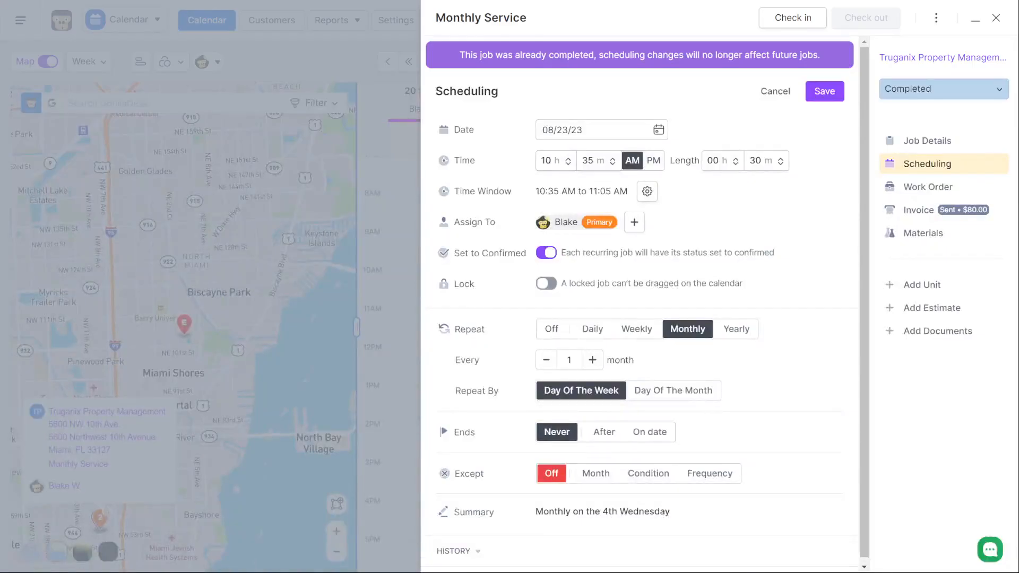
click(647, 191)
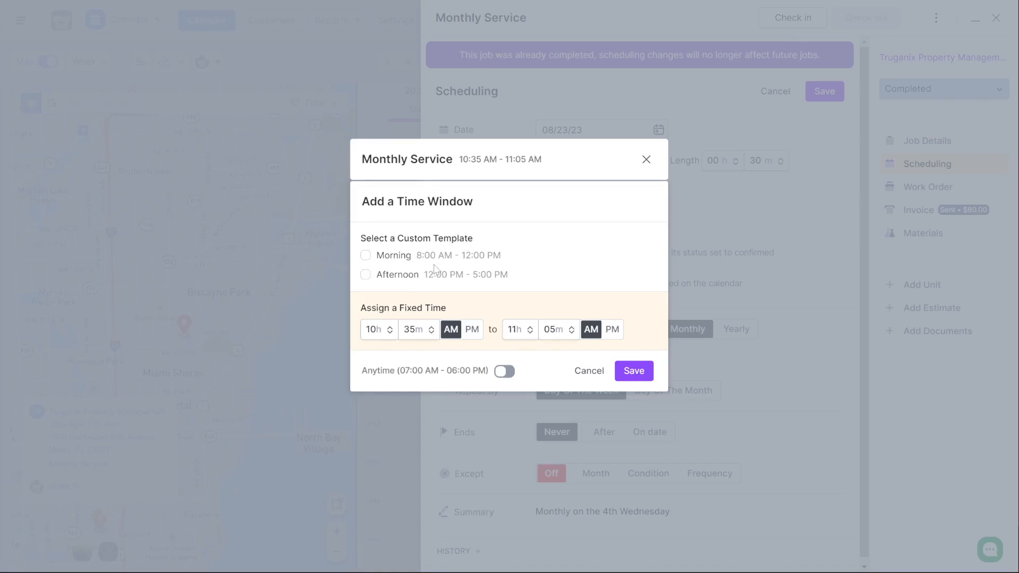
mouse_move(434, 277)
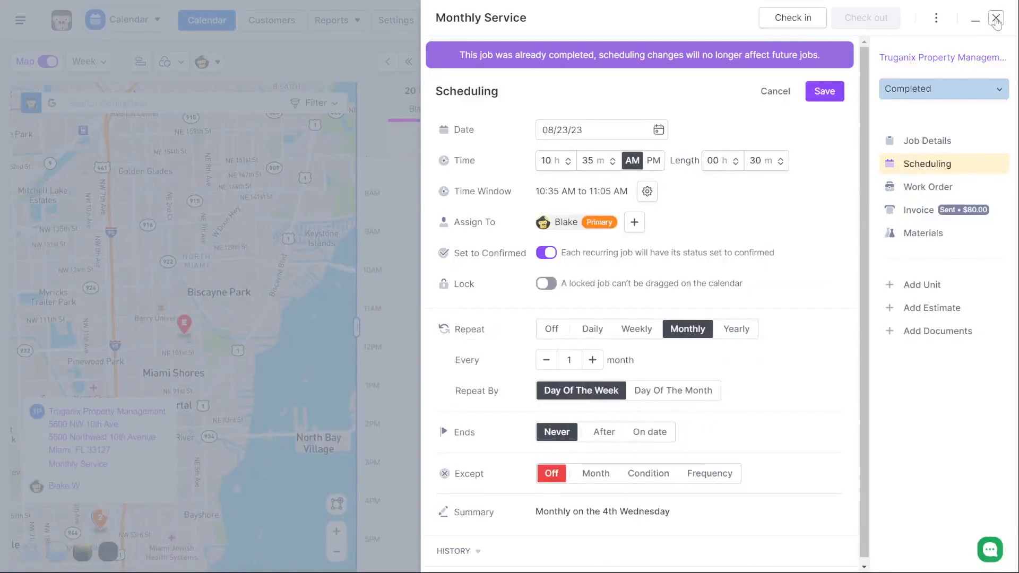
click(996, 18)
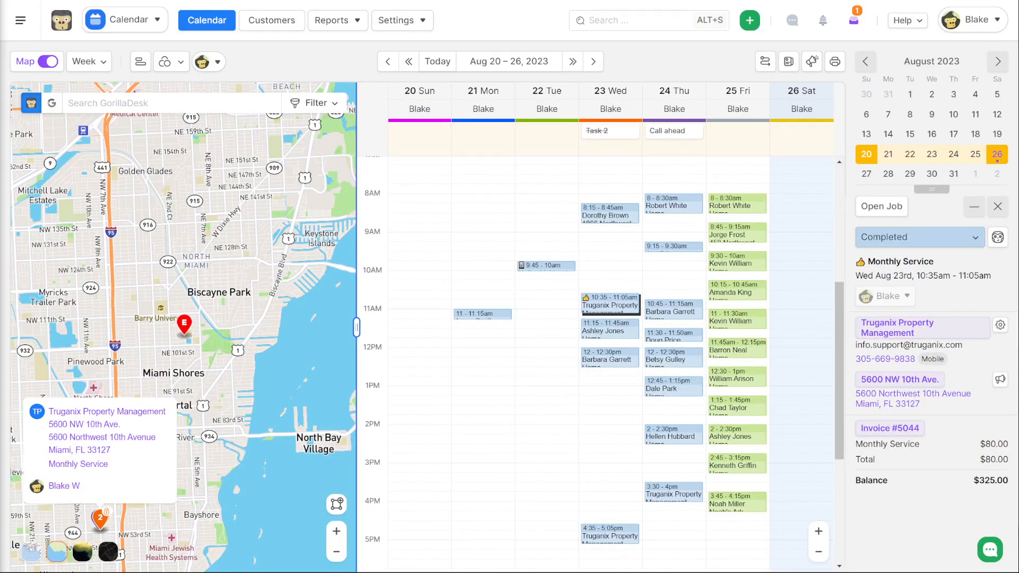
Go to Settings > Notes & Todo Lists and browse Estimate Notes then Invoice Notes.
click(397, 20)
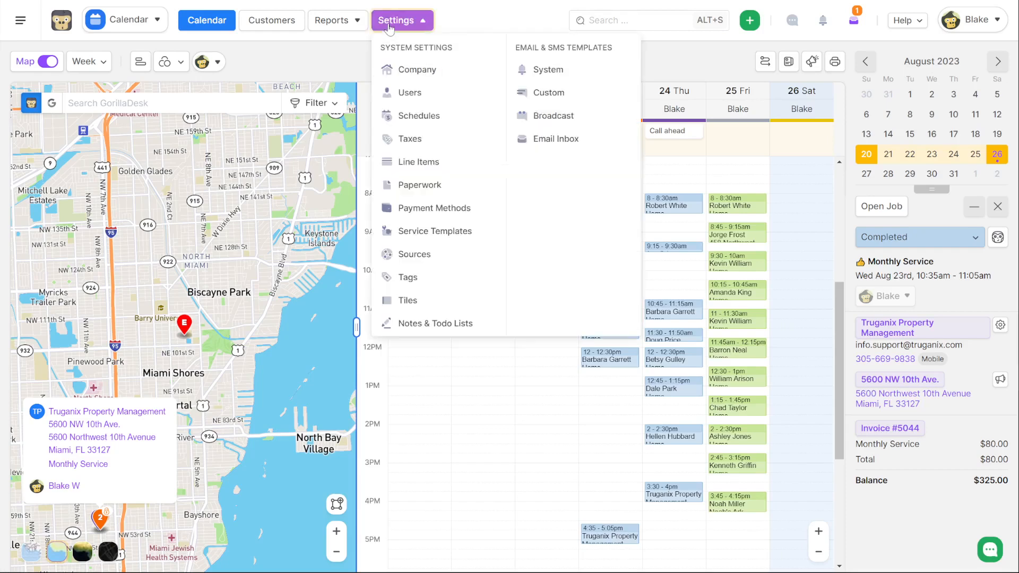
mouse_move(435, 323)
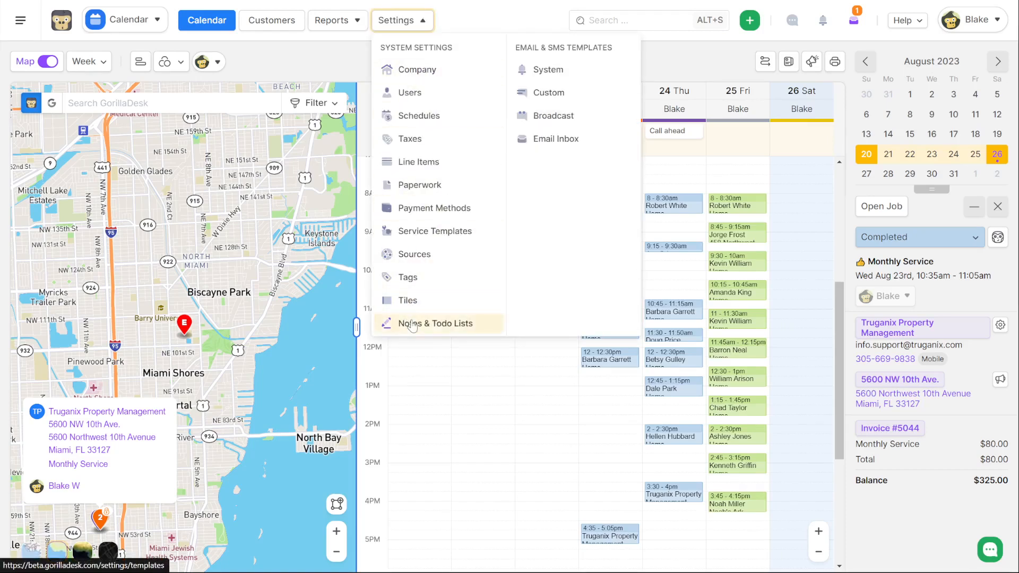
click(436, 323)
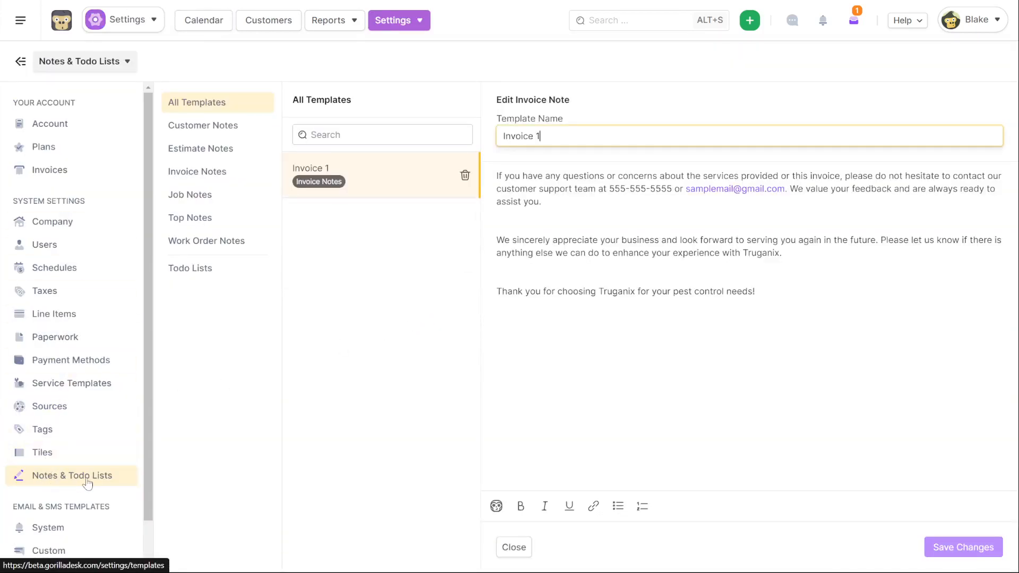
mouse_move(112, 480)
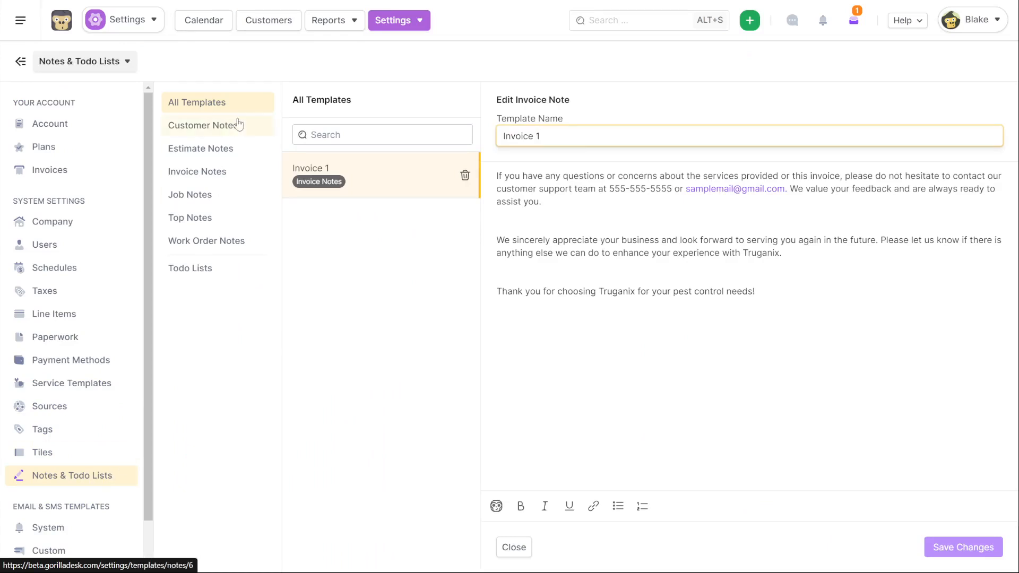
mouse_move(245, 129)
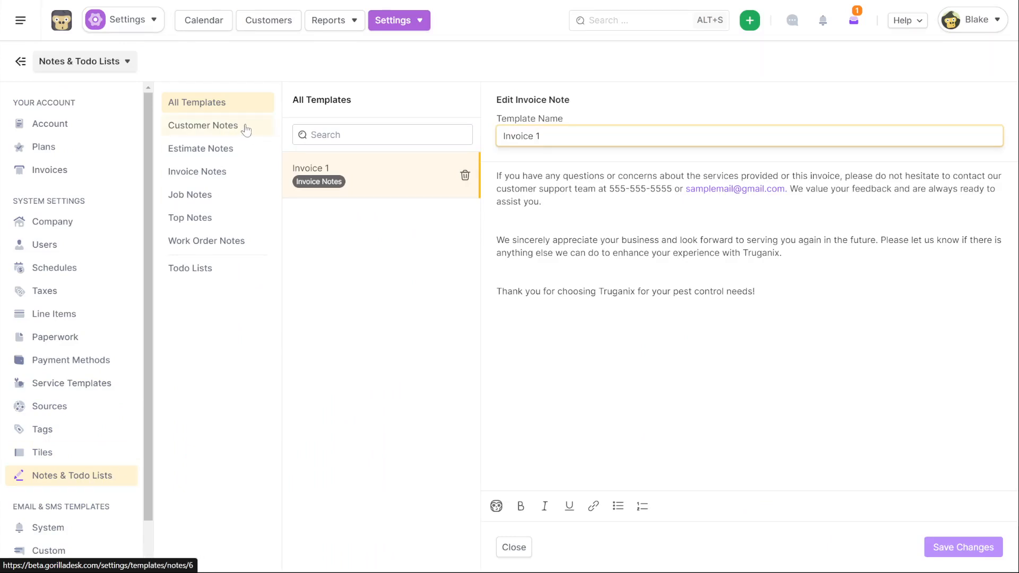
click(201, 149)
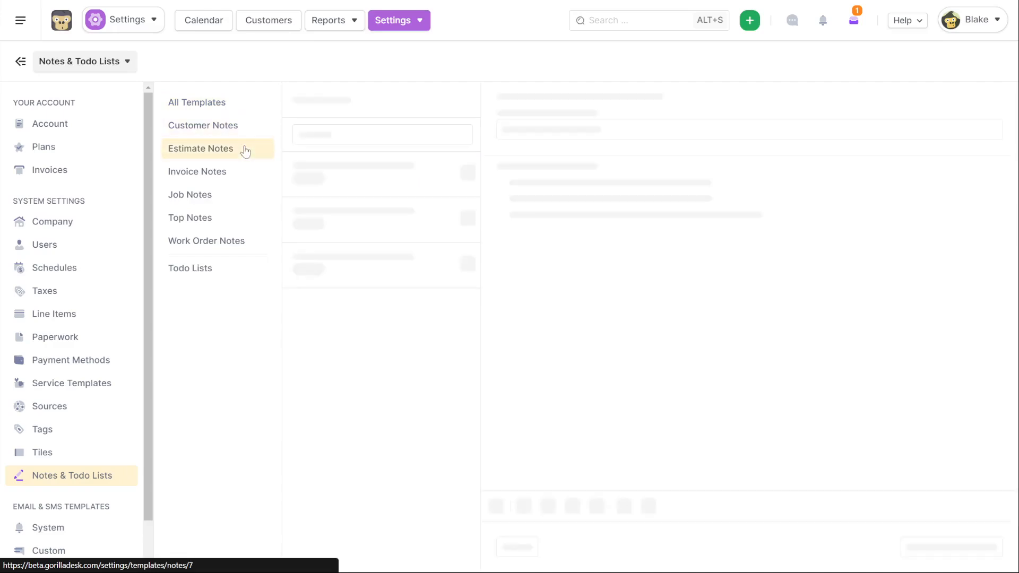
click(198, 171)
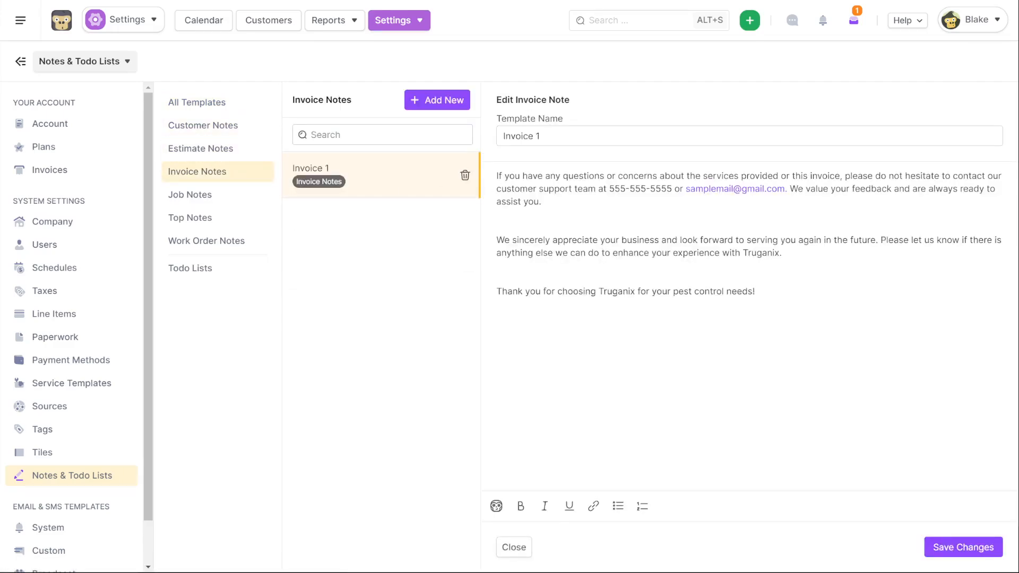
mouse_move(233, 174)
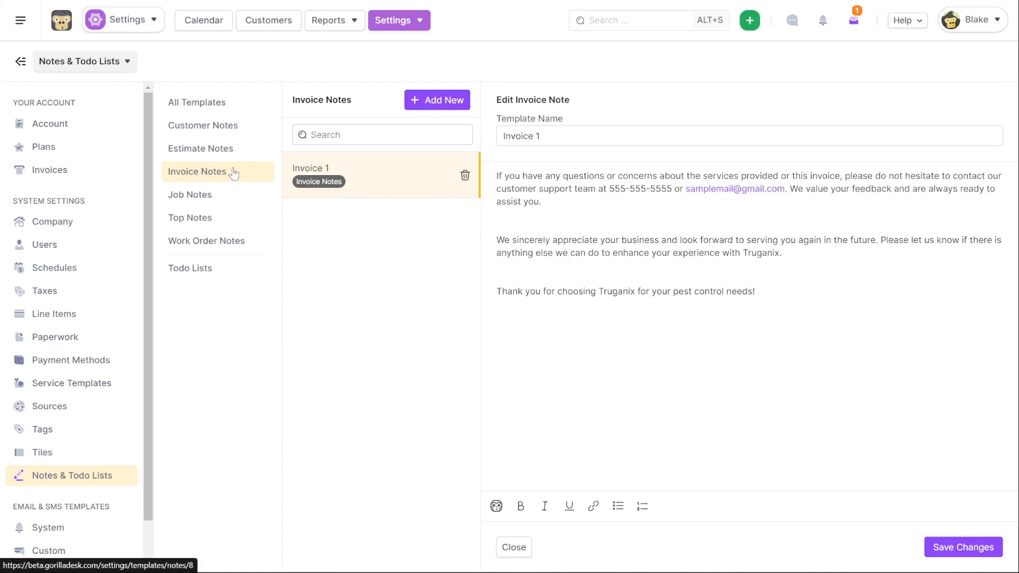
mouse_move(230, 189)
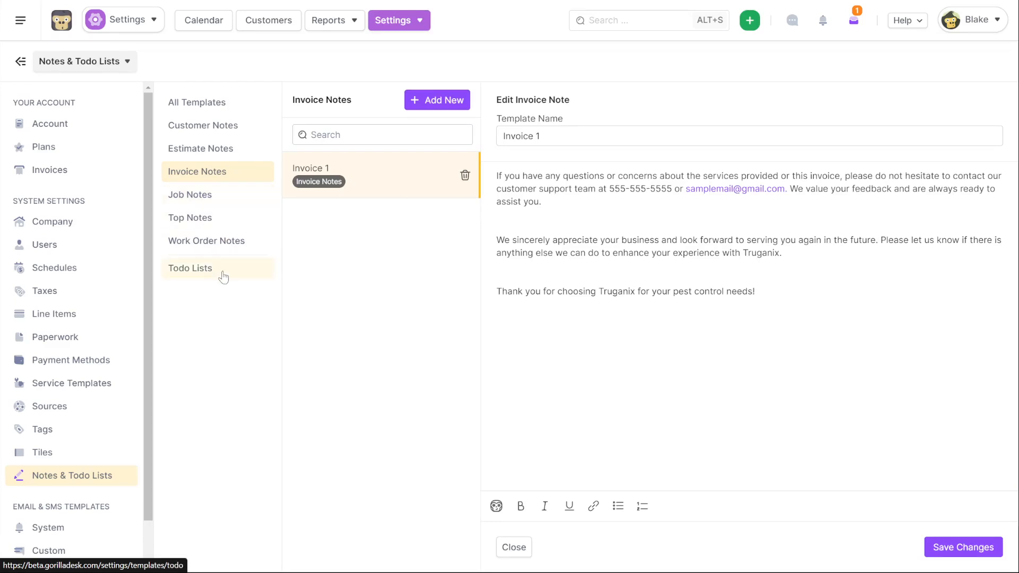
Create a todo list template 'My First Todo List' with a Chimney Sweep item.
click(190, 267)
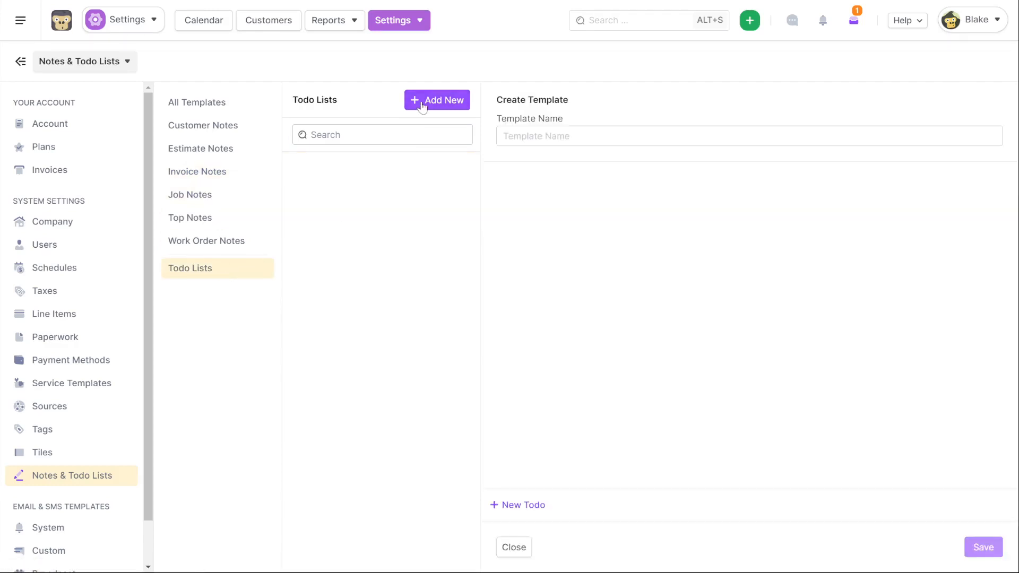
text(My)
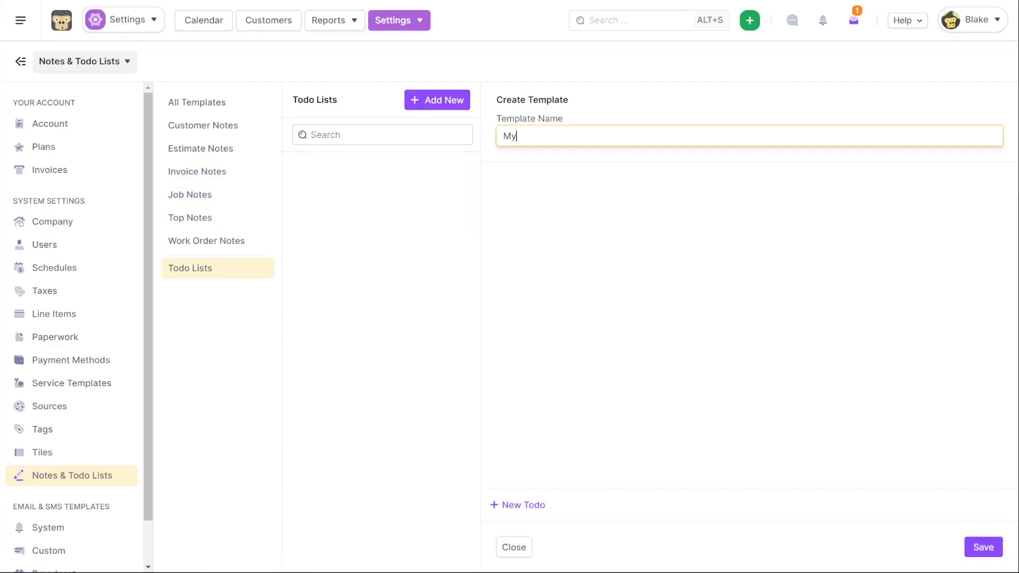
text(First Todo L)
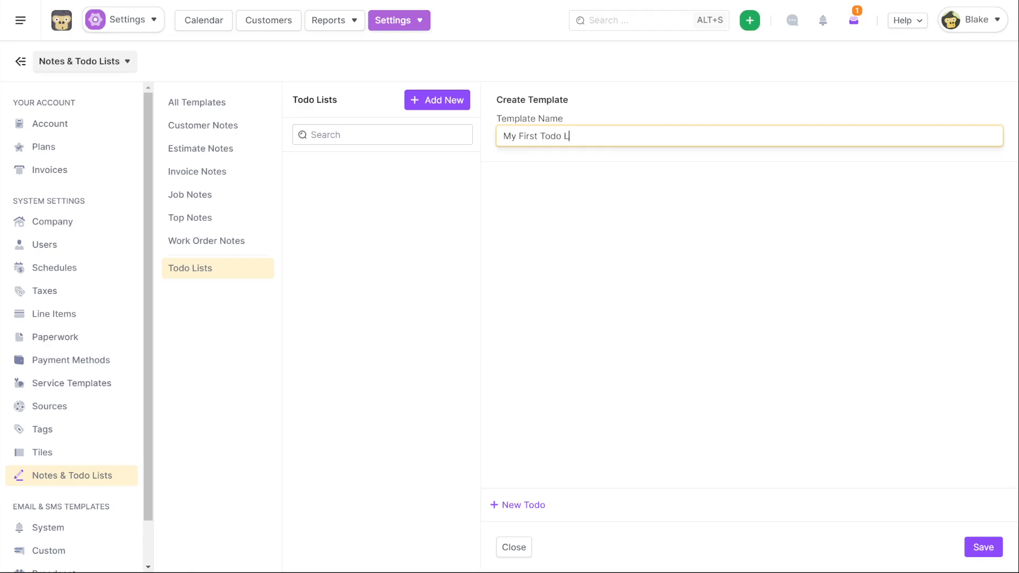
text(st)
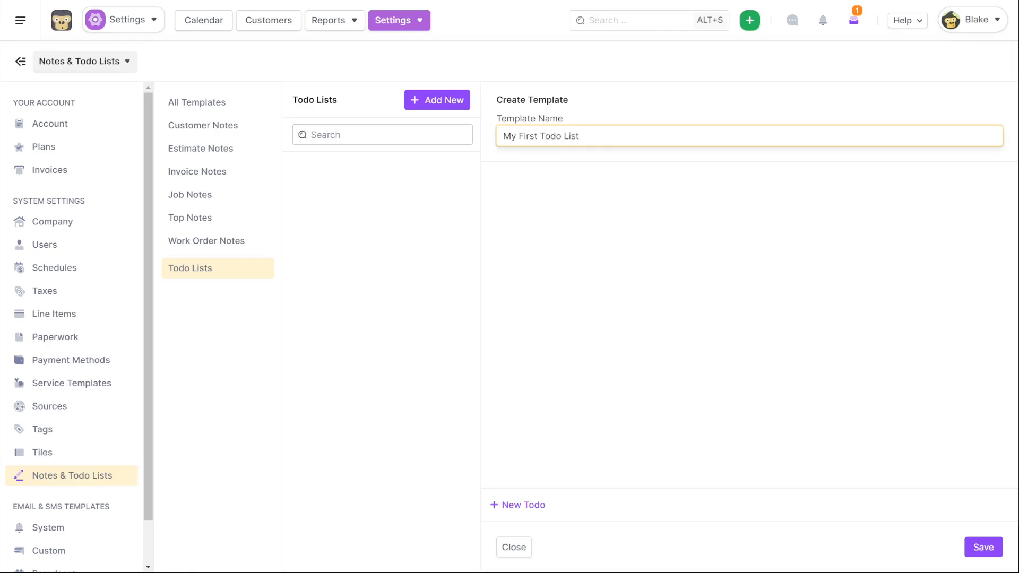
click(517, 506)
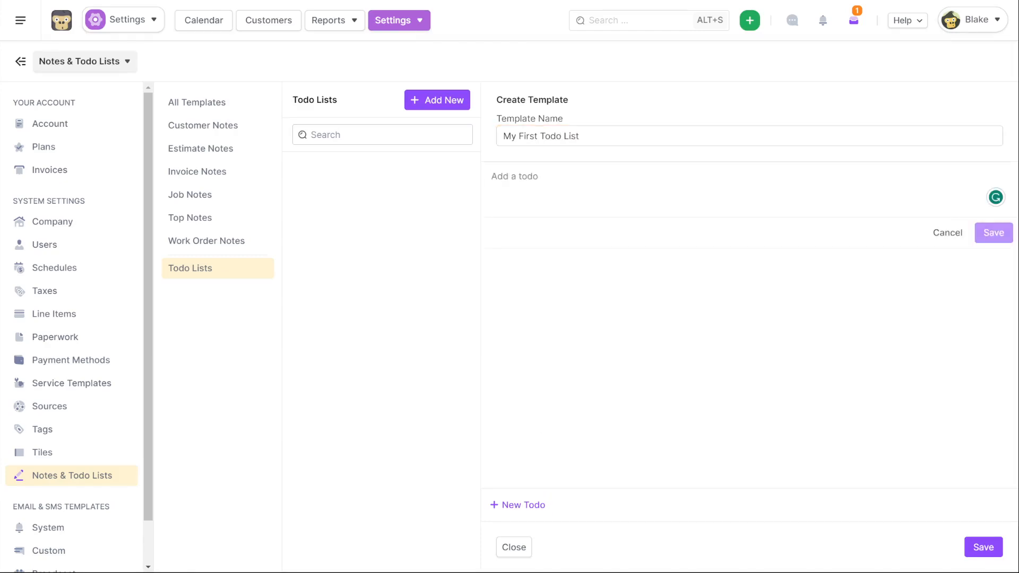
text(Chime)
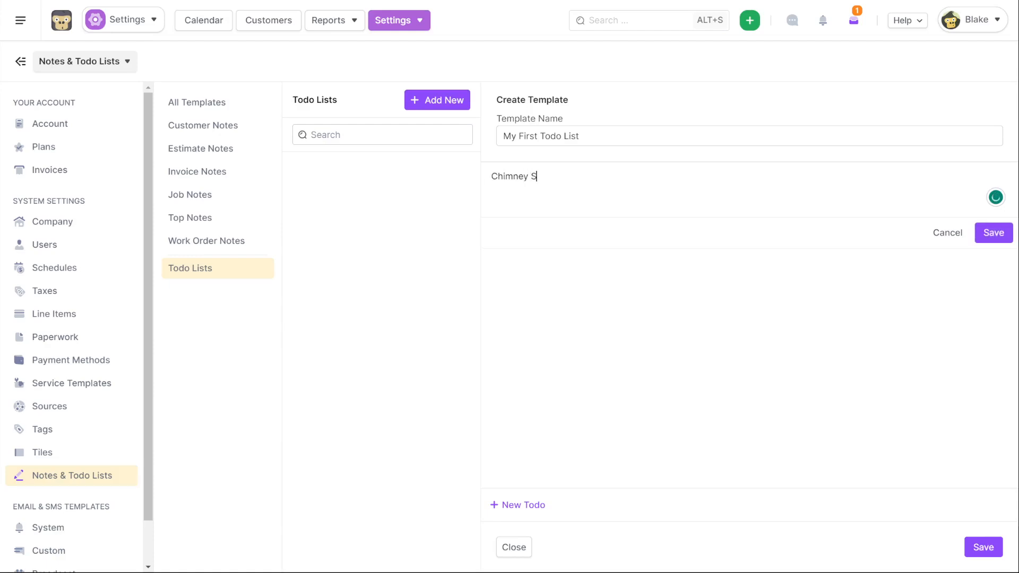
text(weep)
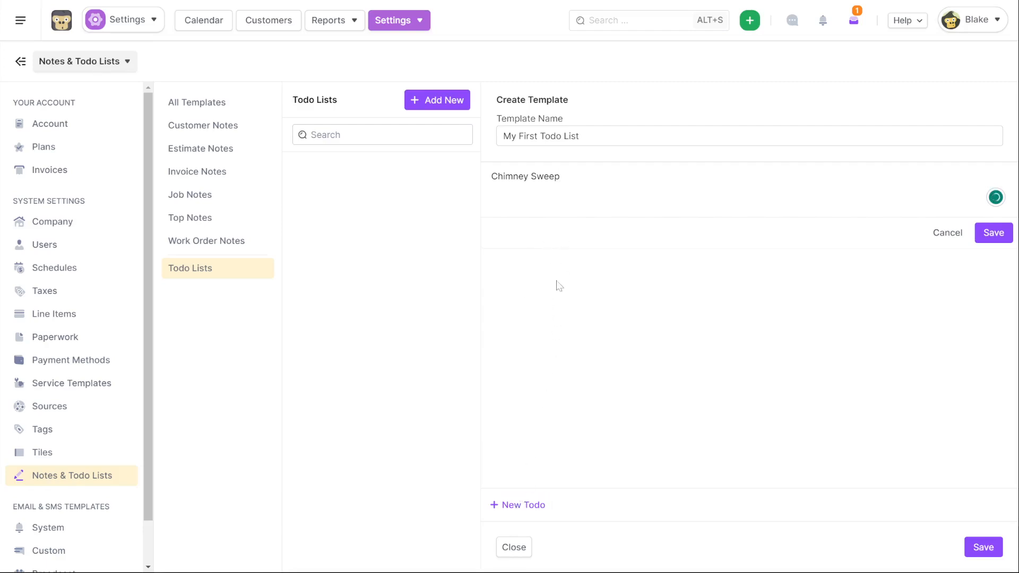
Add 'Mist for Skeeters', save the todo list template, and switch to Job Notes.
click(525, 176)
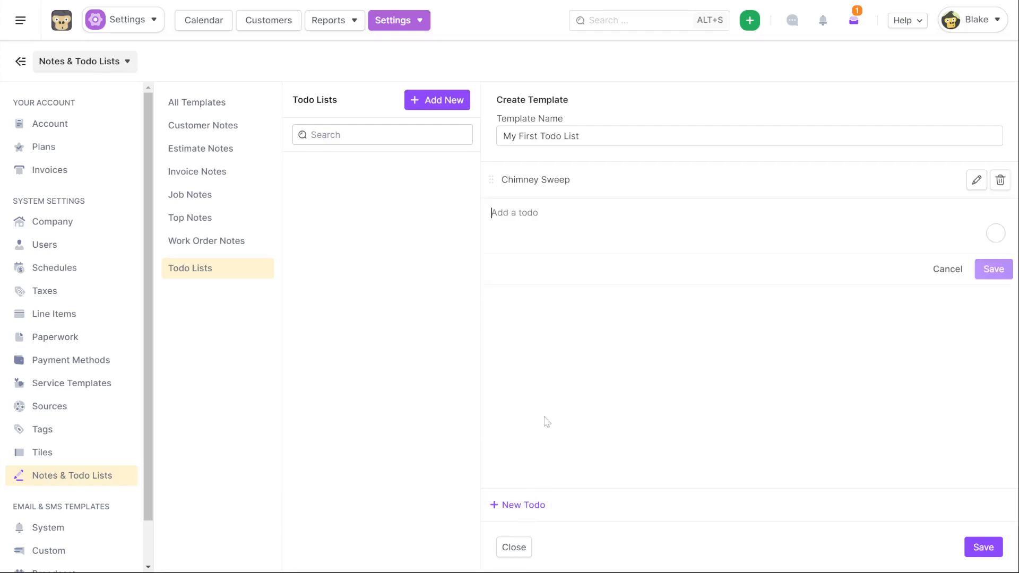
text(Mist)
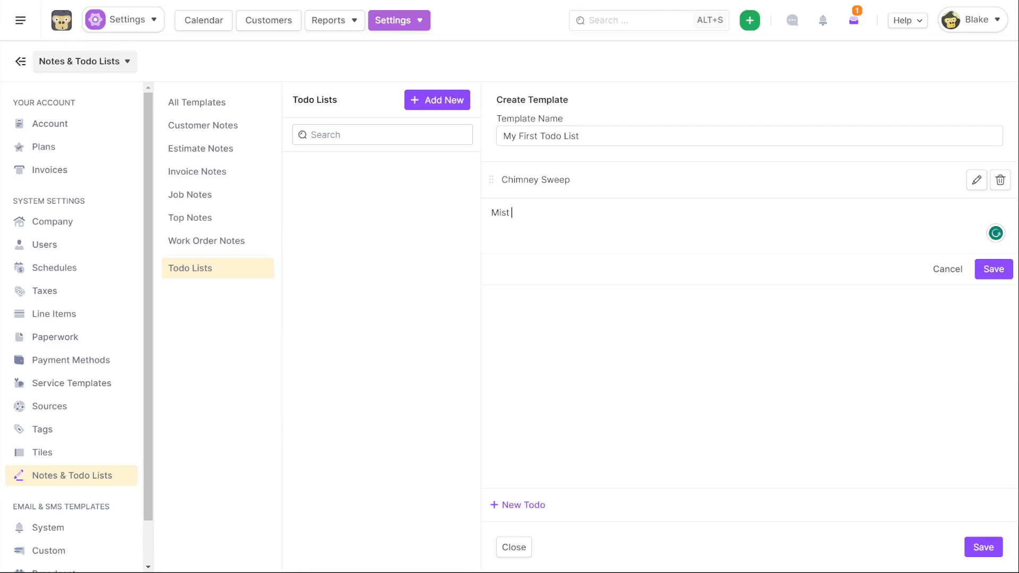
text(for Skeeters)
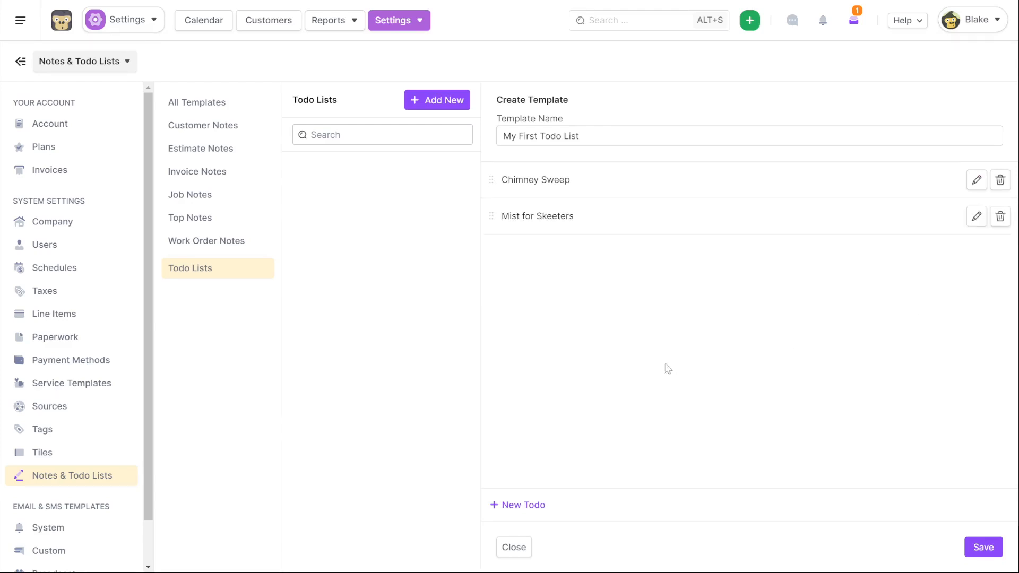
click(983, 547)
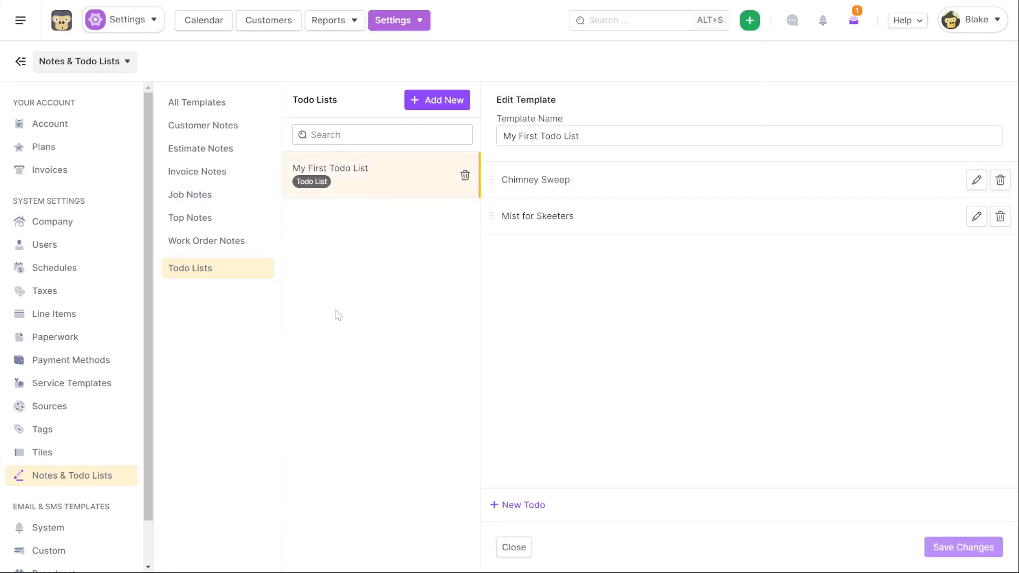
click(190, 195)
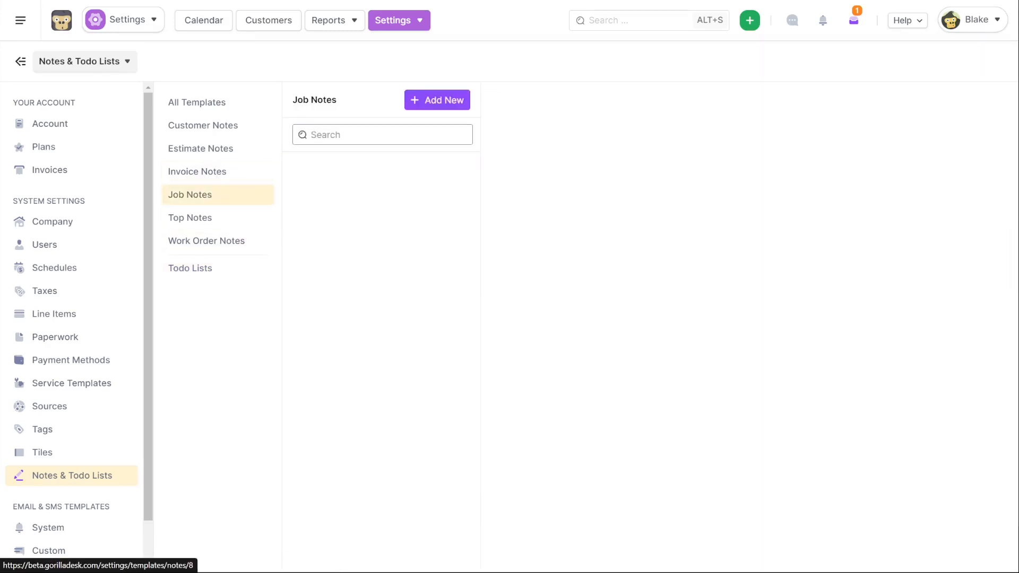
Add a job note template 'My firt job note' with body 'My default notes' and save it.
click(437, 100)
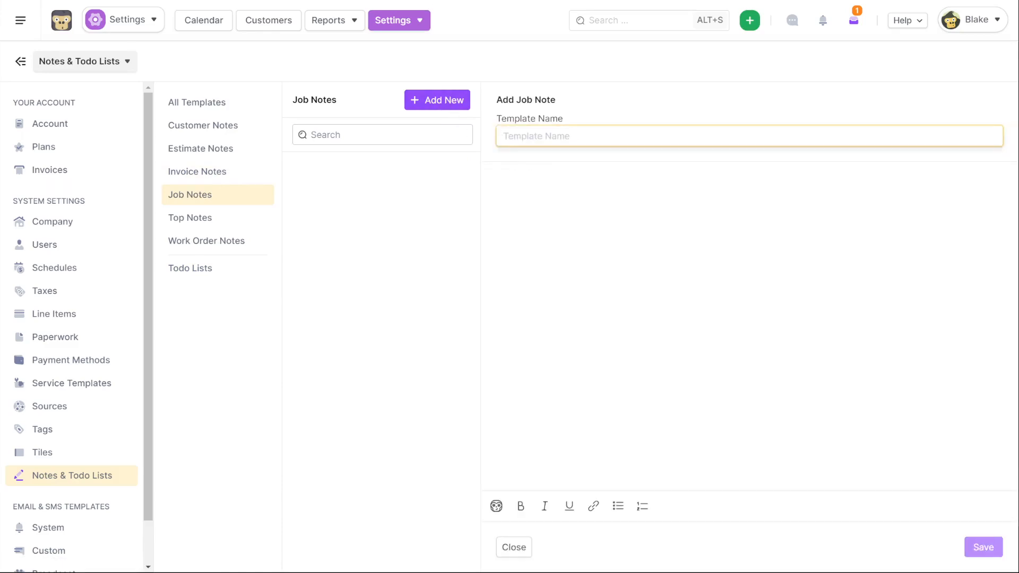
text(My firt job)
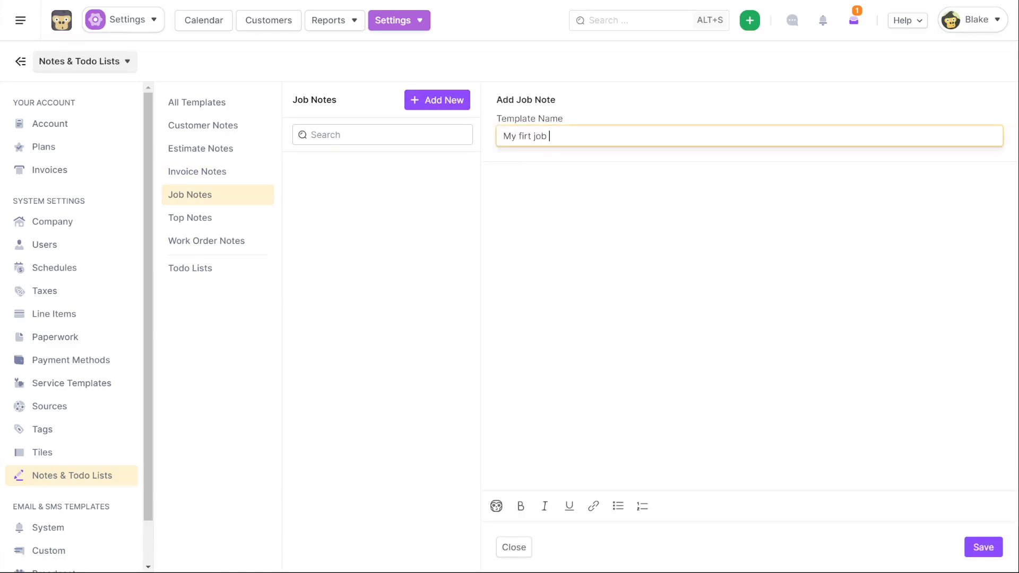
text(note)
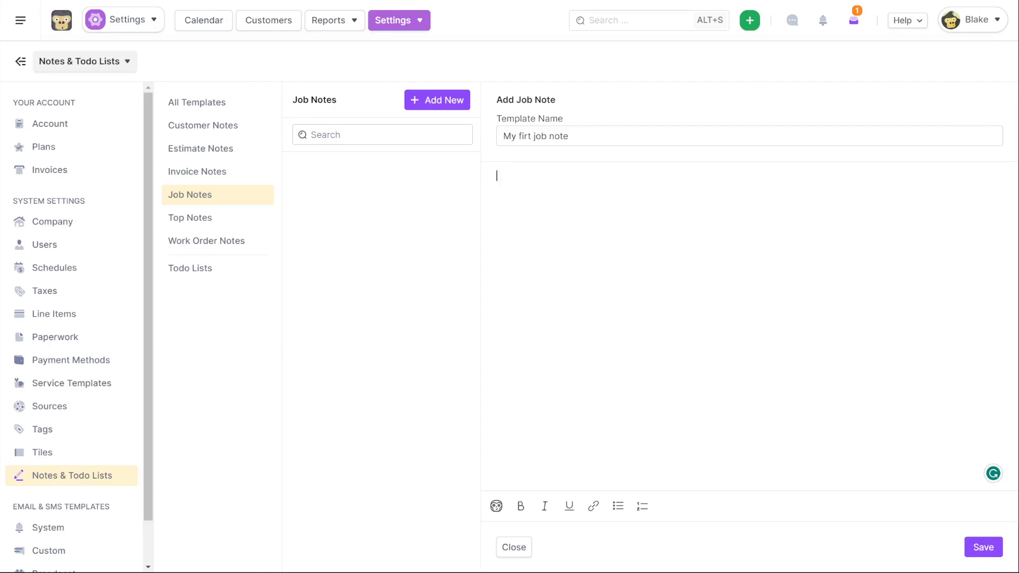
text(My default notes)
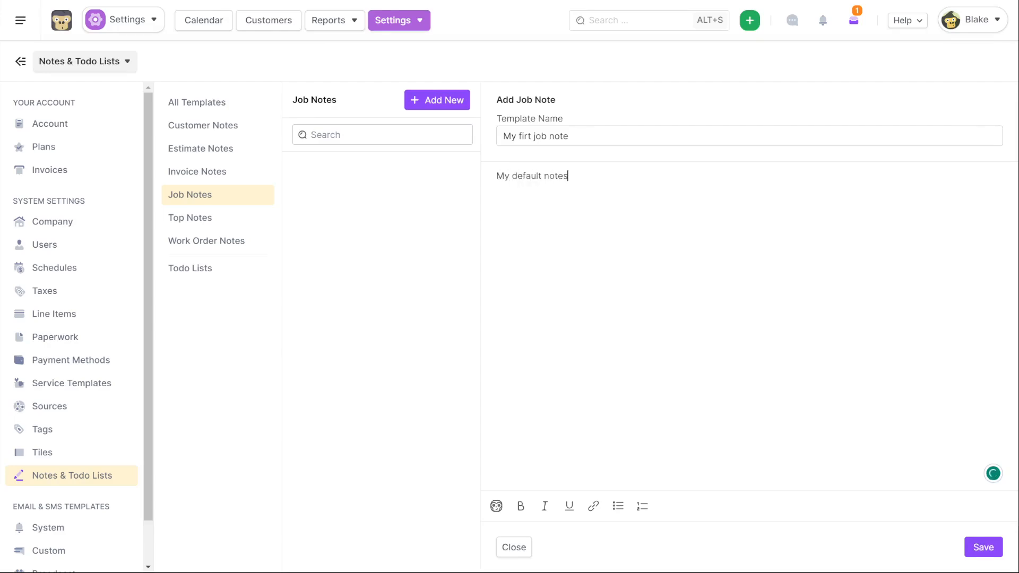
click(983, 546)
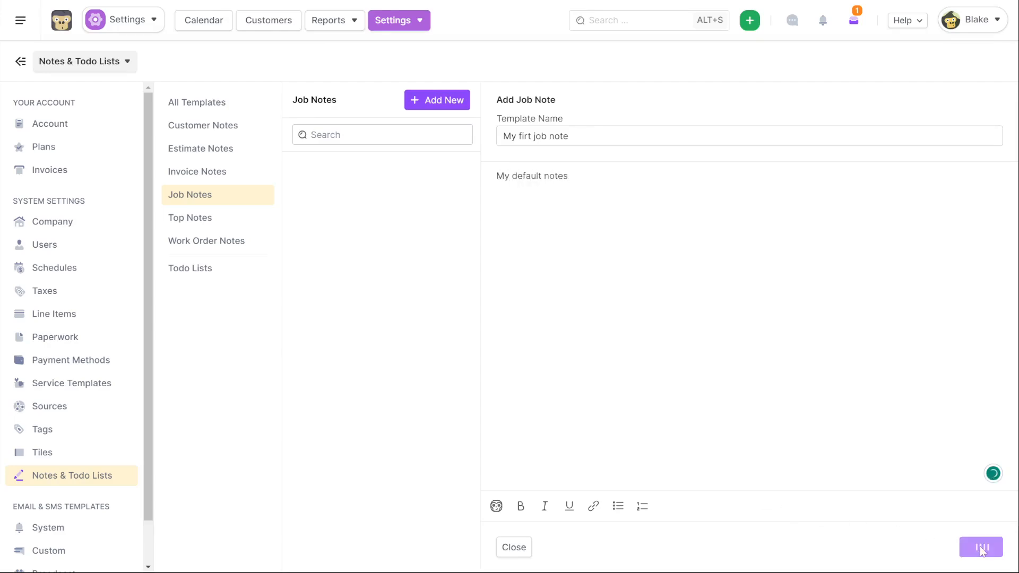
click(981, 547)
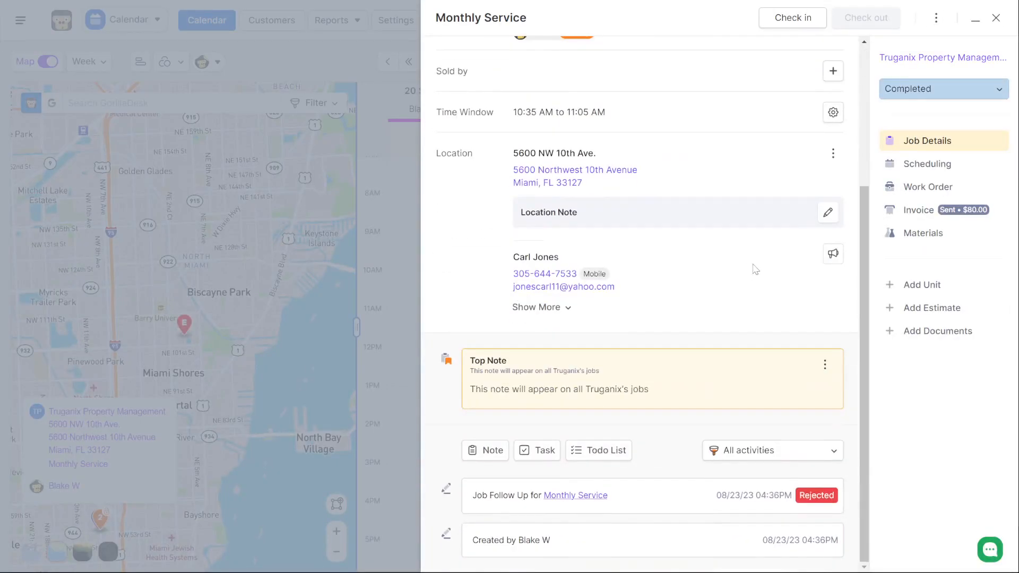
mouse_move(689, 400)
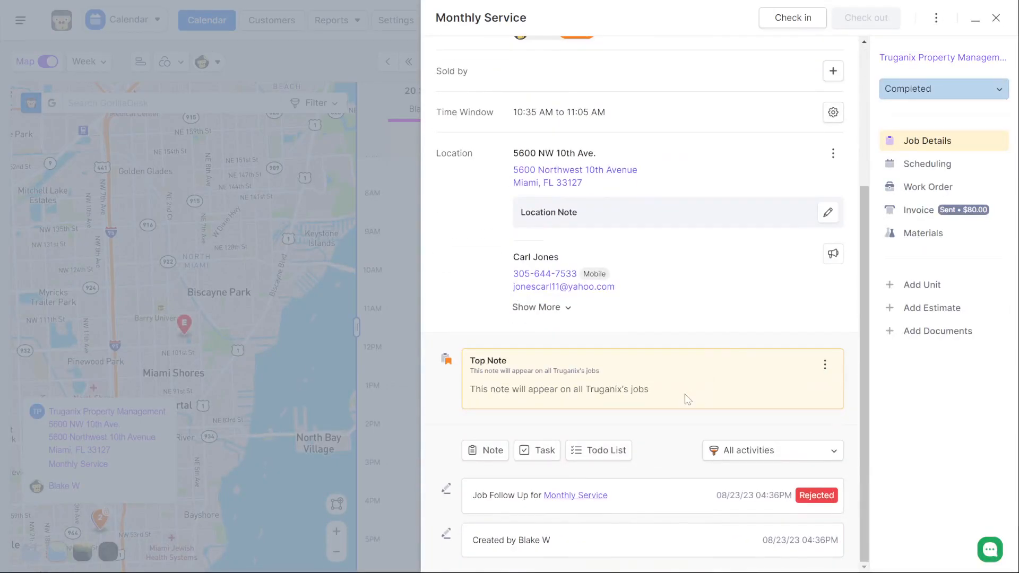
mouse_move(714, 331)
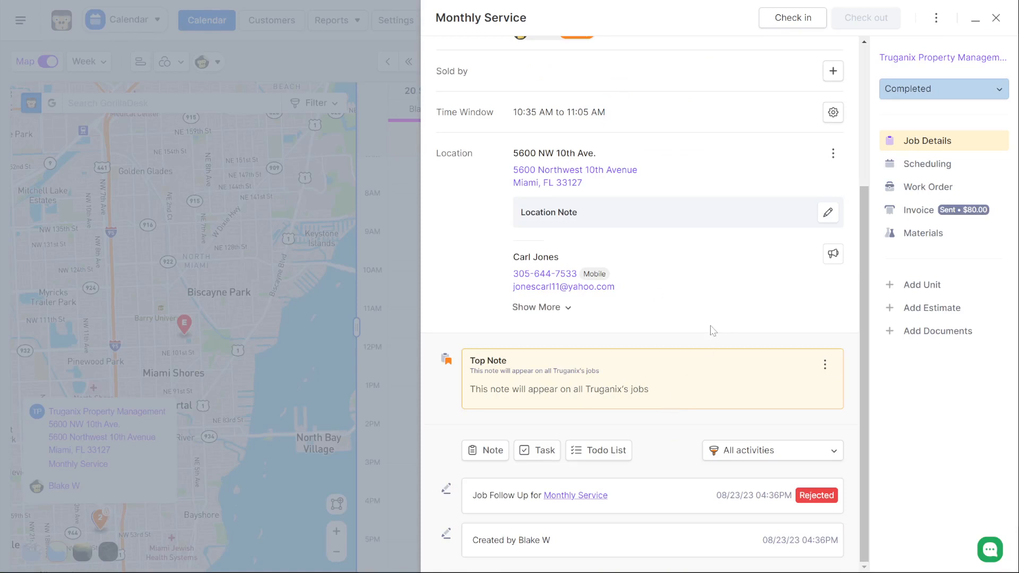
Add a todo list from My First Todo List to the job and check off Chimney Sweep and Mist for Skeeters.
click(598, 450)
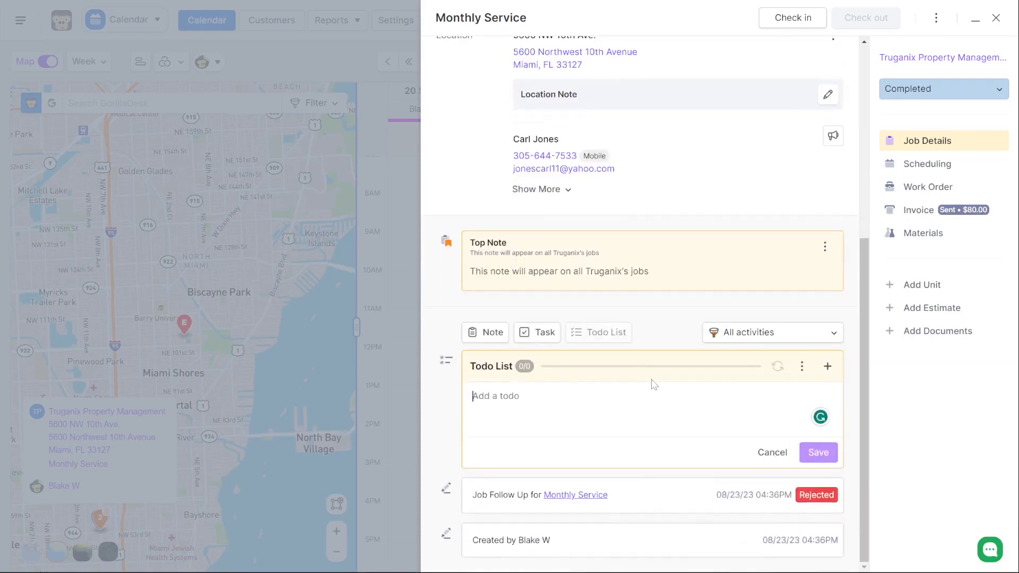
click(802, 367)
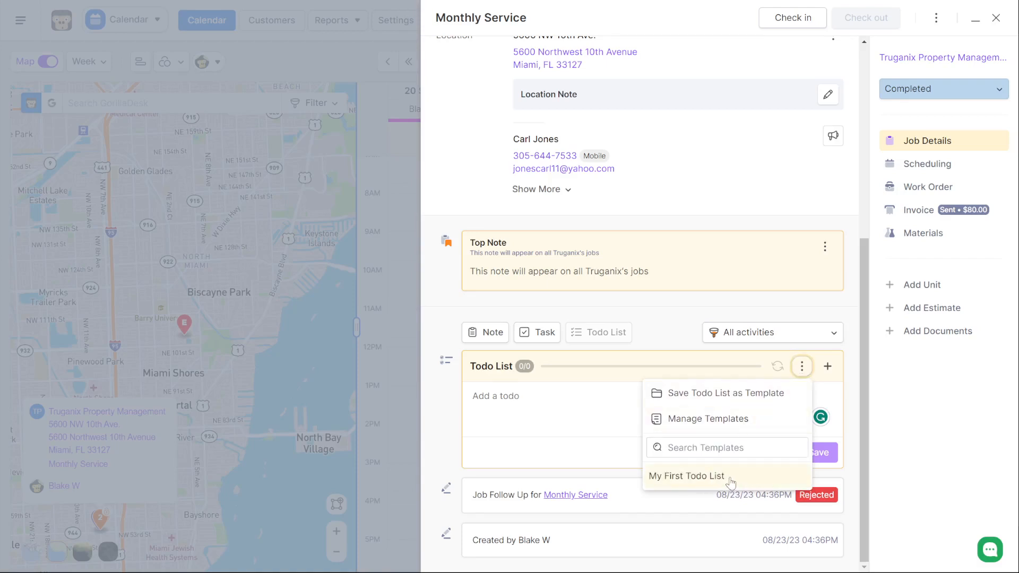
click(687, 476)
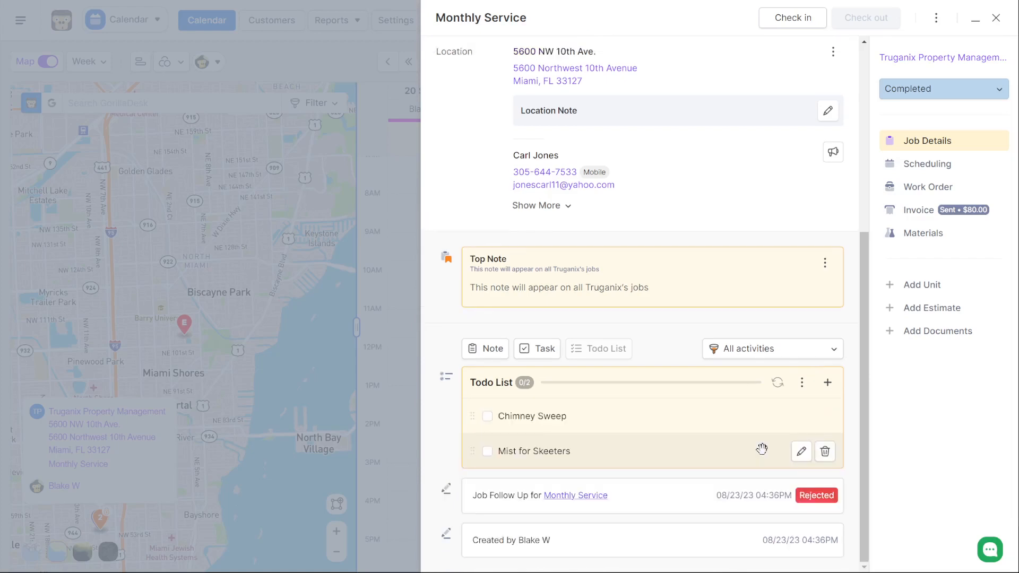
mouse_move(612, 424)
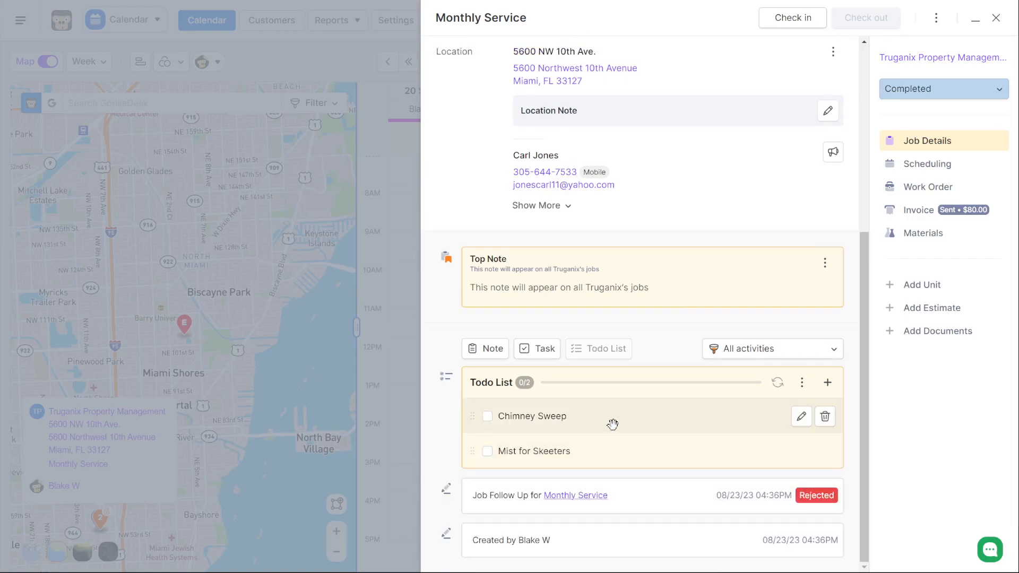
mouse_move(560, 416)
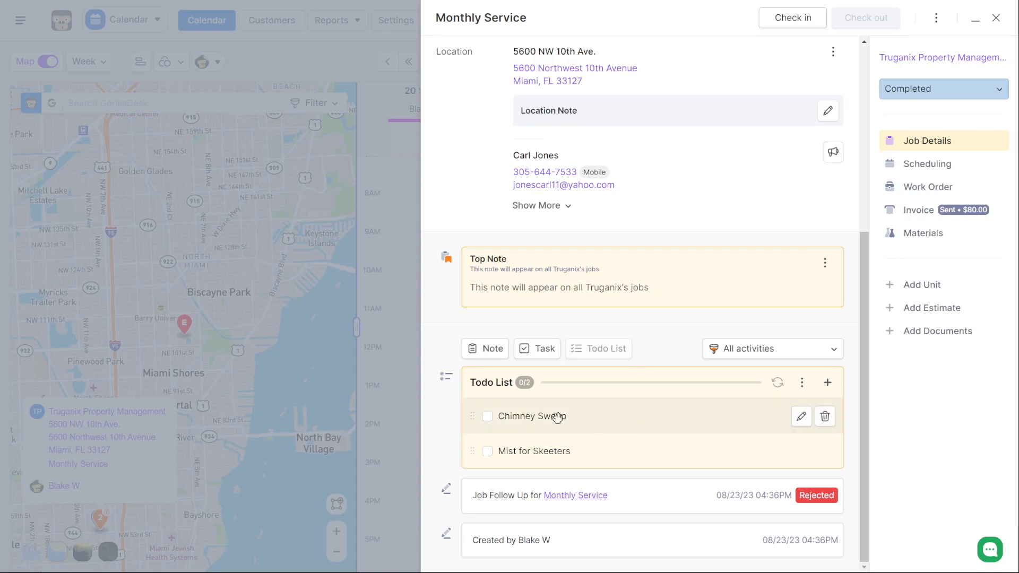
click(487, 416)
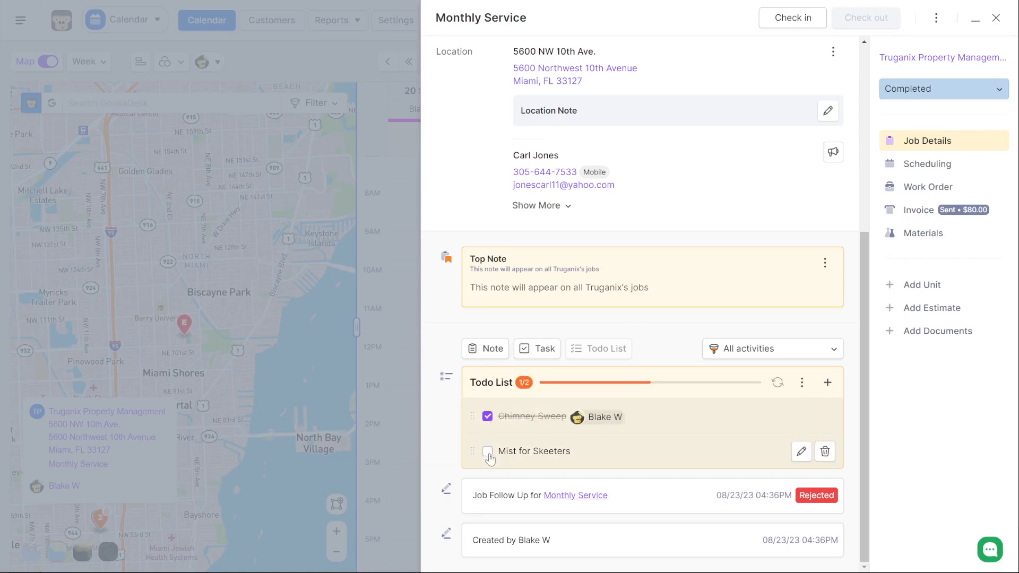
click(488, 452)
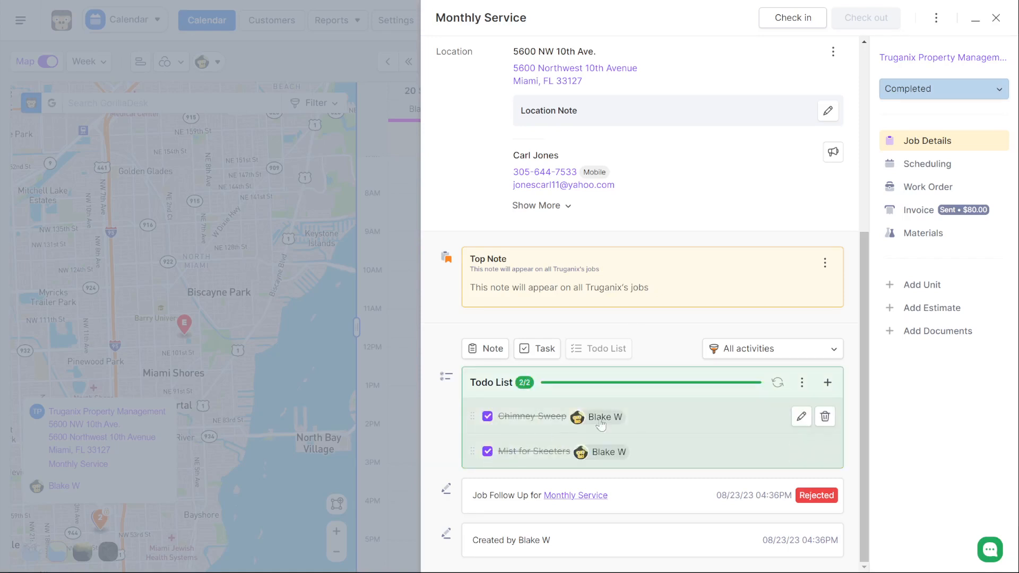
mouse_move(673, 433)
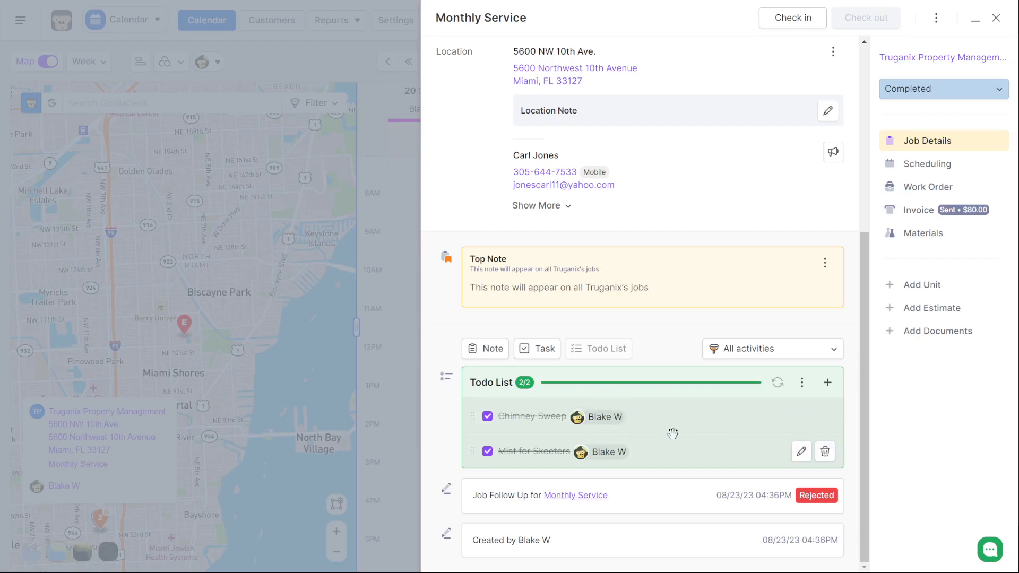
mouse_move(590, 397)
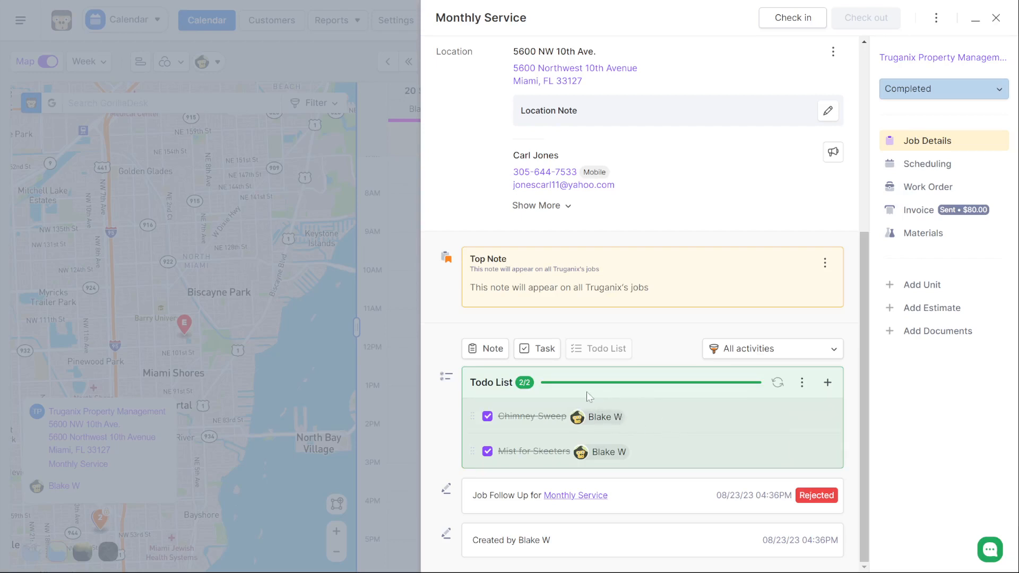
mouse_move(694, 392)
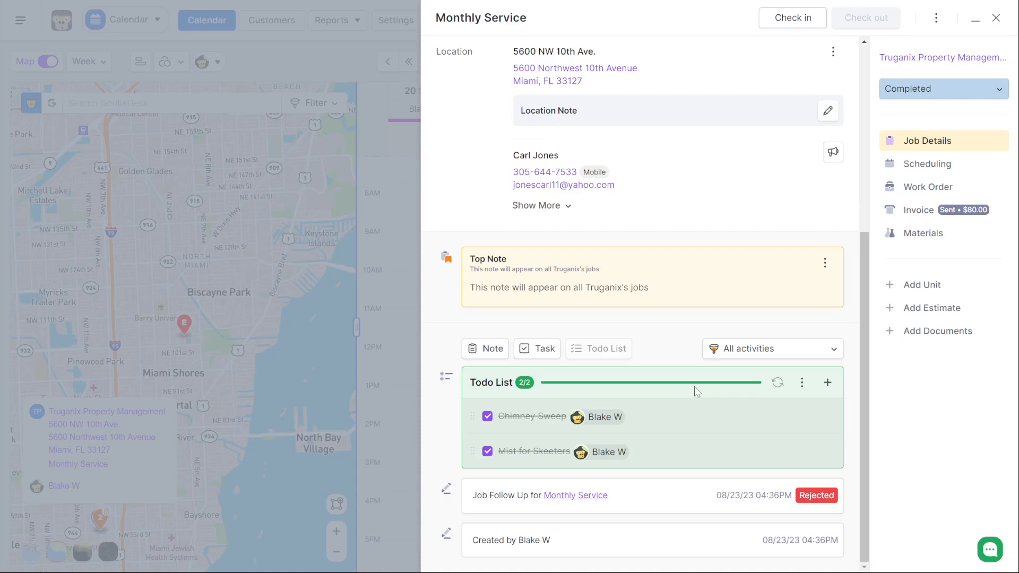
mouse_move(778, 384)
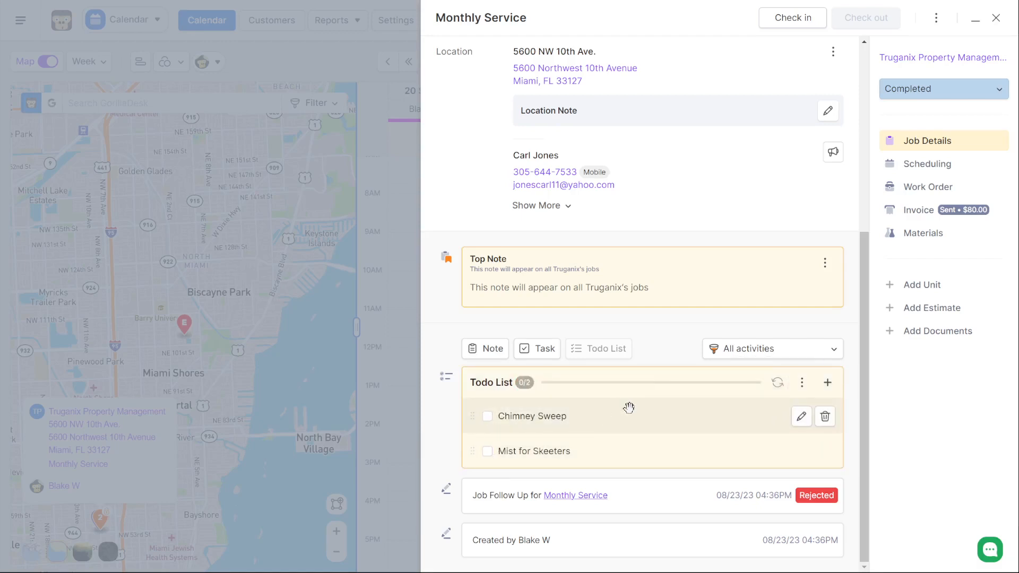
Start a job note and fill it from the 'My firt job note' template with 'My default notes'.
click(485, 348)
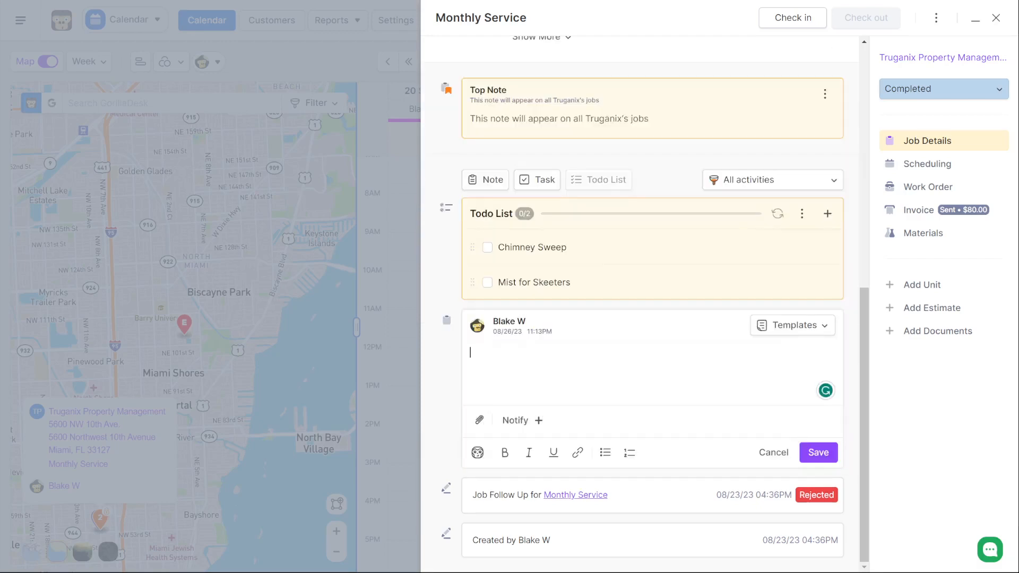
click(792, 325)
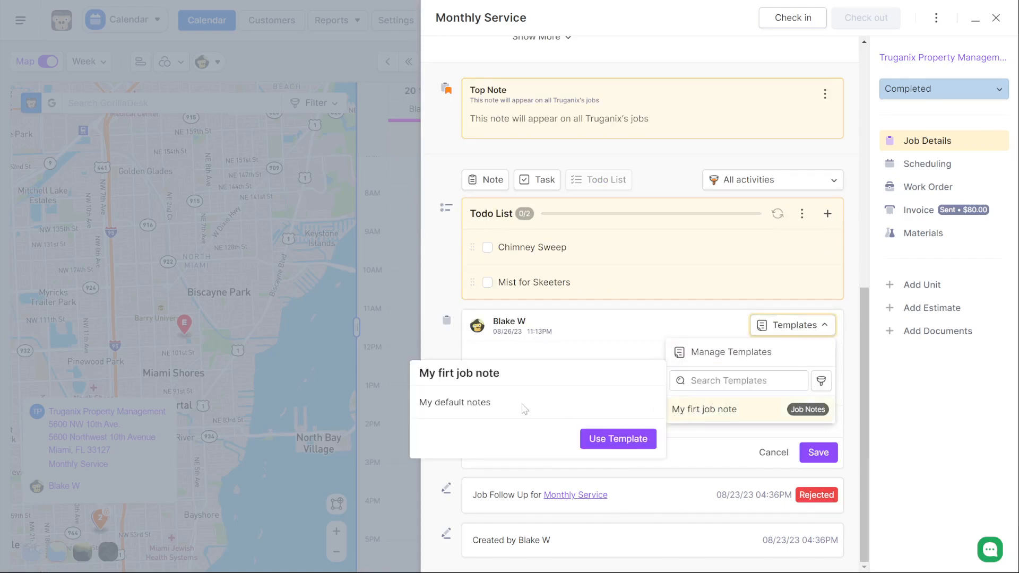
mouse_move(702, 415)
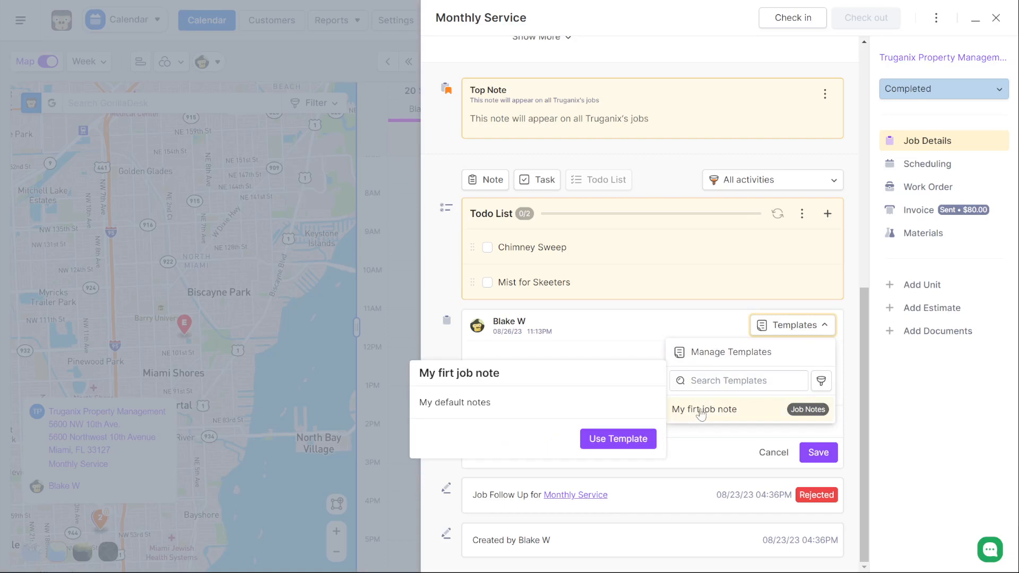
click(617, 438)
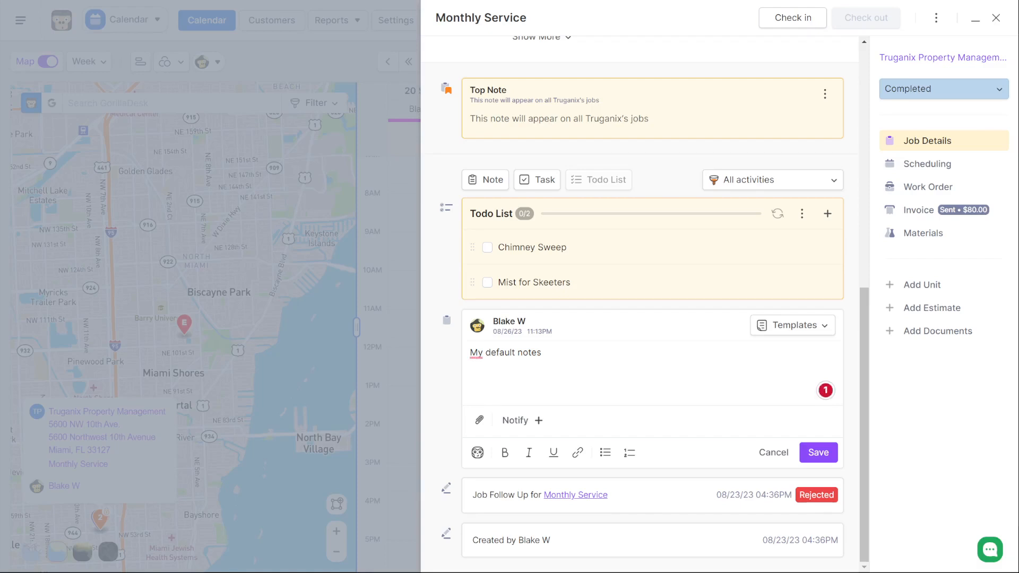
click(792, 325)
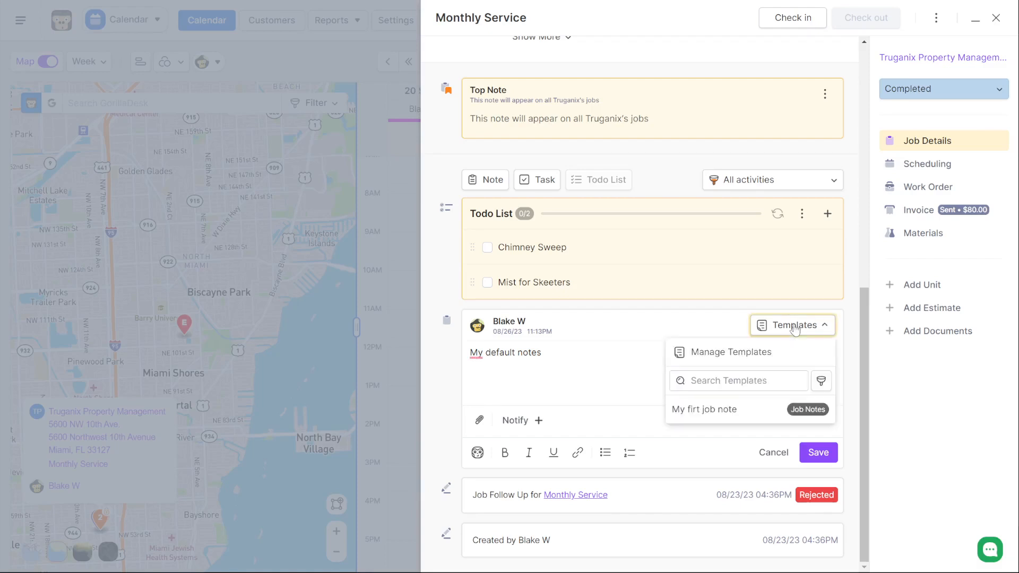
mouse_move(730, 352)
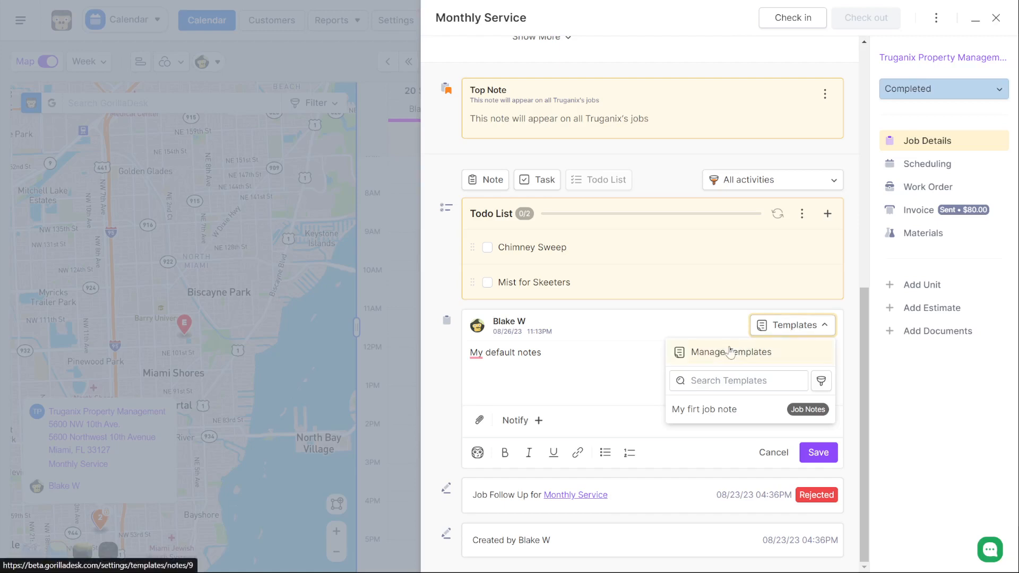
Jump from the Templates dropdown to the 'My firt job note' template in settings.
click(731, 352)
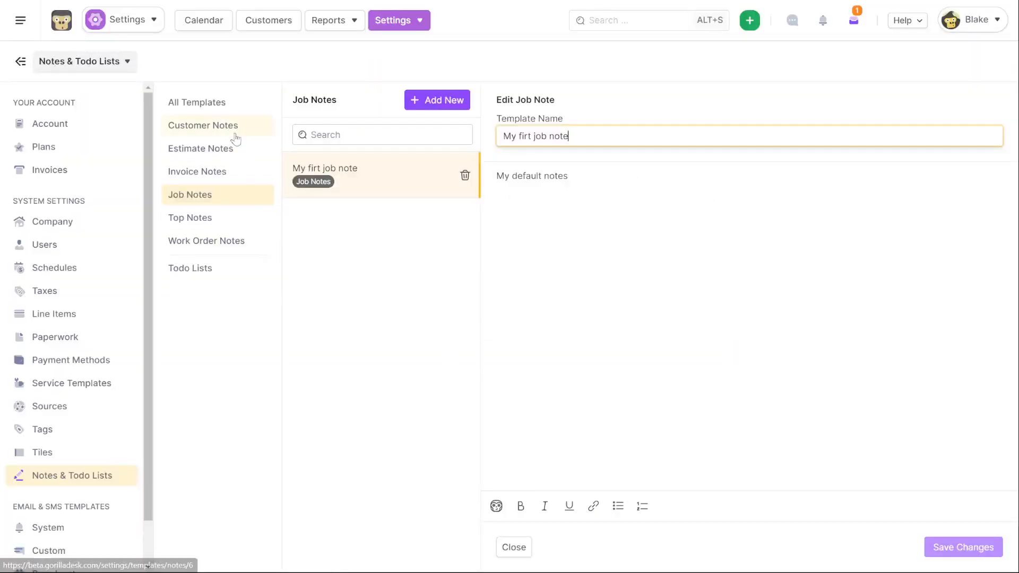
mouse_move(239, 151)
text(s)
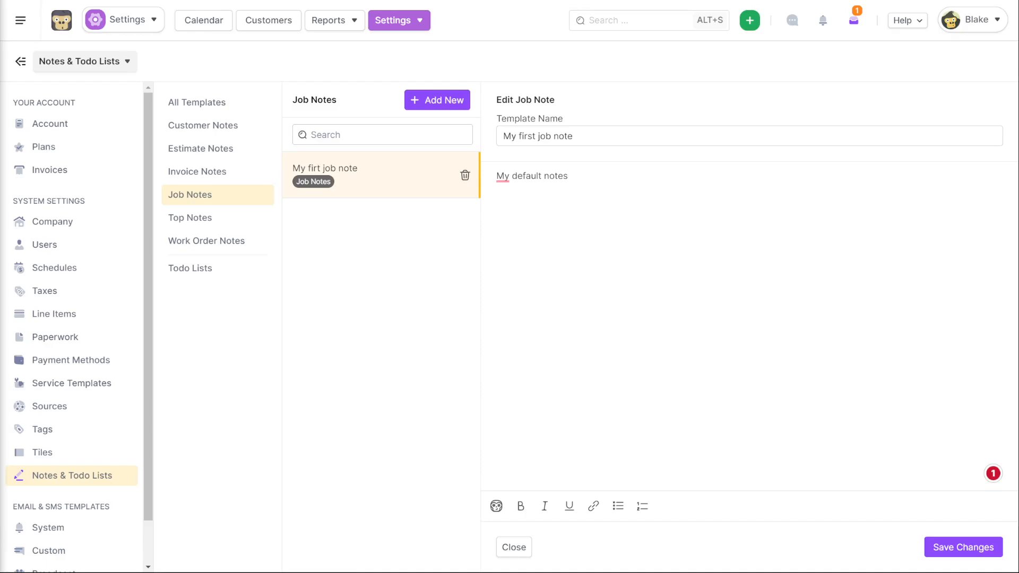
mouse_move(216, 171)
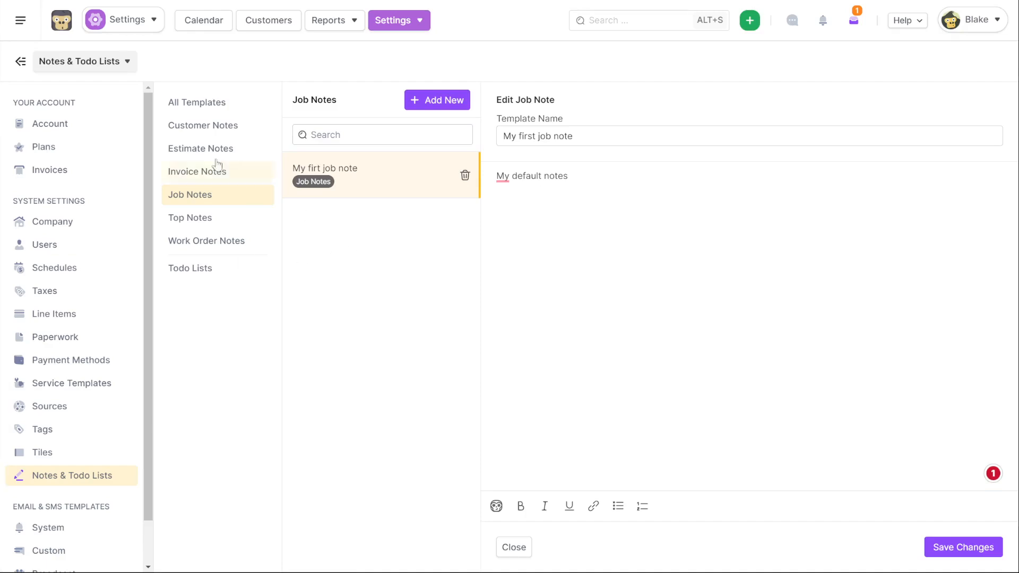
Return to the Aug 20–26 week calendar and point at the Task 2 and Call ahead tasks.
click(202, 20)
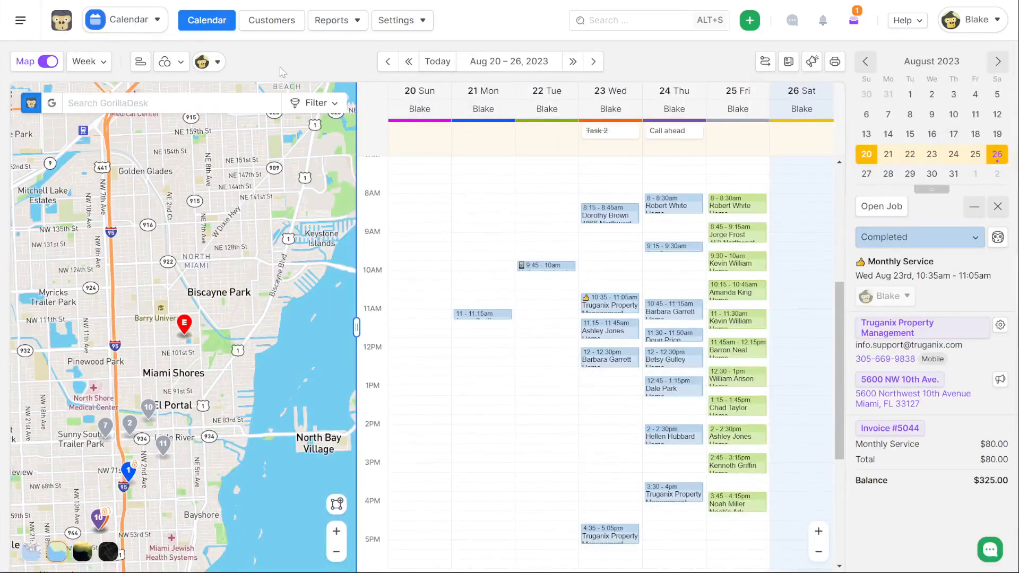
mouse_move(364, 95)
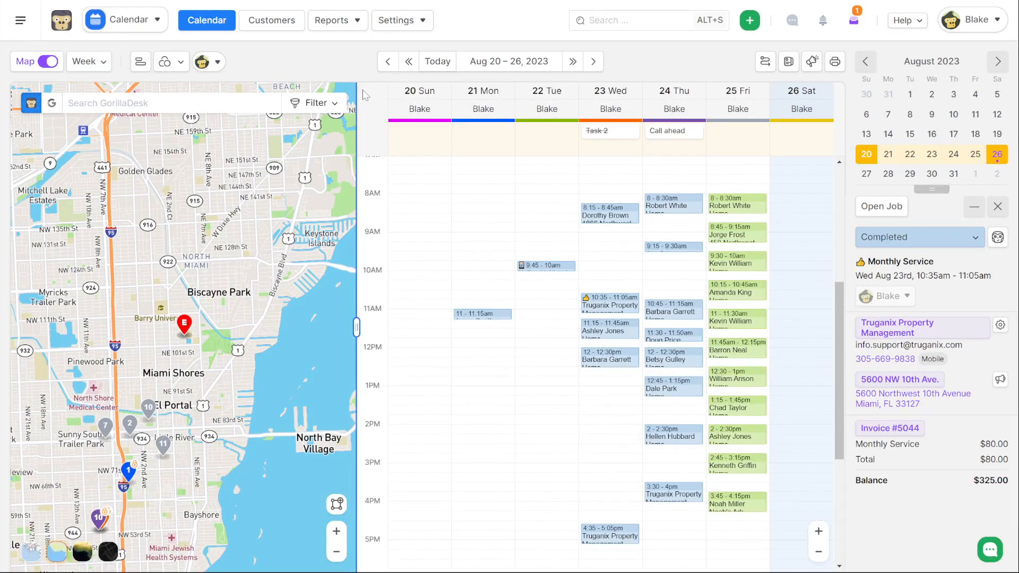
mouse_move(621, 144)
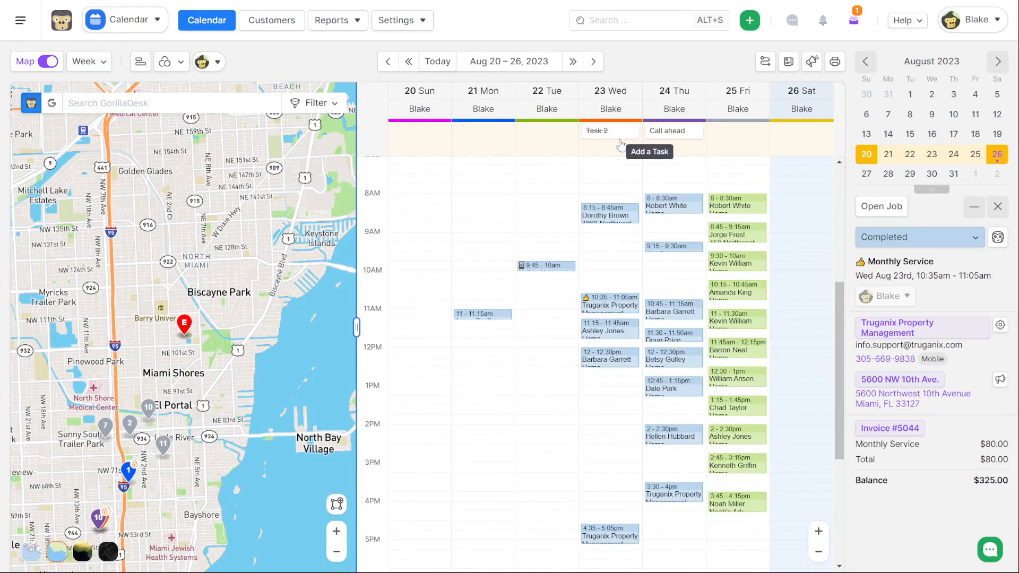
mouse_move(667, 138)
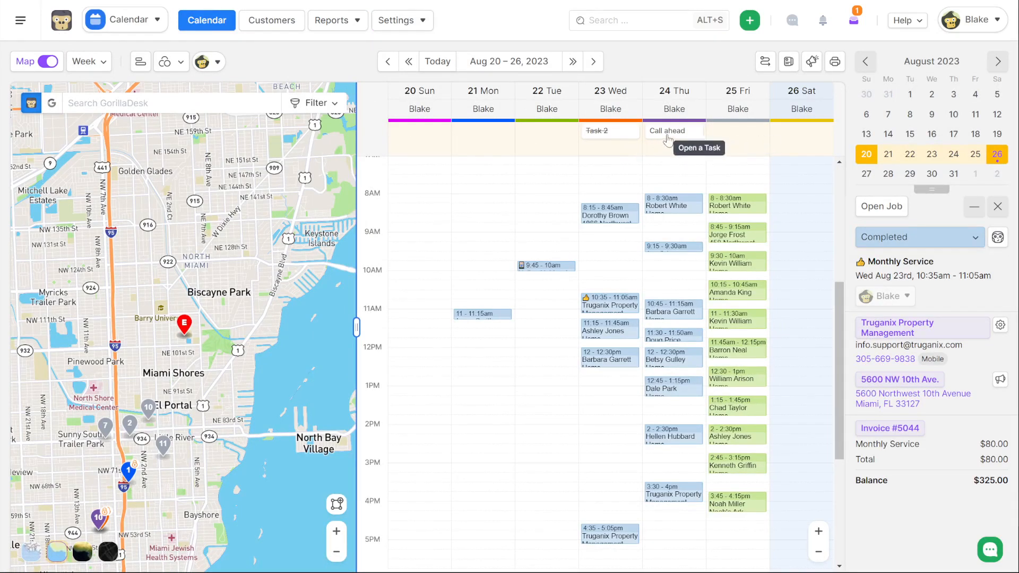
click(674, 138)
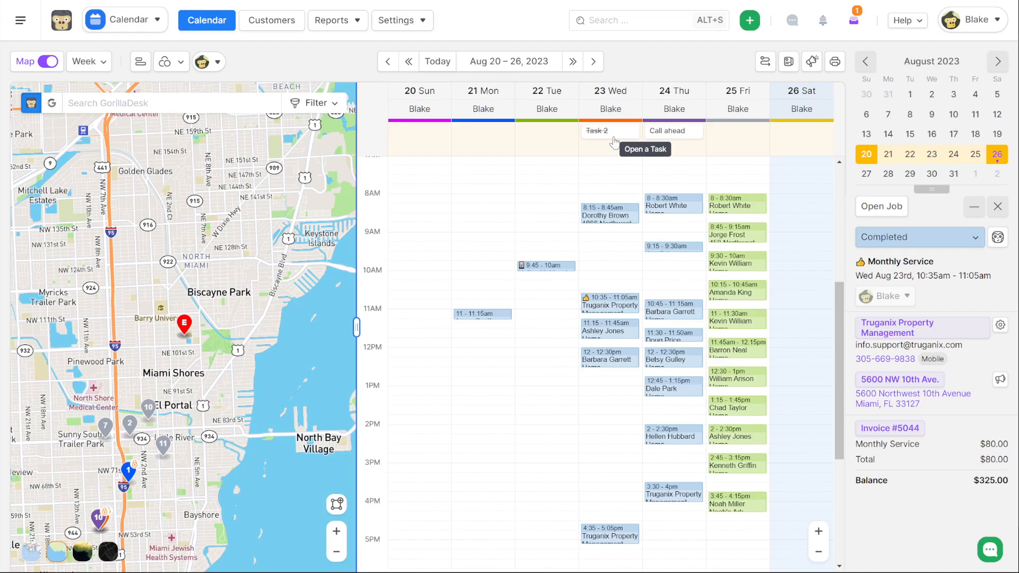
mouse_move(596, 131)
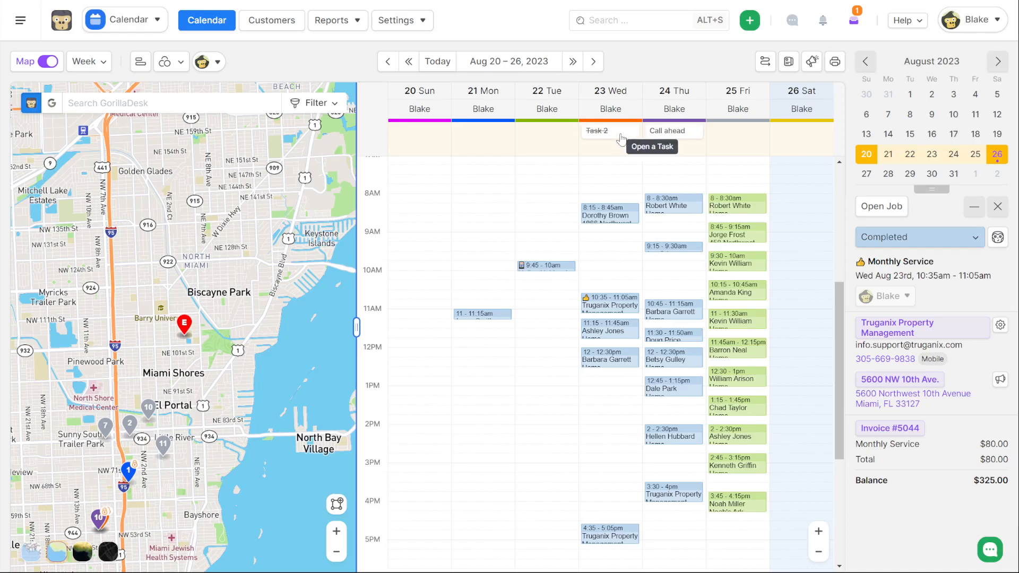
mouse_move(680, 134)
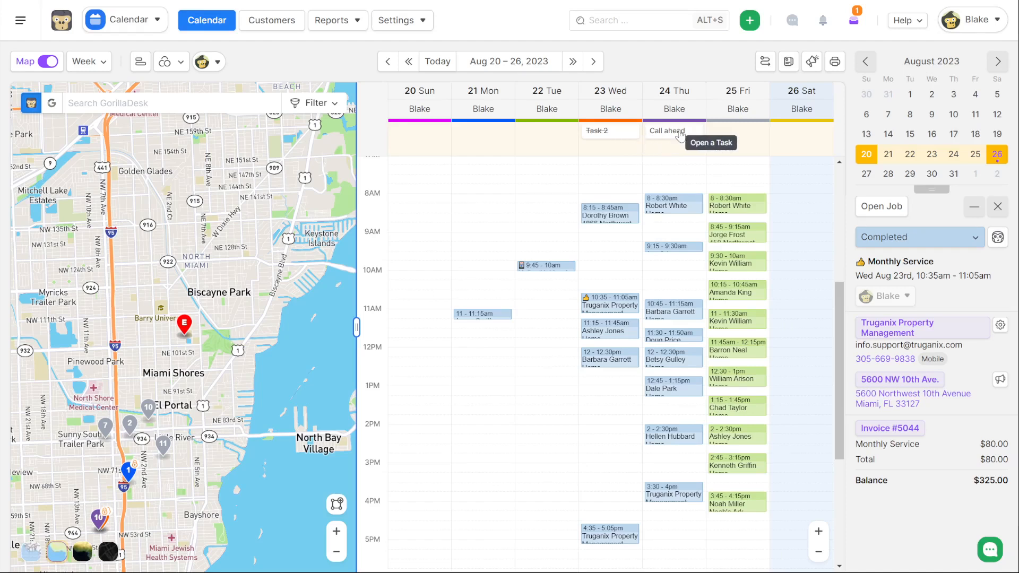
mouse_move(672, 137)
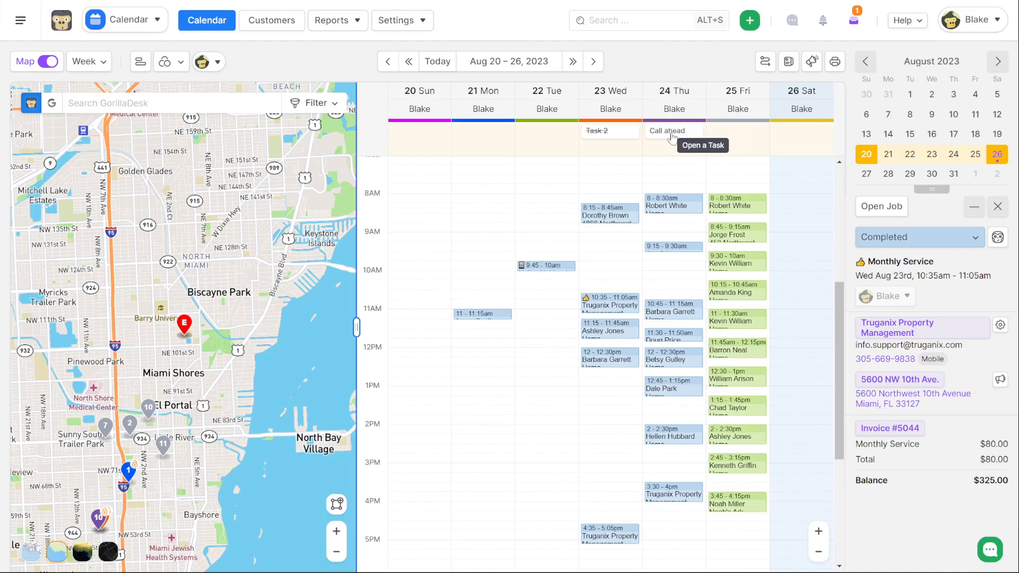
mouse_move(856, 20)
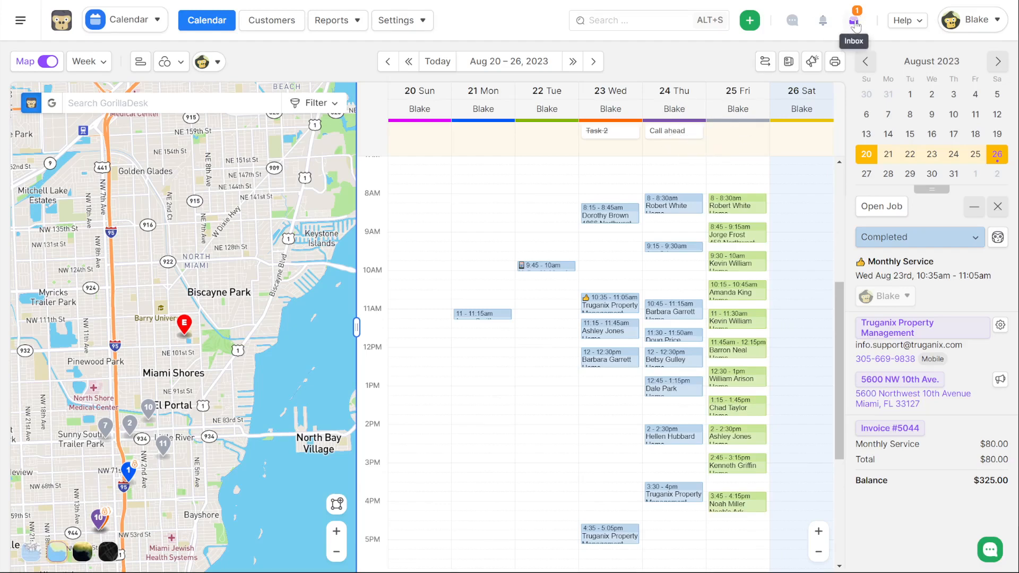
click(855, 20)
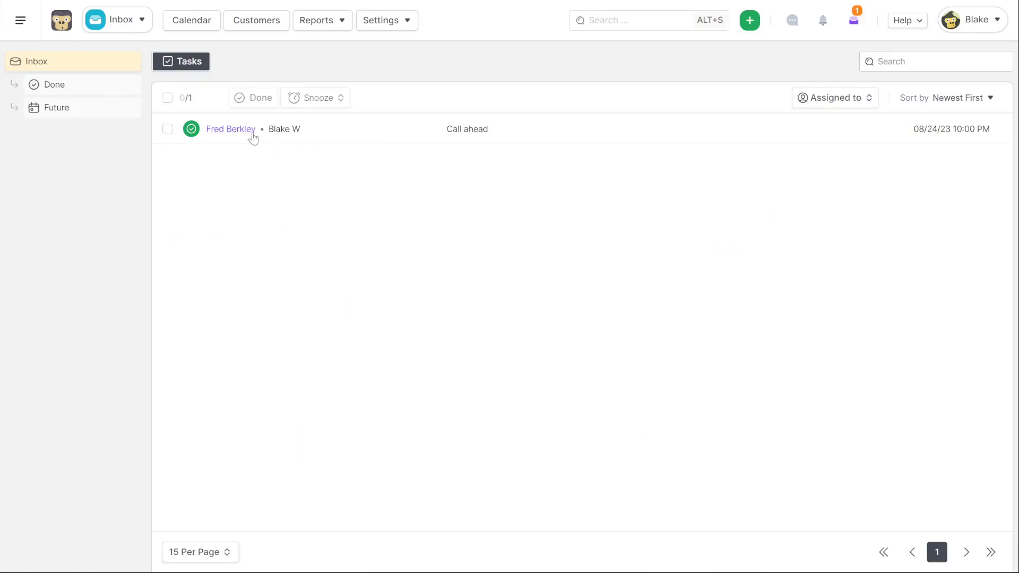
click(467, 128)
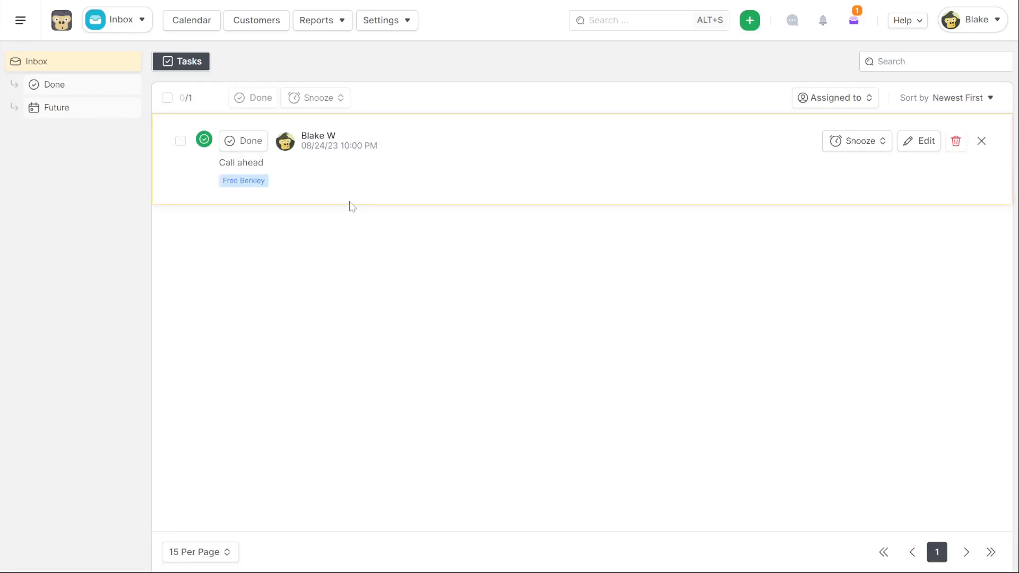
mouse_move(204, 265)
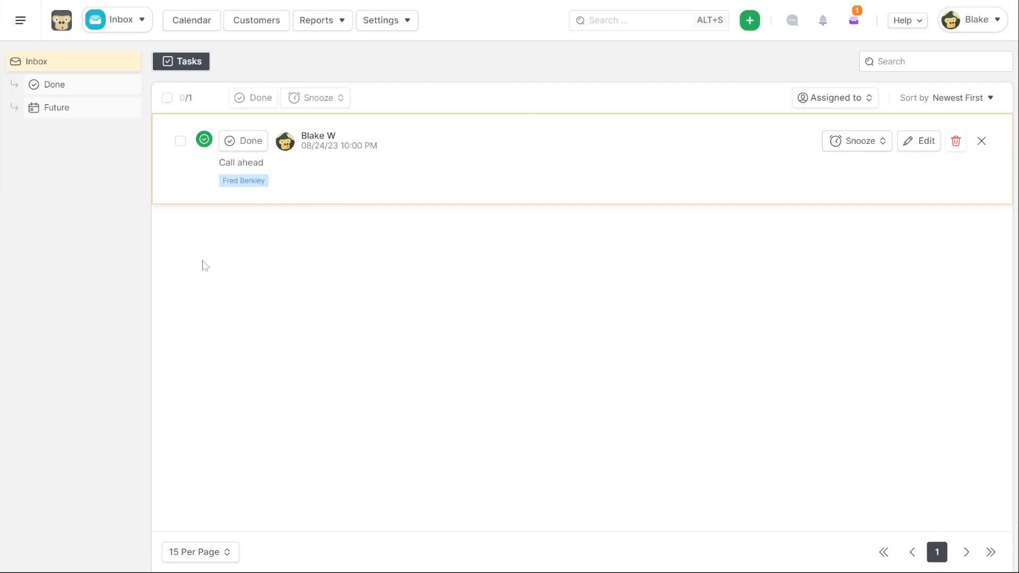
mouse_move(334, 289)
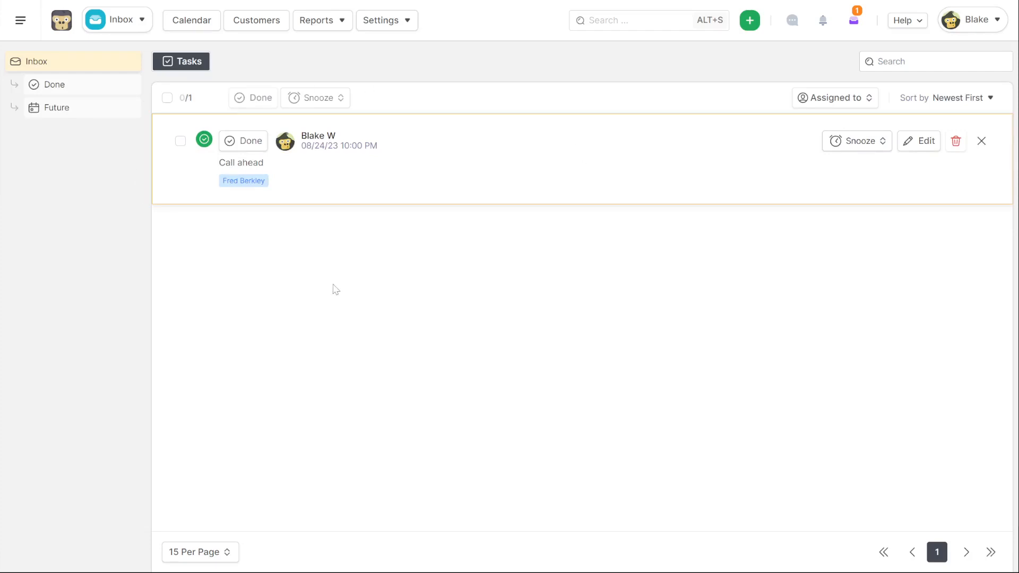
mouse_move(466, 213)
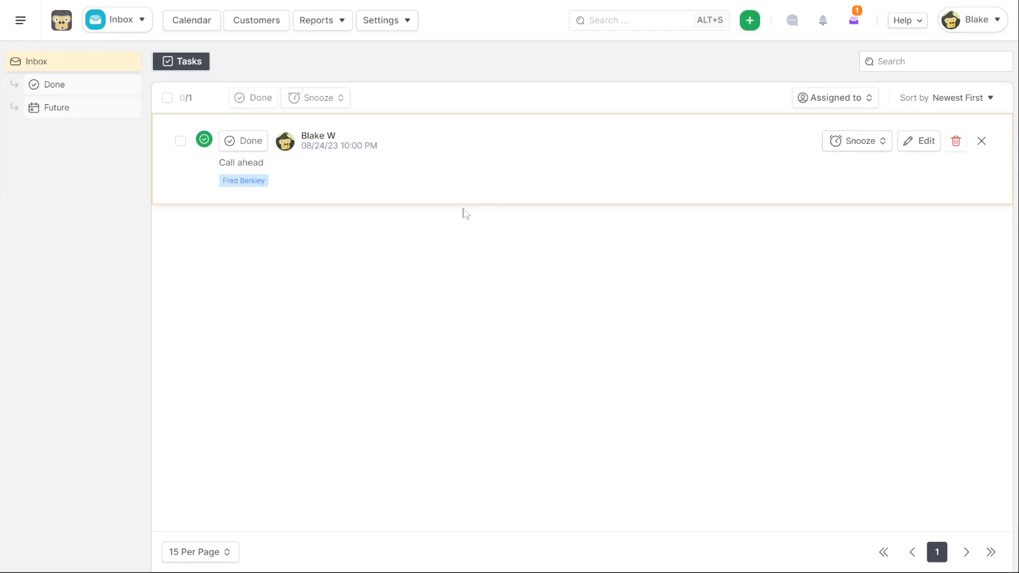
mouse_move(473, 170)
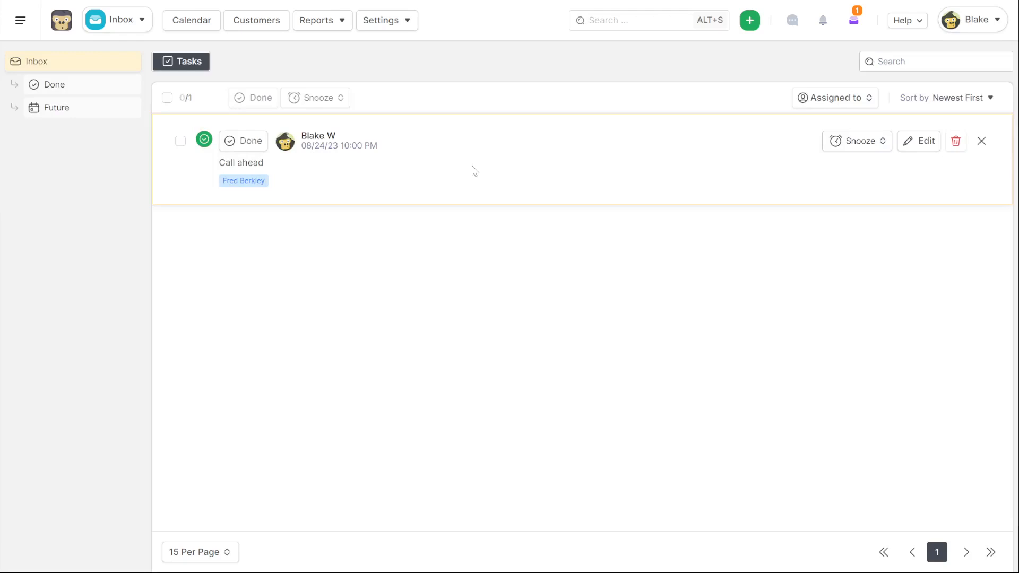
mouse_move(61, 19)
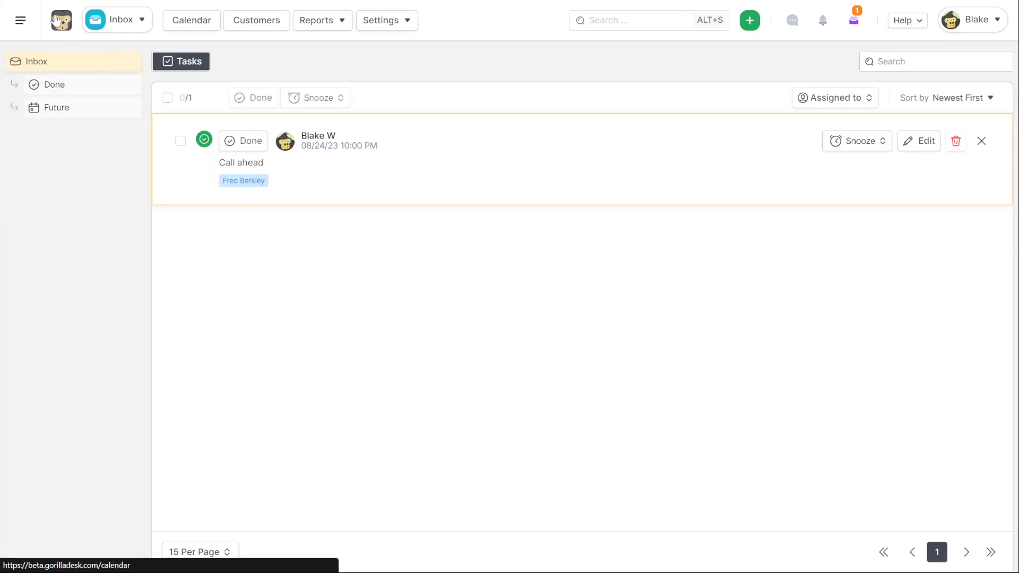
click(191, 20)
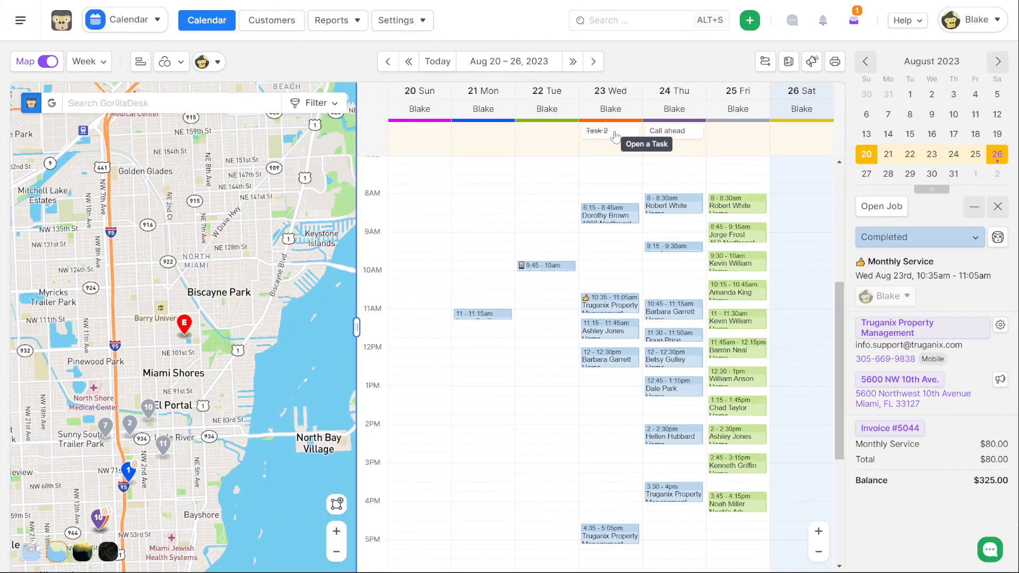
Start a New Customer from the + menu and toggle between the fast and full form a few times.
click(748, 20)
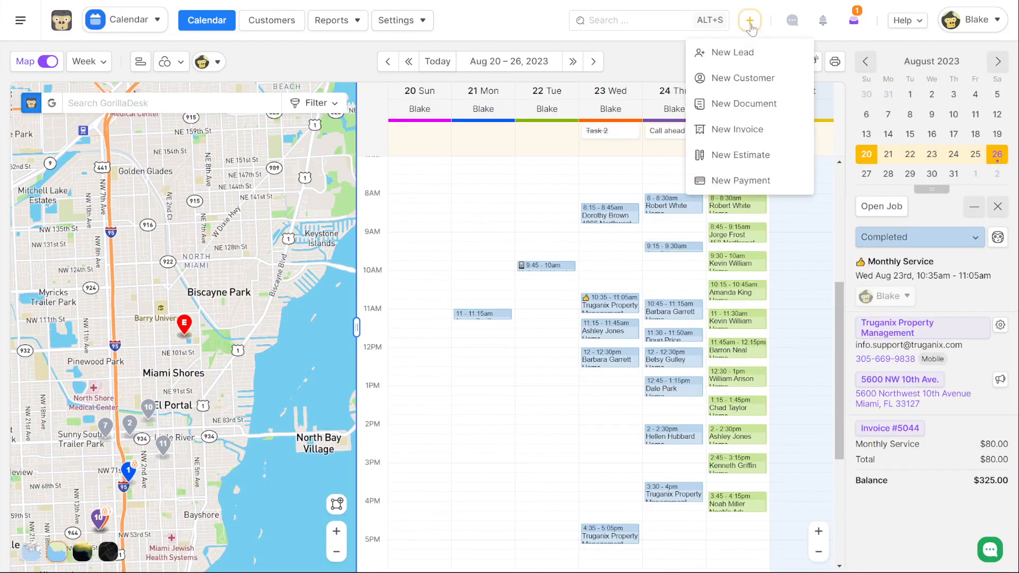
mouse_move(742, 78)
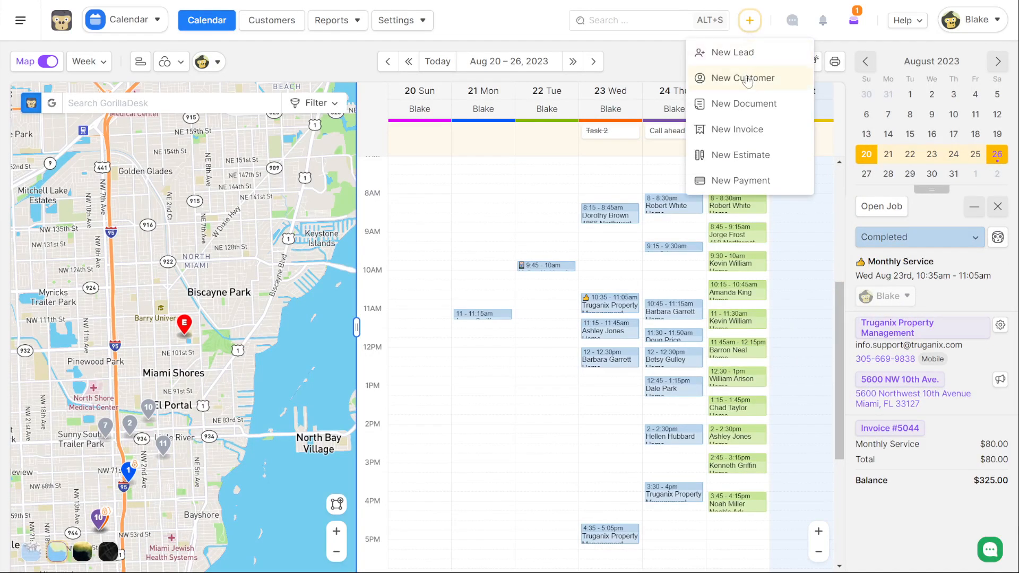
click(744, 78)
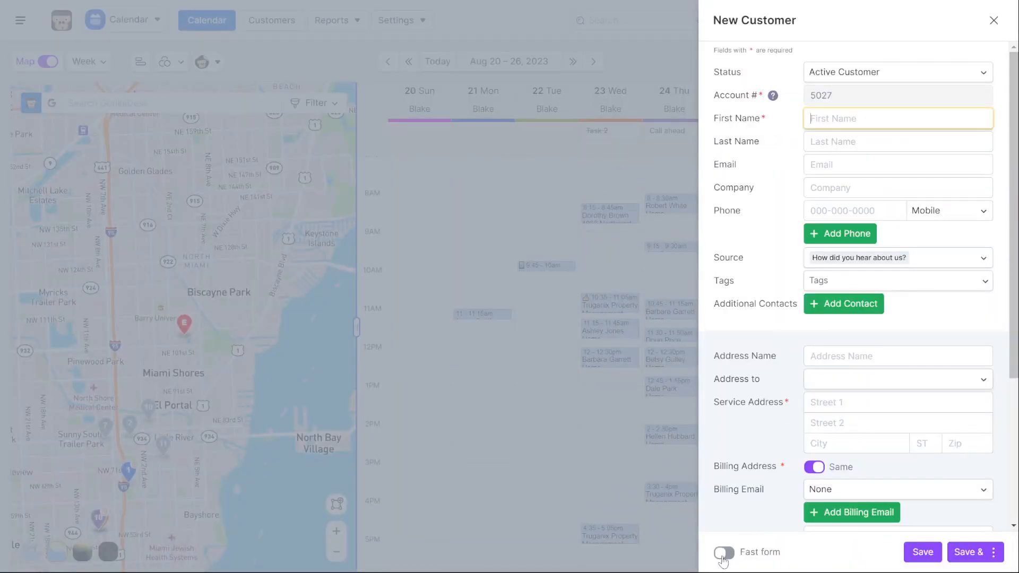
click(723, 552)
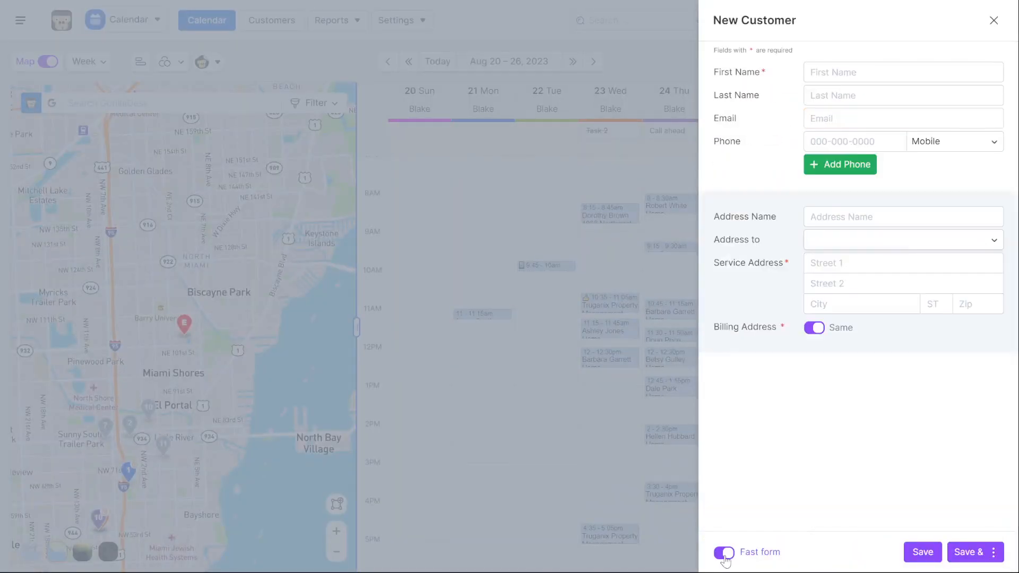
click(723, 552)
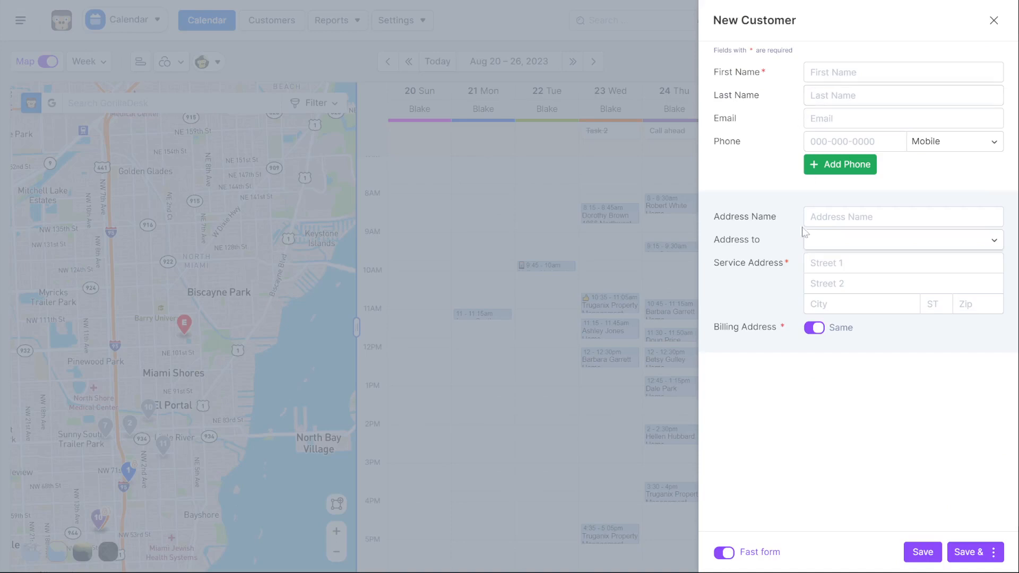
mouse_move(793, 309)
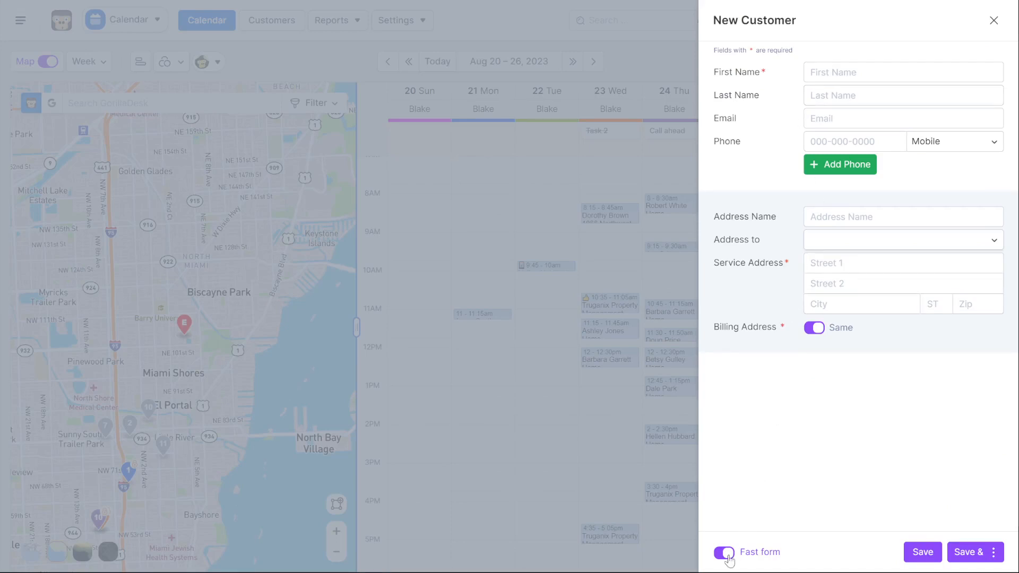
click(723, 552)
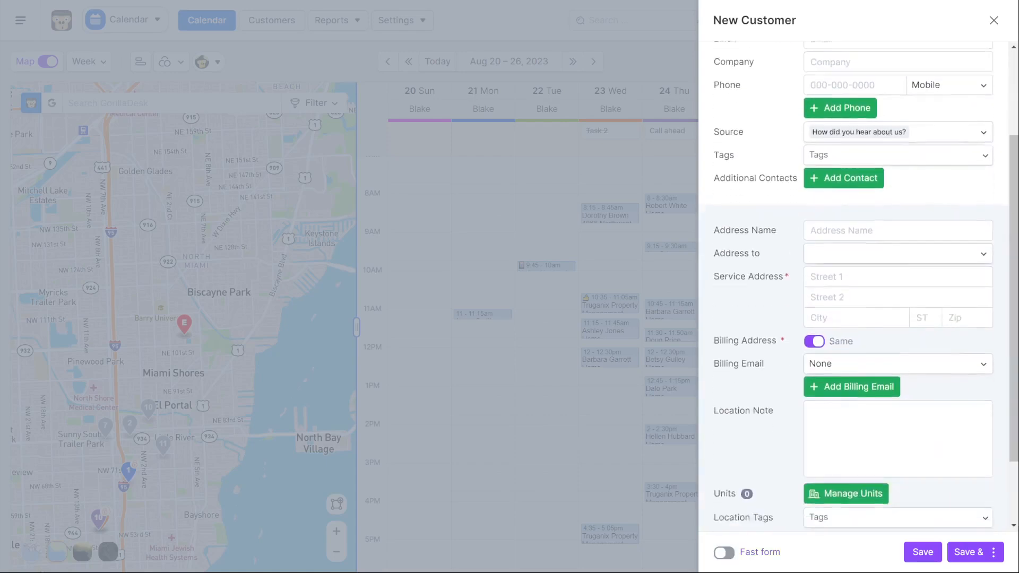
scroll(up, 3)
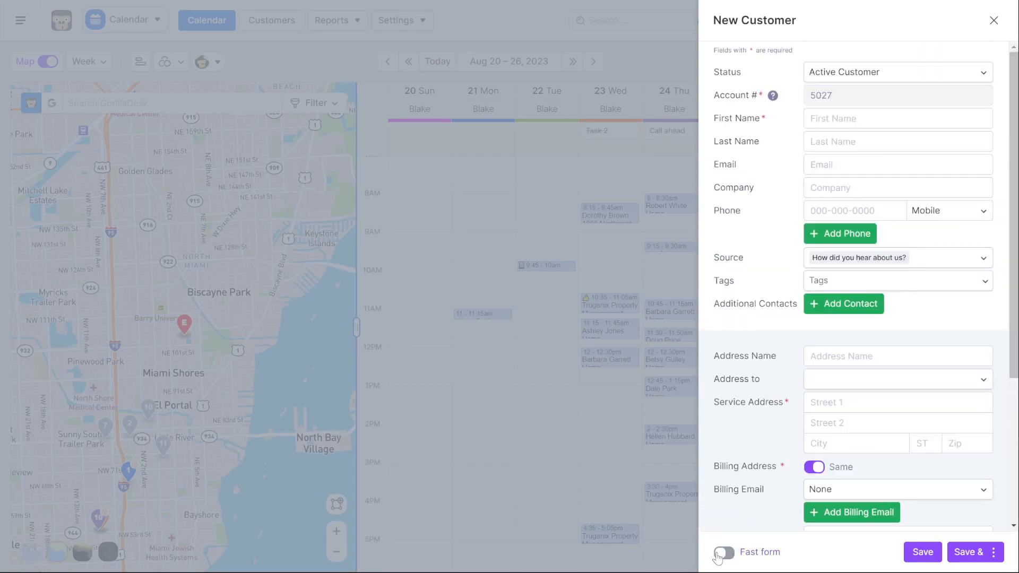
click(723, 552)
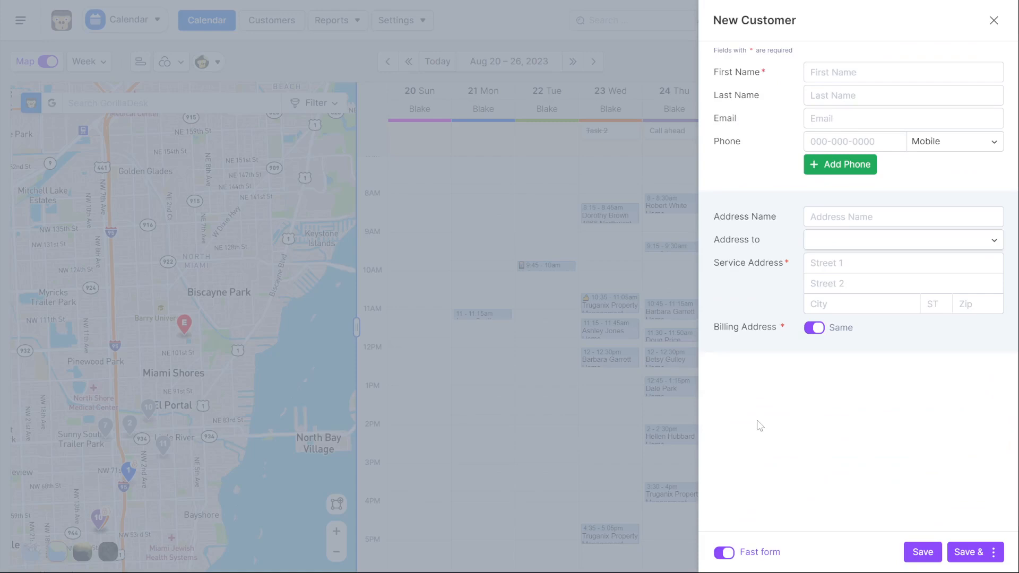
click(723, 552)
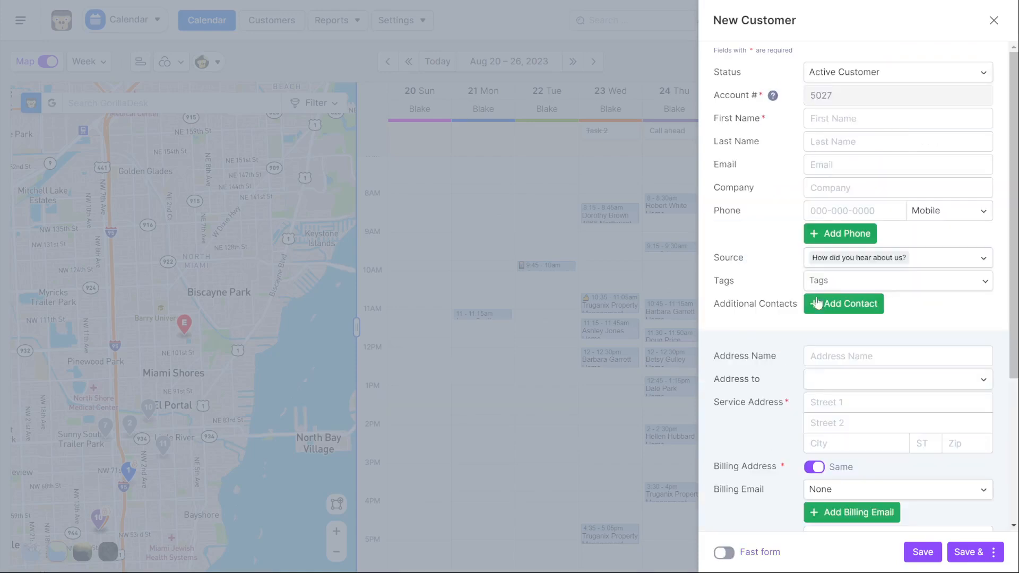
From the app switcher, show the Inactive add-ons and open one of them.
click(123, 20)
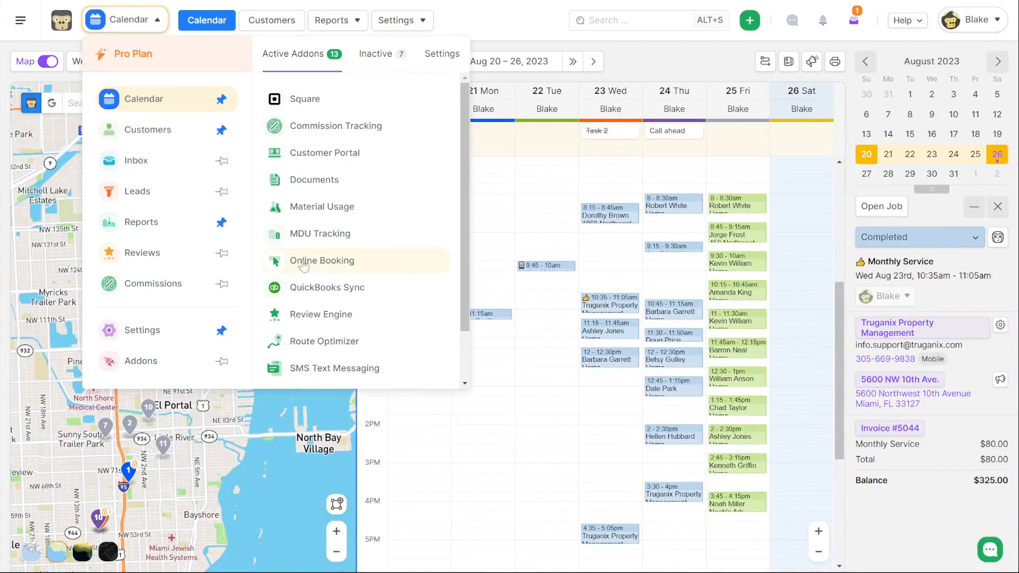
click(376, 53)
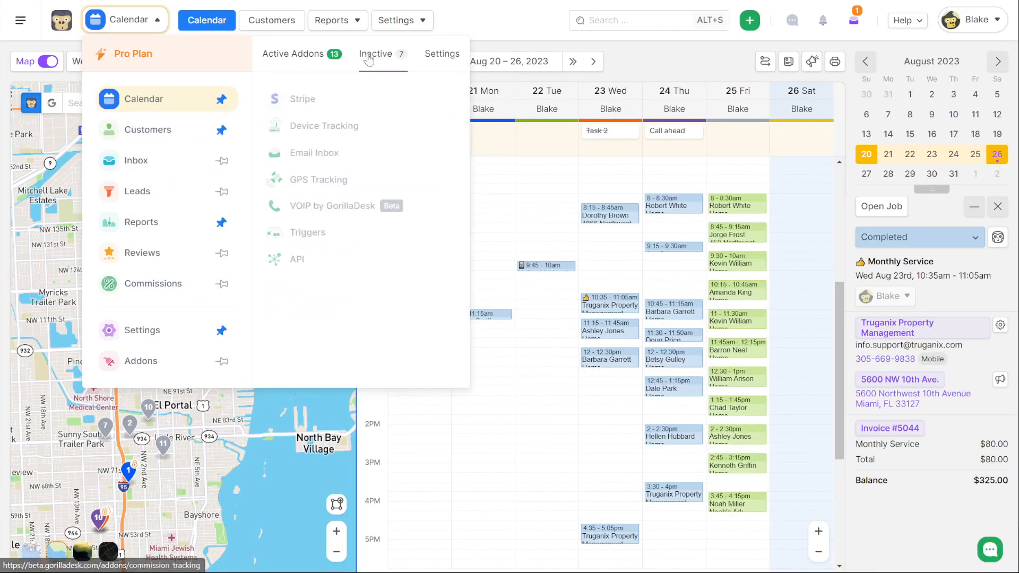
click(308, 232)
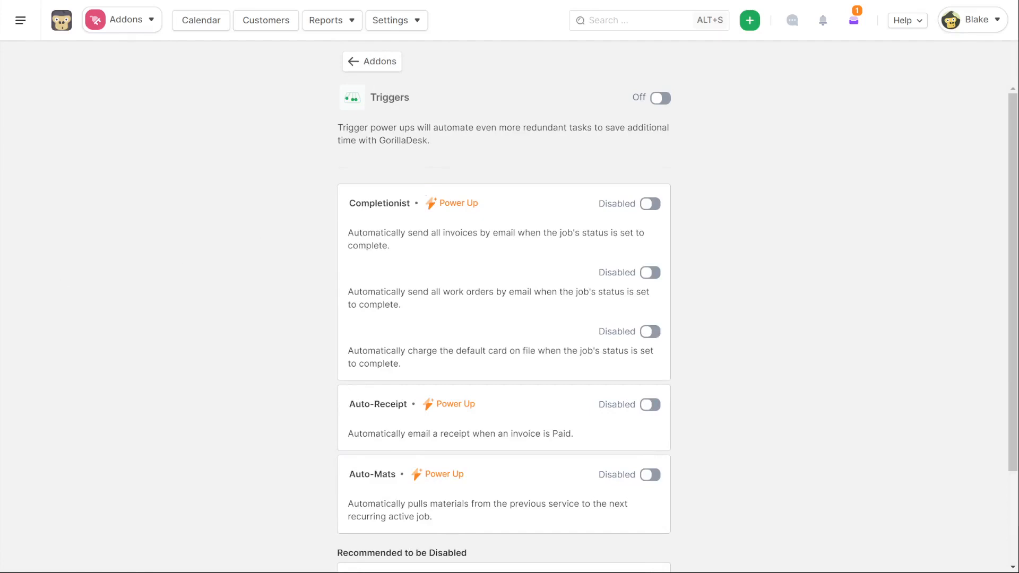
mouse_move(333, 295)
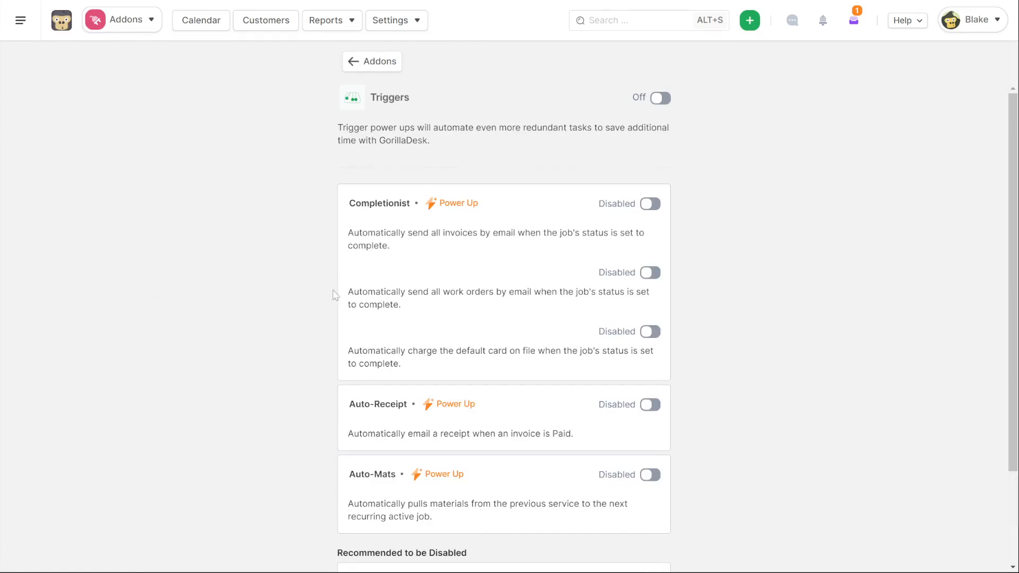
double_click(456, 292)
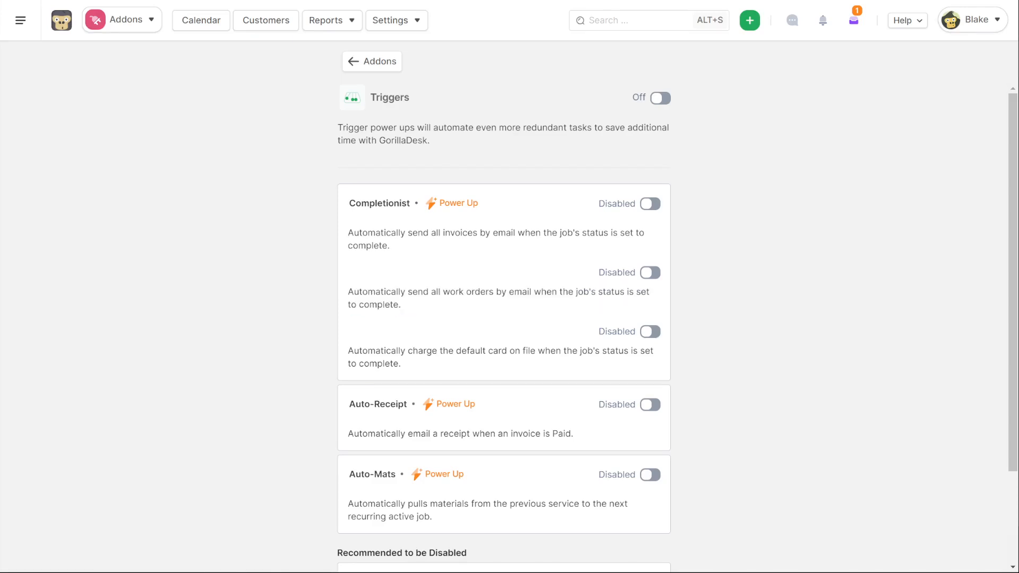
mouse_move(561, 365)
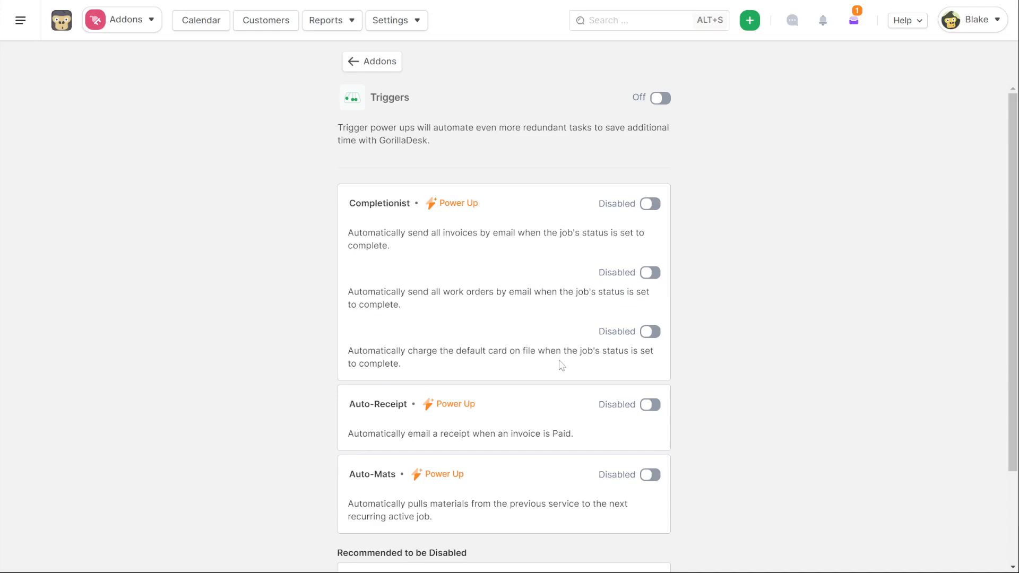
mouse_move(582, 364)
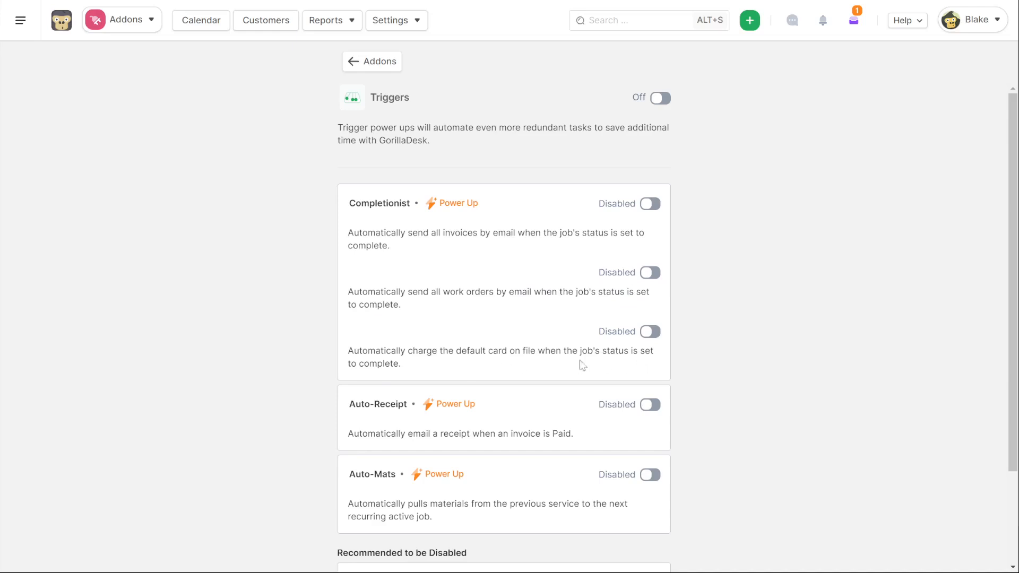
mouse_move(421, 367)
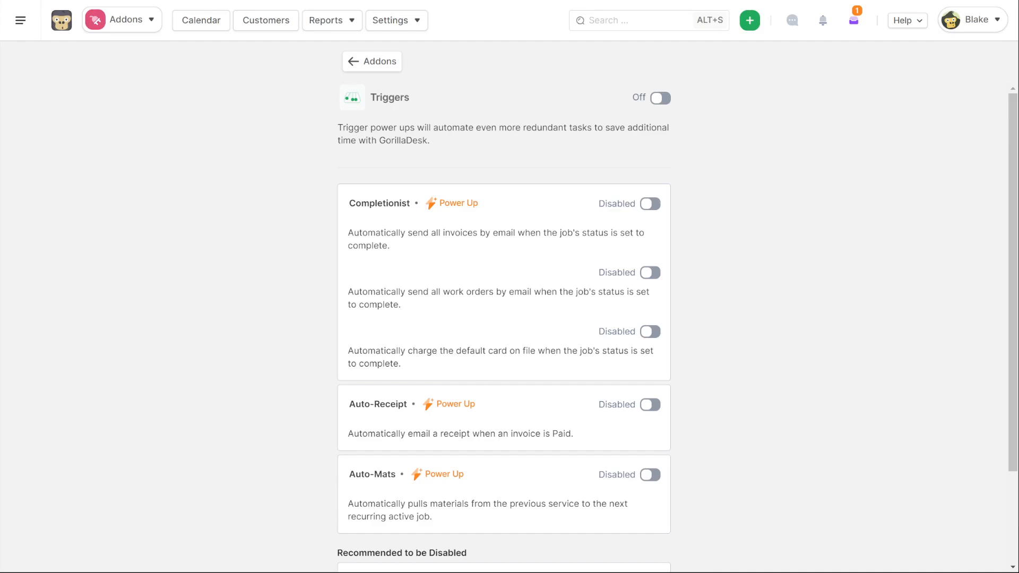
mouse_move(496, 409)
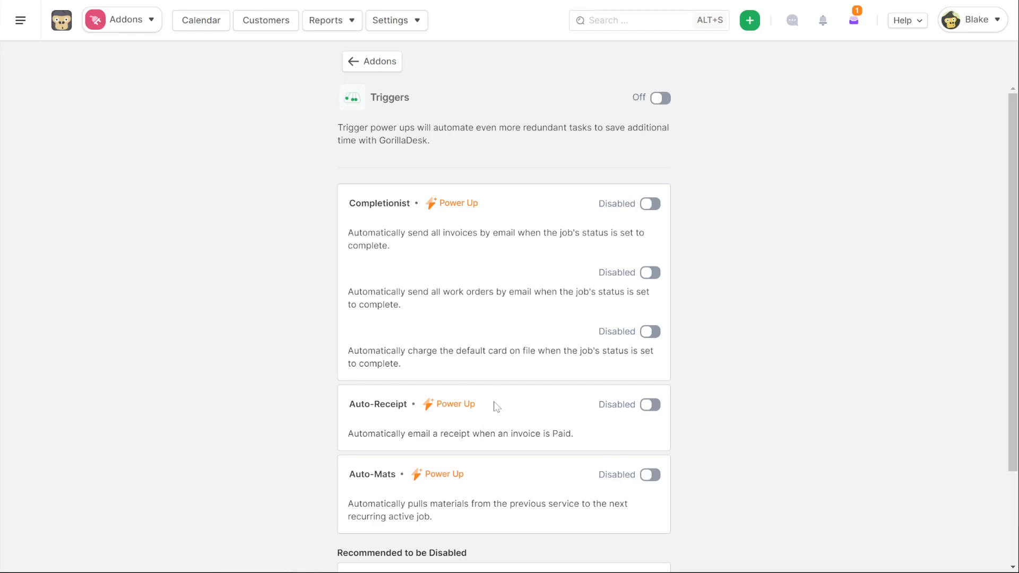
mouse_move(497, 408)
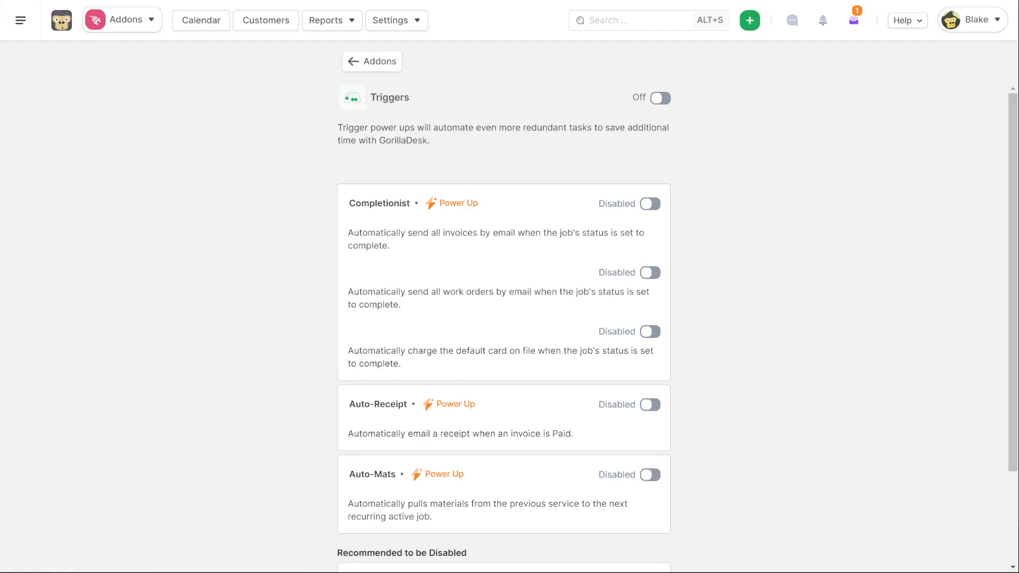
mouse_move(47, 241)
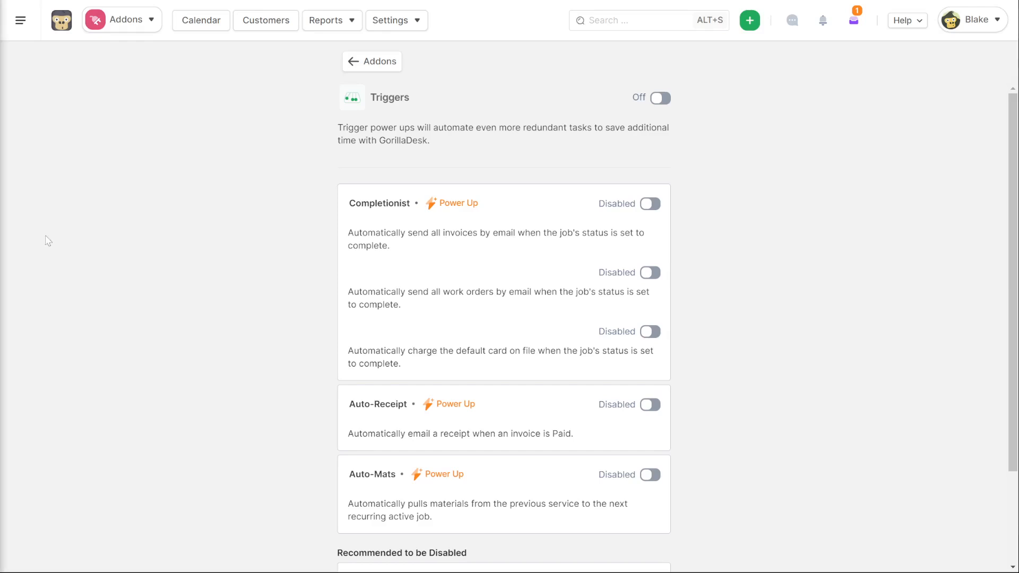
click(121, 19)
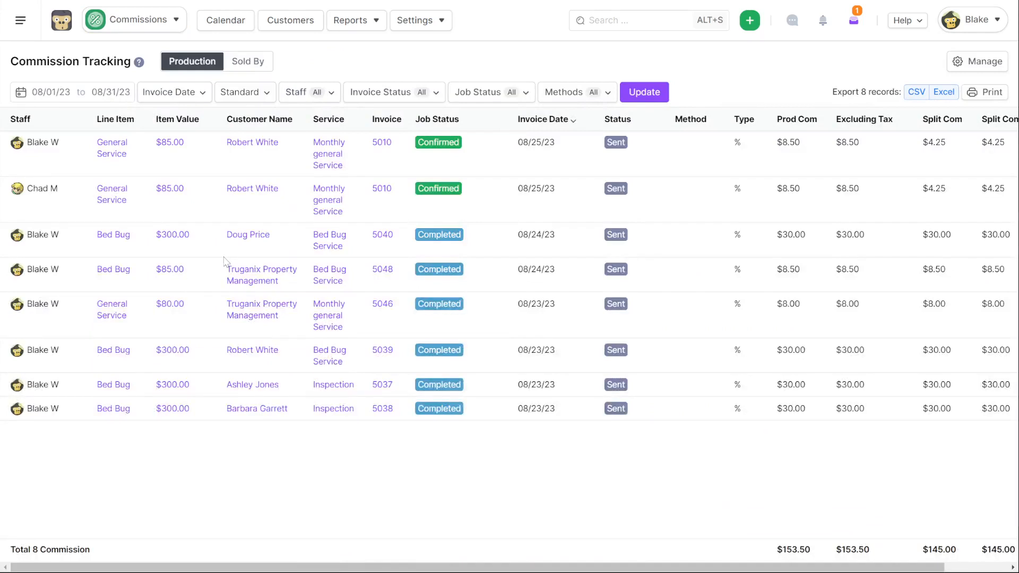
mouse_move(227, 257)
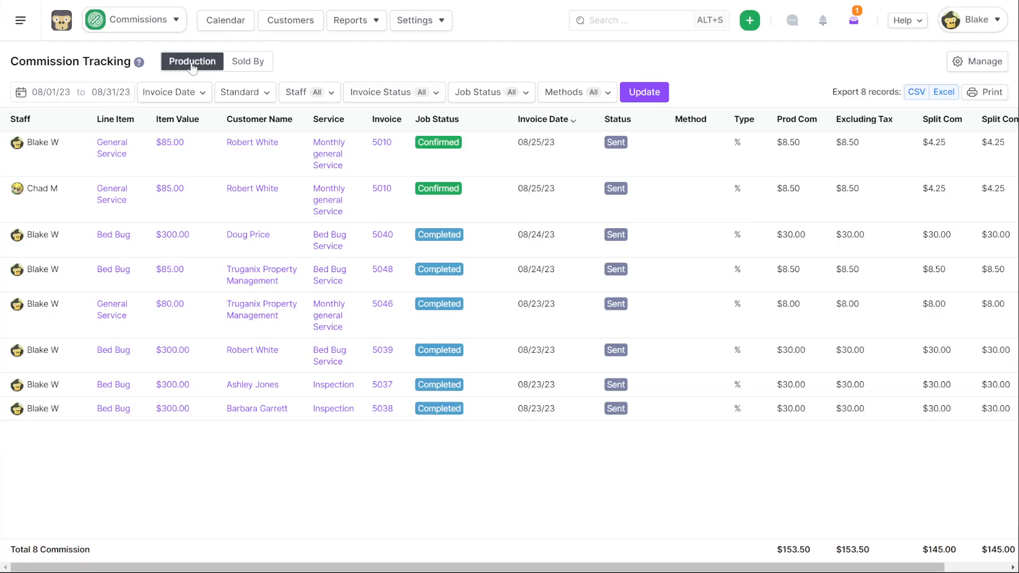
mouse_move(681, 165)
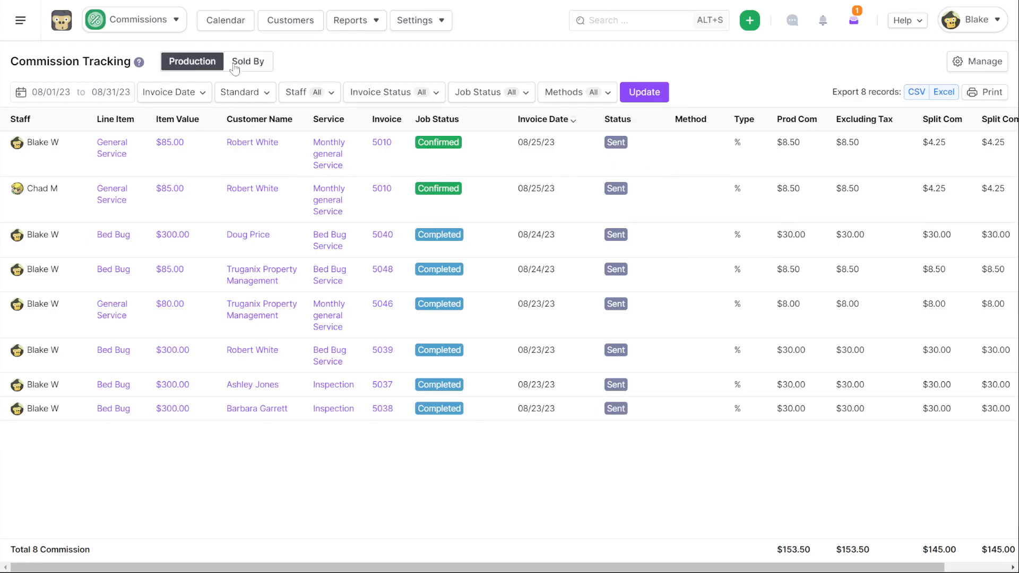
Compare the Sold By and Production commission reports, then go to Manage for staff commission rates.
click(247, 61)
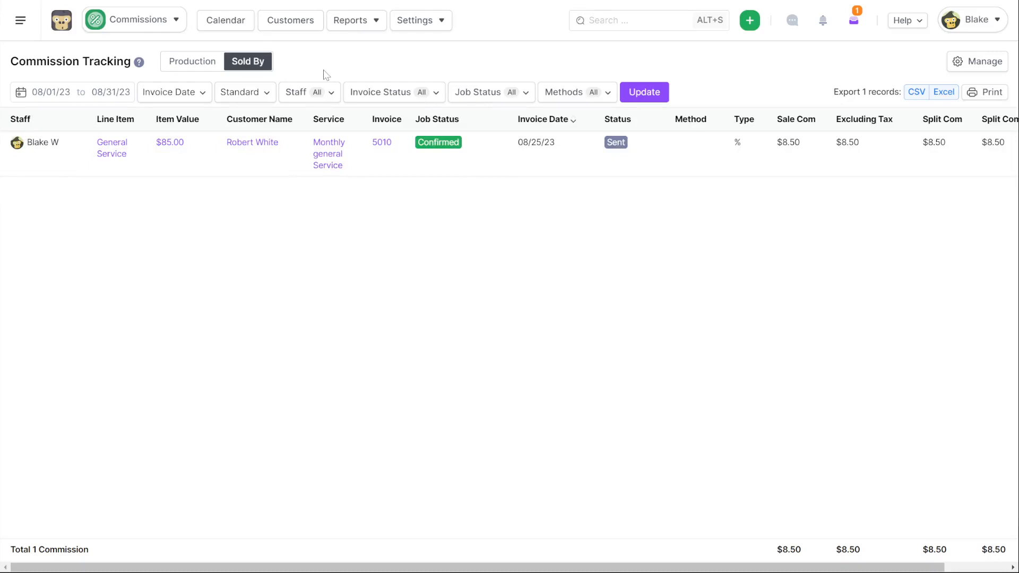
click(192, 62)
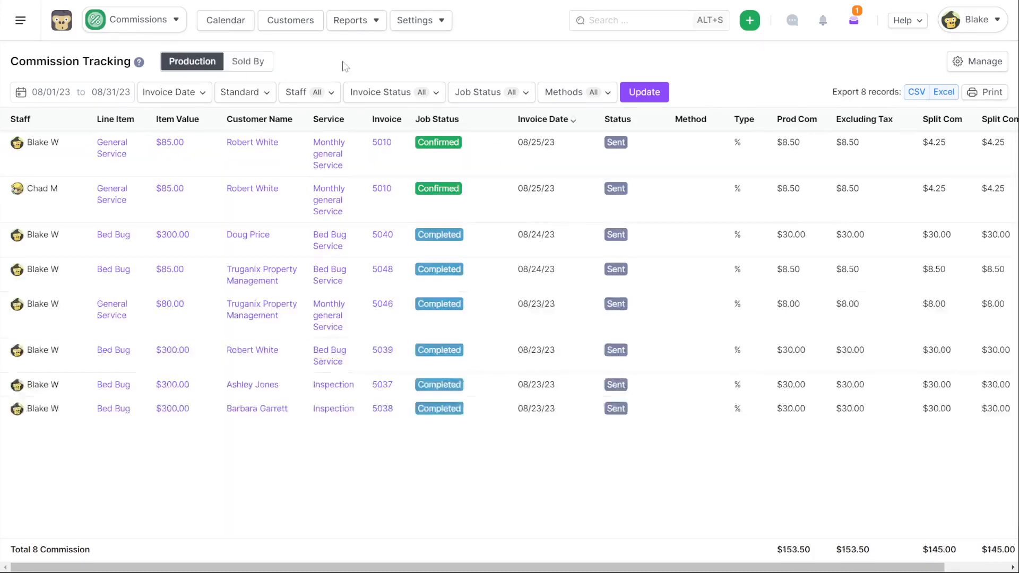
click(977, 61)
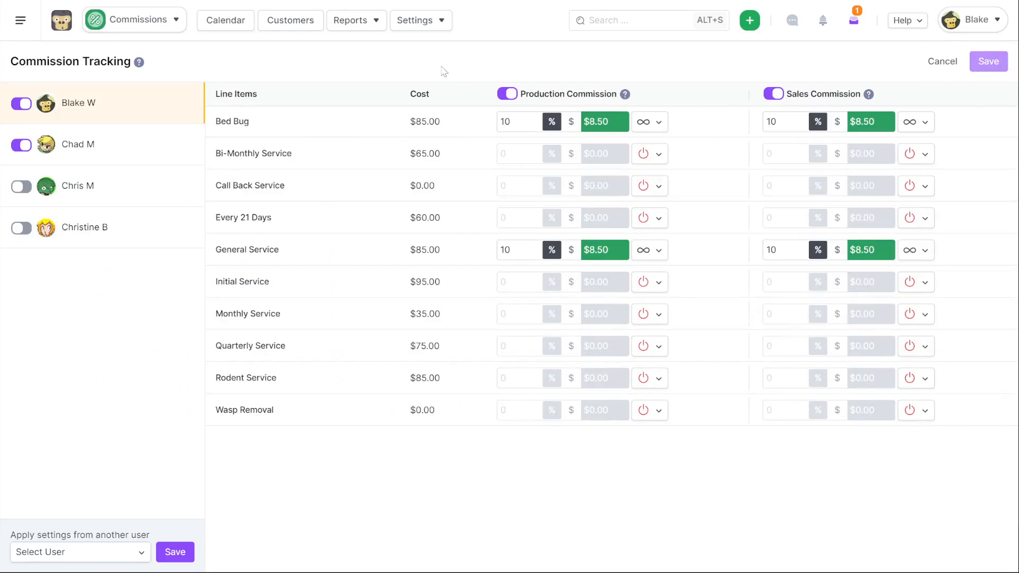
mouse_move(549, 70)
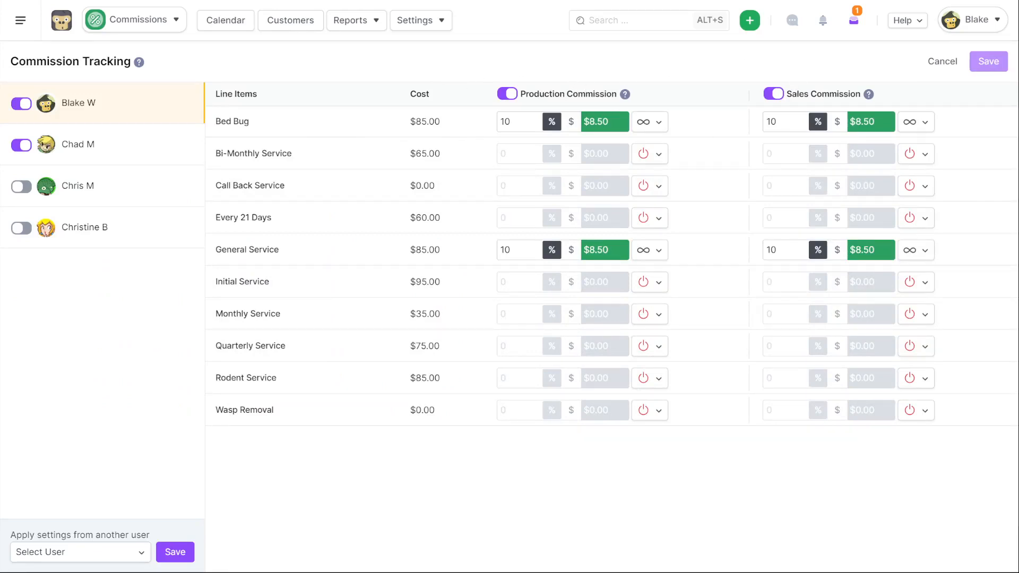
mouse_move(306, 111)
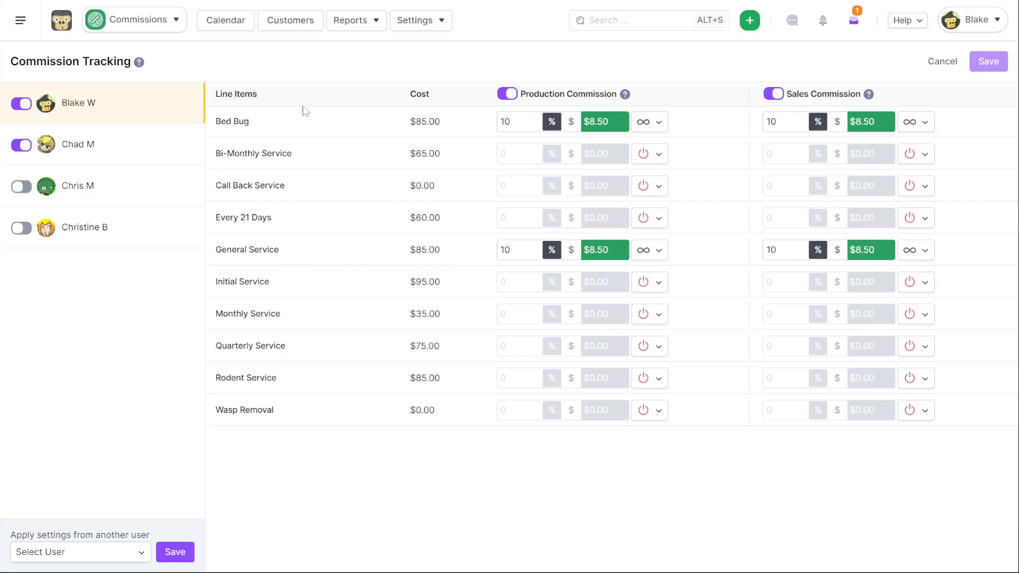
mouse_move(470, 164)
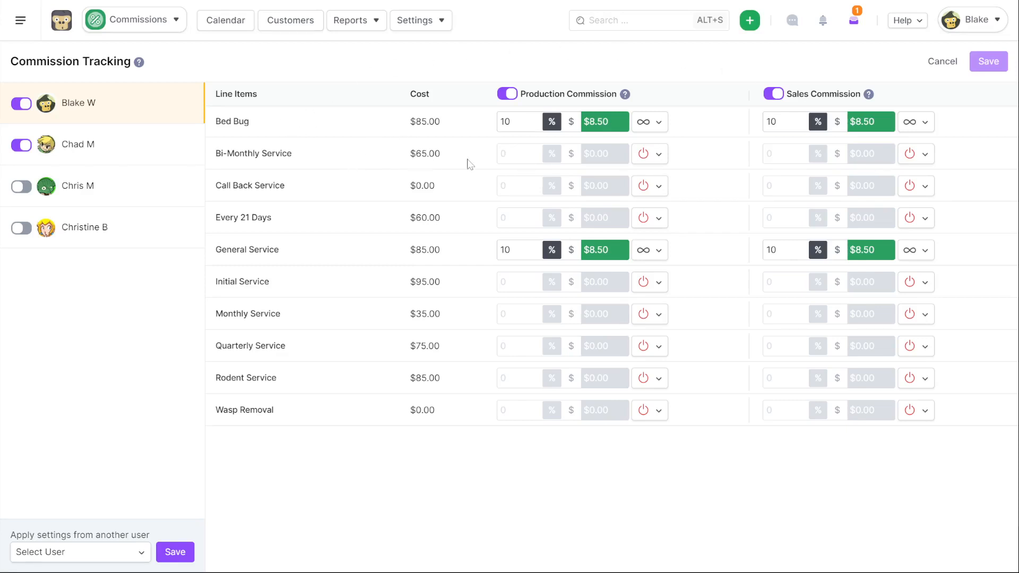
mouse_move(553, 123)
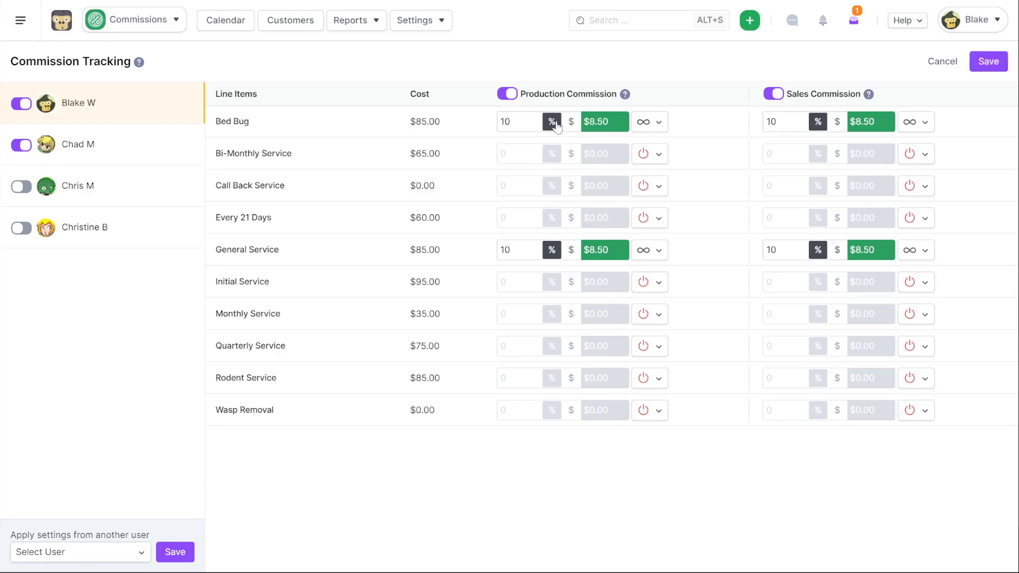
Check the Bed Bug commission repeat options, then return to the Calendar.
click(658, 121)
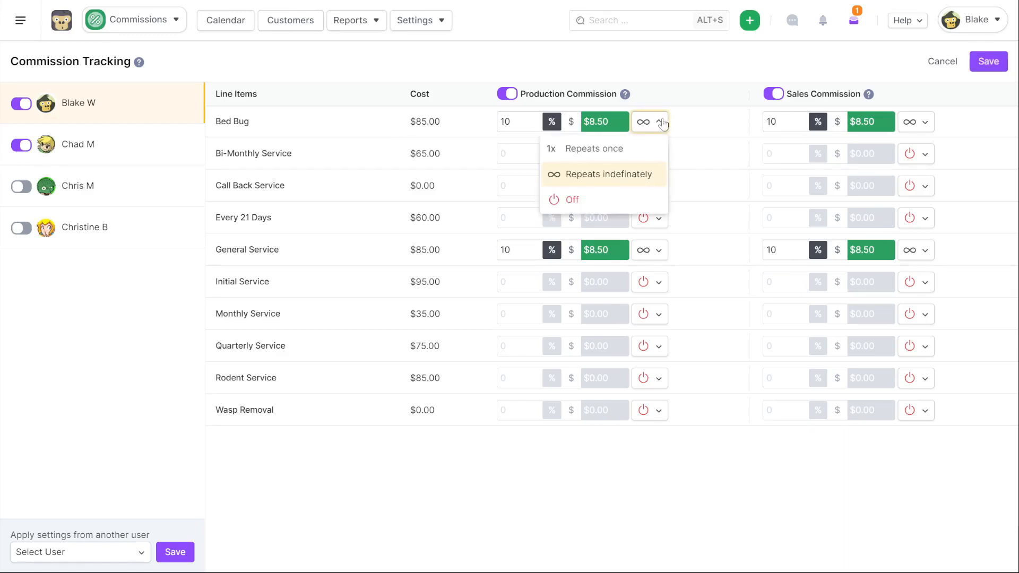
mouse_move(644, 178)
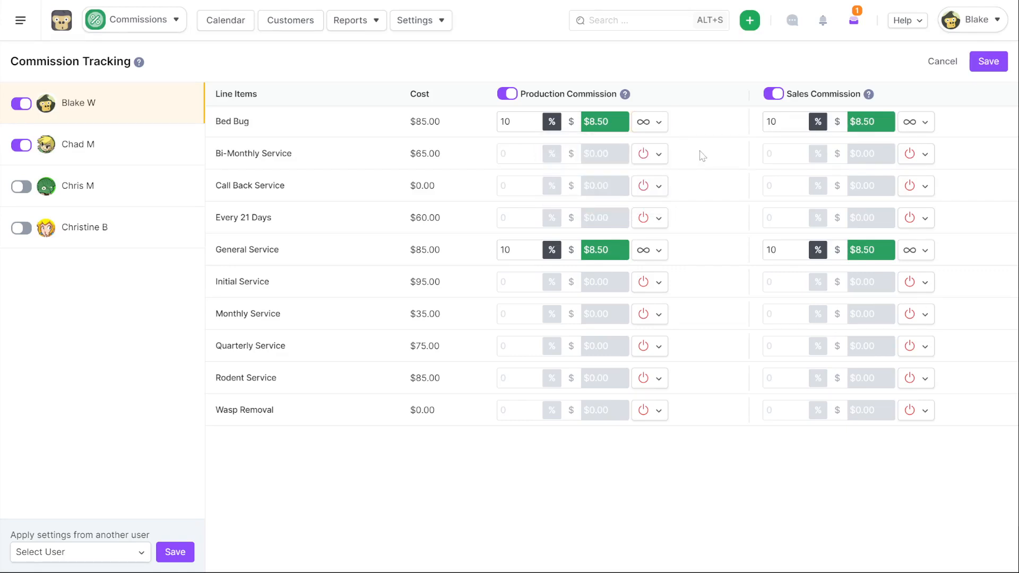
mouse_move(704, 110)
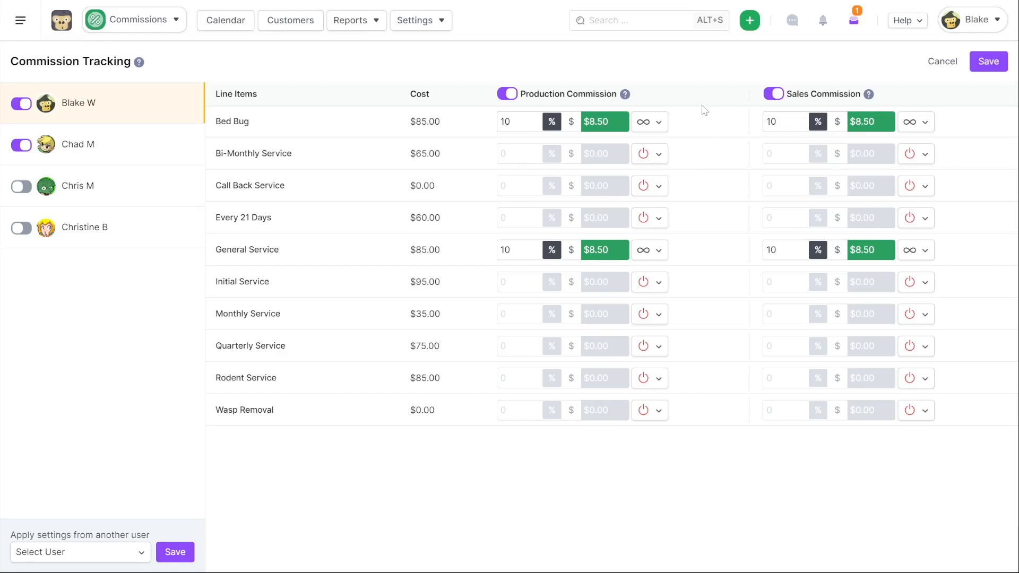
mouse_move(703, 80)
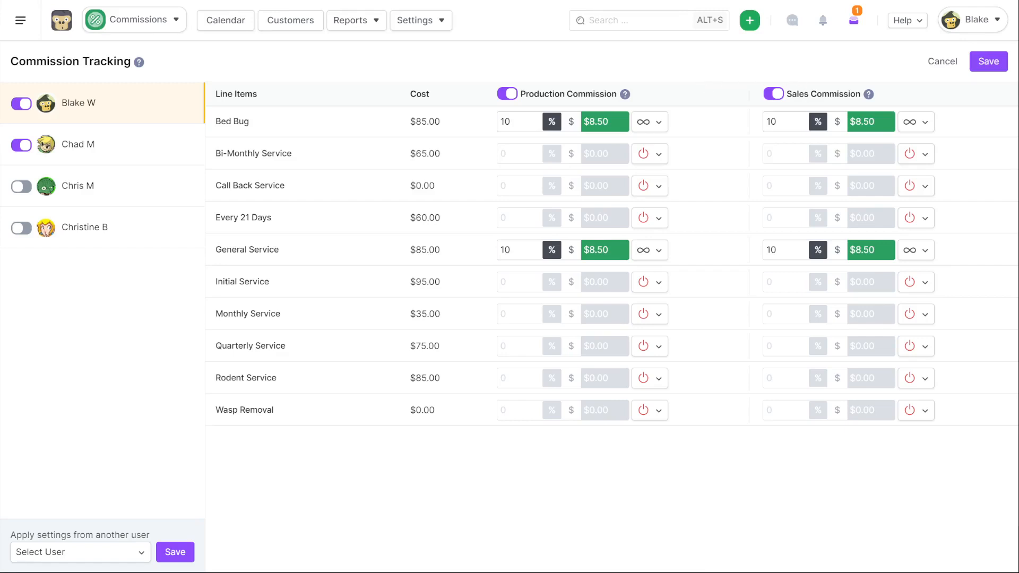
click(225, 20)
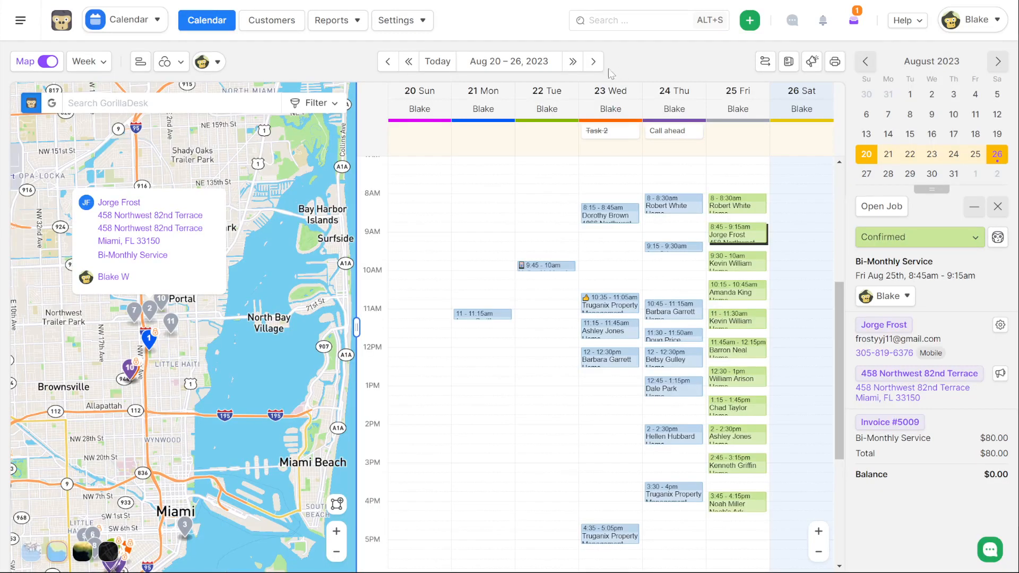
click(125, 19)
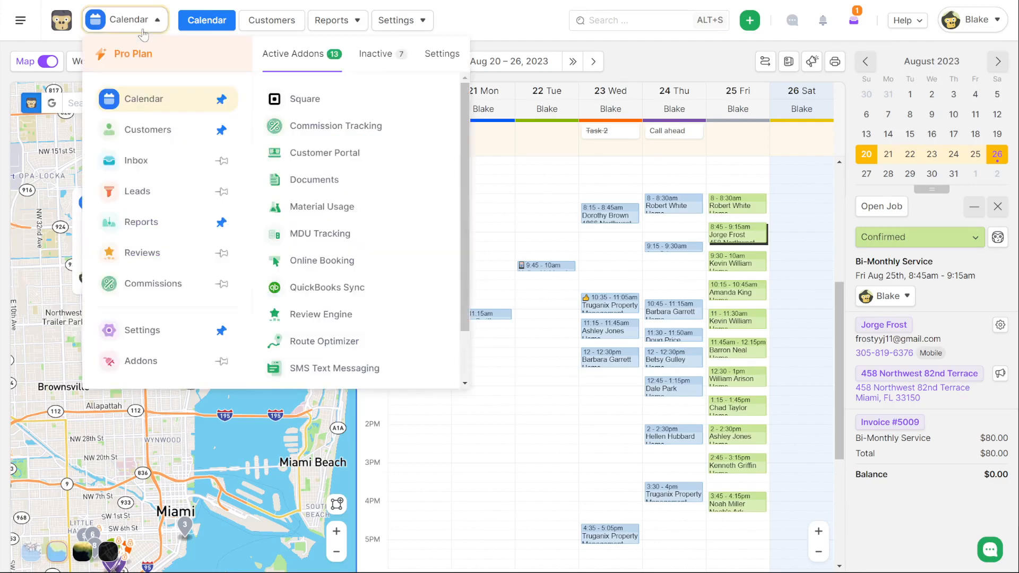
mouse_move(153, 283)
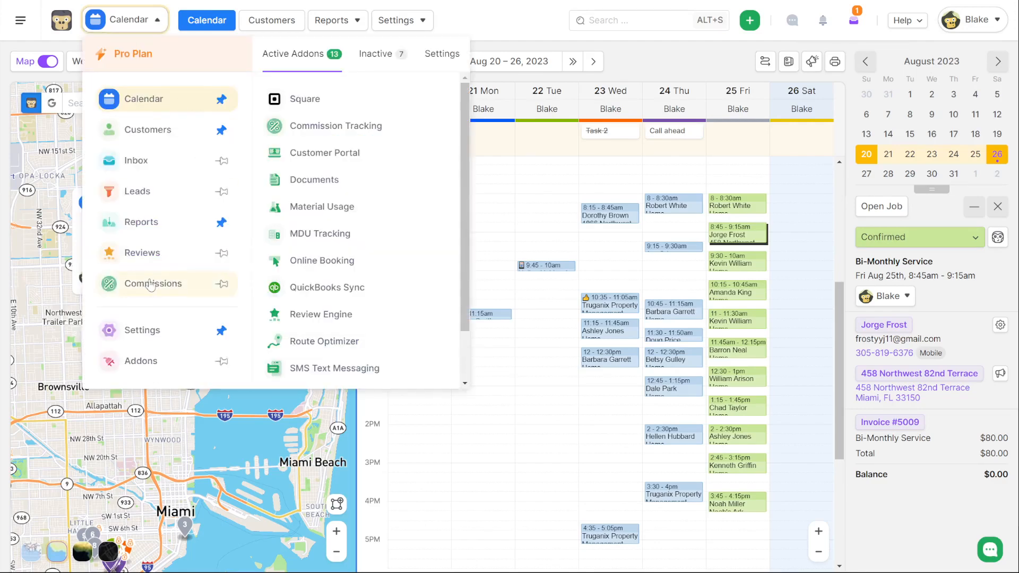
click(336, 125)
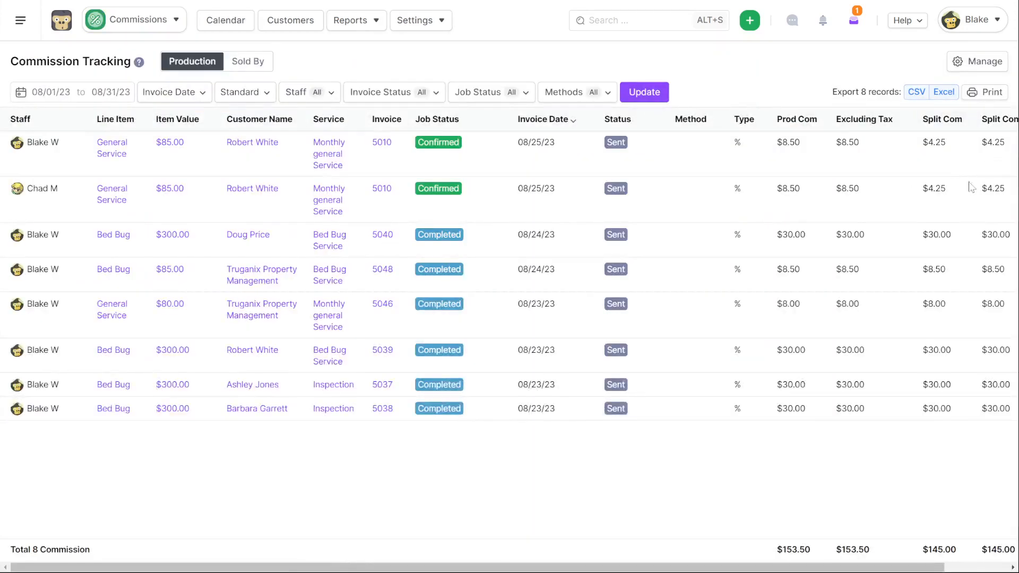
scroll(right, 3)
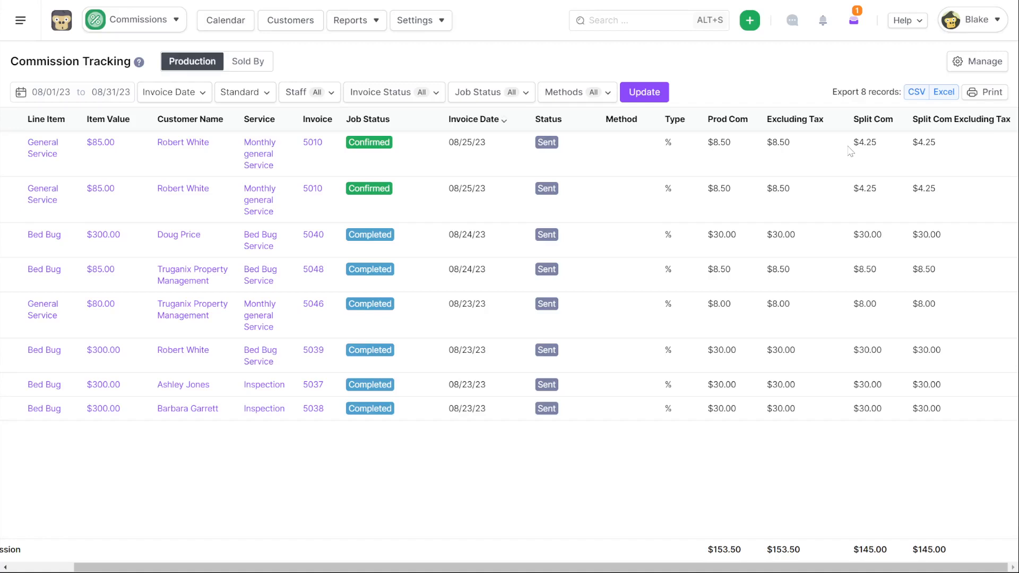
double_click(864, 142)
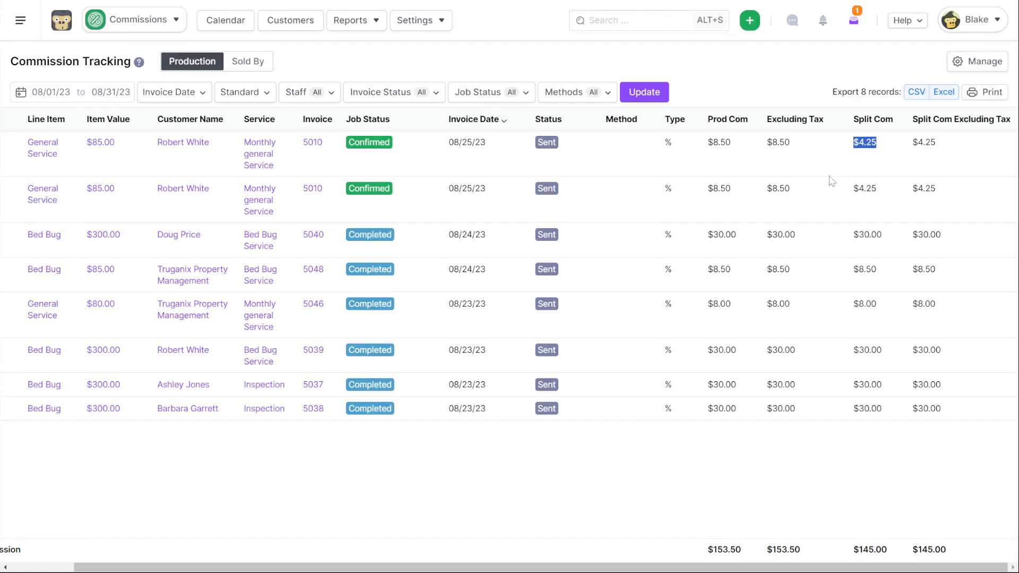
mouse_move(833, 175)
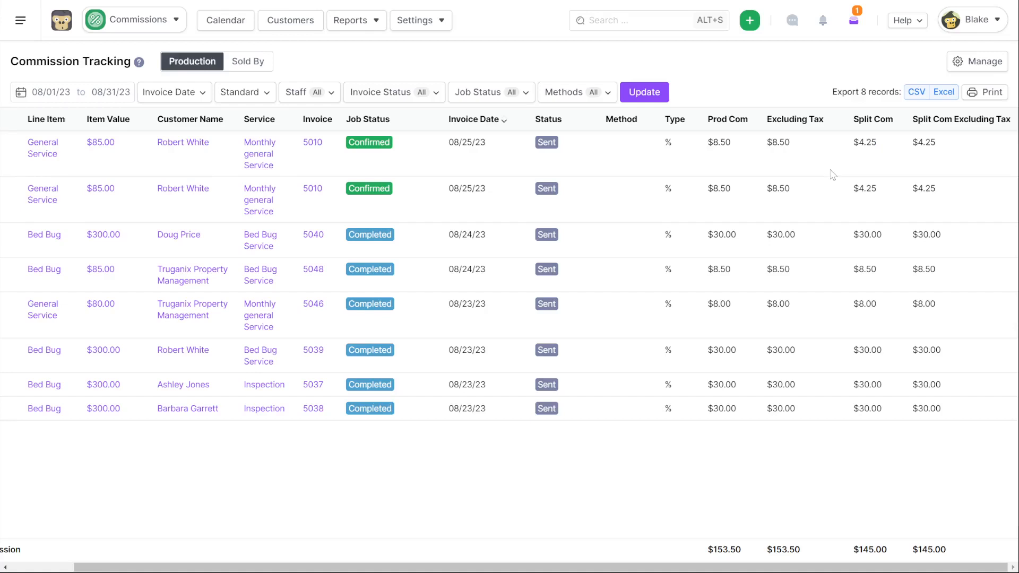
click(225, 20)
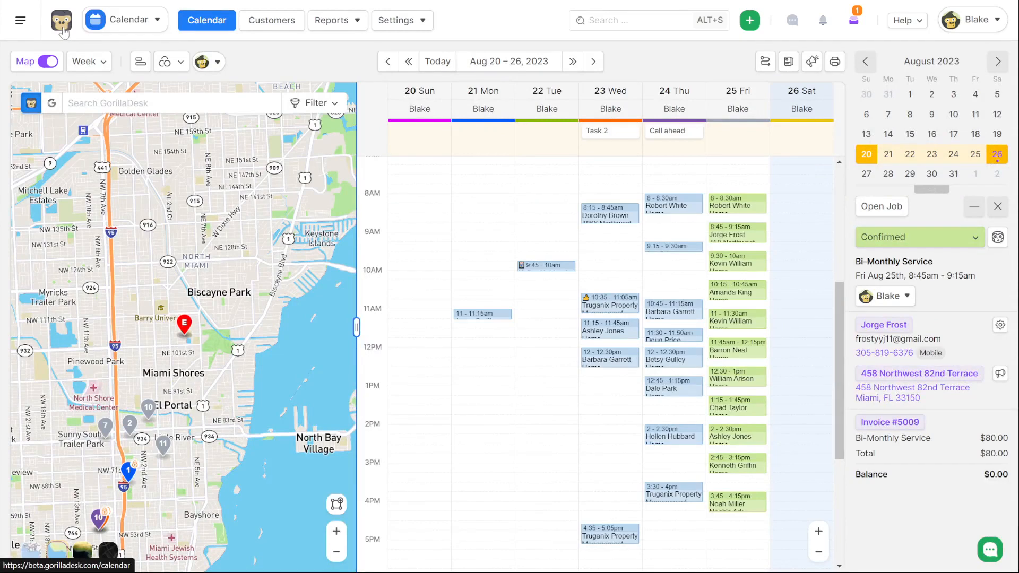
Open the SMS Text Messaging add-on, review its packs and usage, and go to After Hours Message Settings.
click(124, 19)
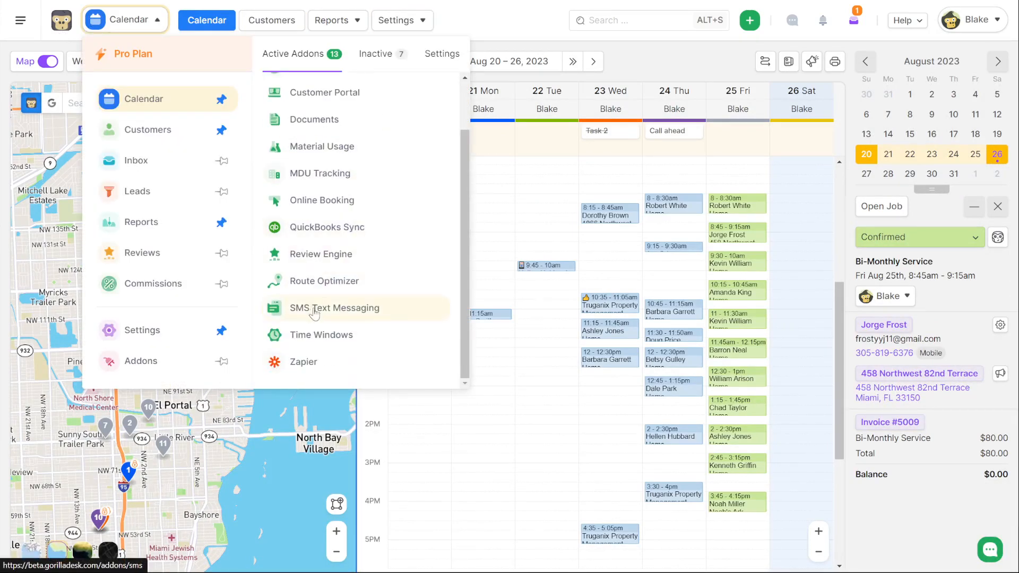
click(335, 308)
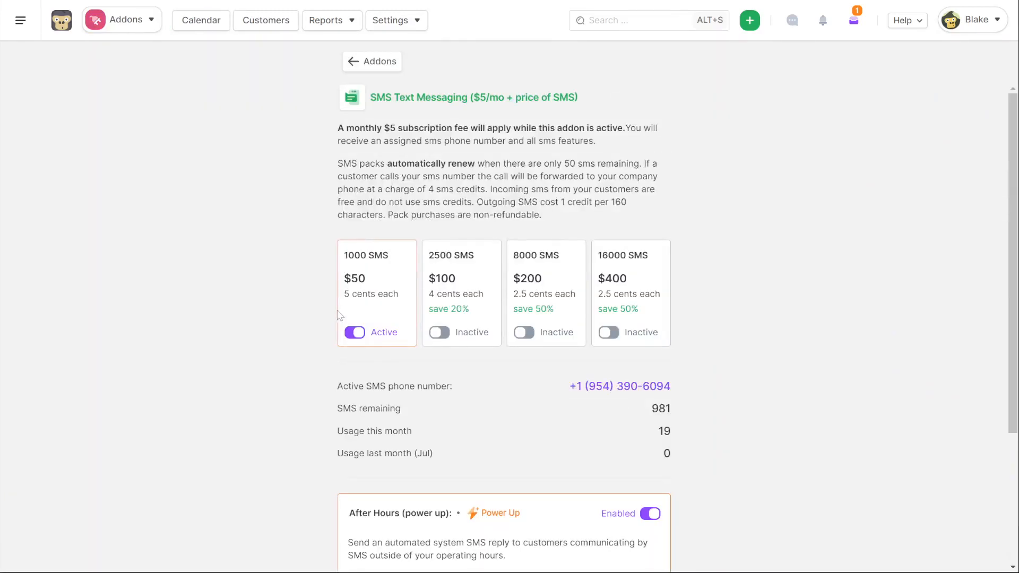
scroll(down, 3)
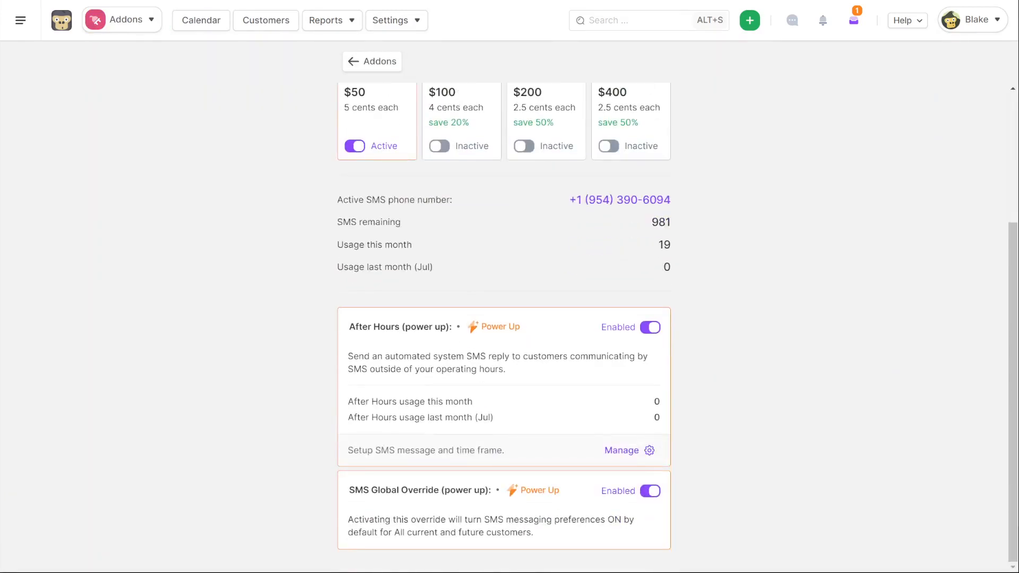
double_click(401, 327)
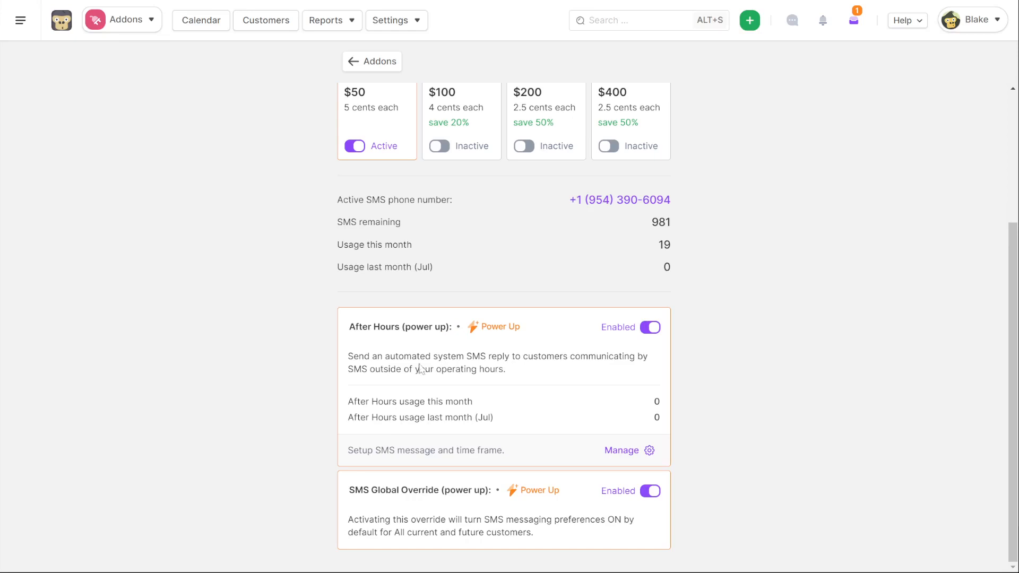
mouse_move(513, 376)
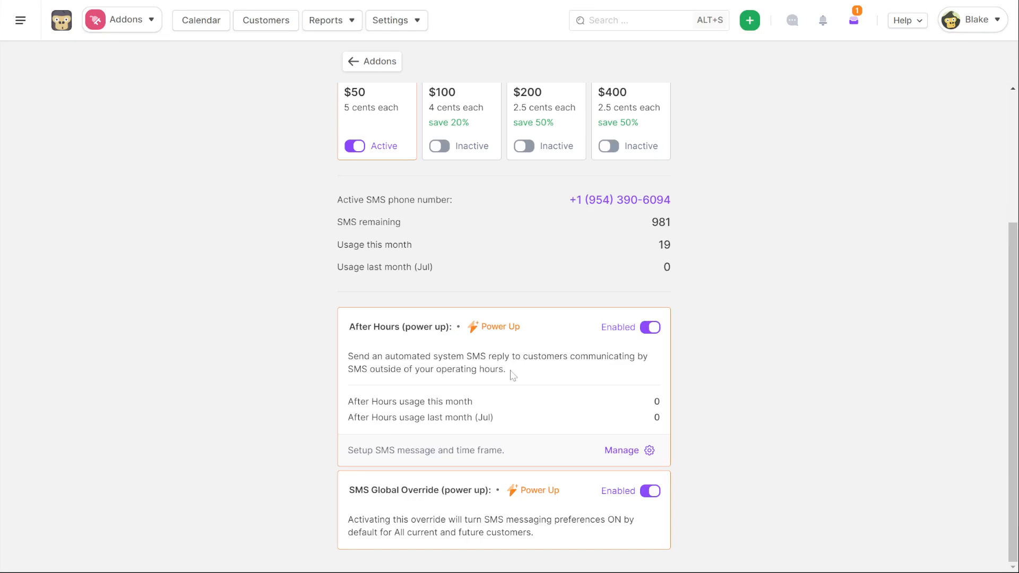
mouse_move(513, 375)
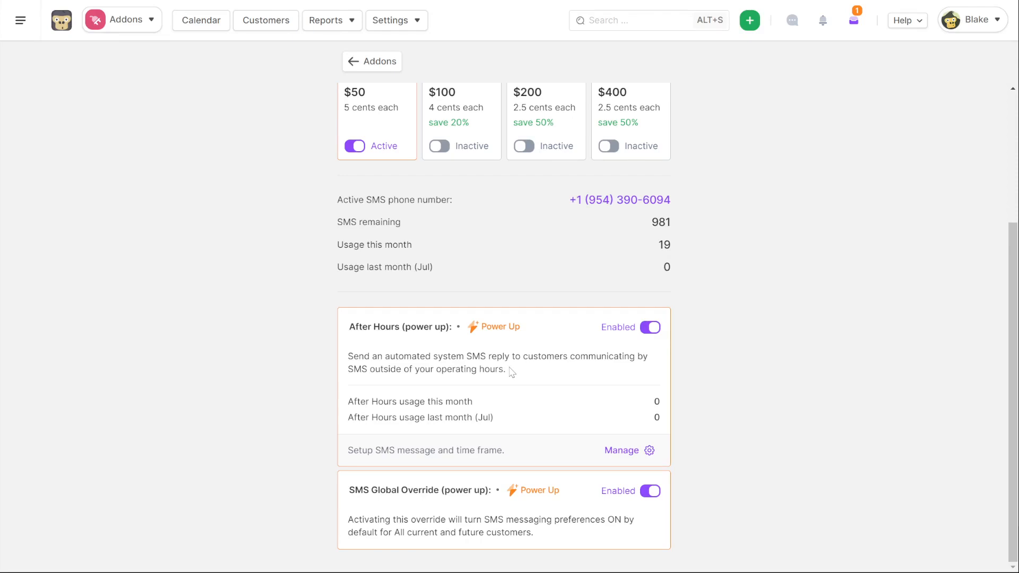
mouse_move(611, 447)
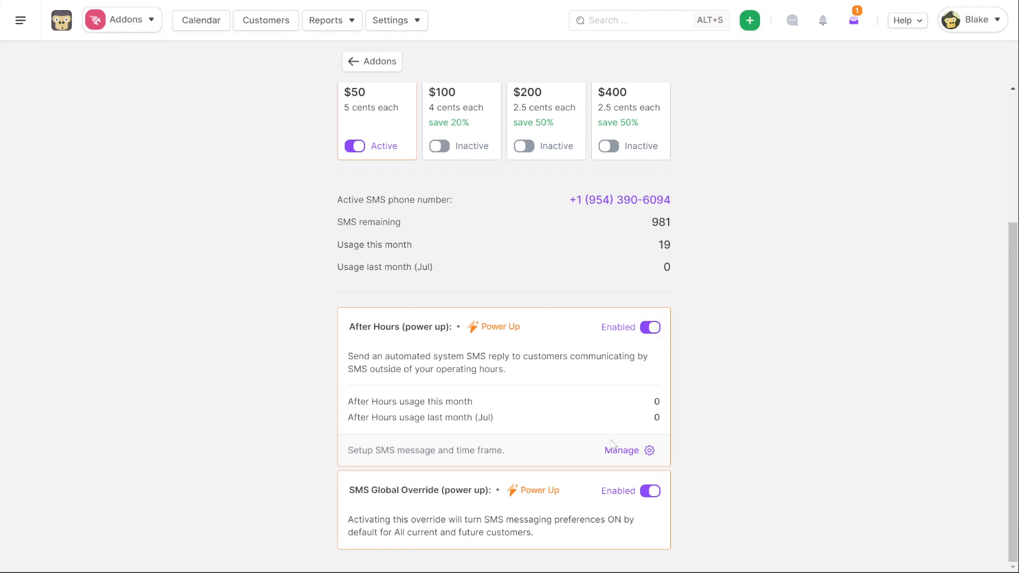
click(622, 450)
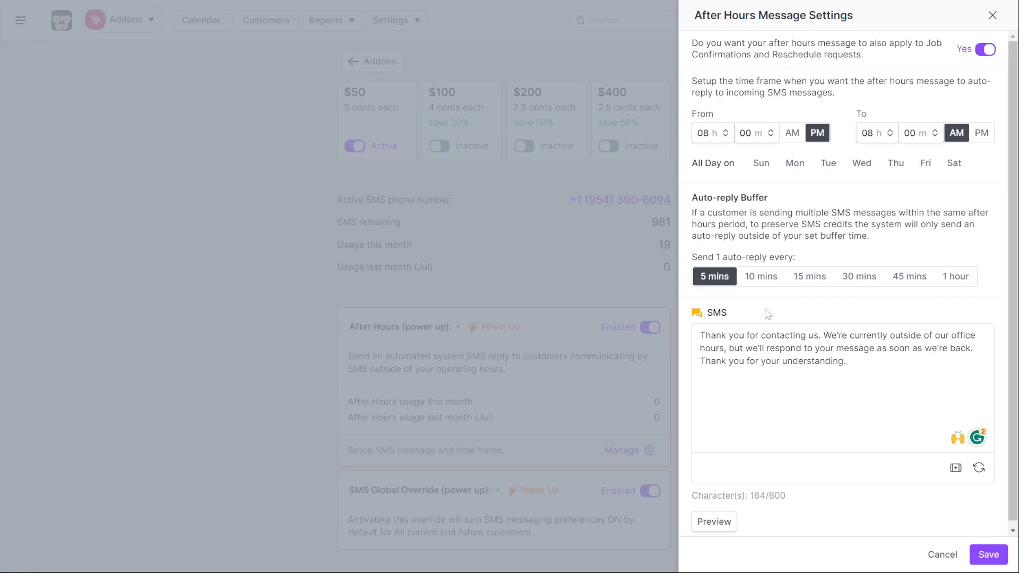
click(992, 15)
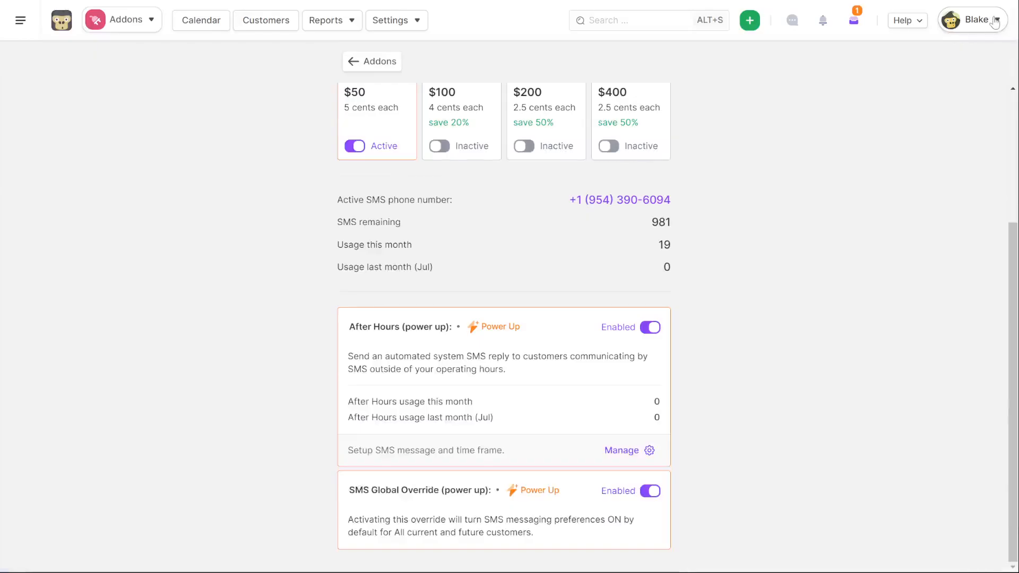
mouse_move(319, 331)
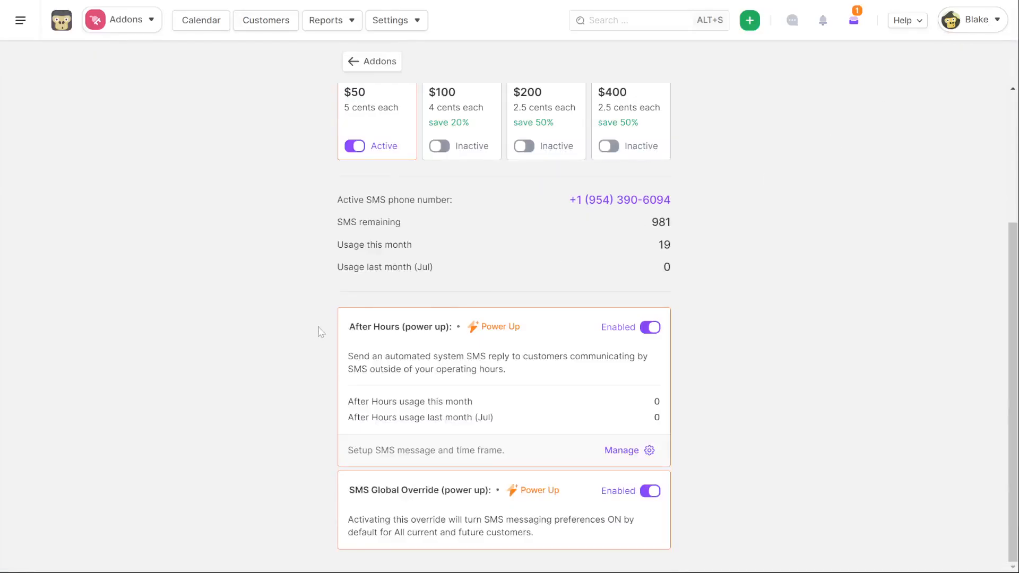
Leave the SMS add-on page for the weekly Calendar with its map.
scroll(up, 3)
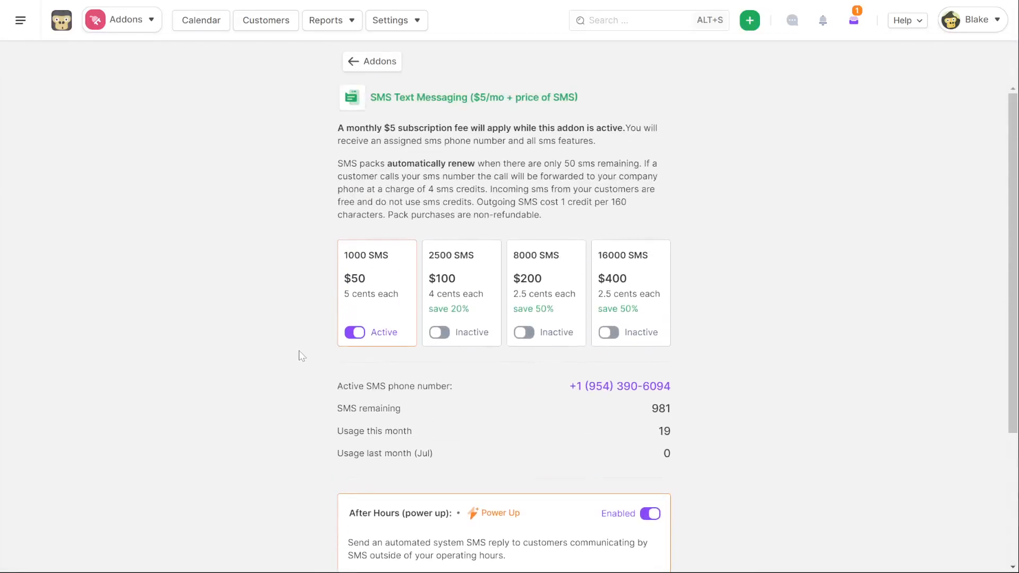
click(201, 20)
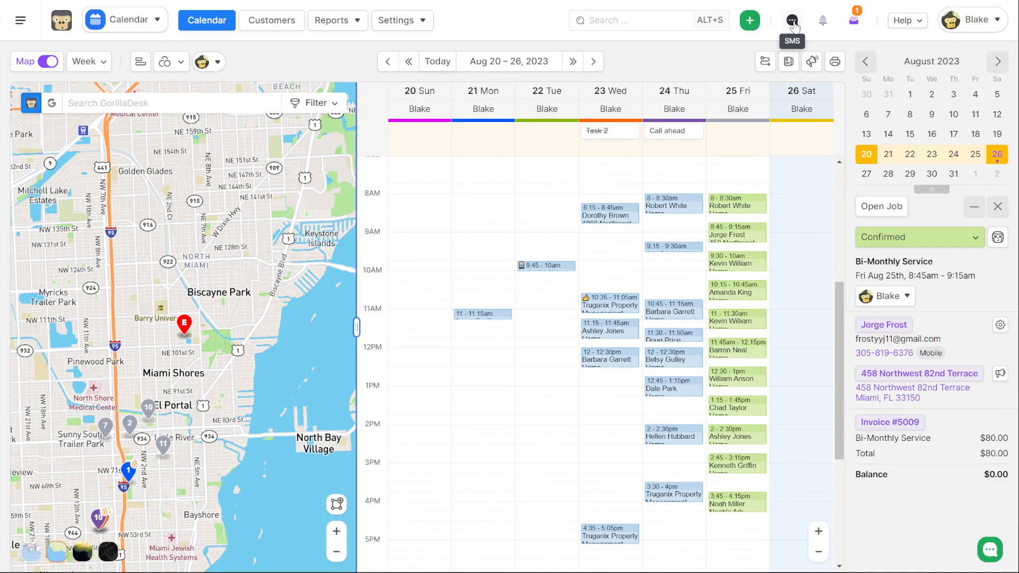
mouse_move(712, 62)
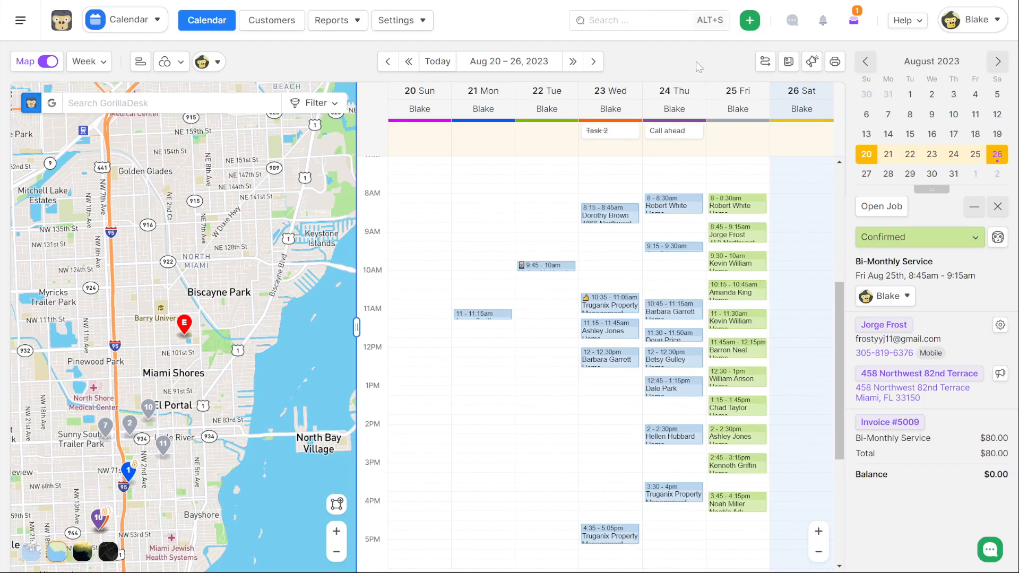
mouse_move(791, 20)
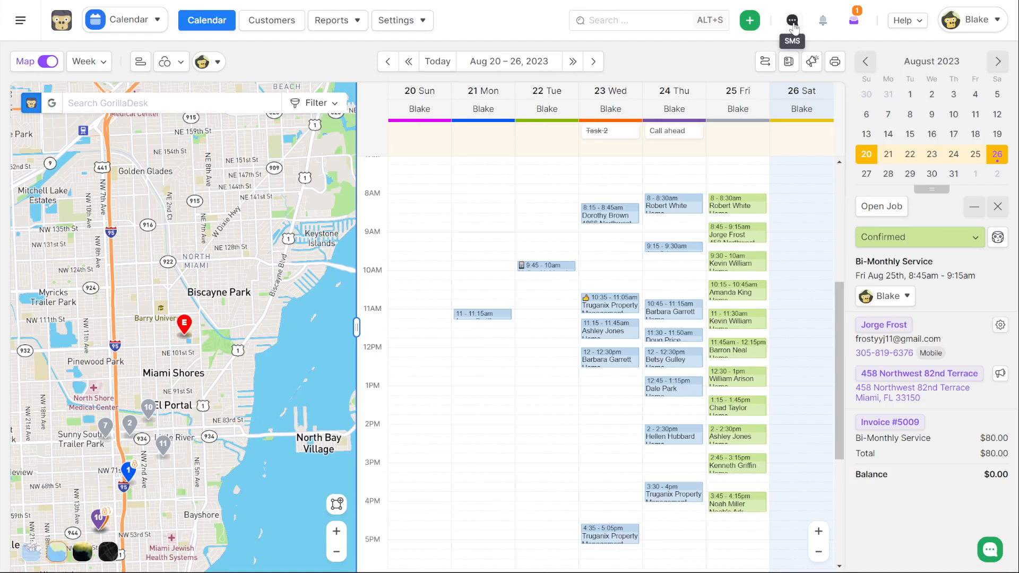
mouse_move(6, 381)
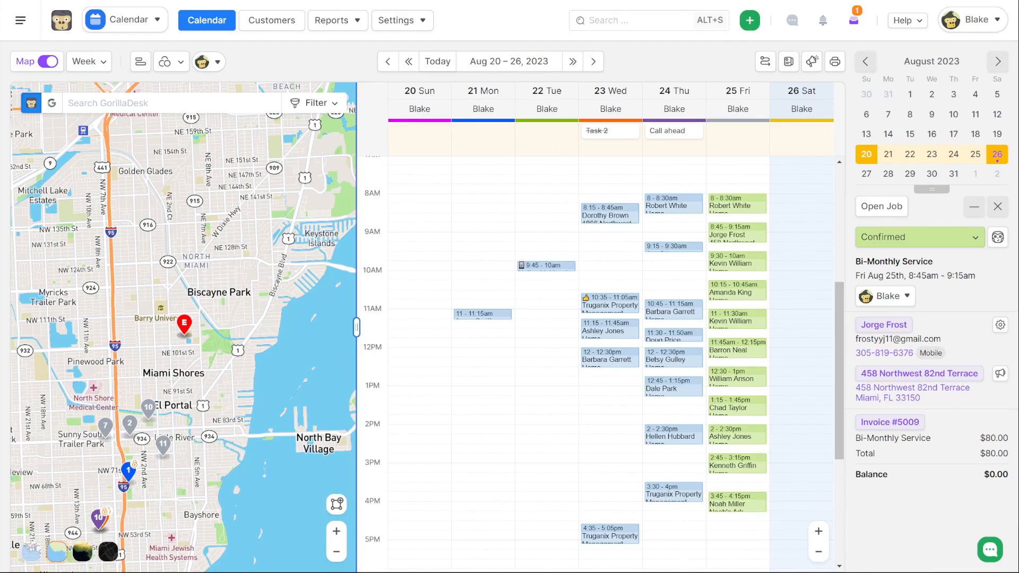
Open VOIP by GorillaDesk from the inactive add-ons and view its Basic, Pro and Growth plans via Activate a Plan.
click(125, 19)
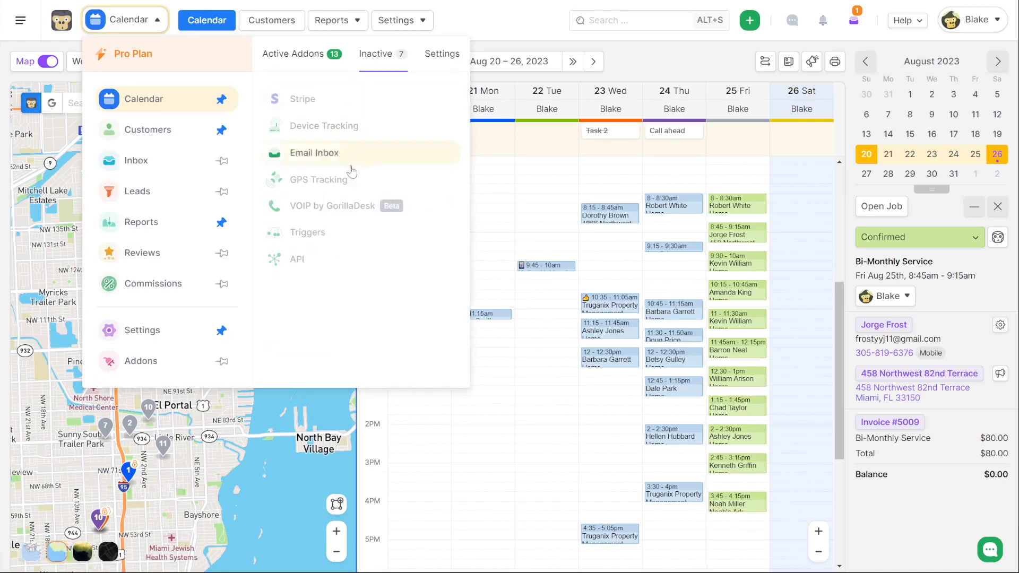
click(332, 205)
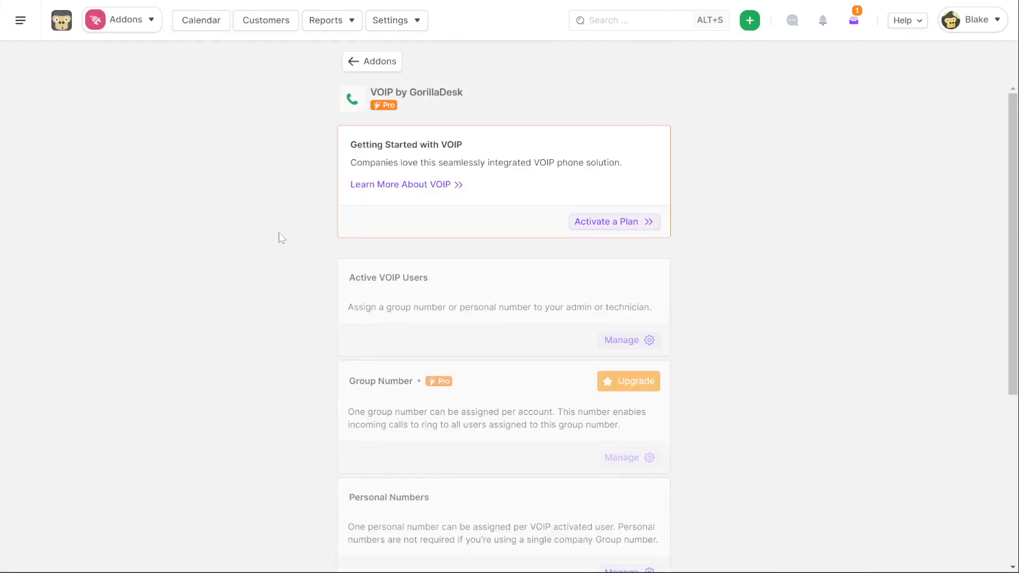
mouse_move(406, 232)
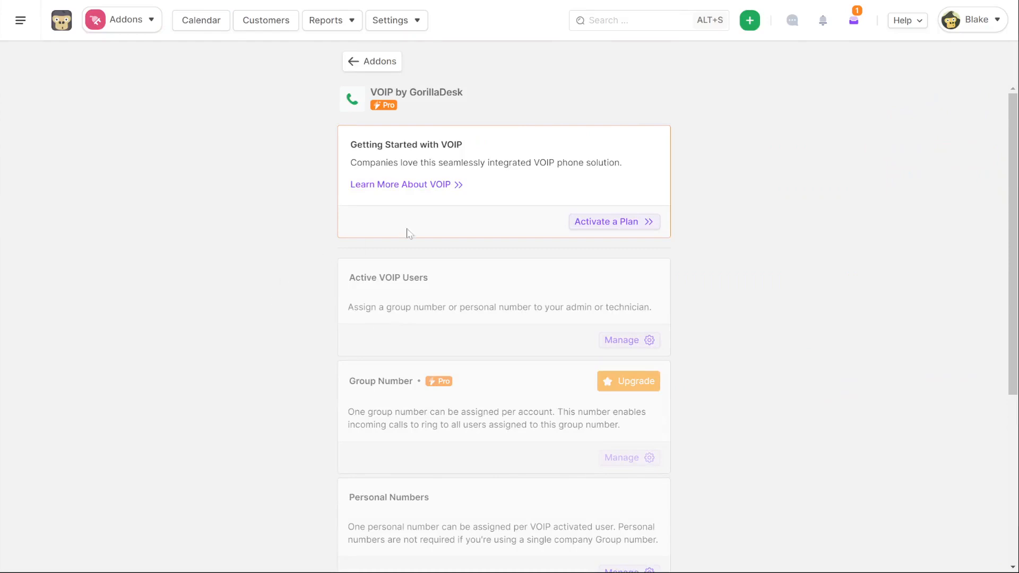
mouse_move(615, 222)
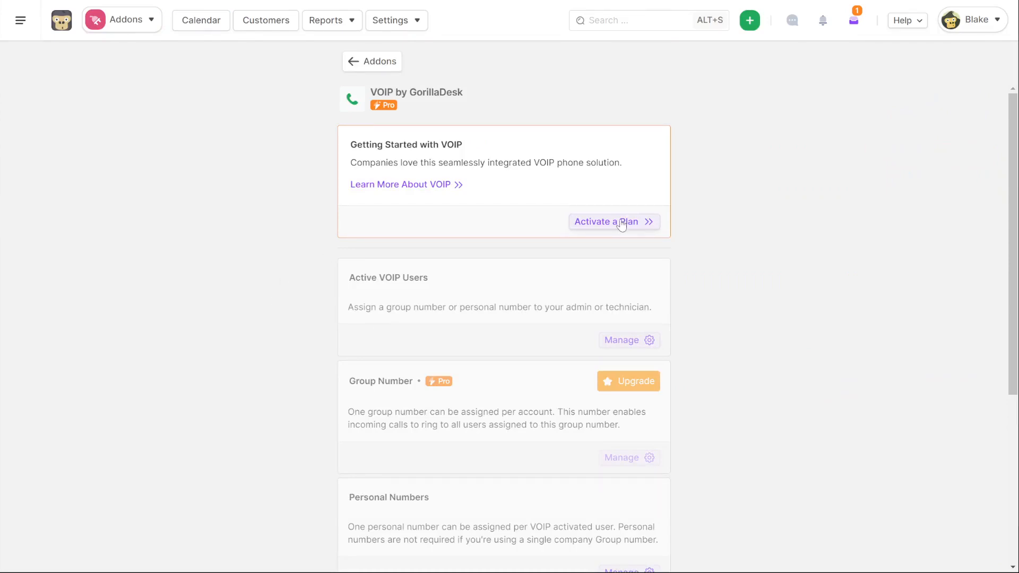
click(614, 222)
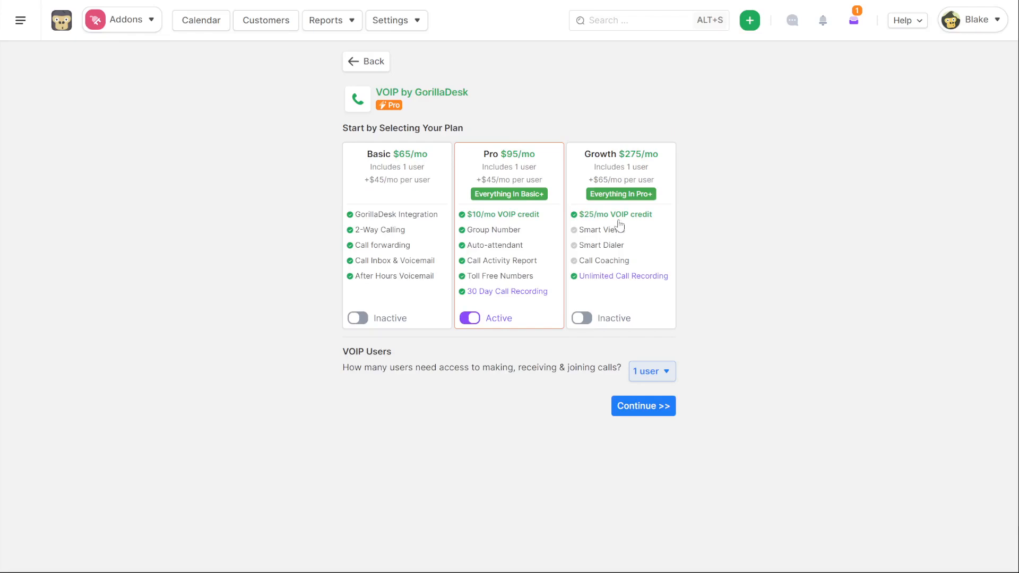
click(200, 20)
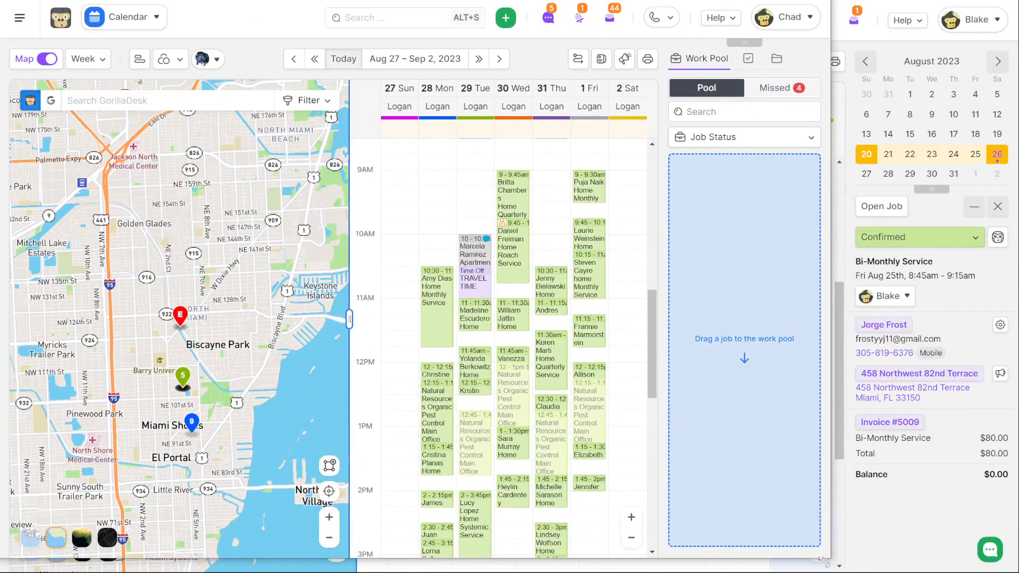
Bring the second account's Aug 27–Sep 2 calendar into full view.
click(997, 207)
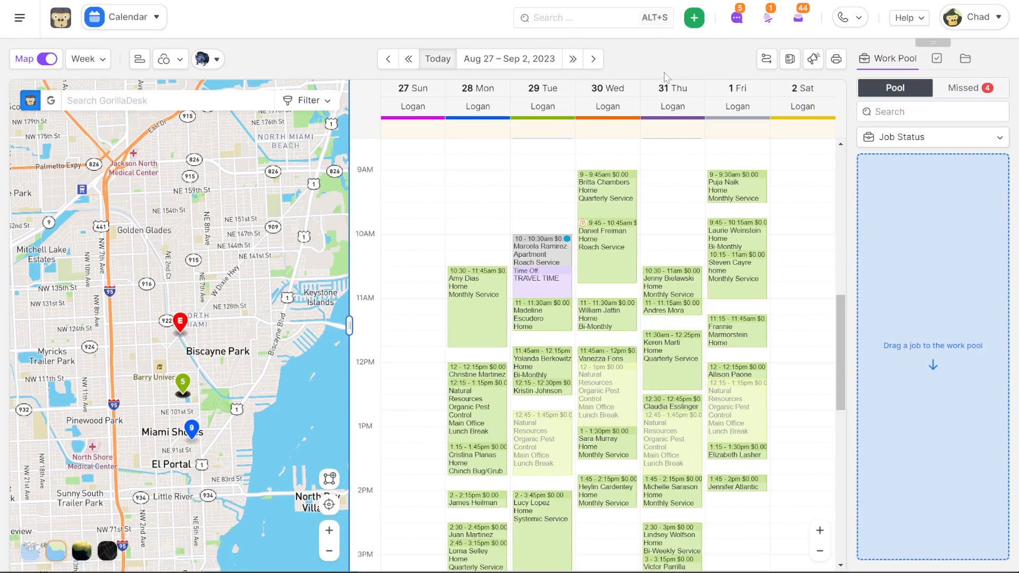
Review Phone Settings, including the available Caller ID numbers, call recording and audio.
click(850, 18)
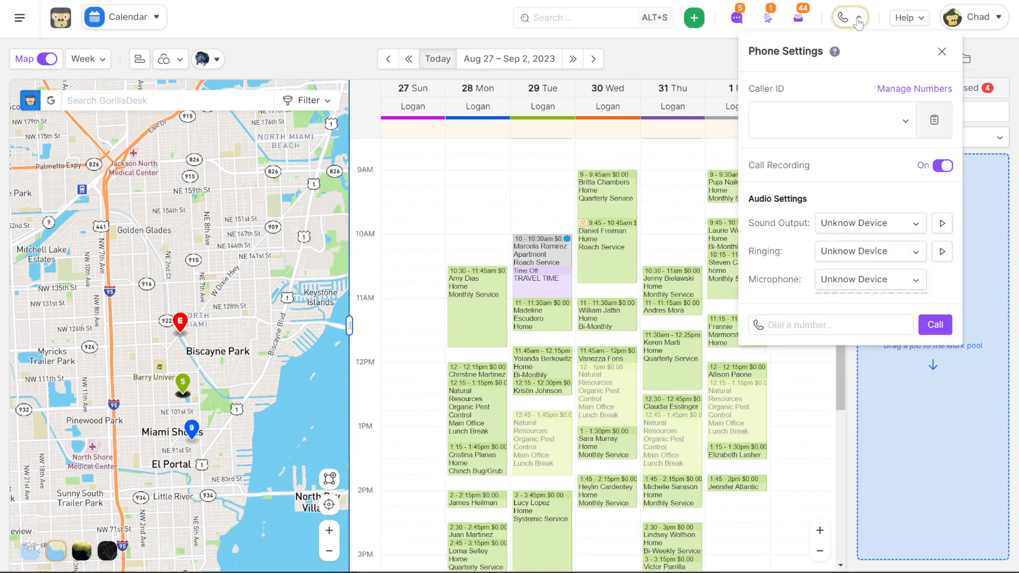
click(903, 121)
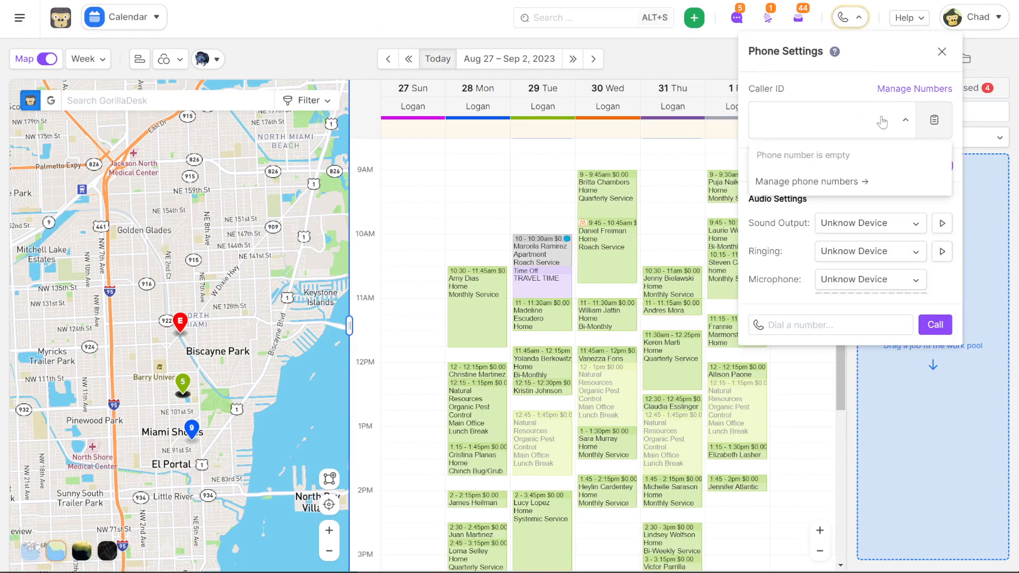
click(904, 120)
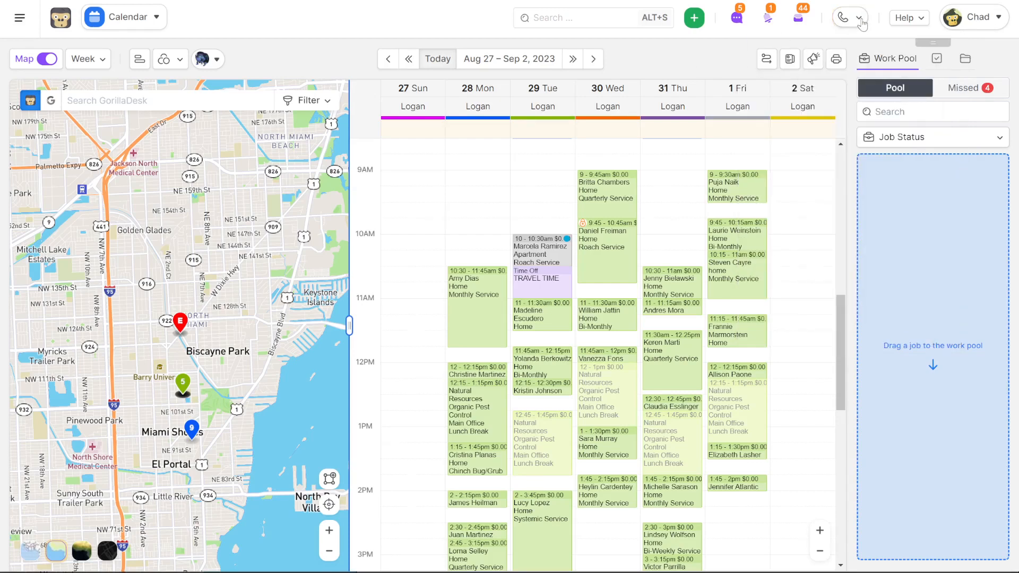
click(845, 18)
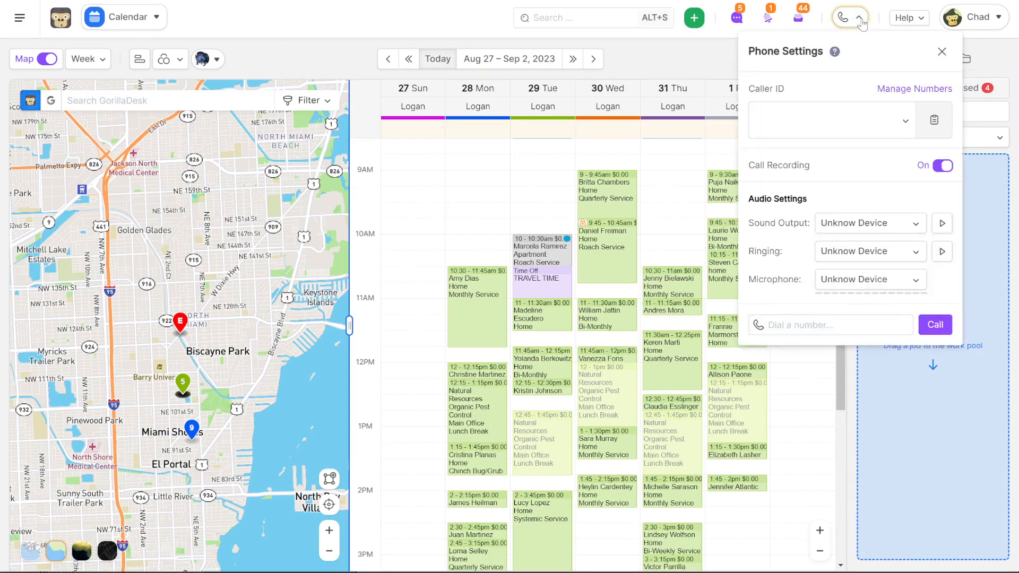
mouse_move(655, 48)
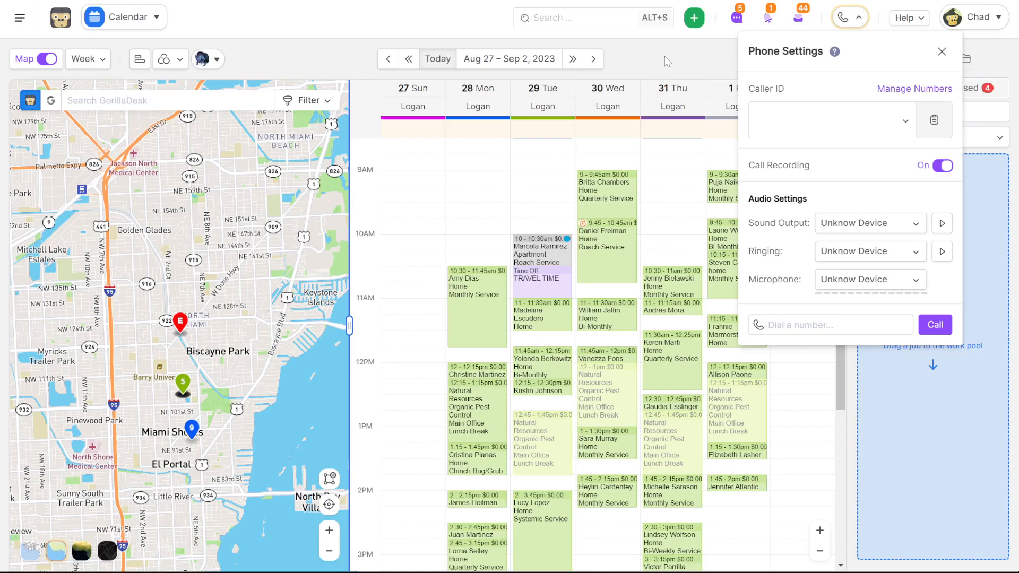
From the active add-ons list, open the VOIP by GorillaDesk add-on page.
click(123, 17)
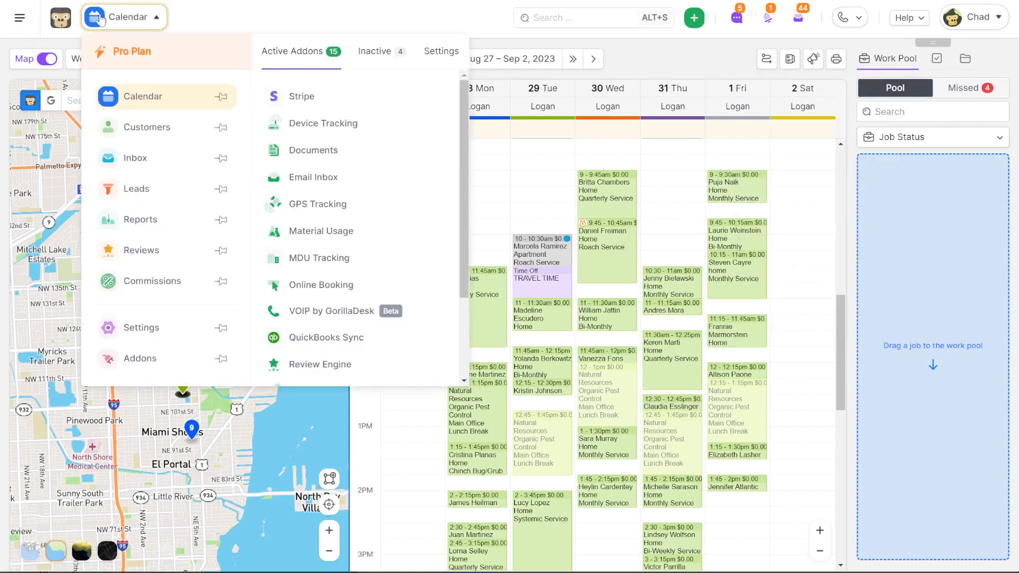
click(140, 358)
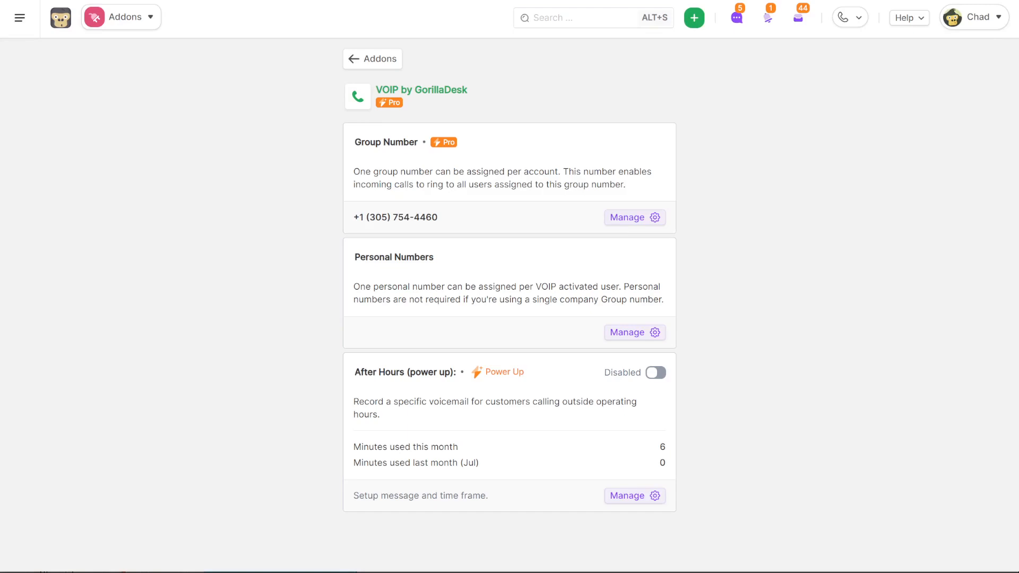
Manage the group number's settings, then go back to the VOIP add-on overview.
click(633, 216)
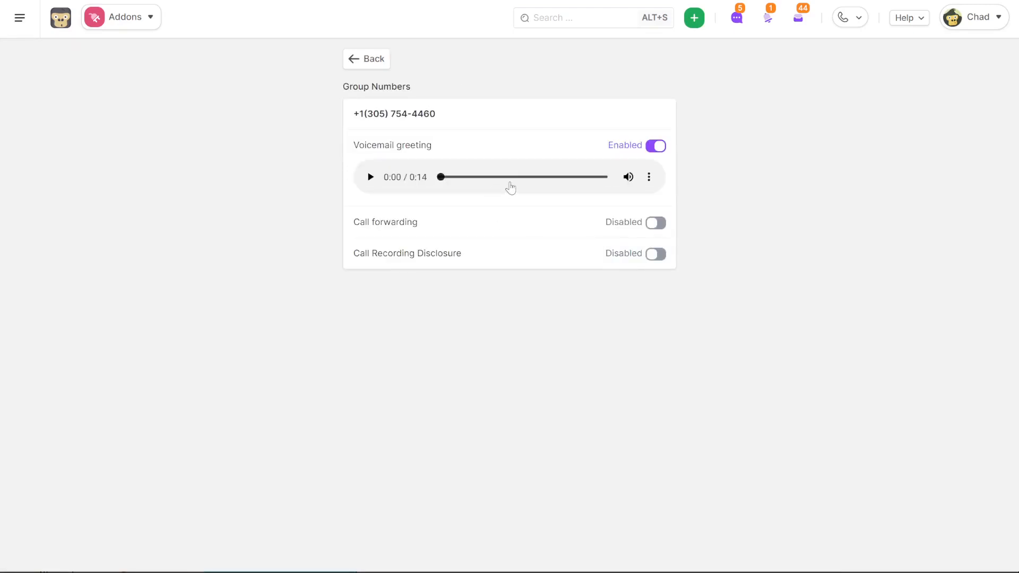
mouse_move(524, 225)
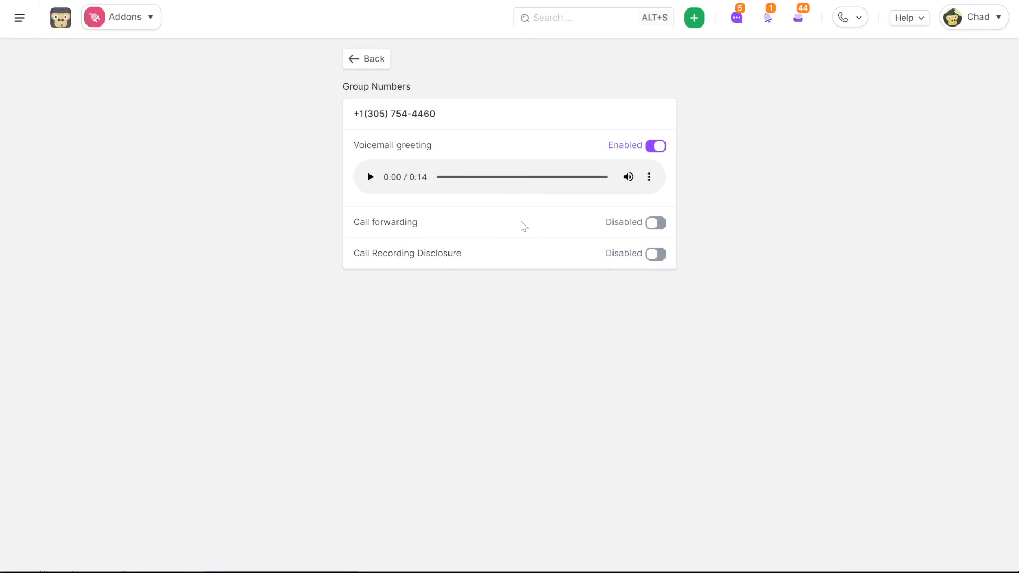
mouse_move(514, 254)
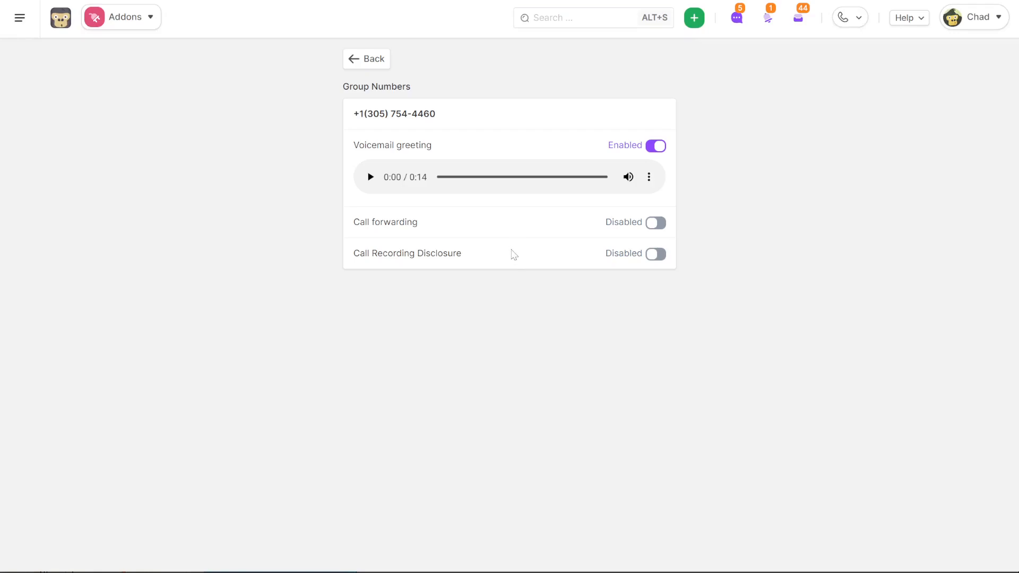
click(367, 59)
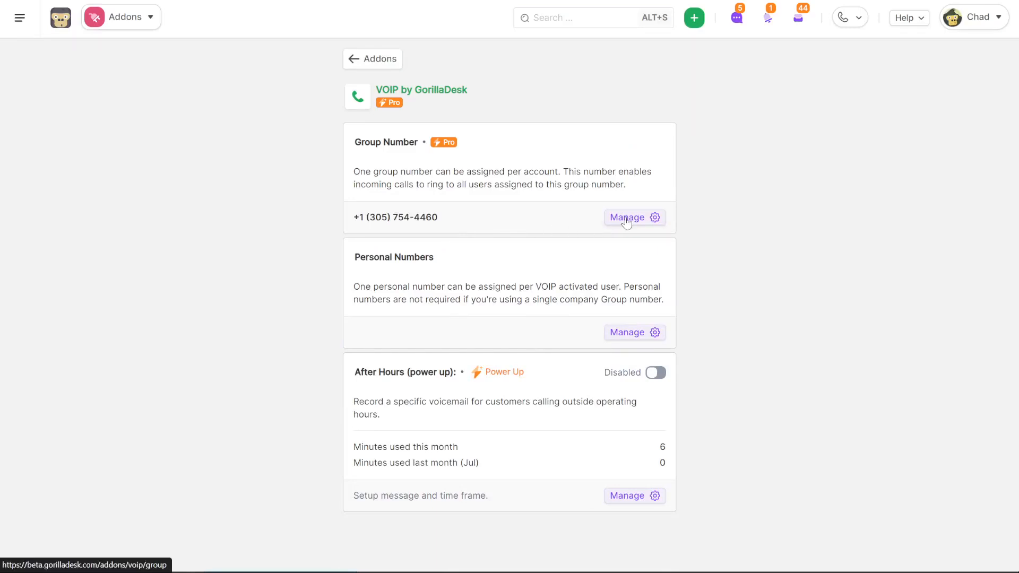
mouse_move(442, 142)
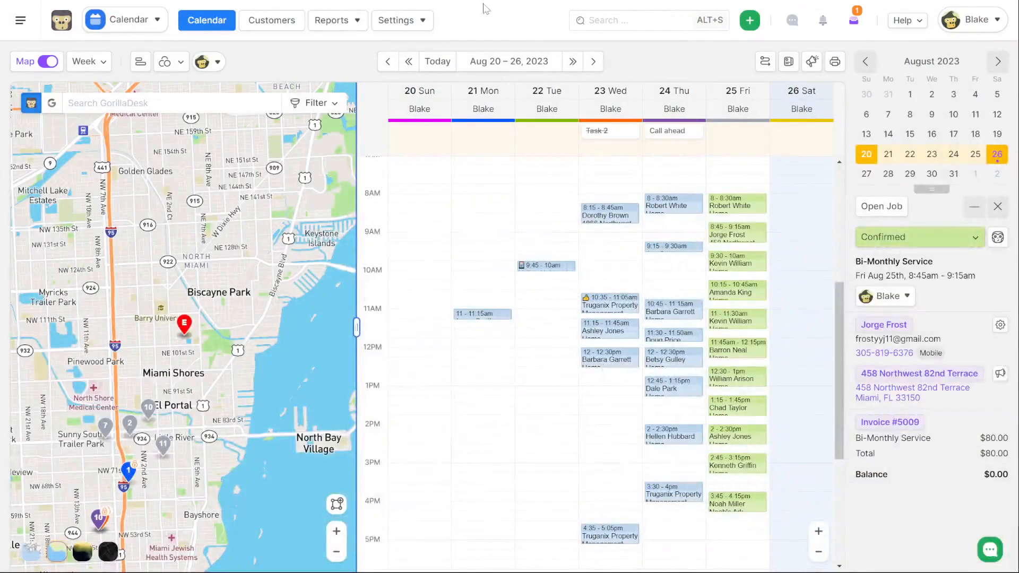
Review the VOIP plan choices with Pro active, then return to the full Addons list.
click(123, 19)
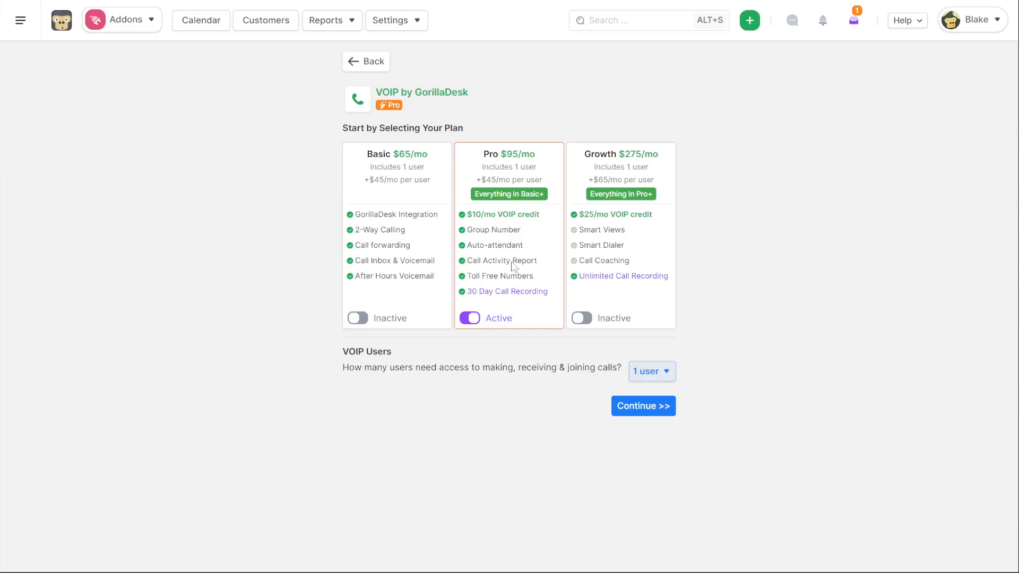
mouse_move(520, 284)
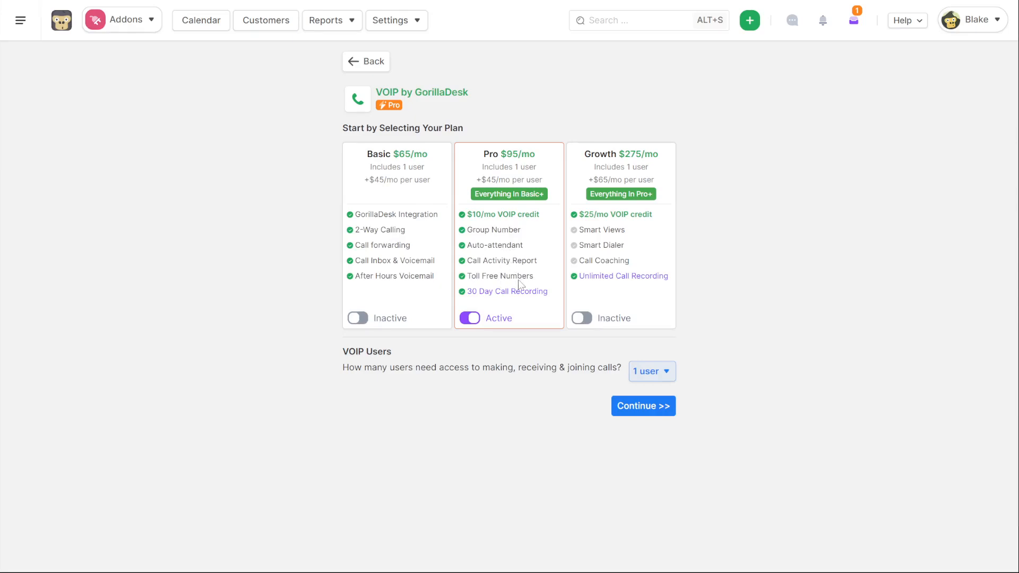
mouse_move(535, 296)
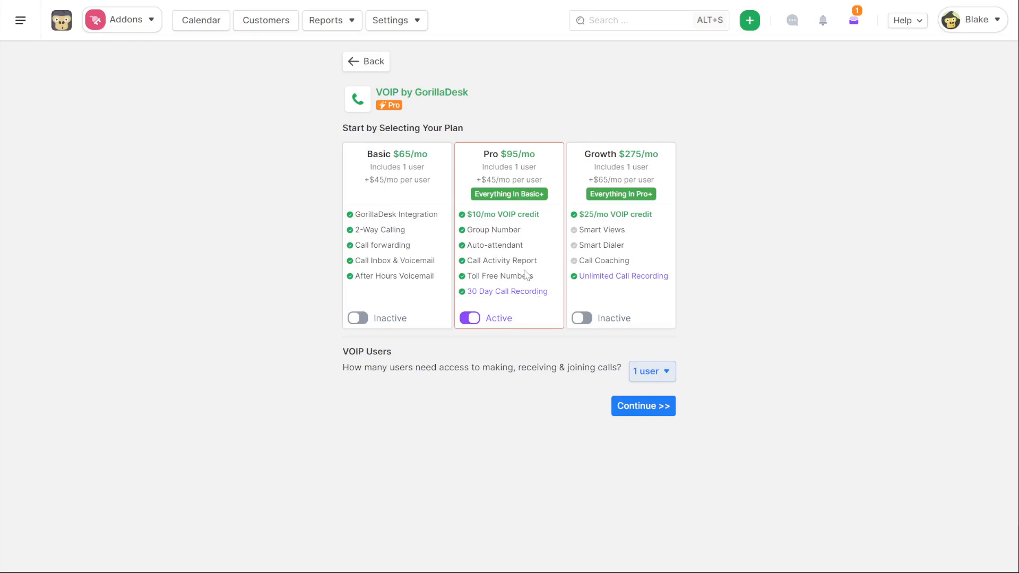
mouse_move(630, 243)
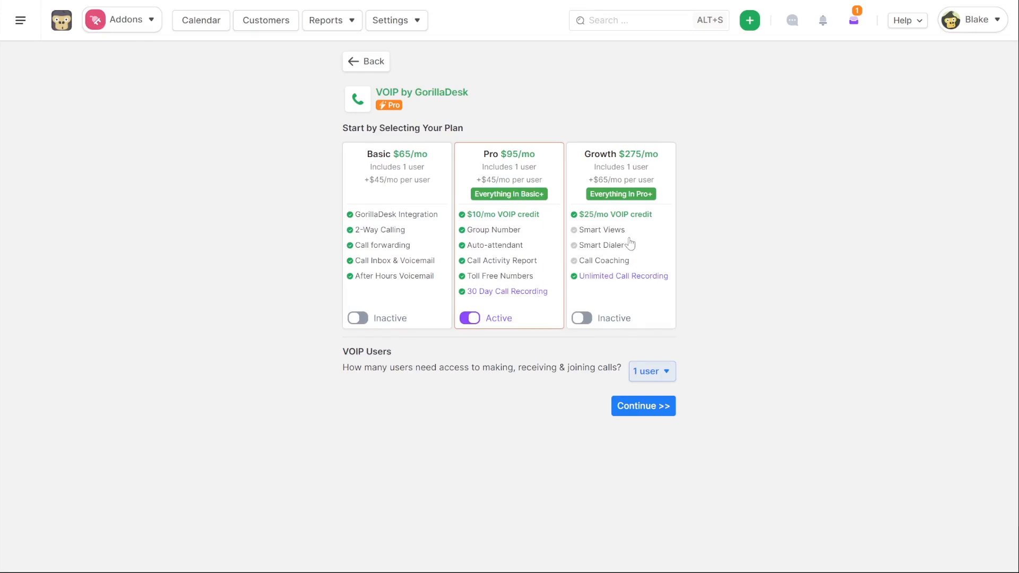
mouse_move(634, 258)
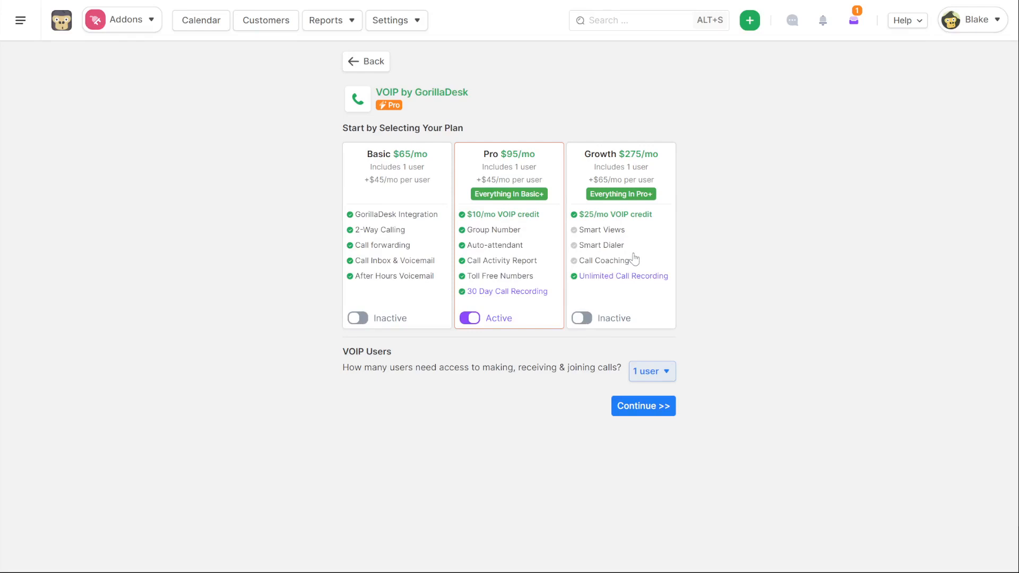
mouse_move(643, 236)
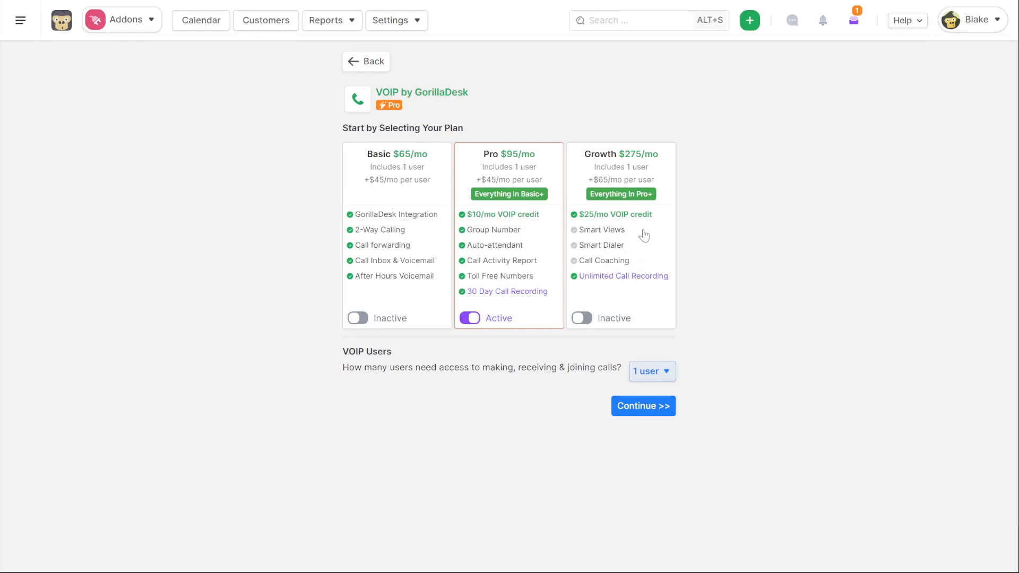
mouse_move(640, 256)
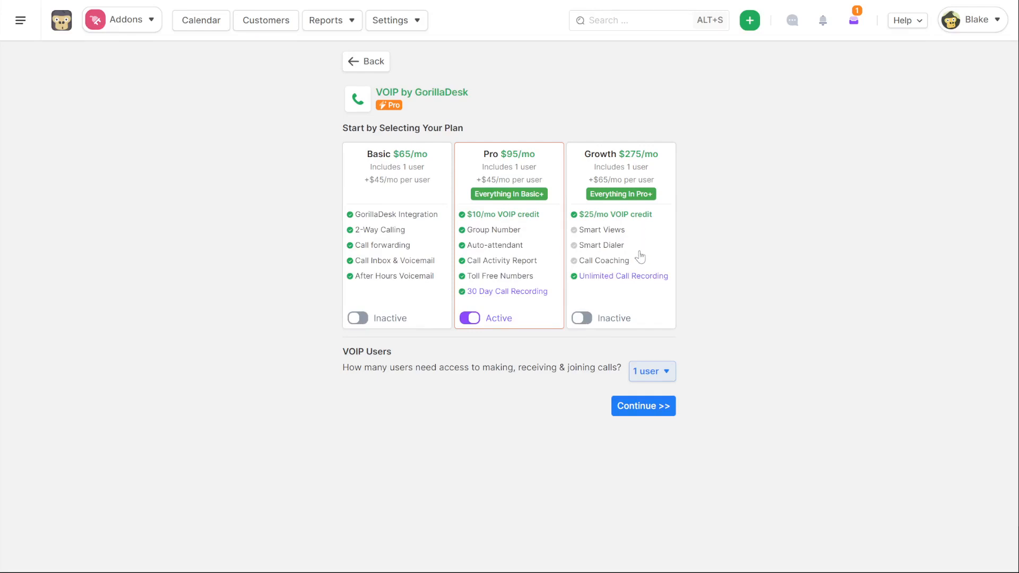
mouse_move(636, 249)
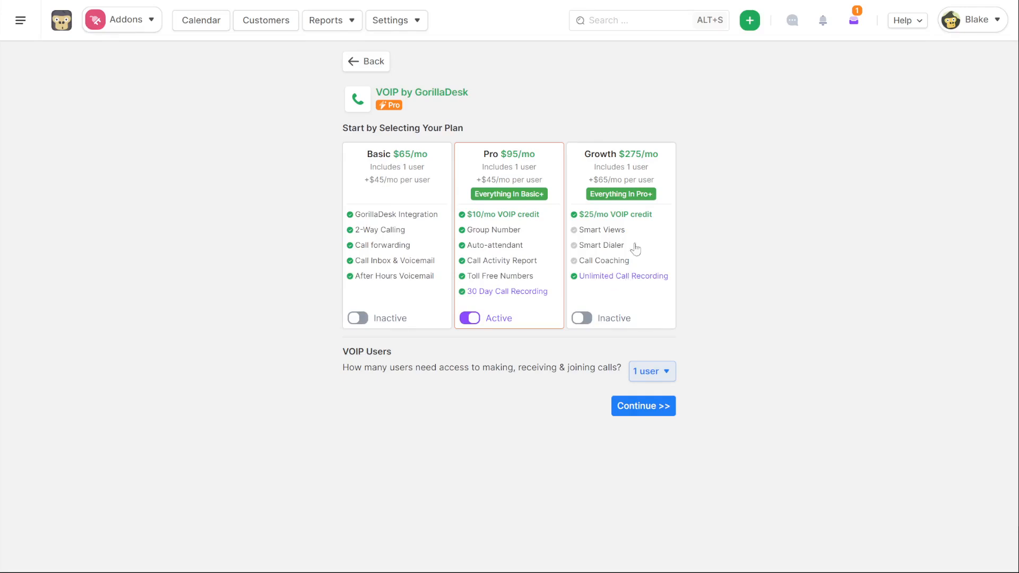
mouse_move(366, 61)
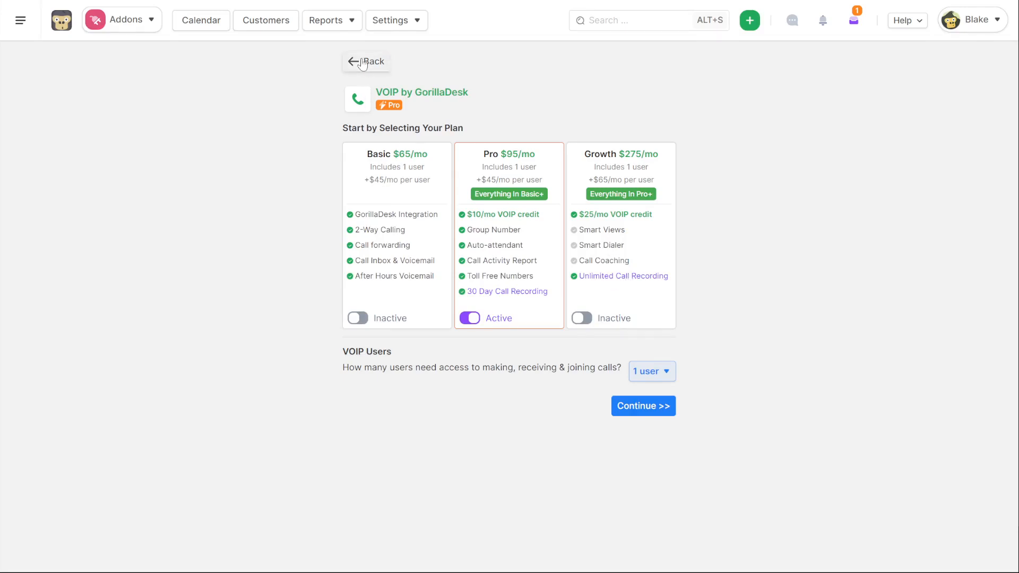
click(365, 61)
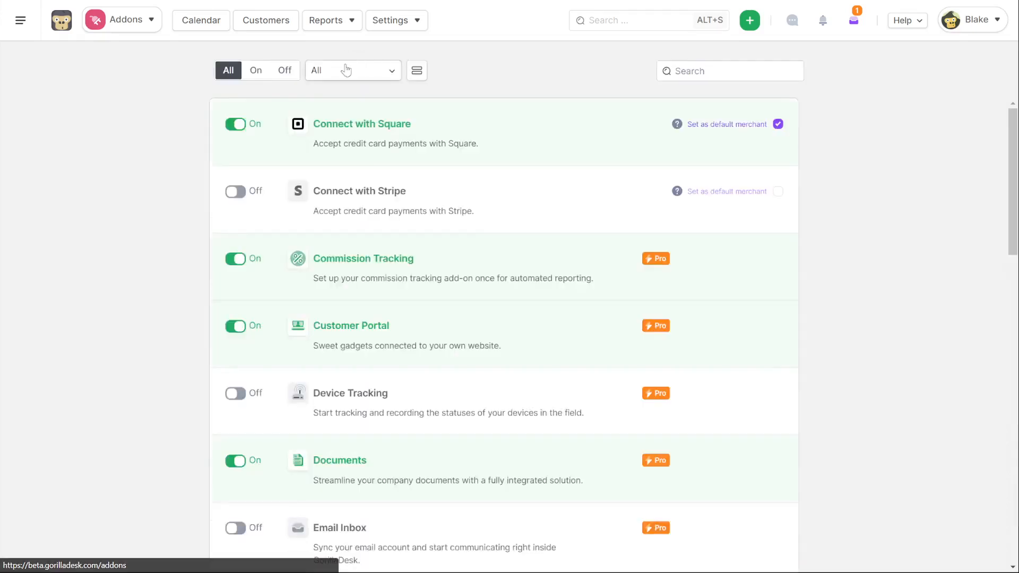
click(201, 20)
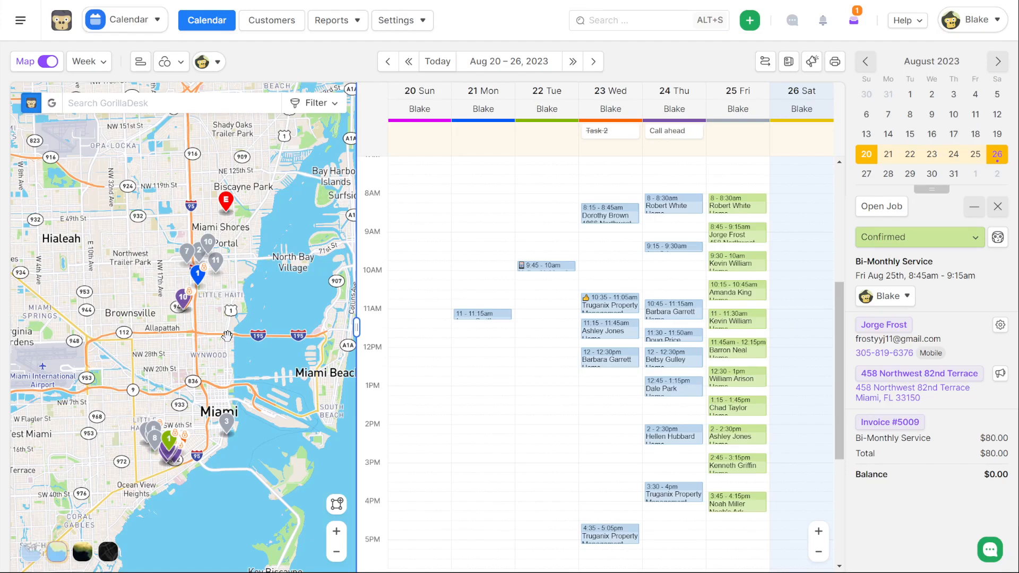
mouse_move(150, 39)
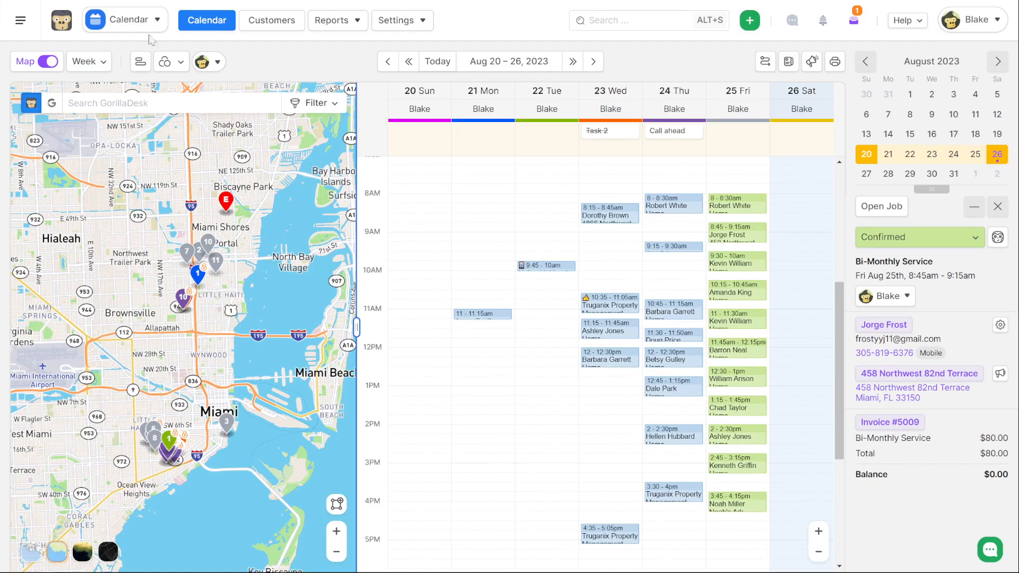
From the add-ons list's Inactive tab, bring up the API add-on page with its key field and documentation link.
click(123, 20)
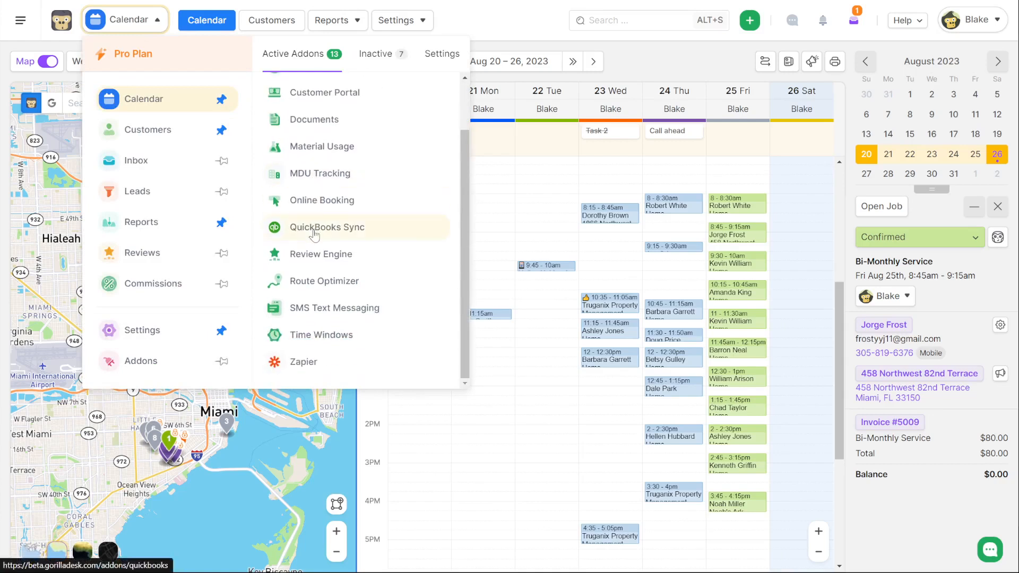
mouse_move(377, 56)
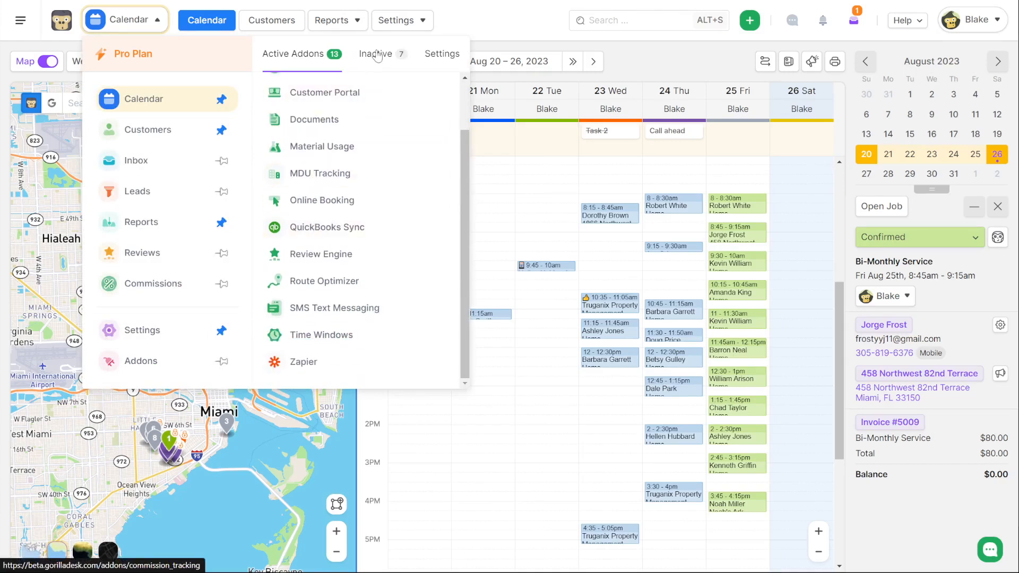
click(377, 53)
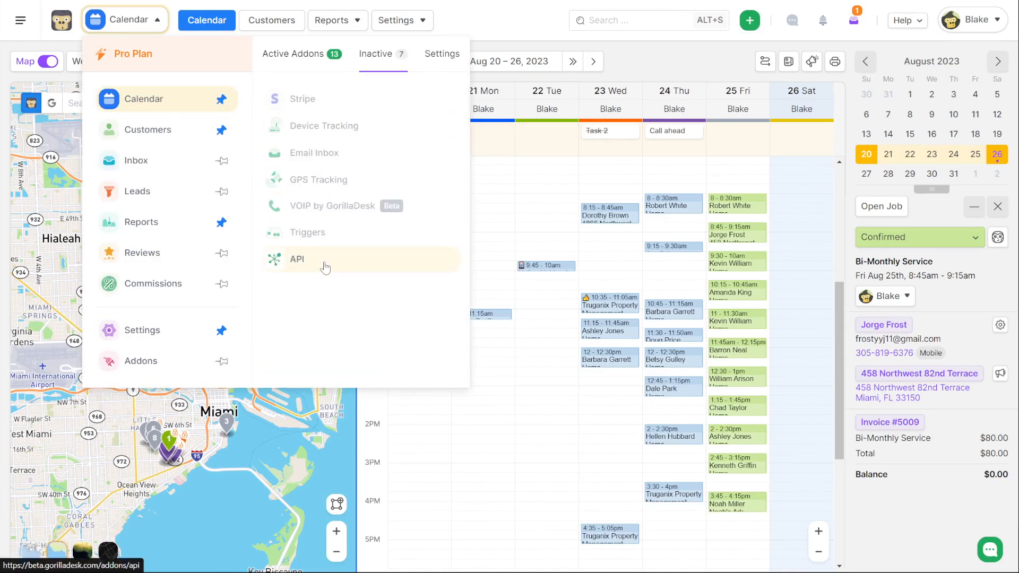
mouse_move(328, 268)
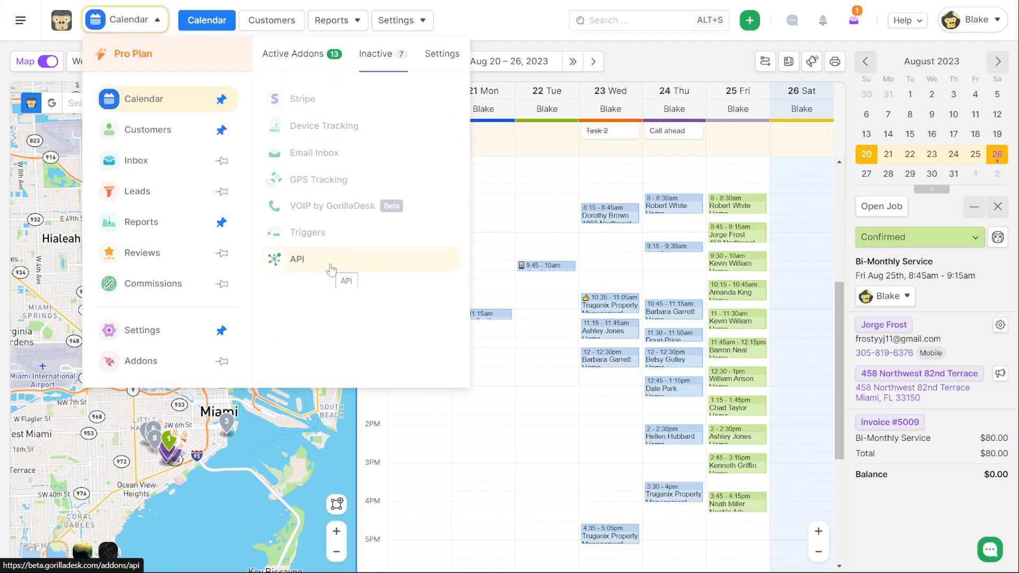
click(297, 259)
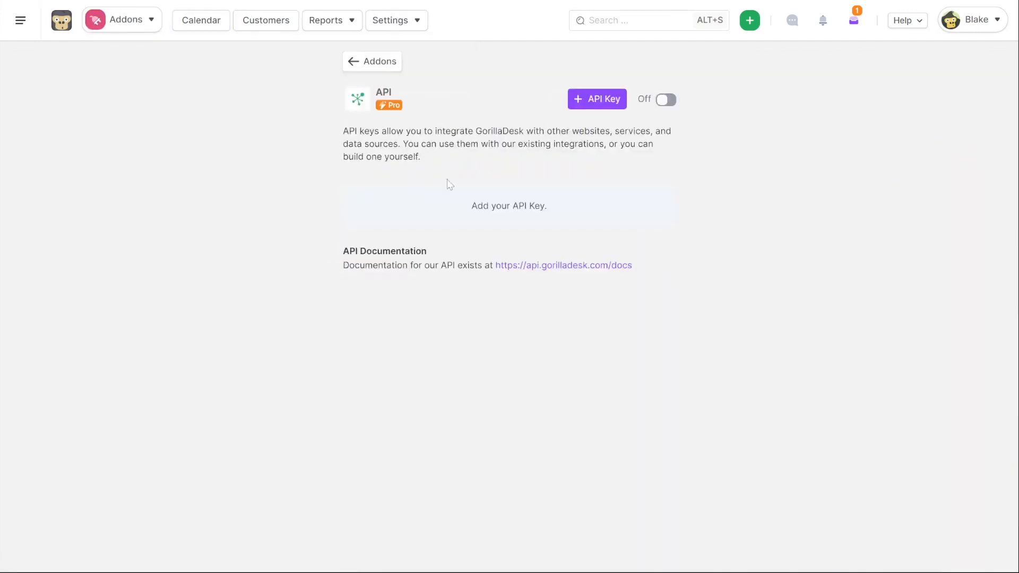
mouse_move(596, 99)
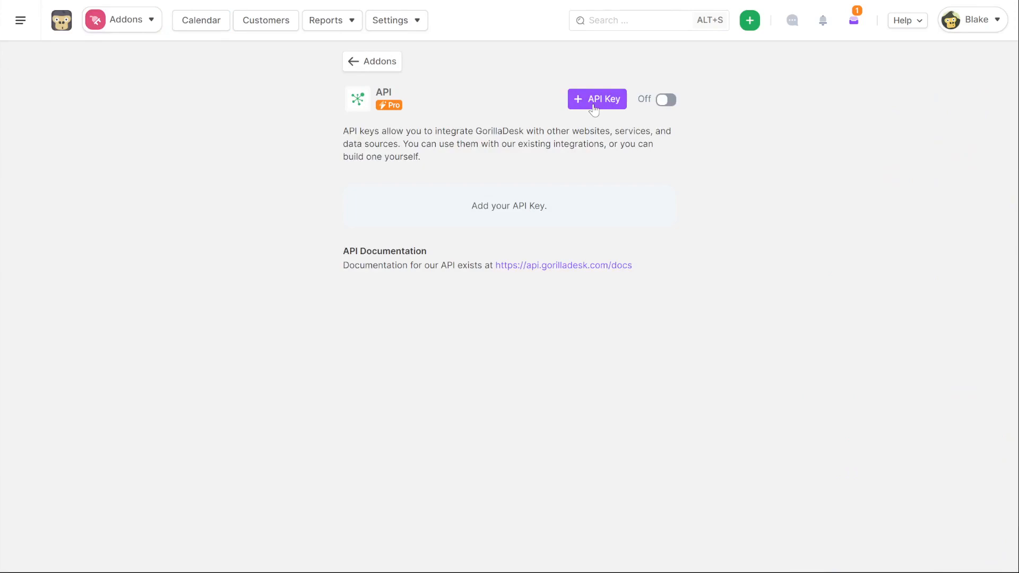
mouse_move(305, 205)
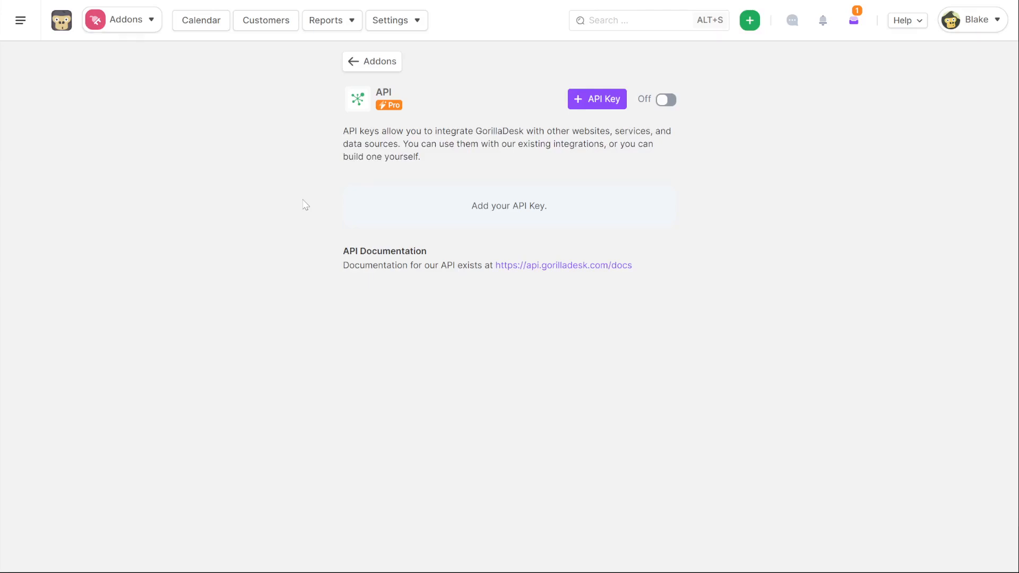
mouse_move(562, 265)
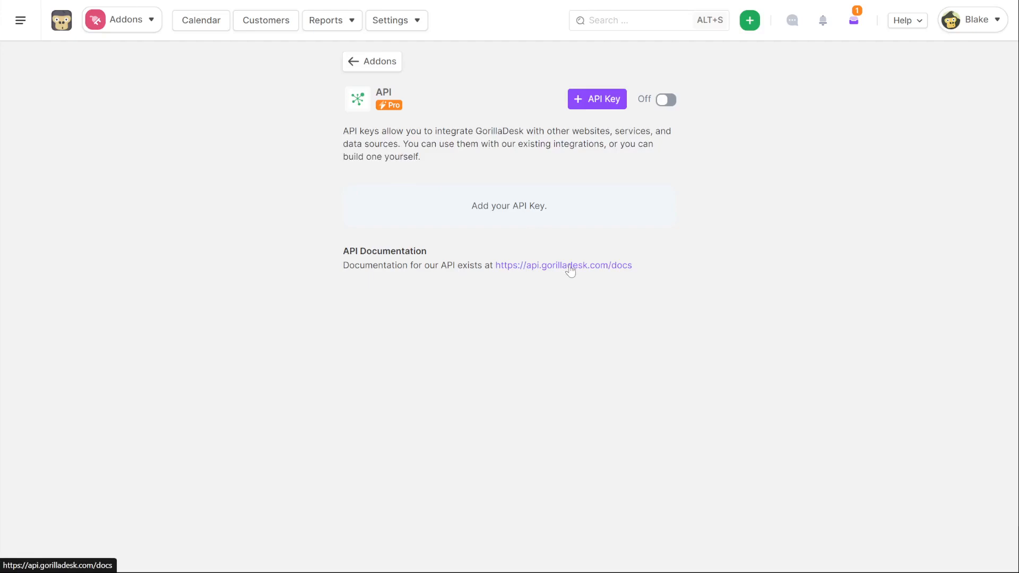